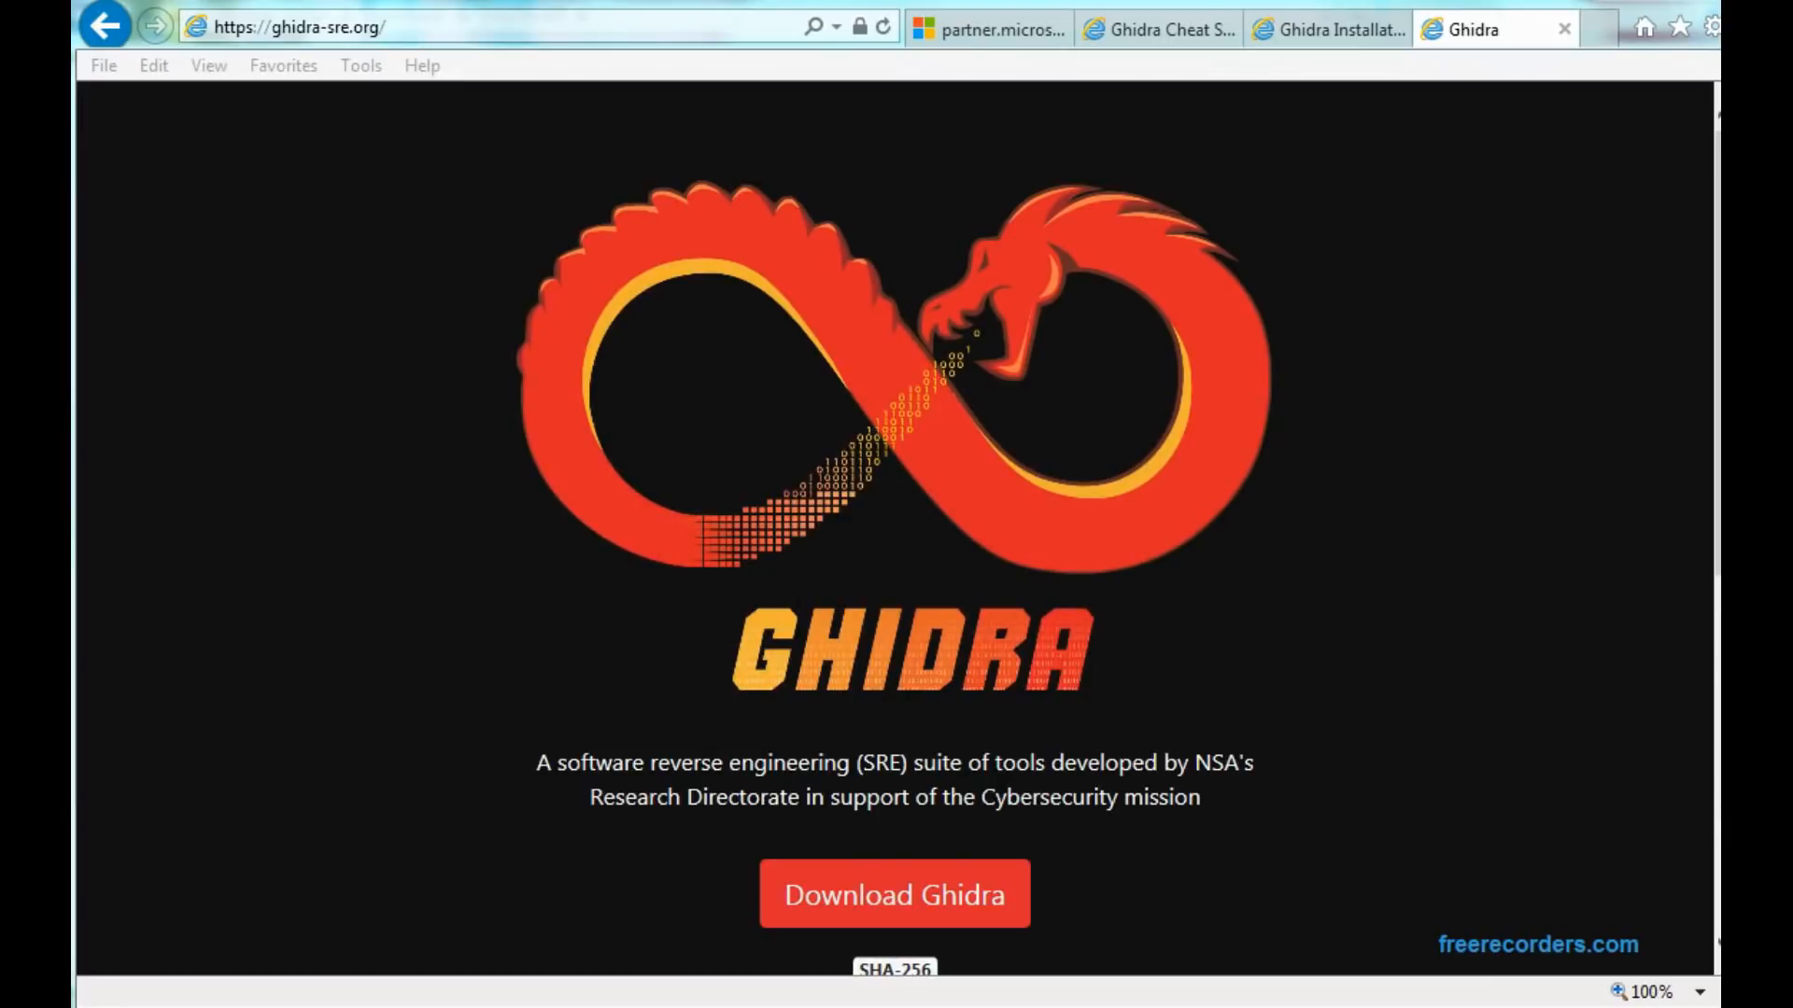
mouse_move(309, 62)
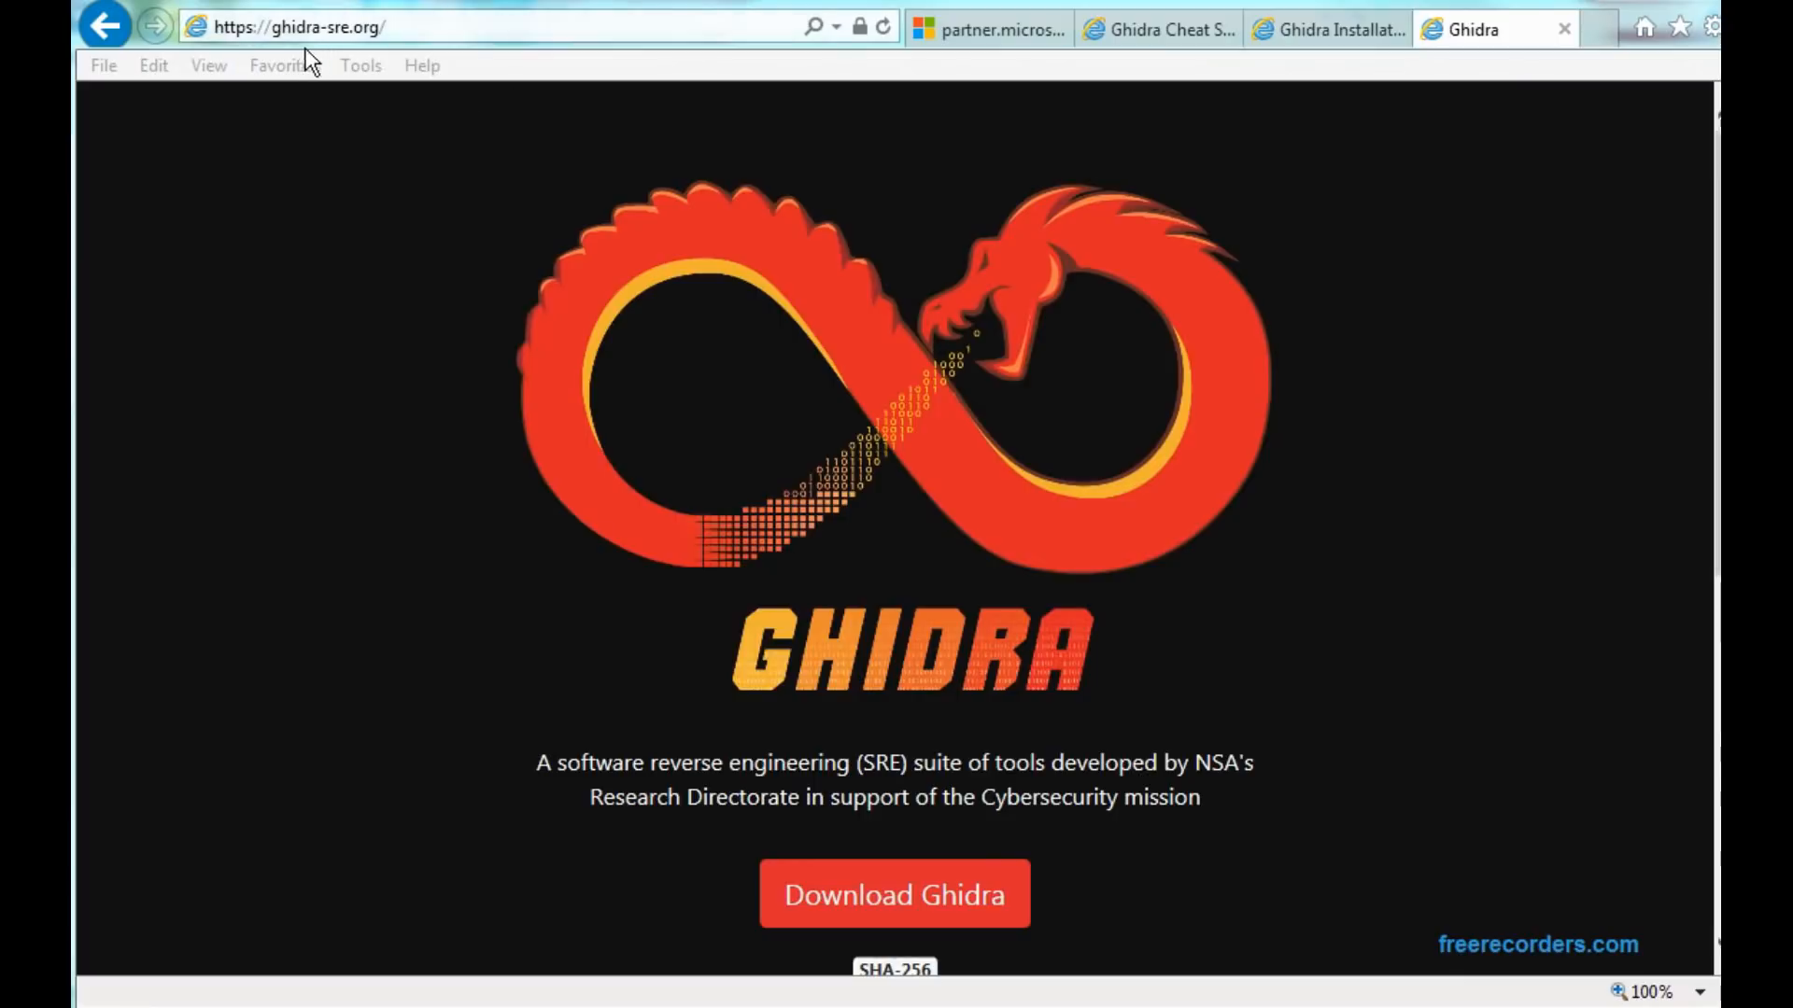
mouse_move(398, 60)
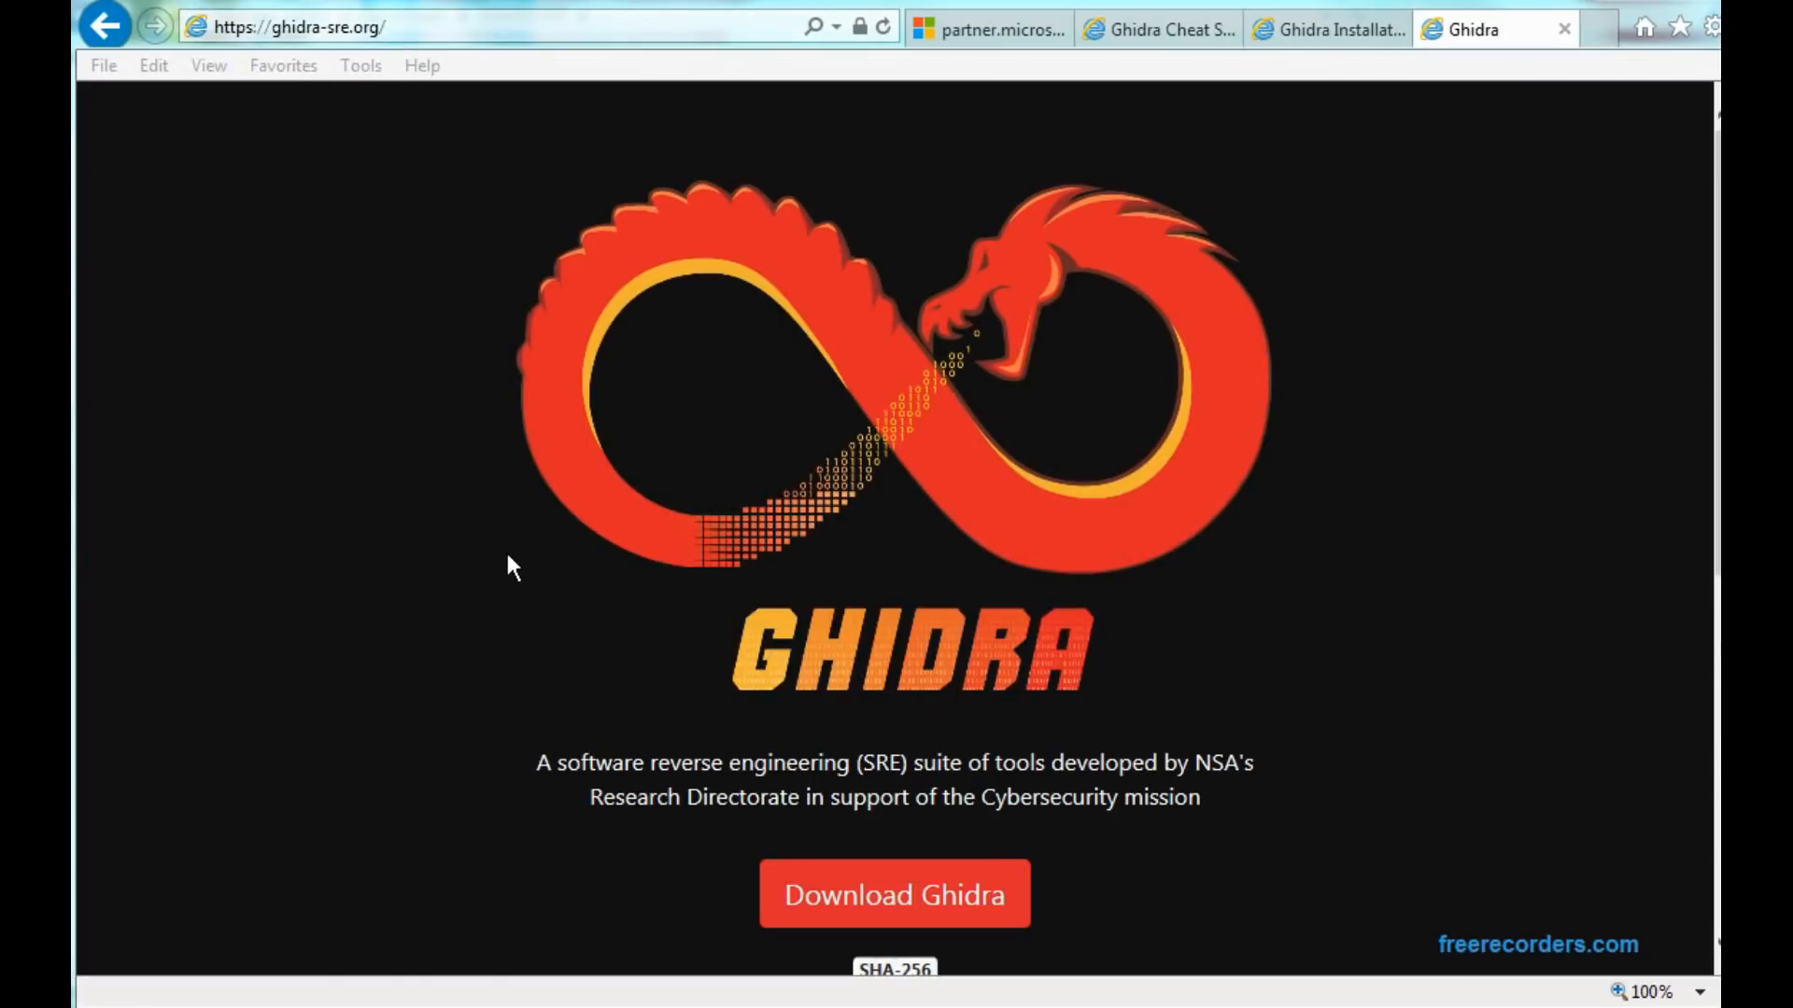
Scroll the Ghidra site, then review the Ghidra Installation Guide page
scroll("down", 3)
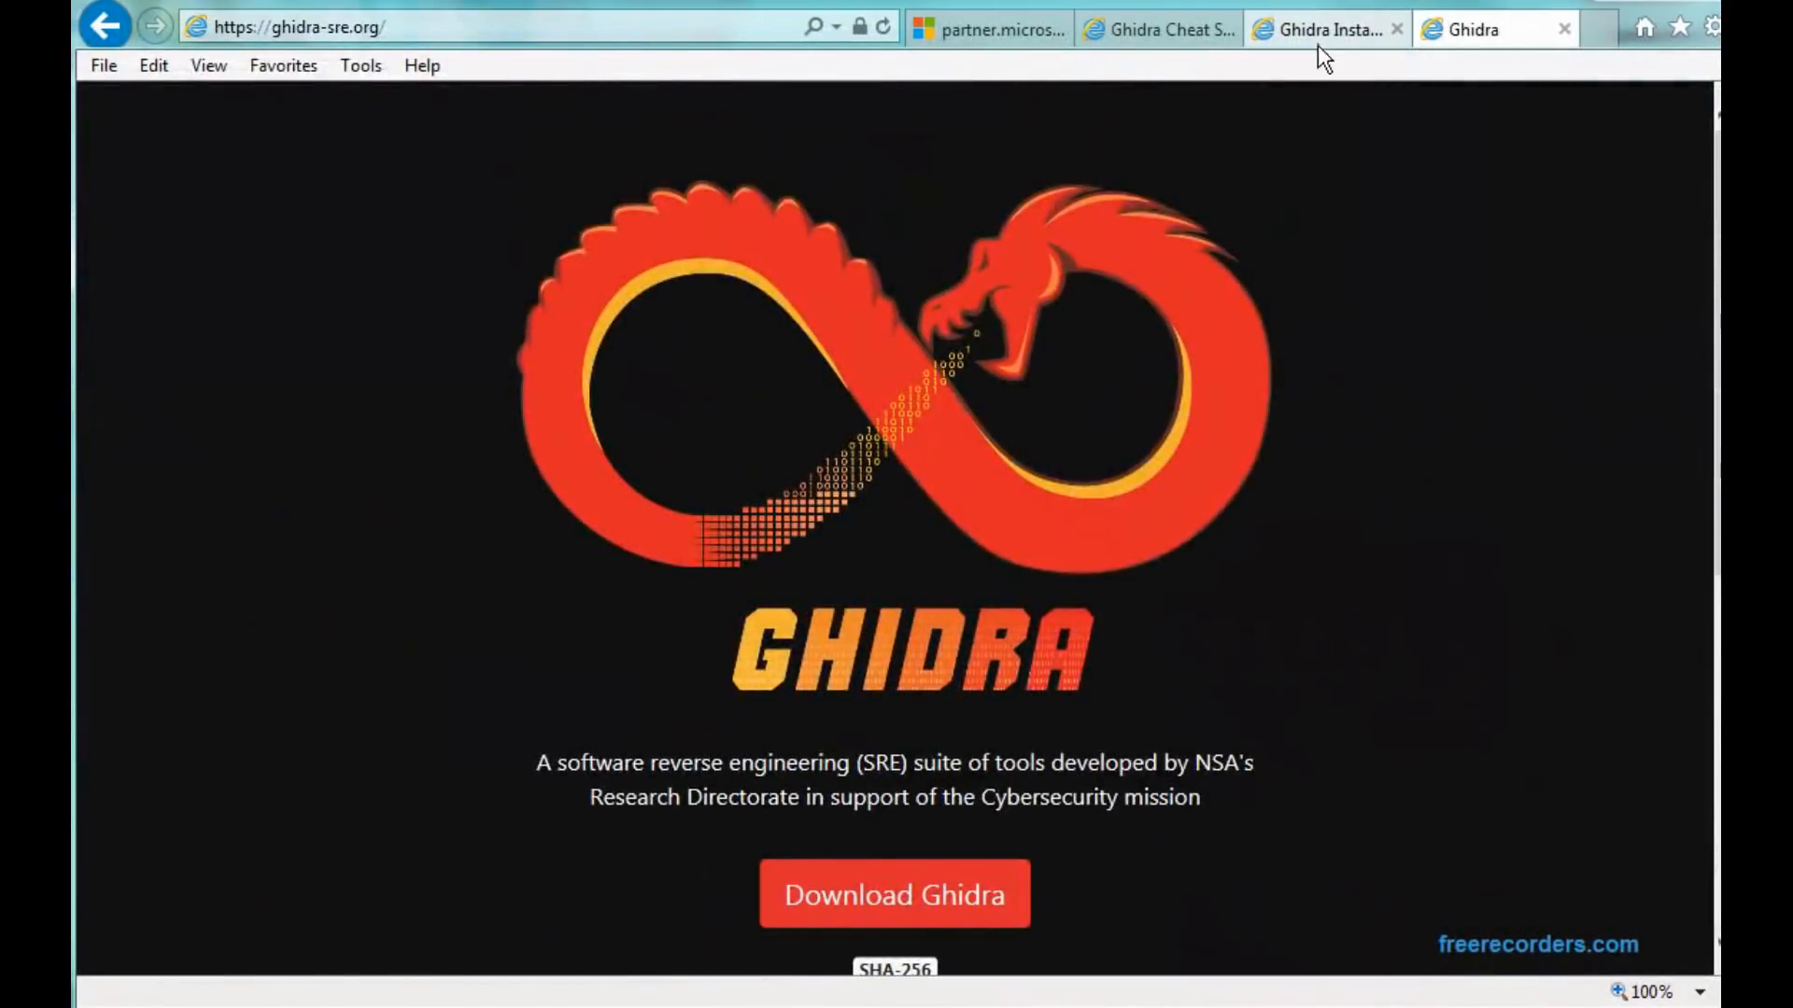
left_click(1320, 29)
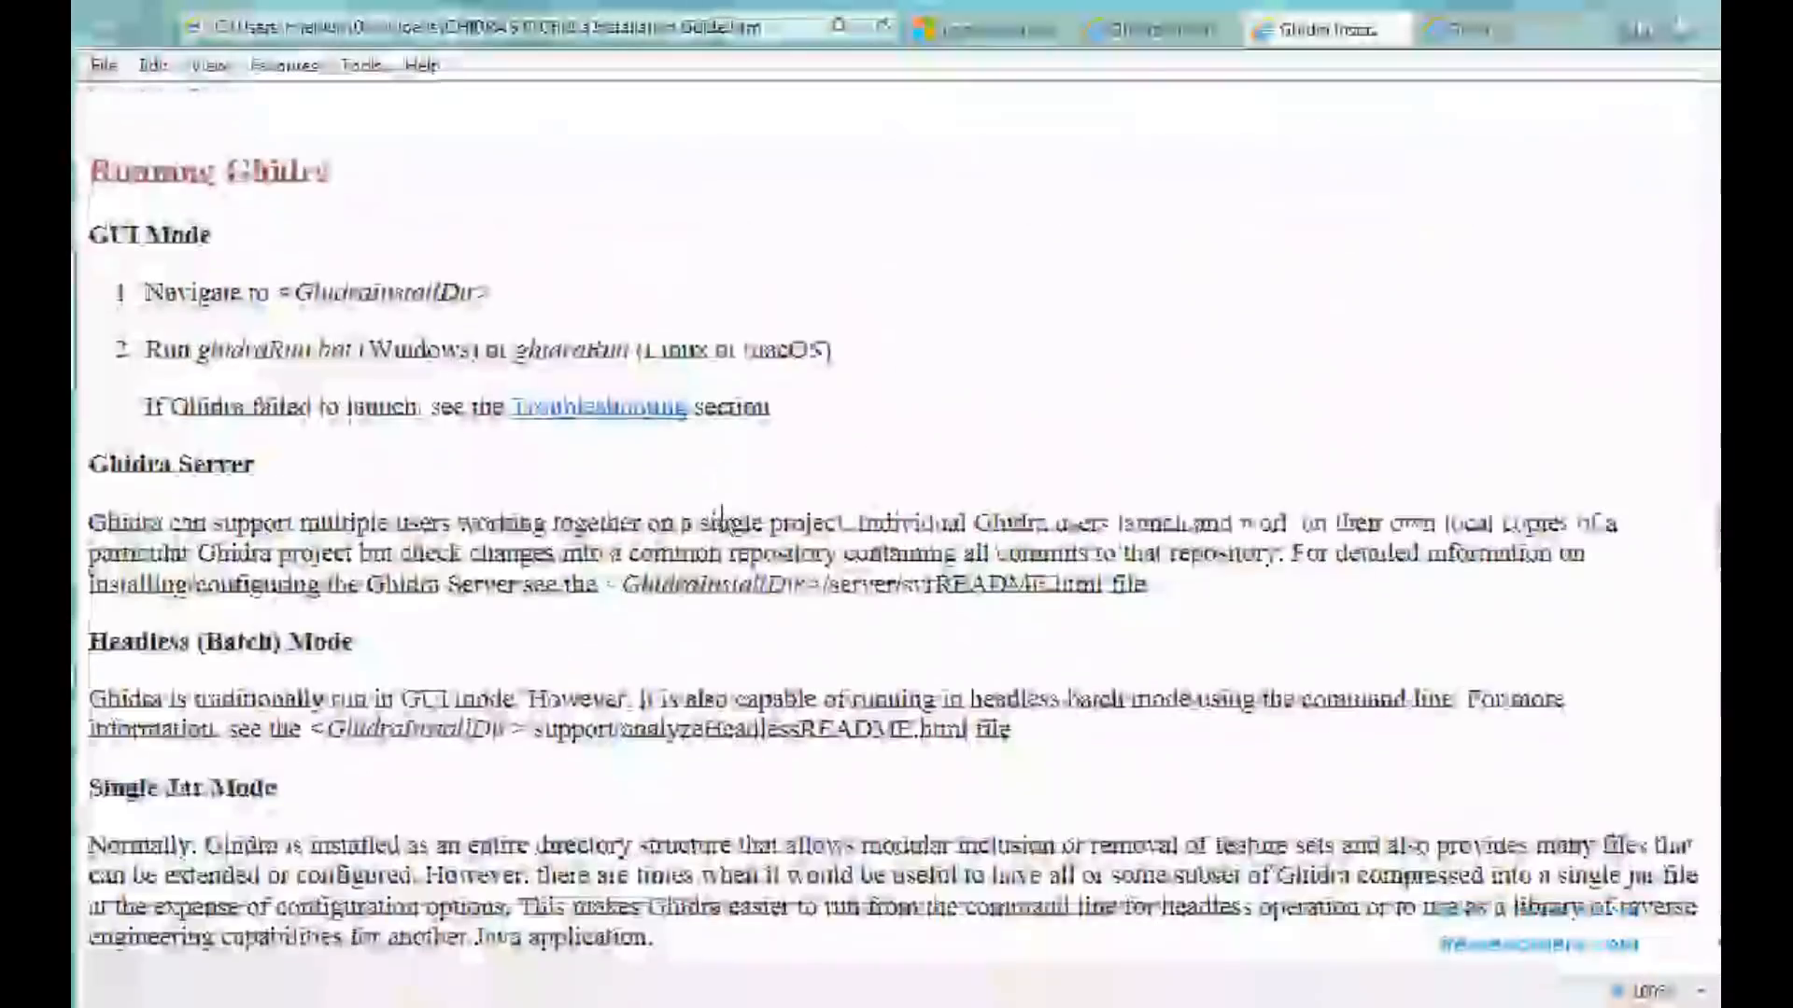
scroll("down", 3)
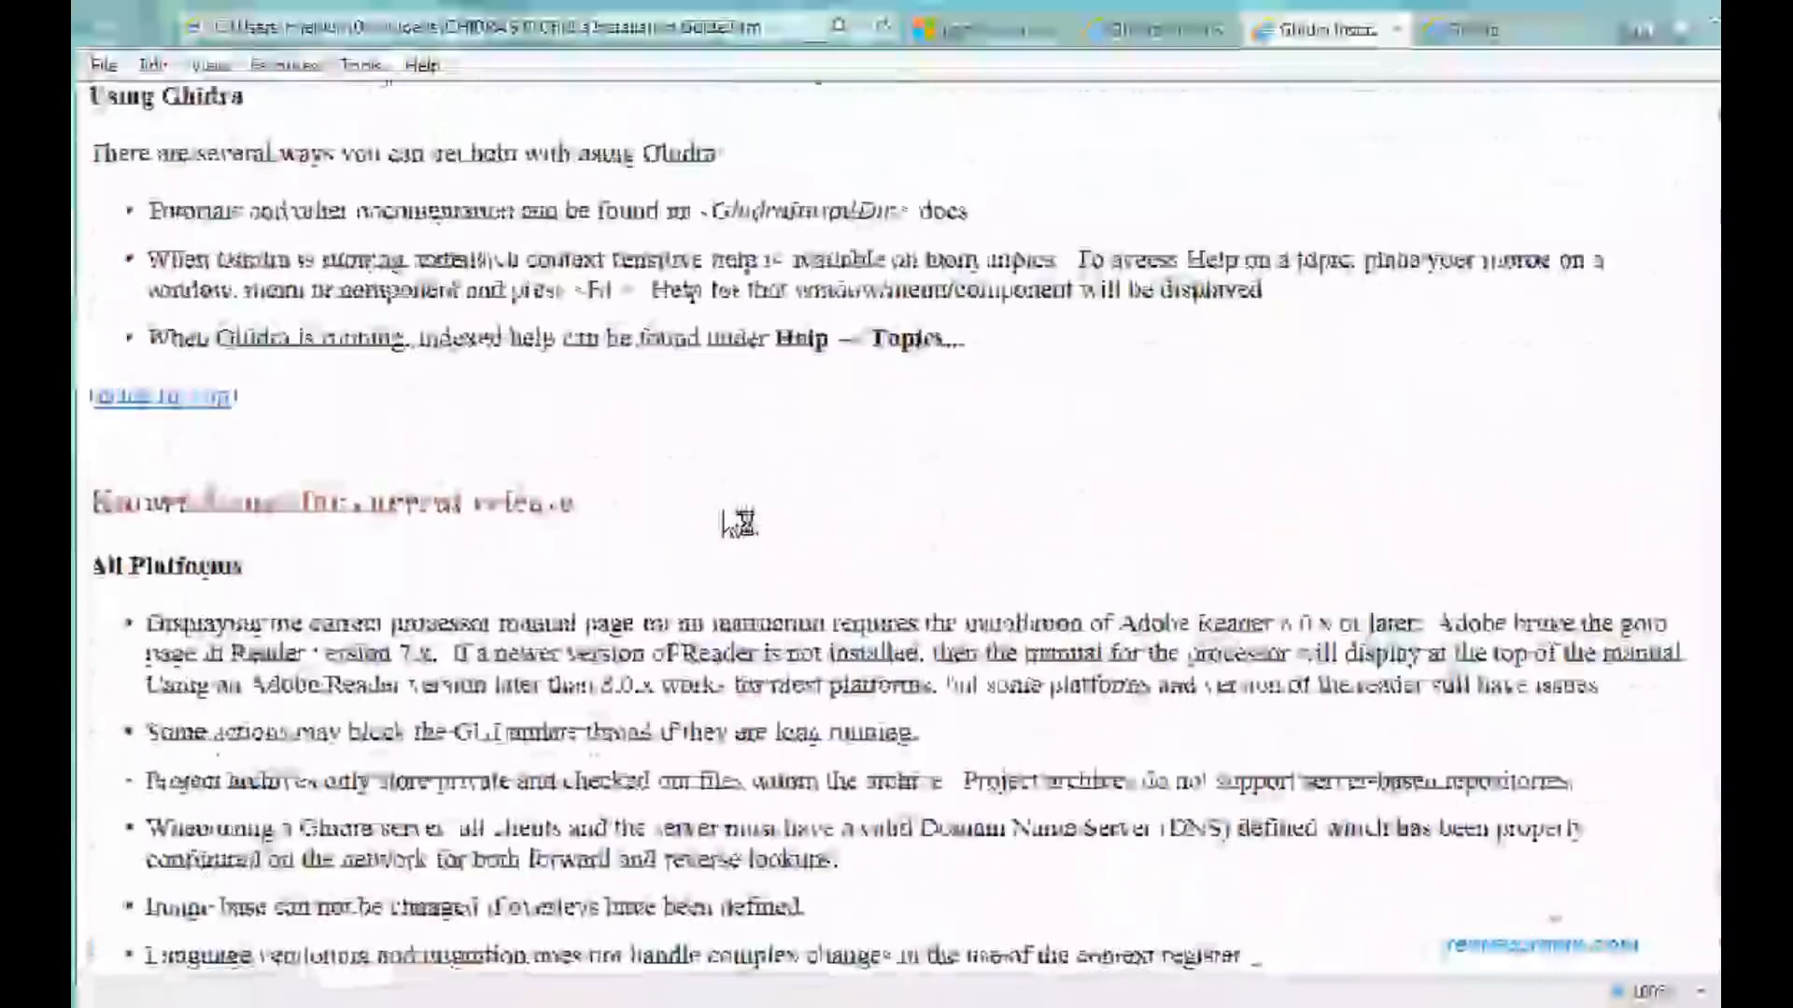
Bring up the Ghidra Cheat Sheet page and scroll through its shortcuts
left_click(1157, 29)
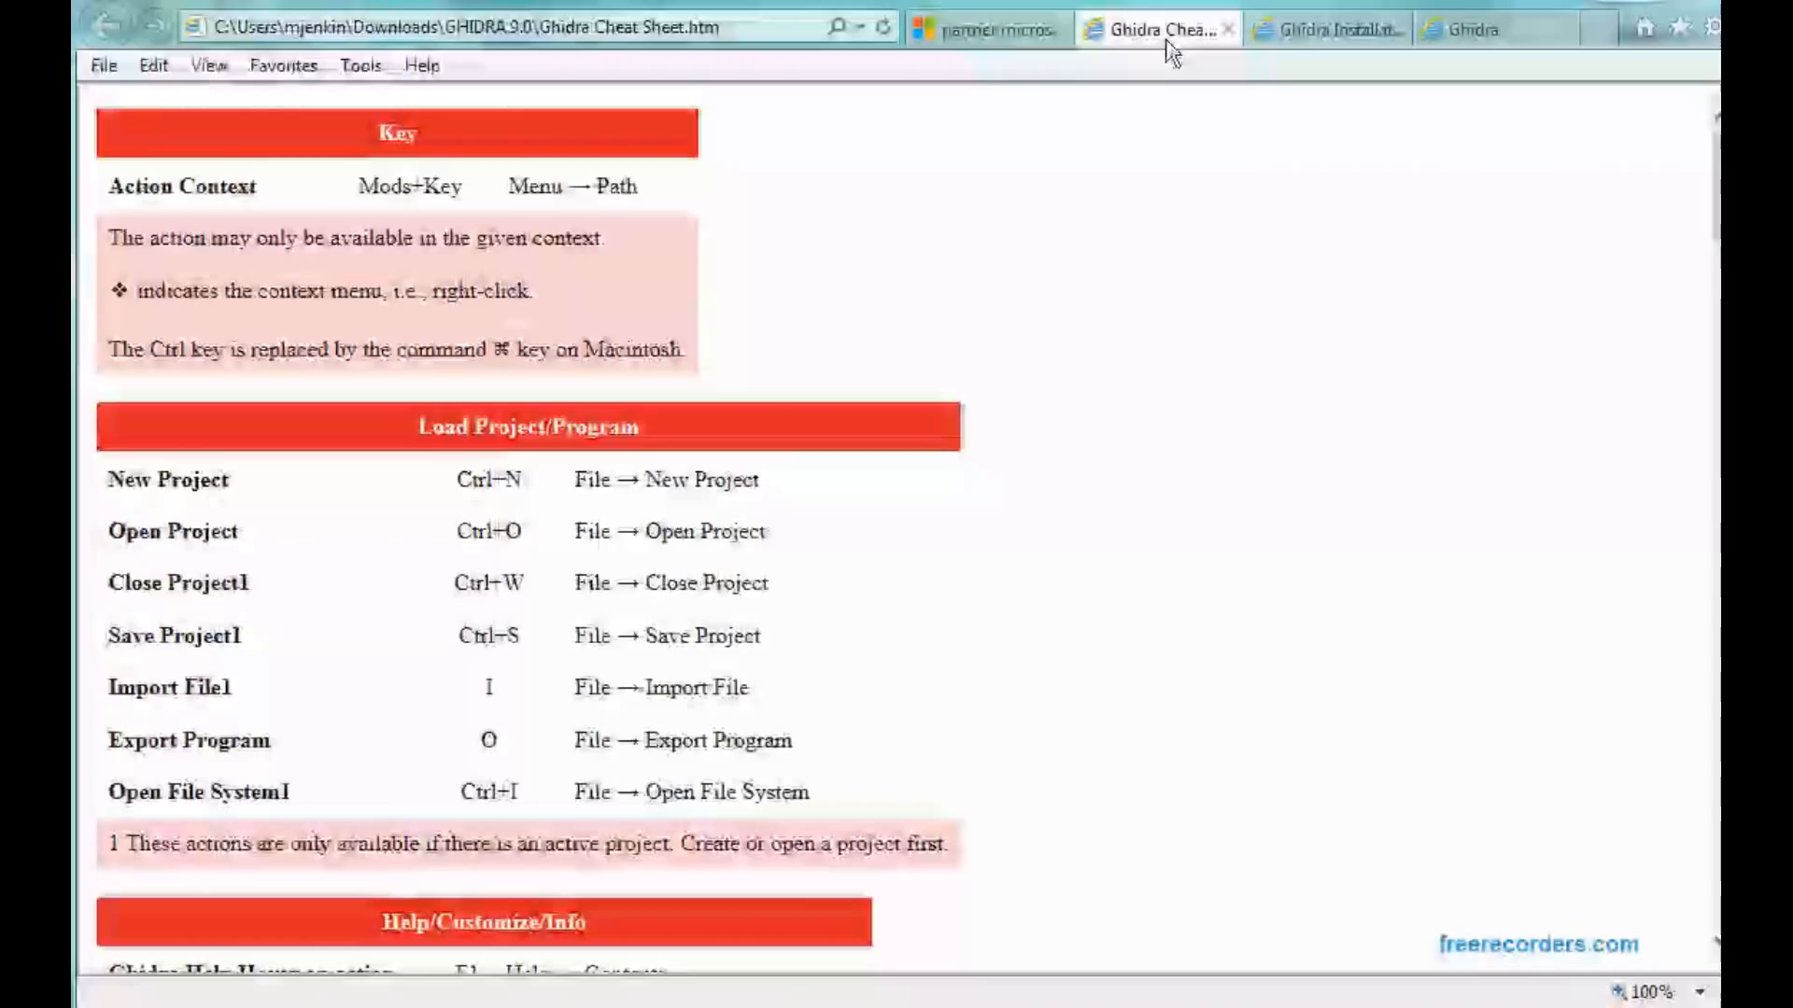
scroll("down", 3)
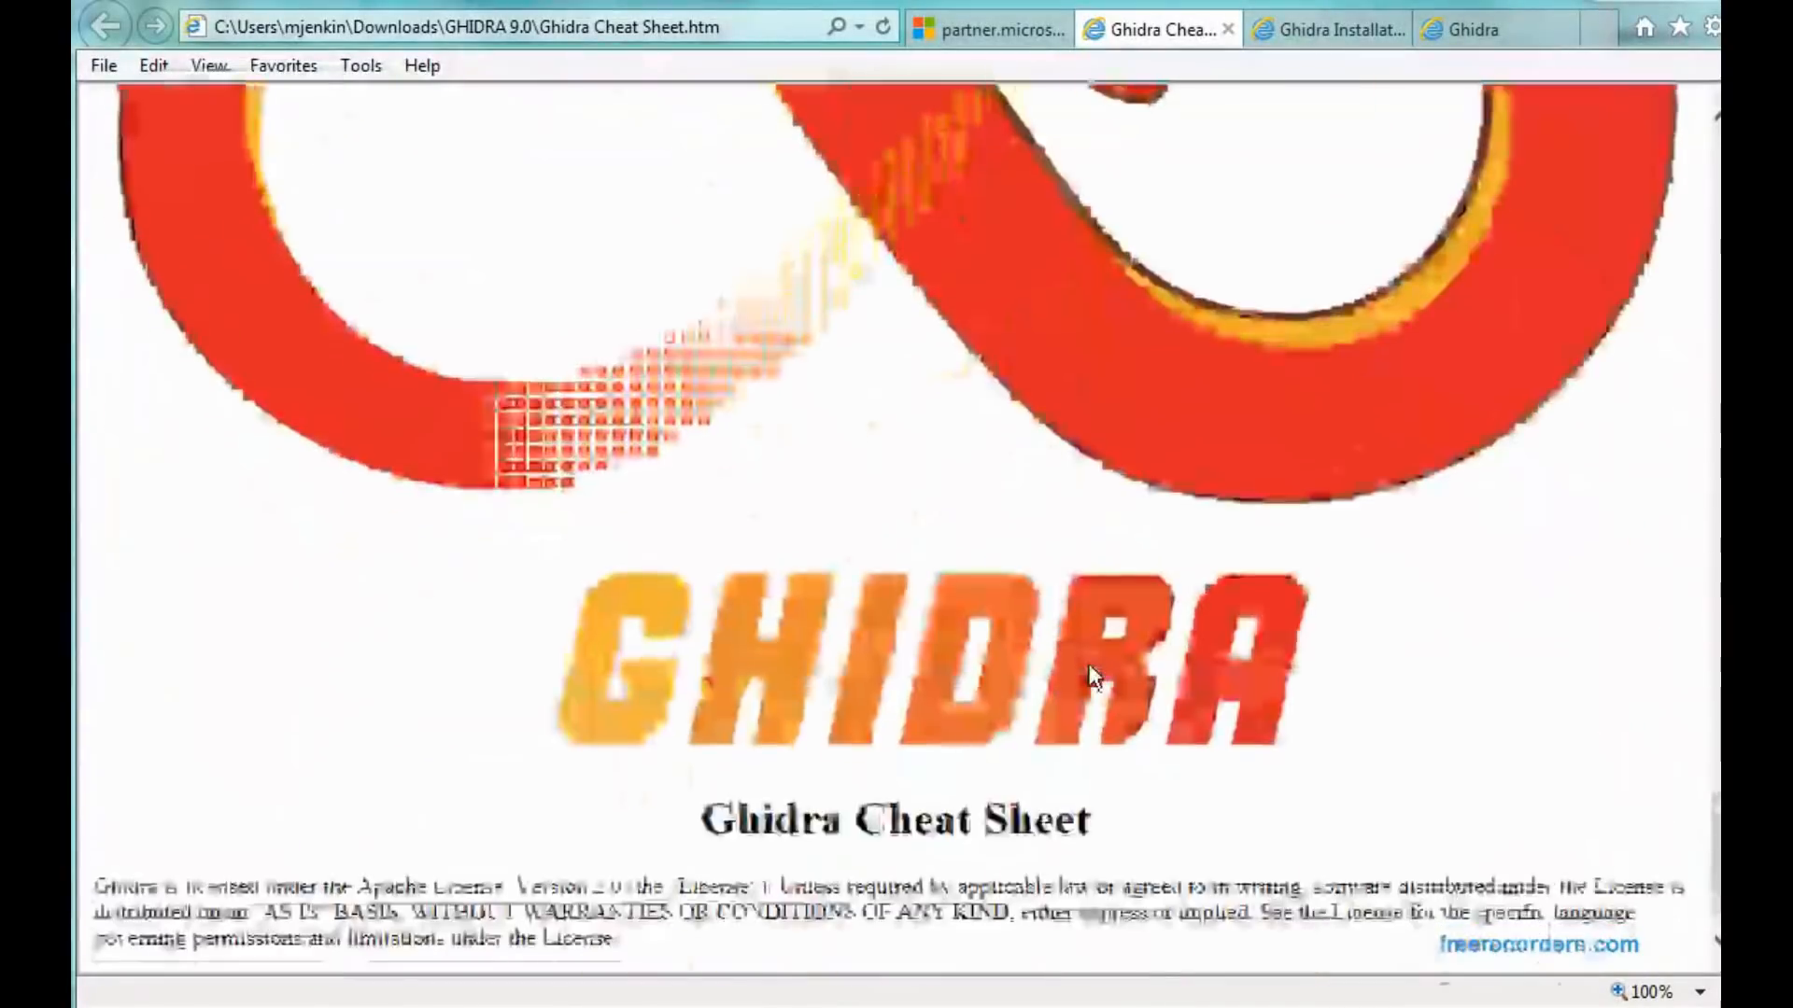
scroll("down", 3)
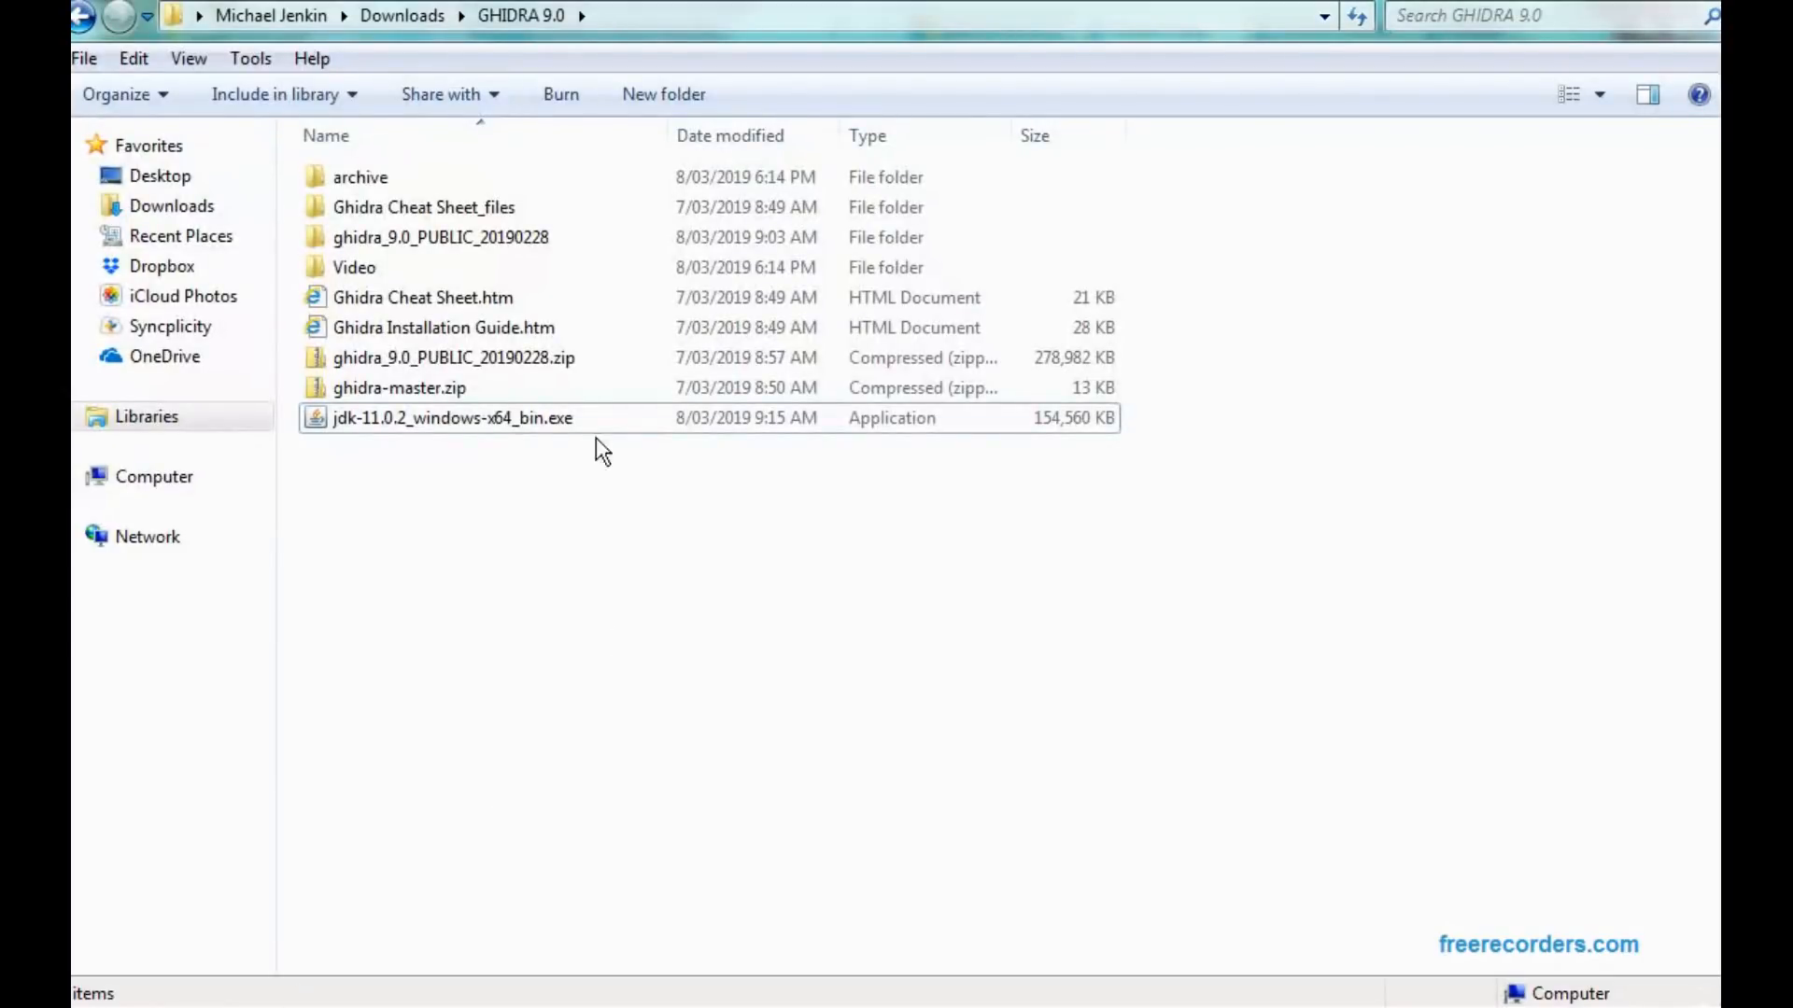
mouse_move(498, 560)
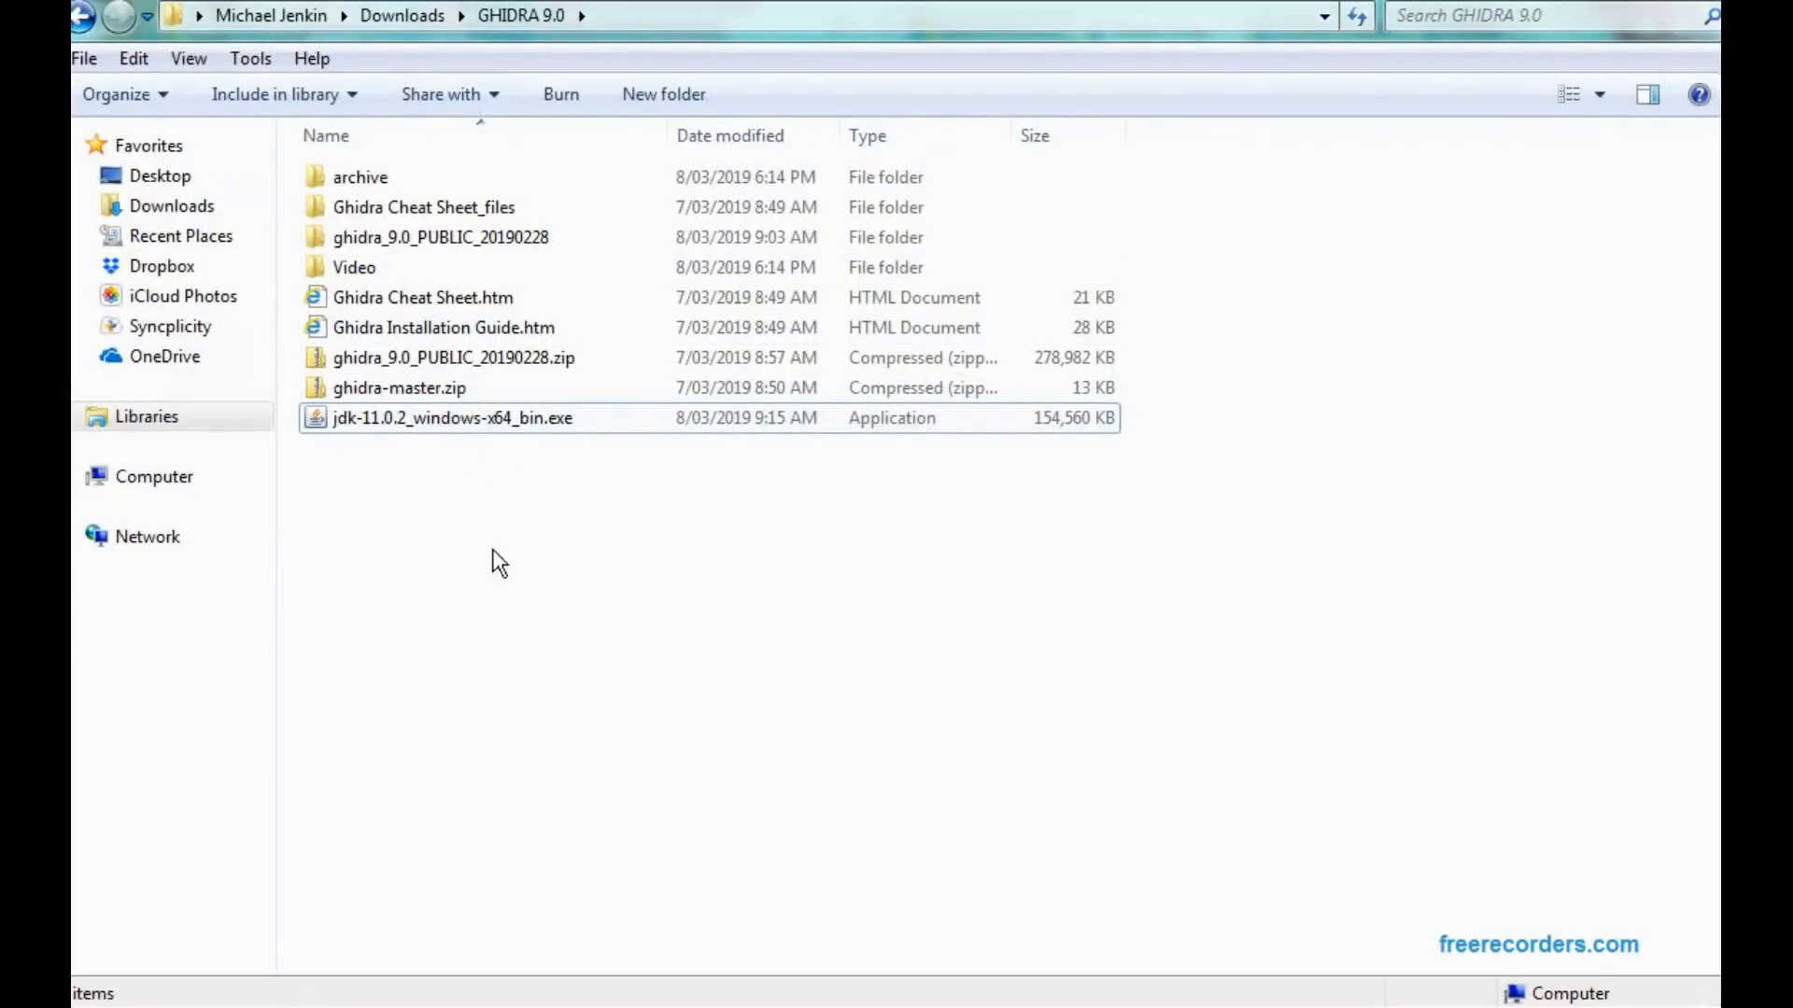
mouse_move(467, 544)
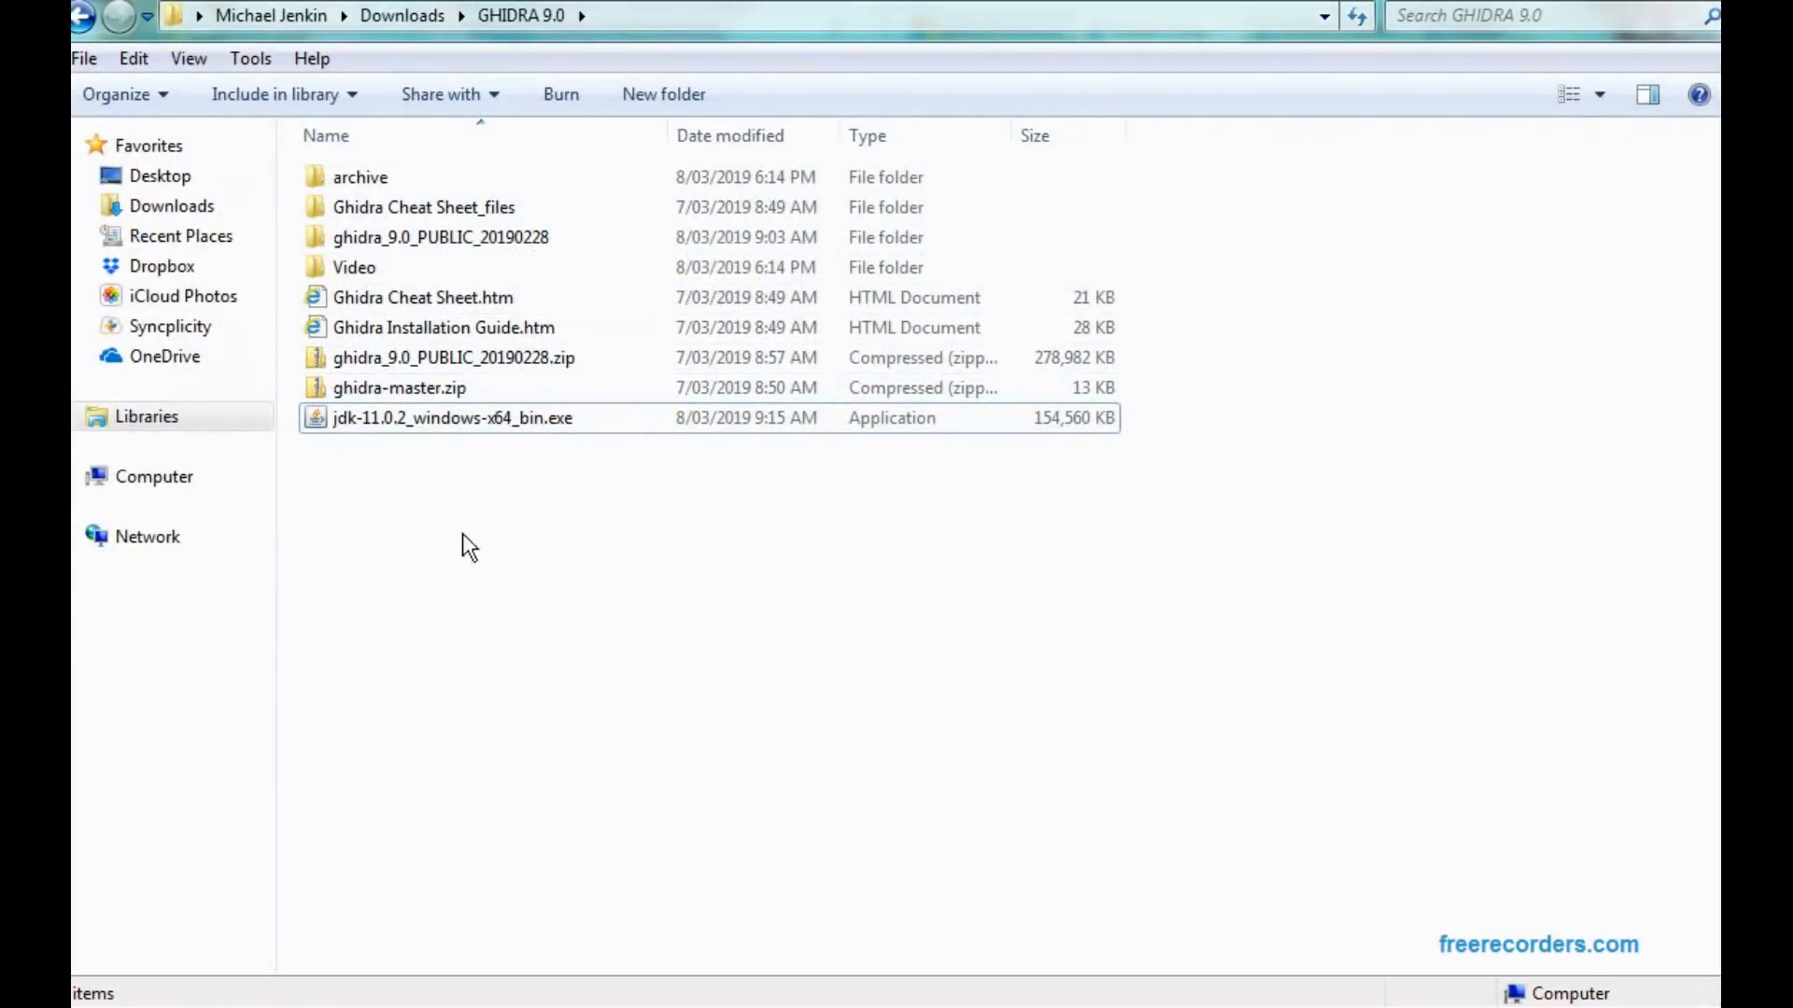
left_click(452, 418)
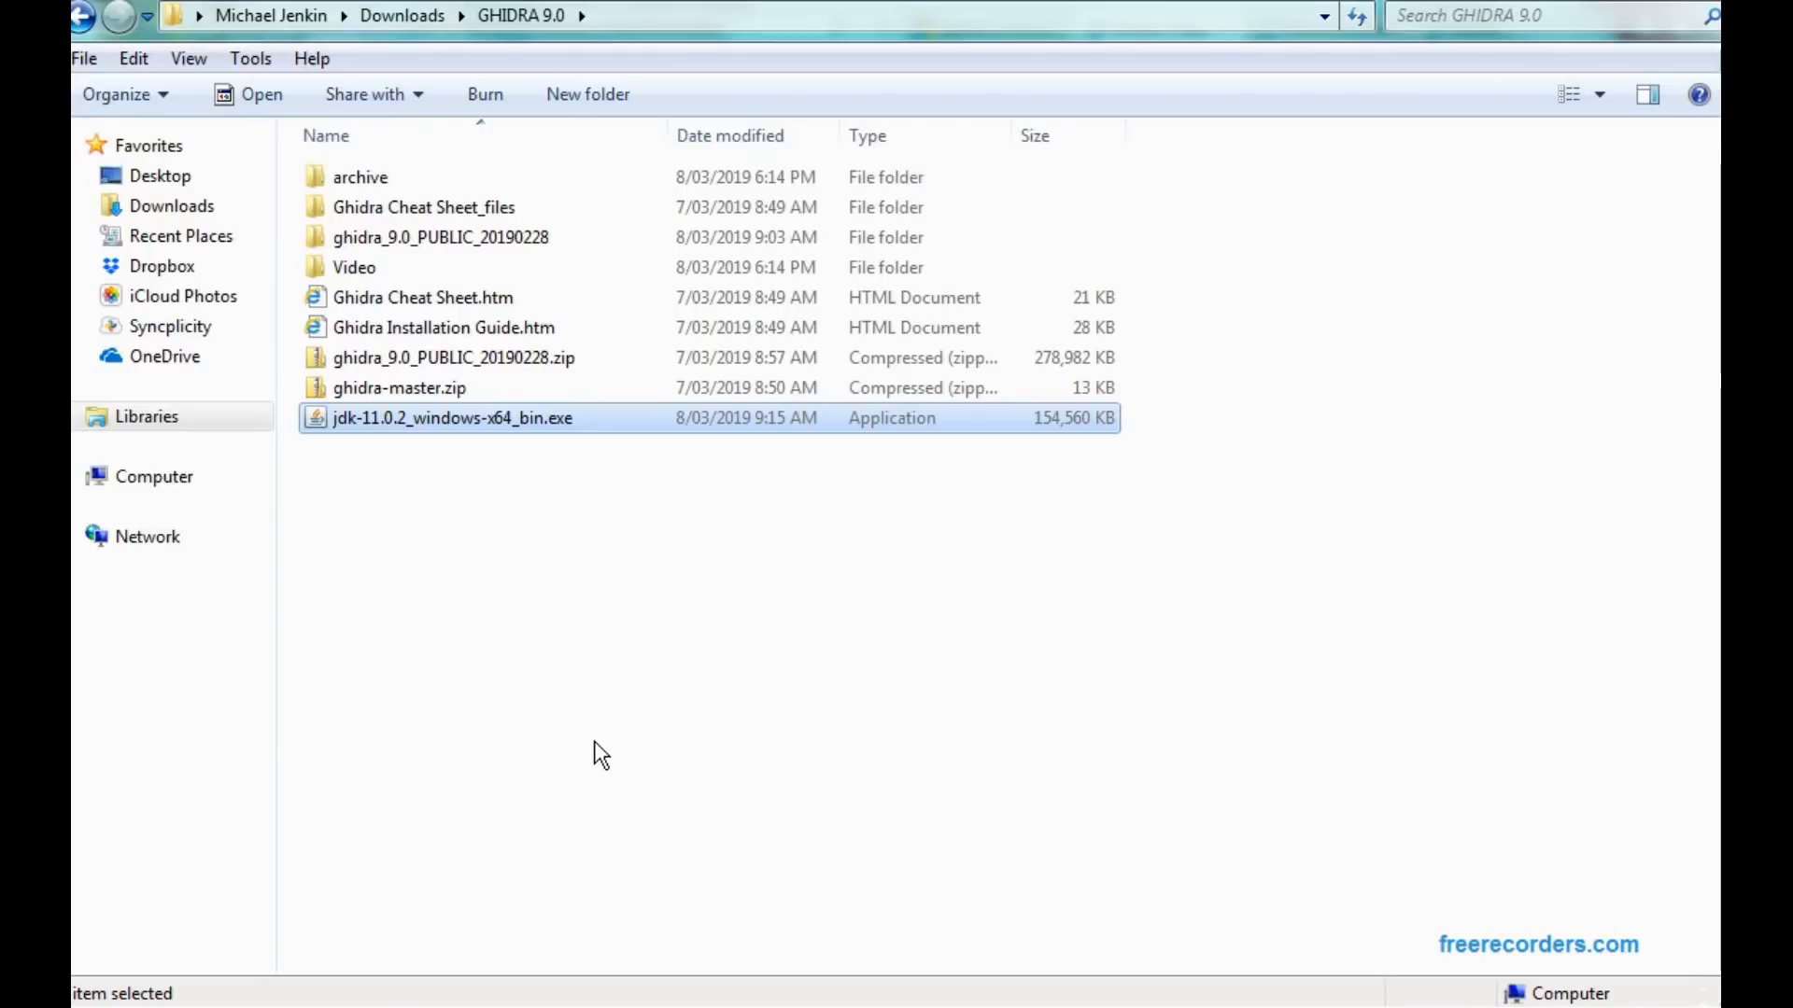
mouse_move(504, 677)
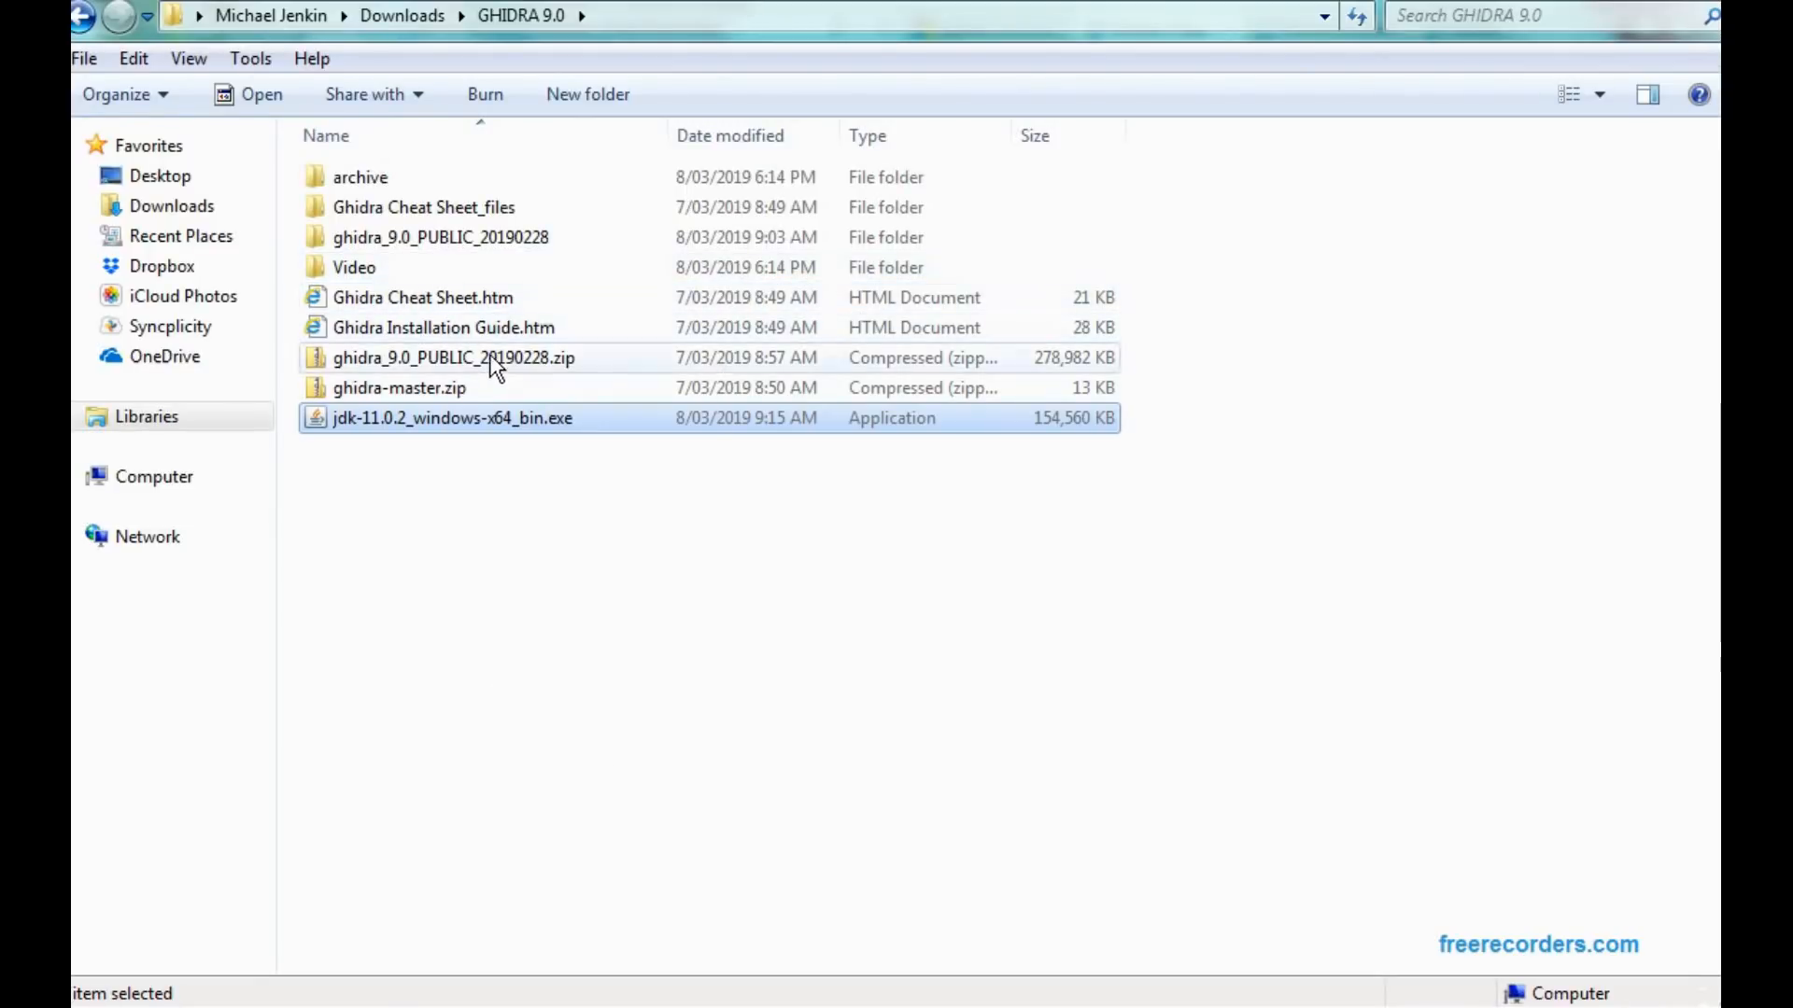
mouse_move(442, 236)
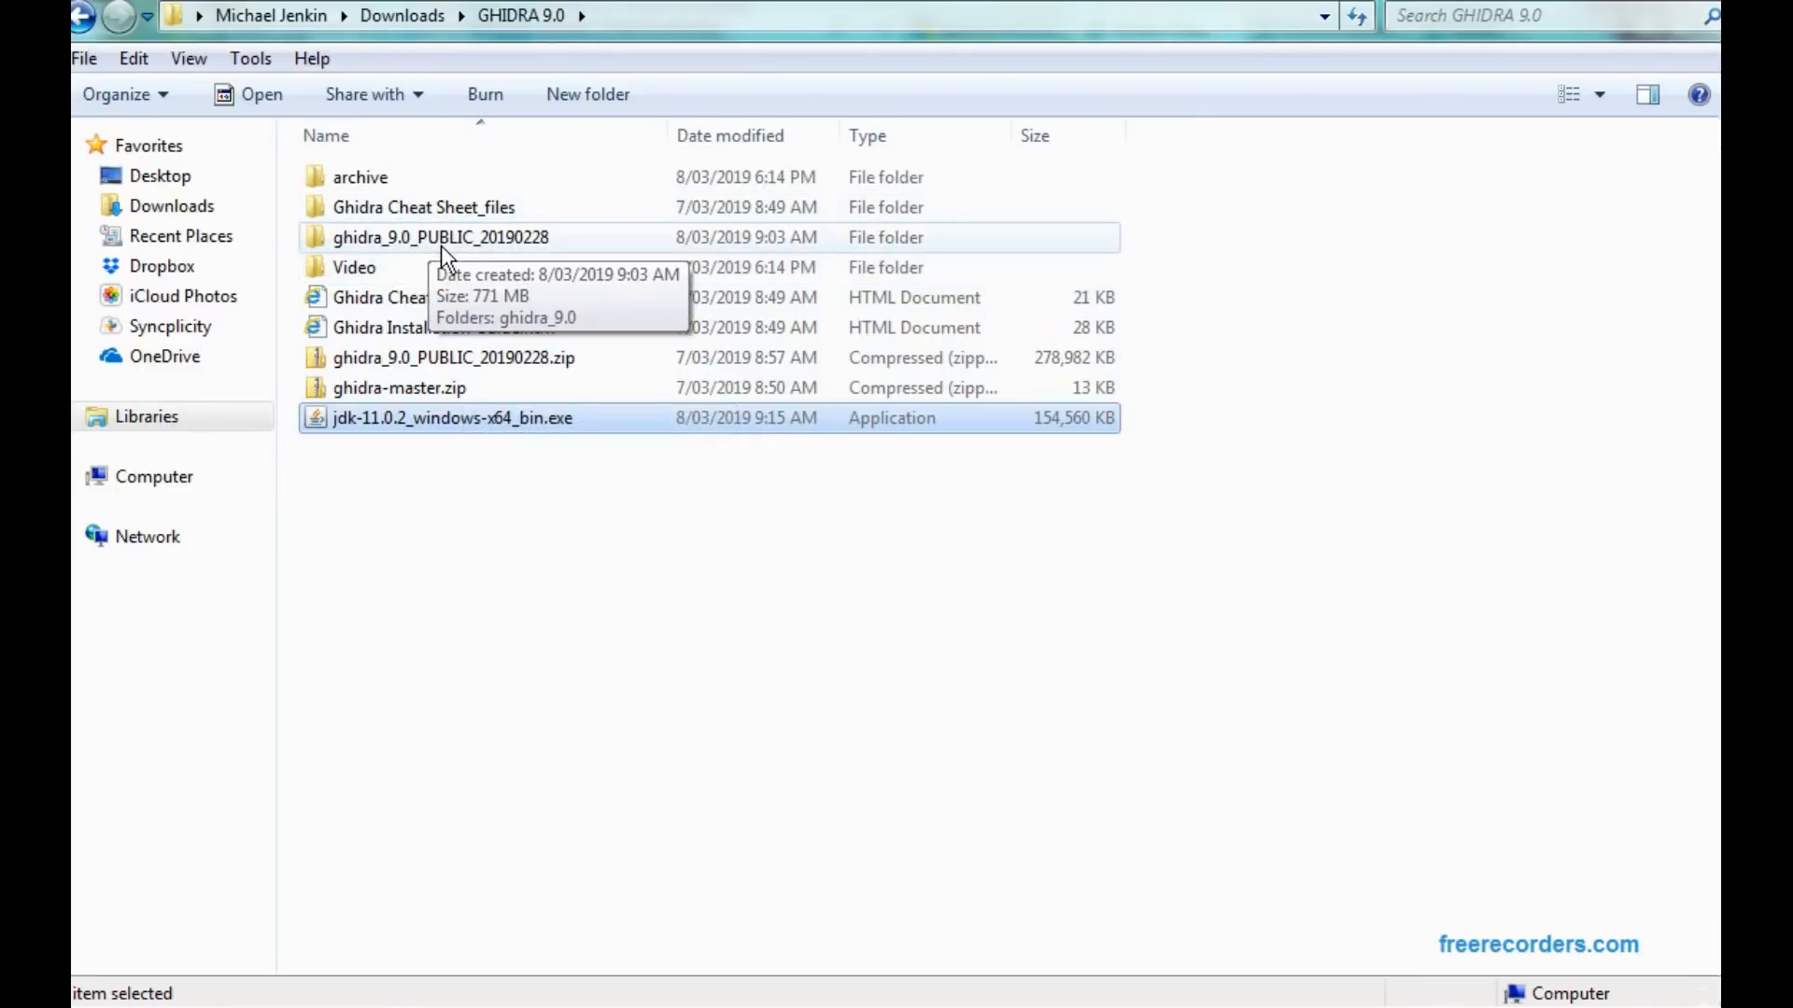
left_click(452, 357)
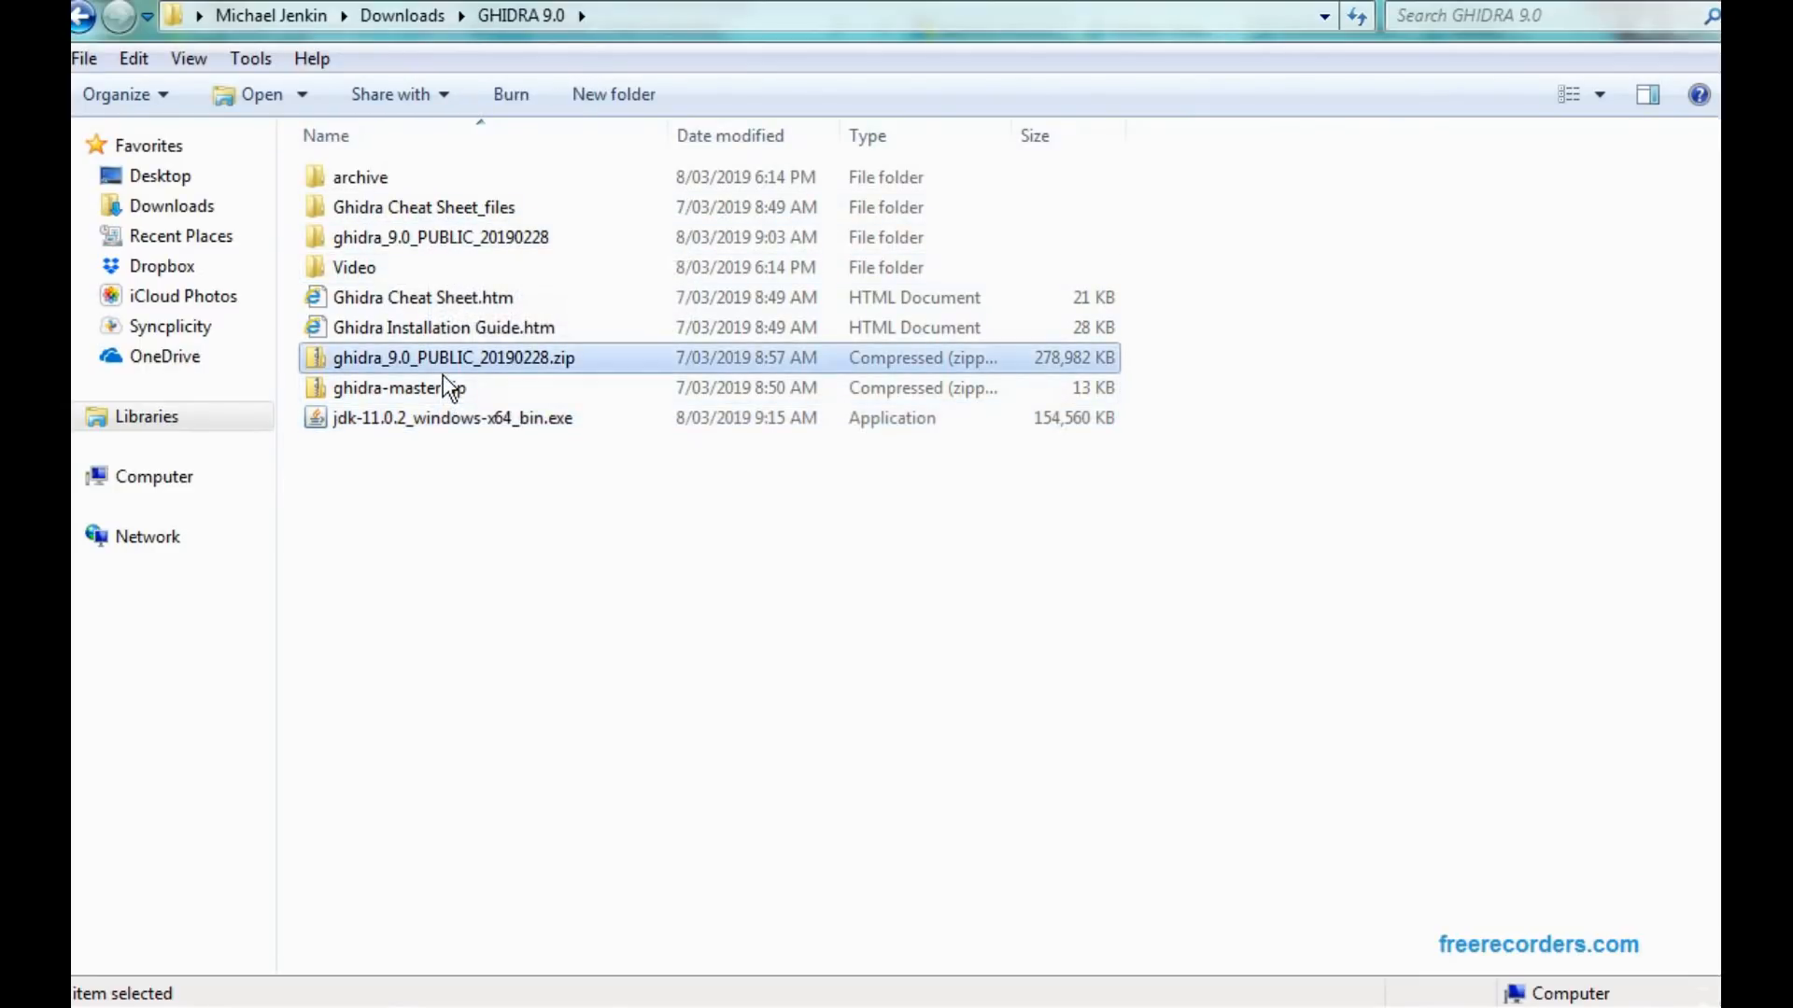
left_click(399, 387)
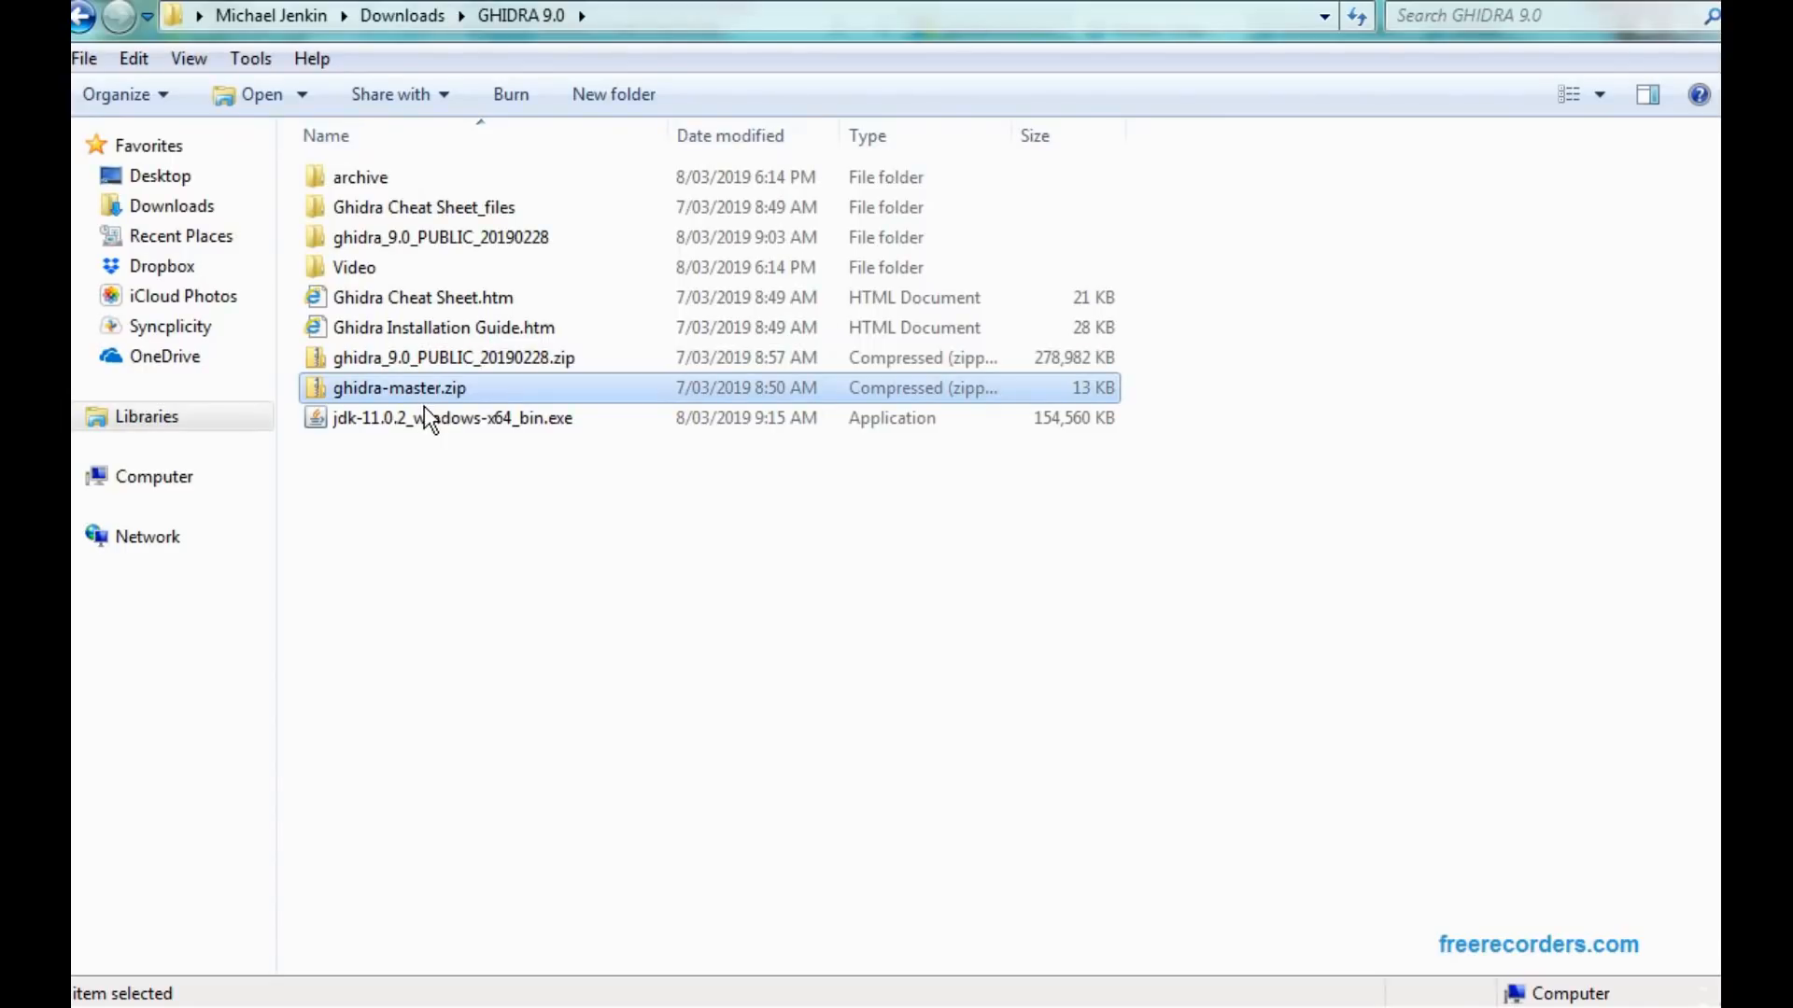
mouse_move(480, 236)
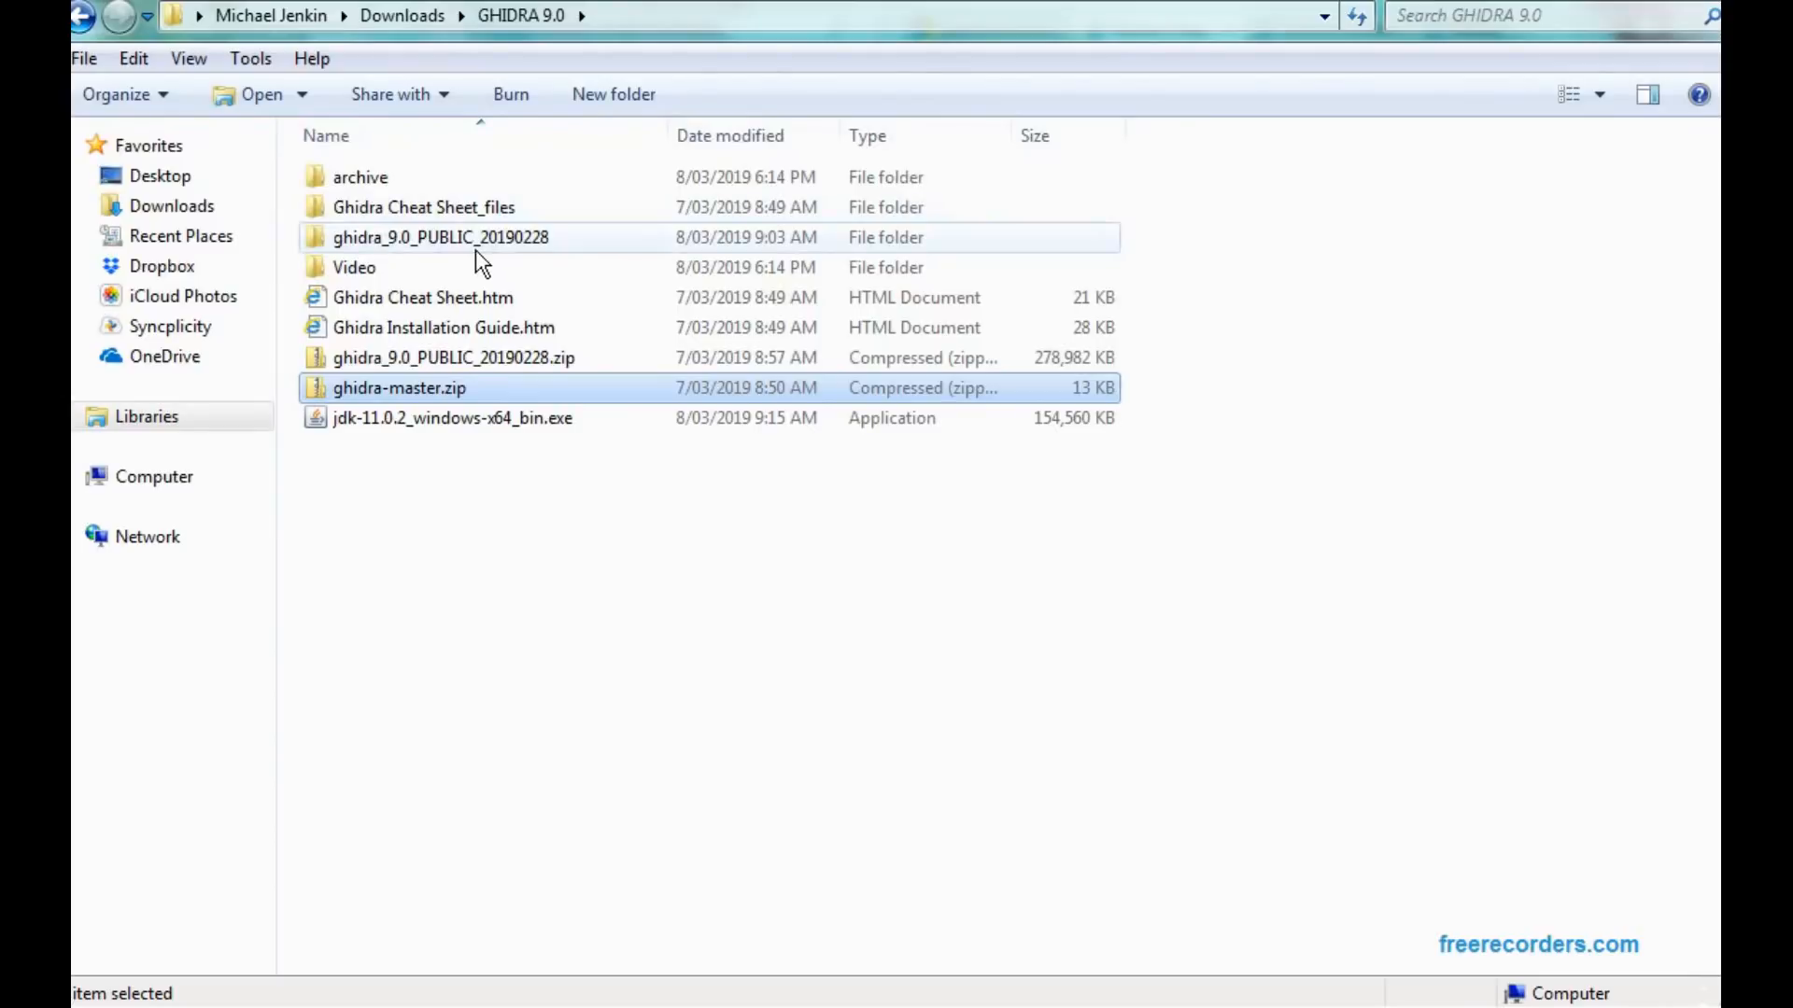
Browse into ghidra_9.0_PUBLIC_20190228\ghidra_9.0 and select ghidraRun.bat
double_click(442, 236)
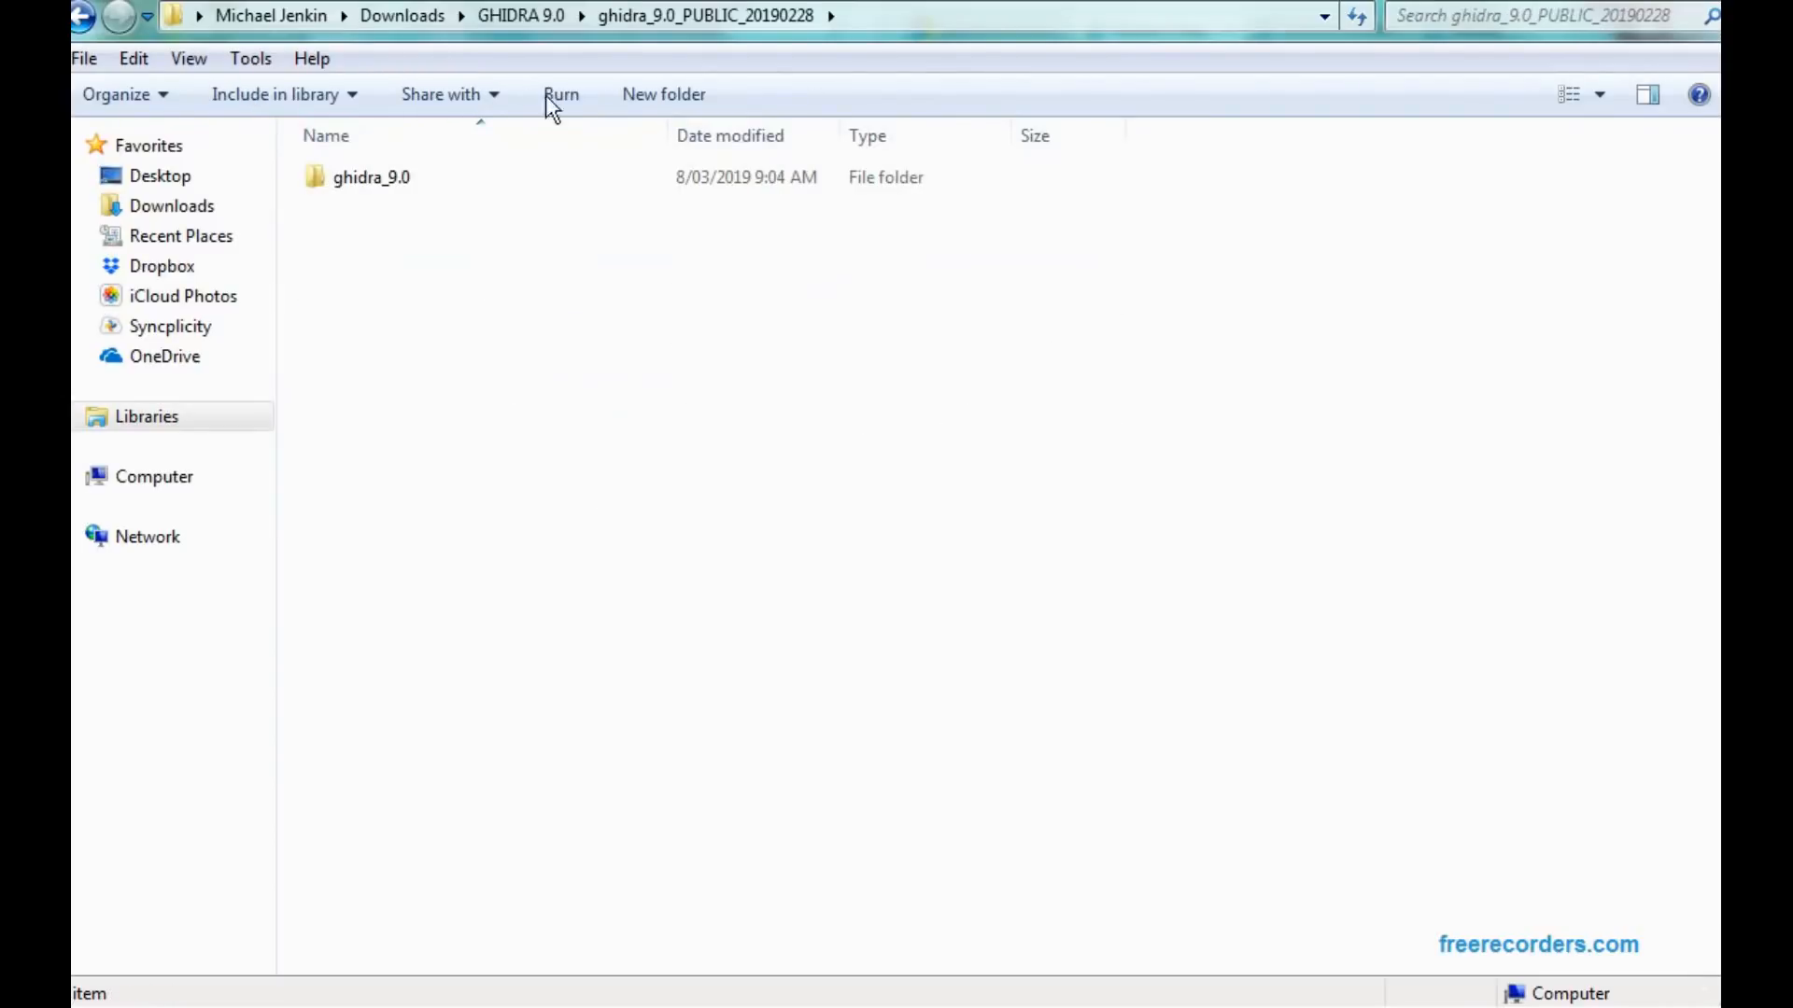
double_click(372, 176)
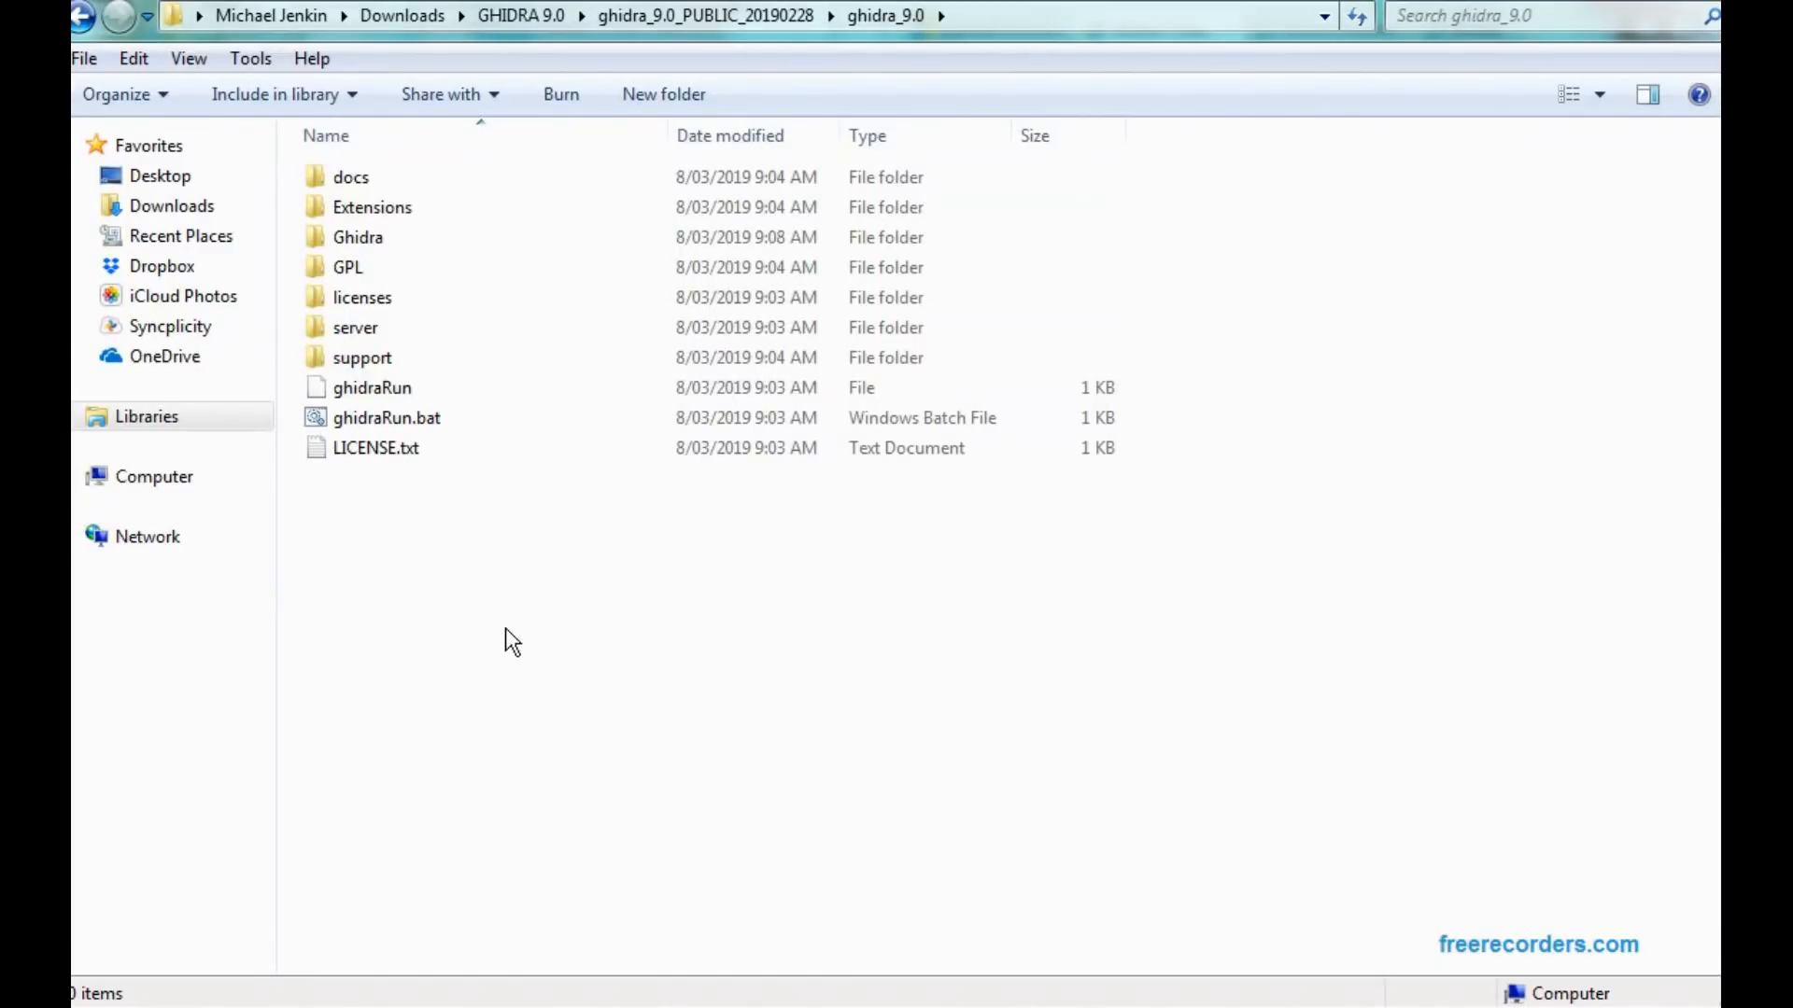
left_click(375, 447)
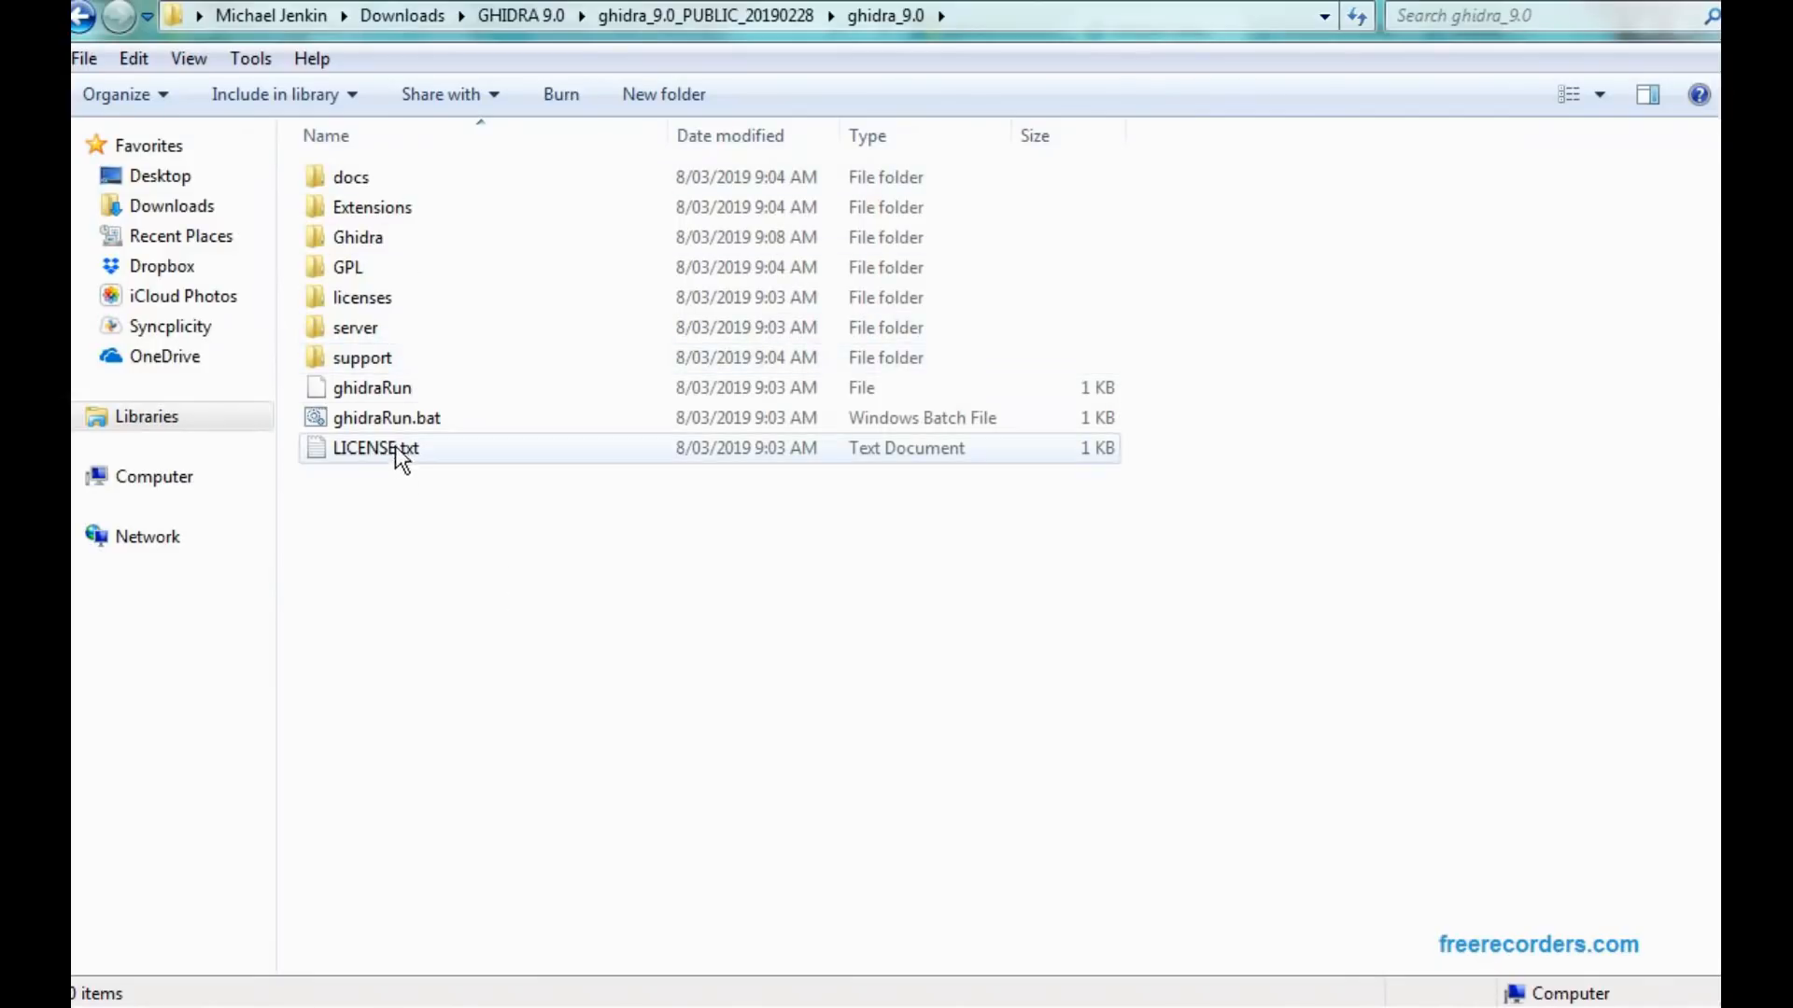
left_click(386, 417)
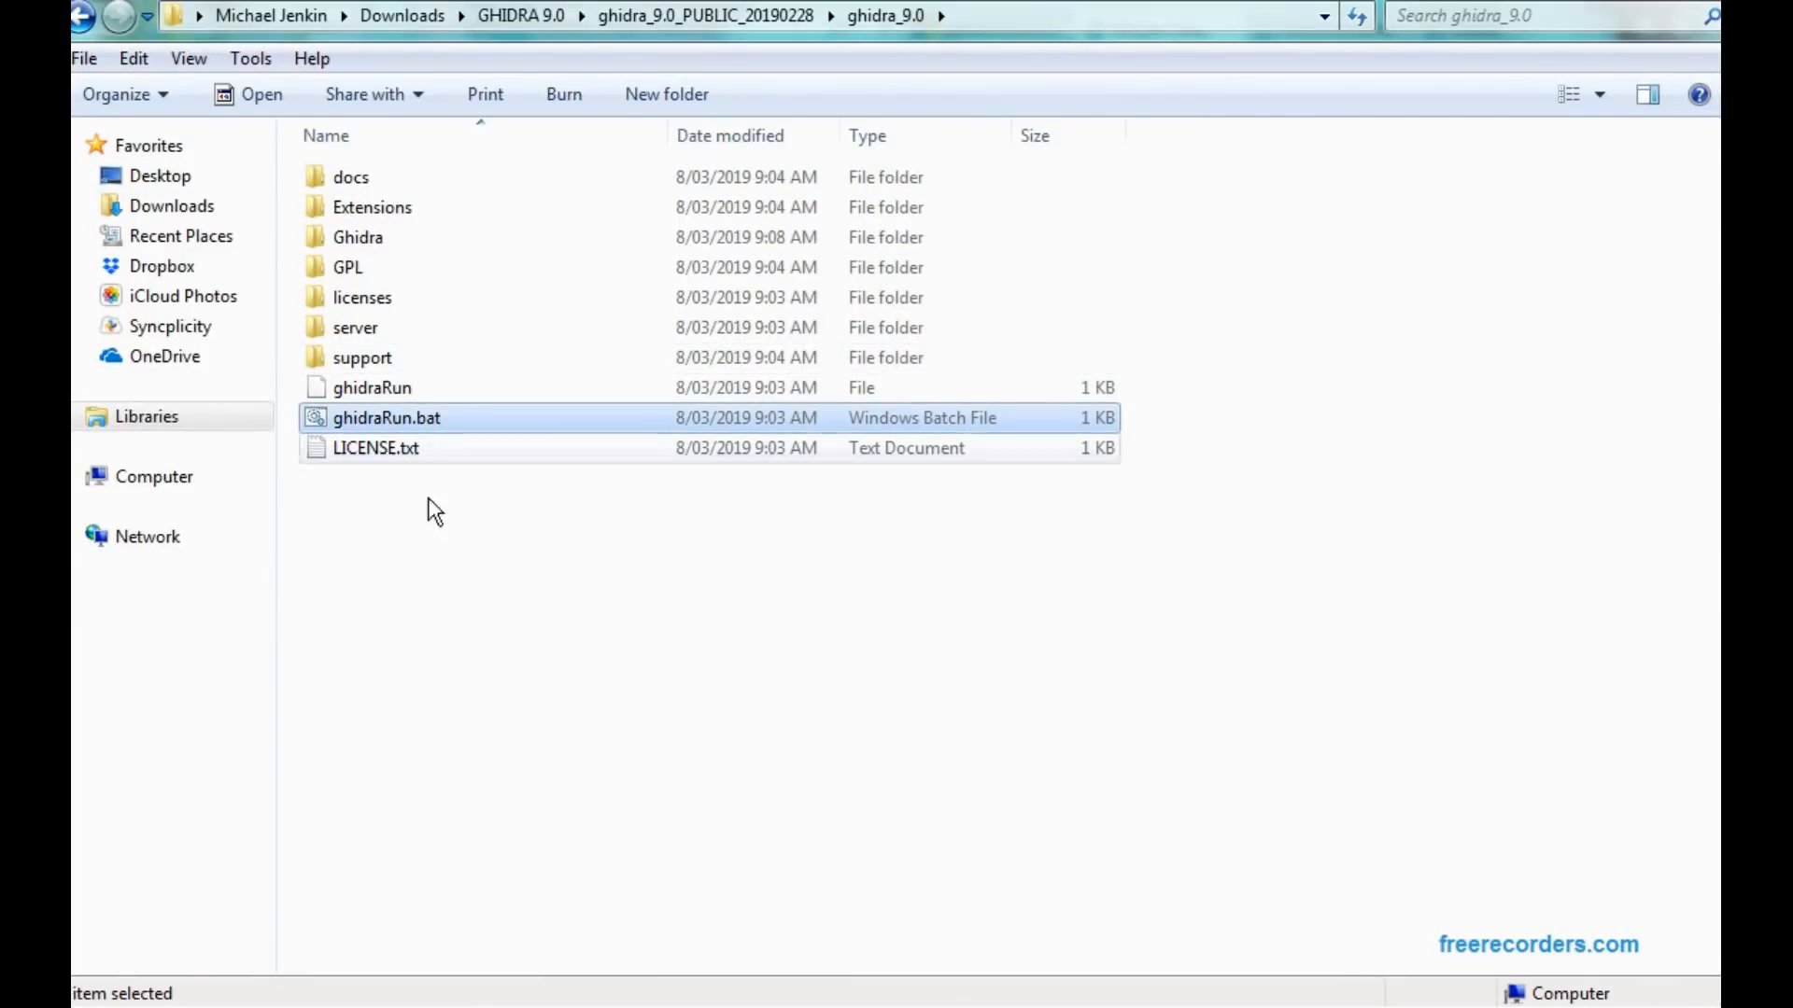
mouse_move(386, 417)
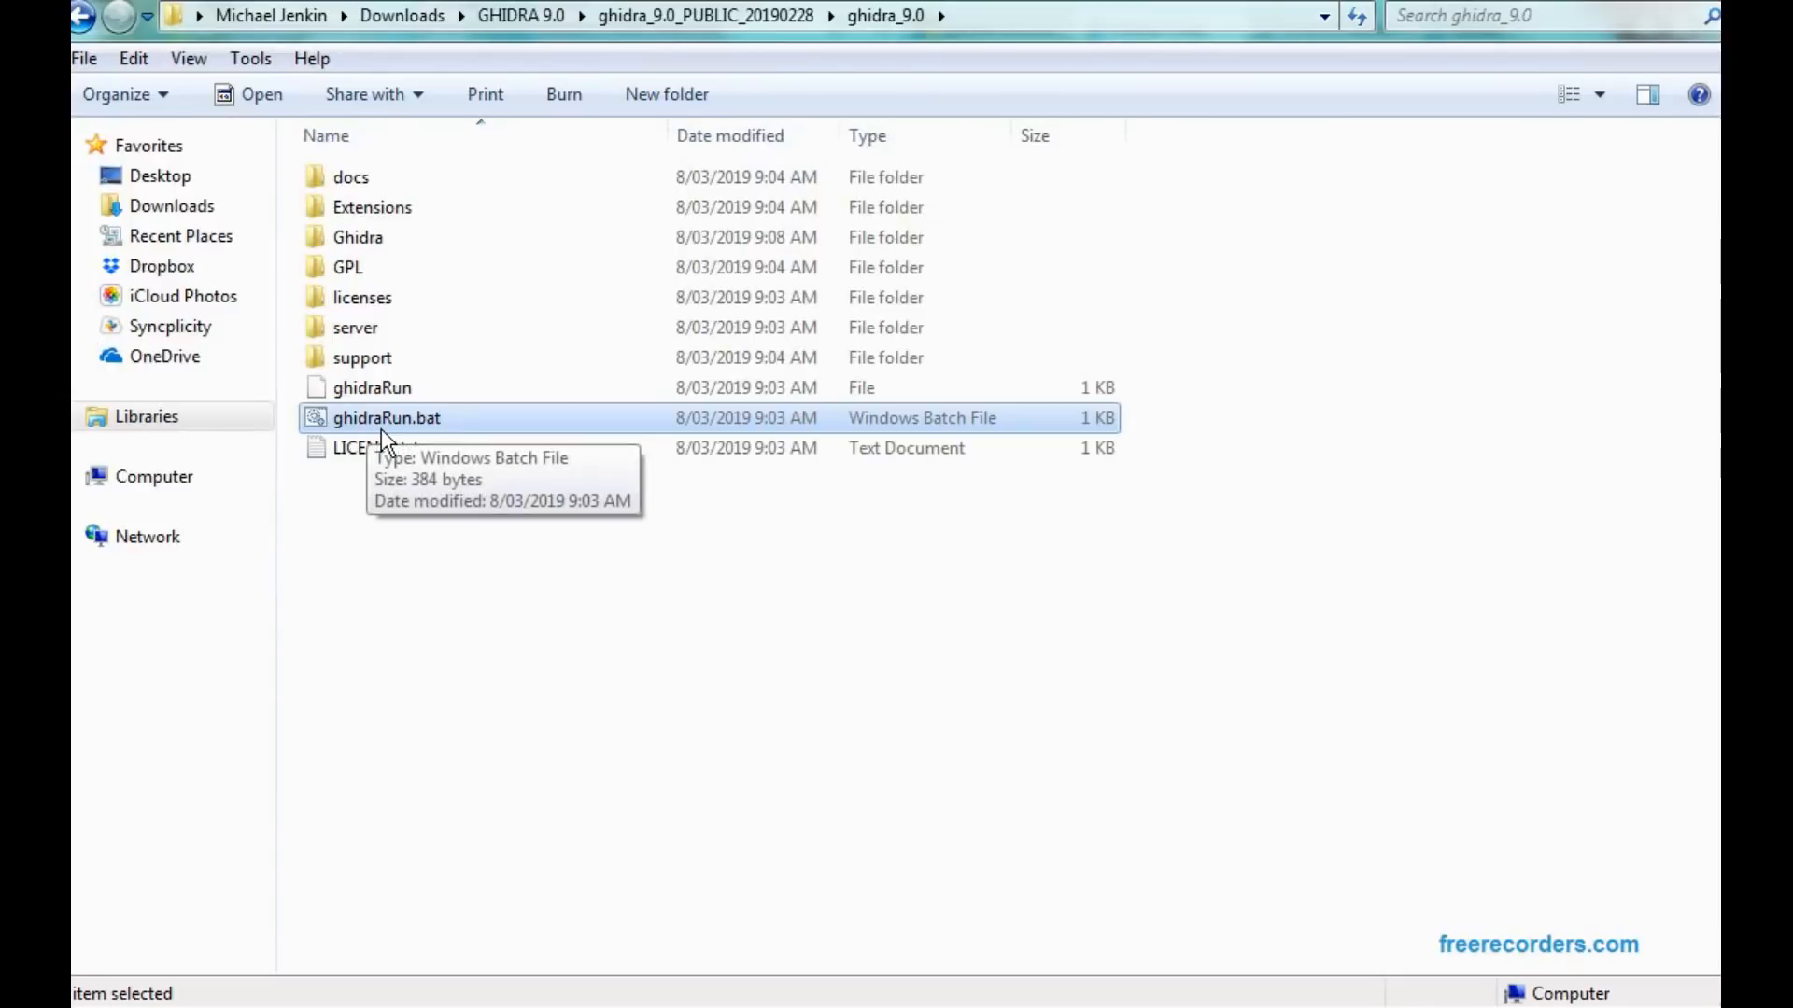
Launch ghidraRun.bat and allow the unverified script to run, starting Ghidra
double_click(387, 418)
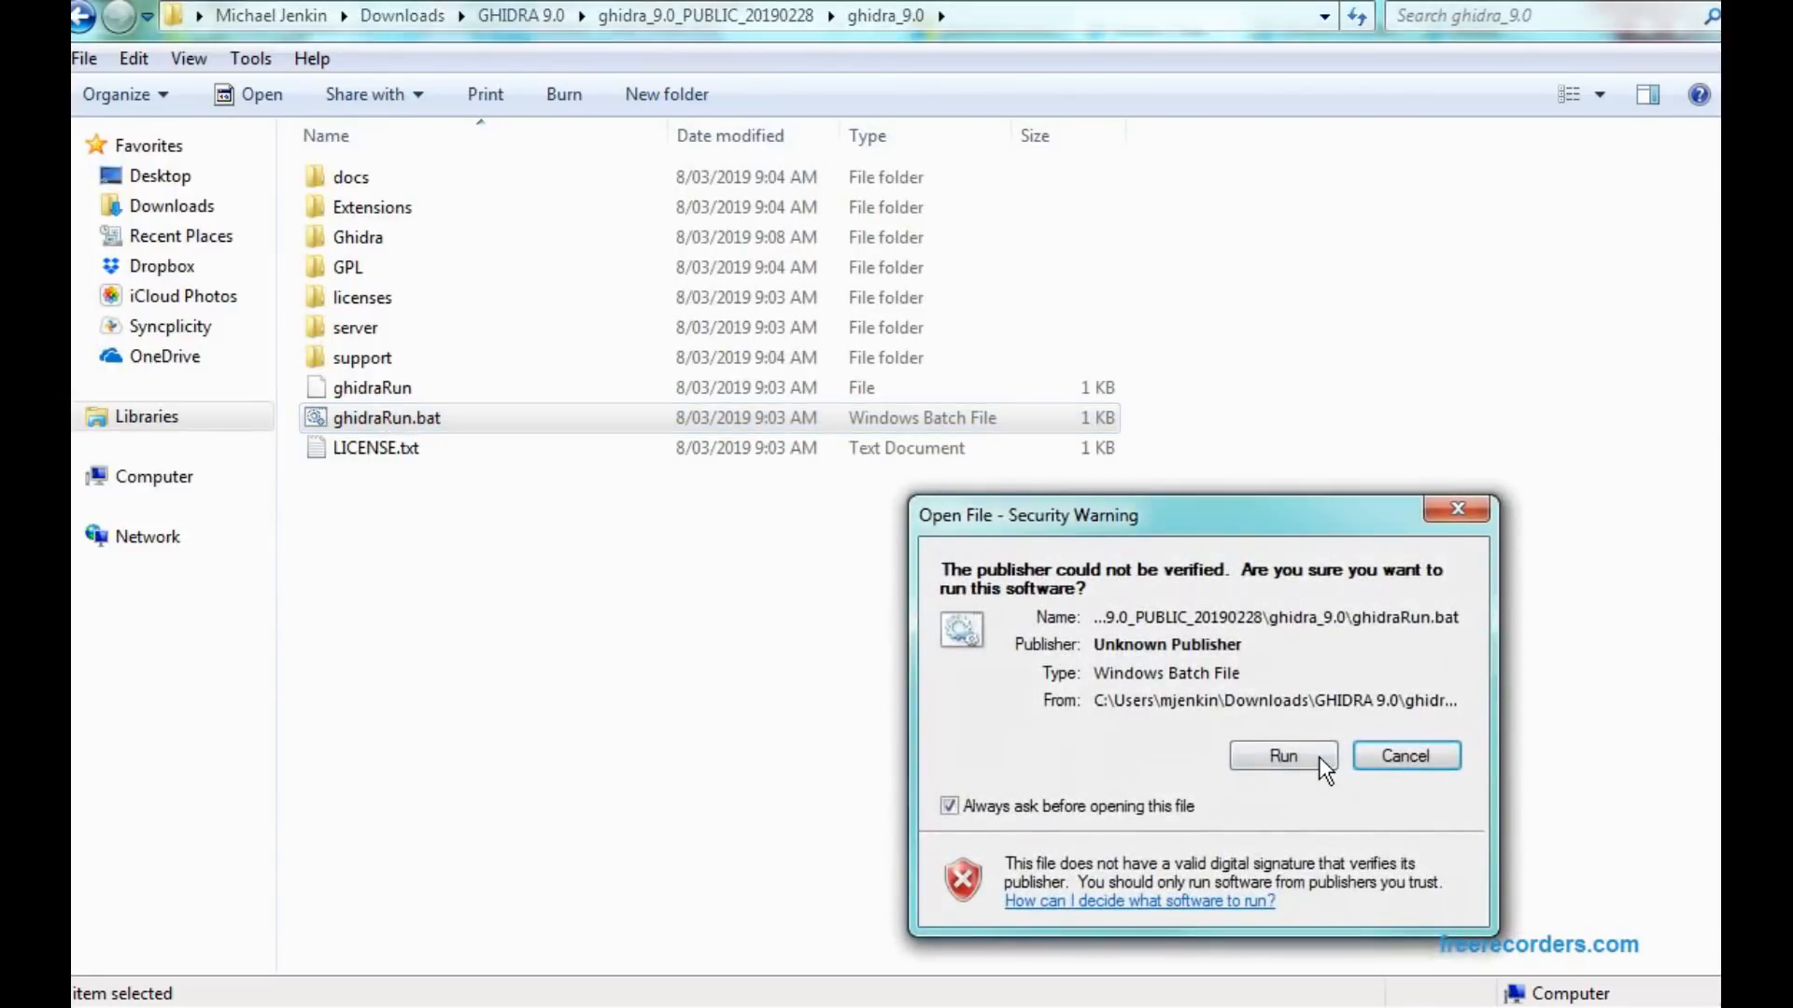
left_click(1282, 756)
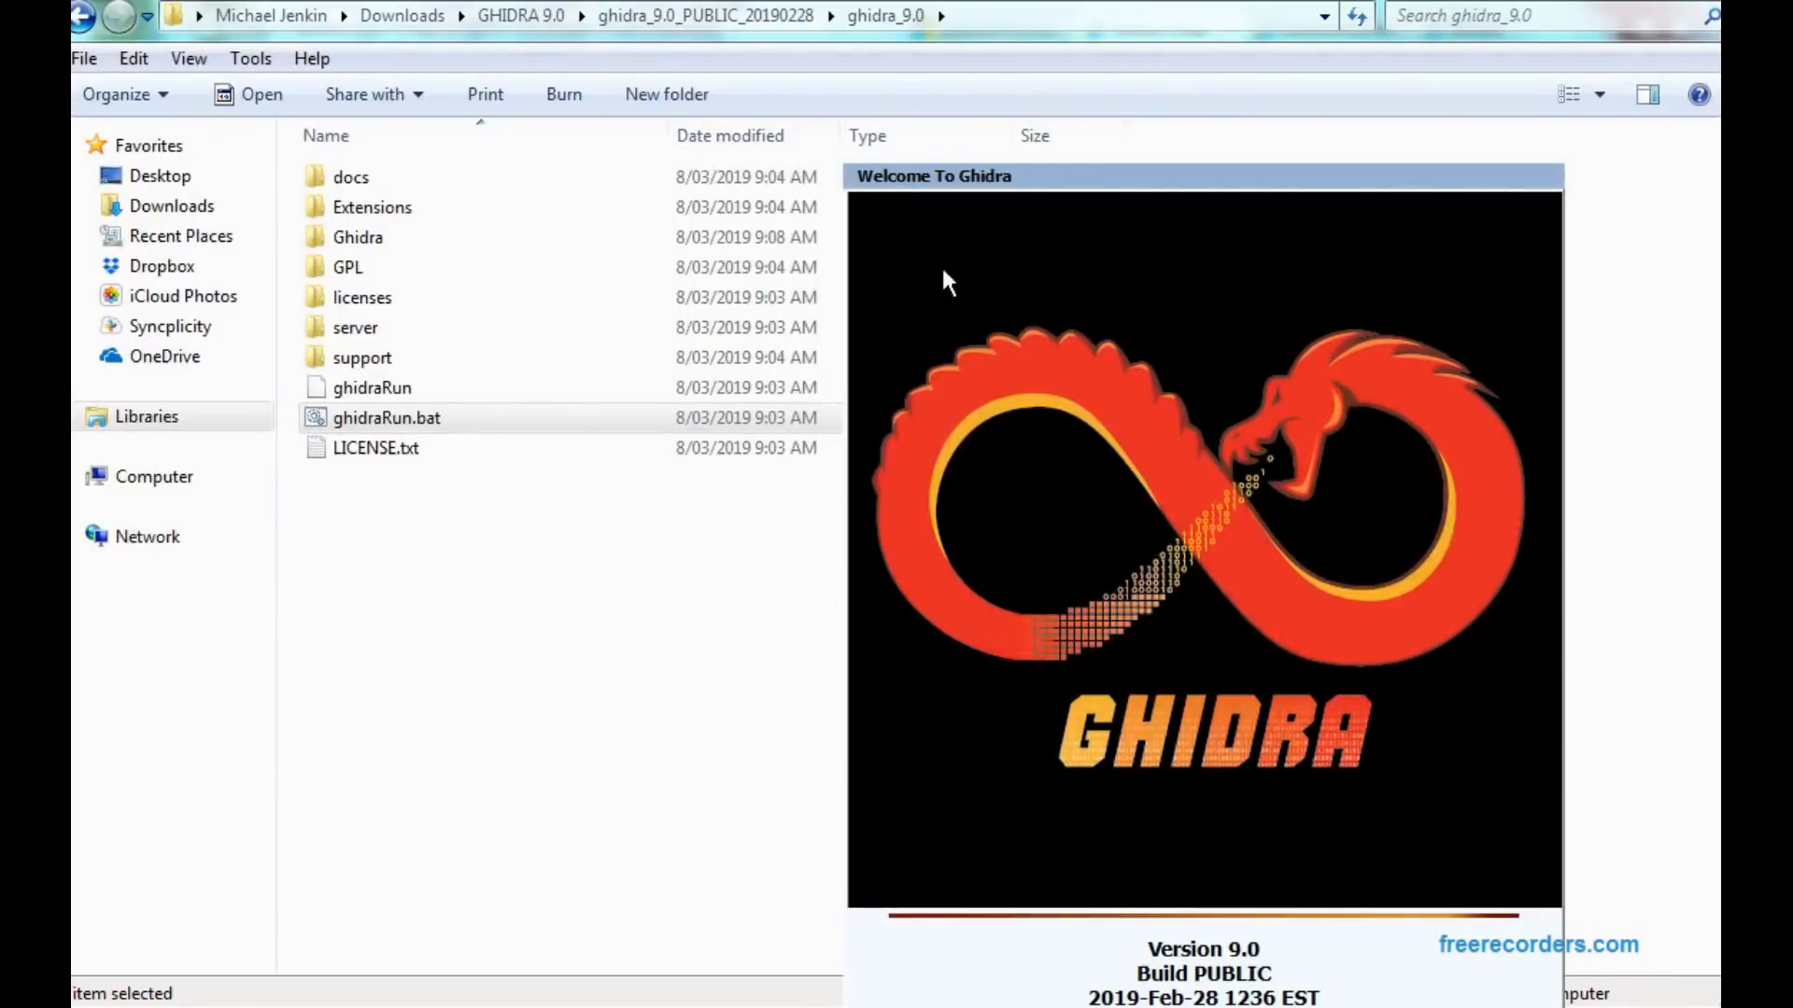
mouse_move(748, 65)
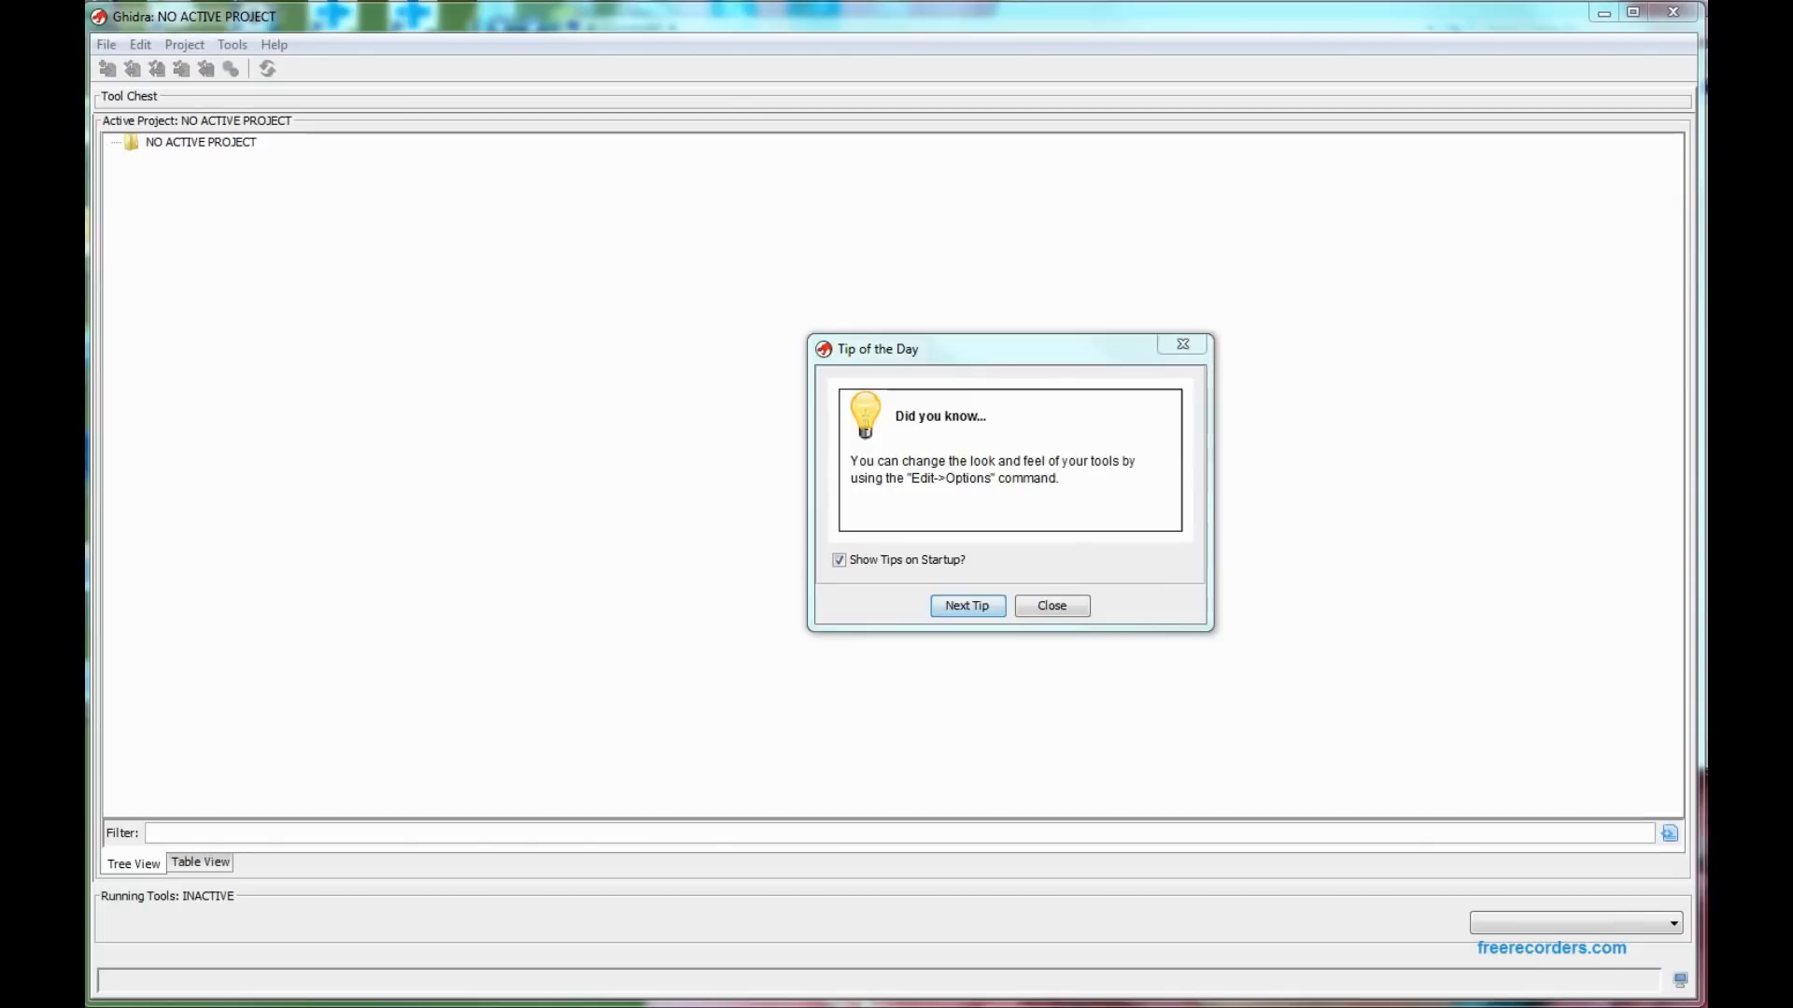
Dismiss the tip of the day and start a new Non-Shared Project via File > New Project
left_click(1050, 605)
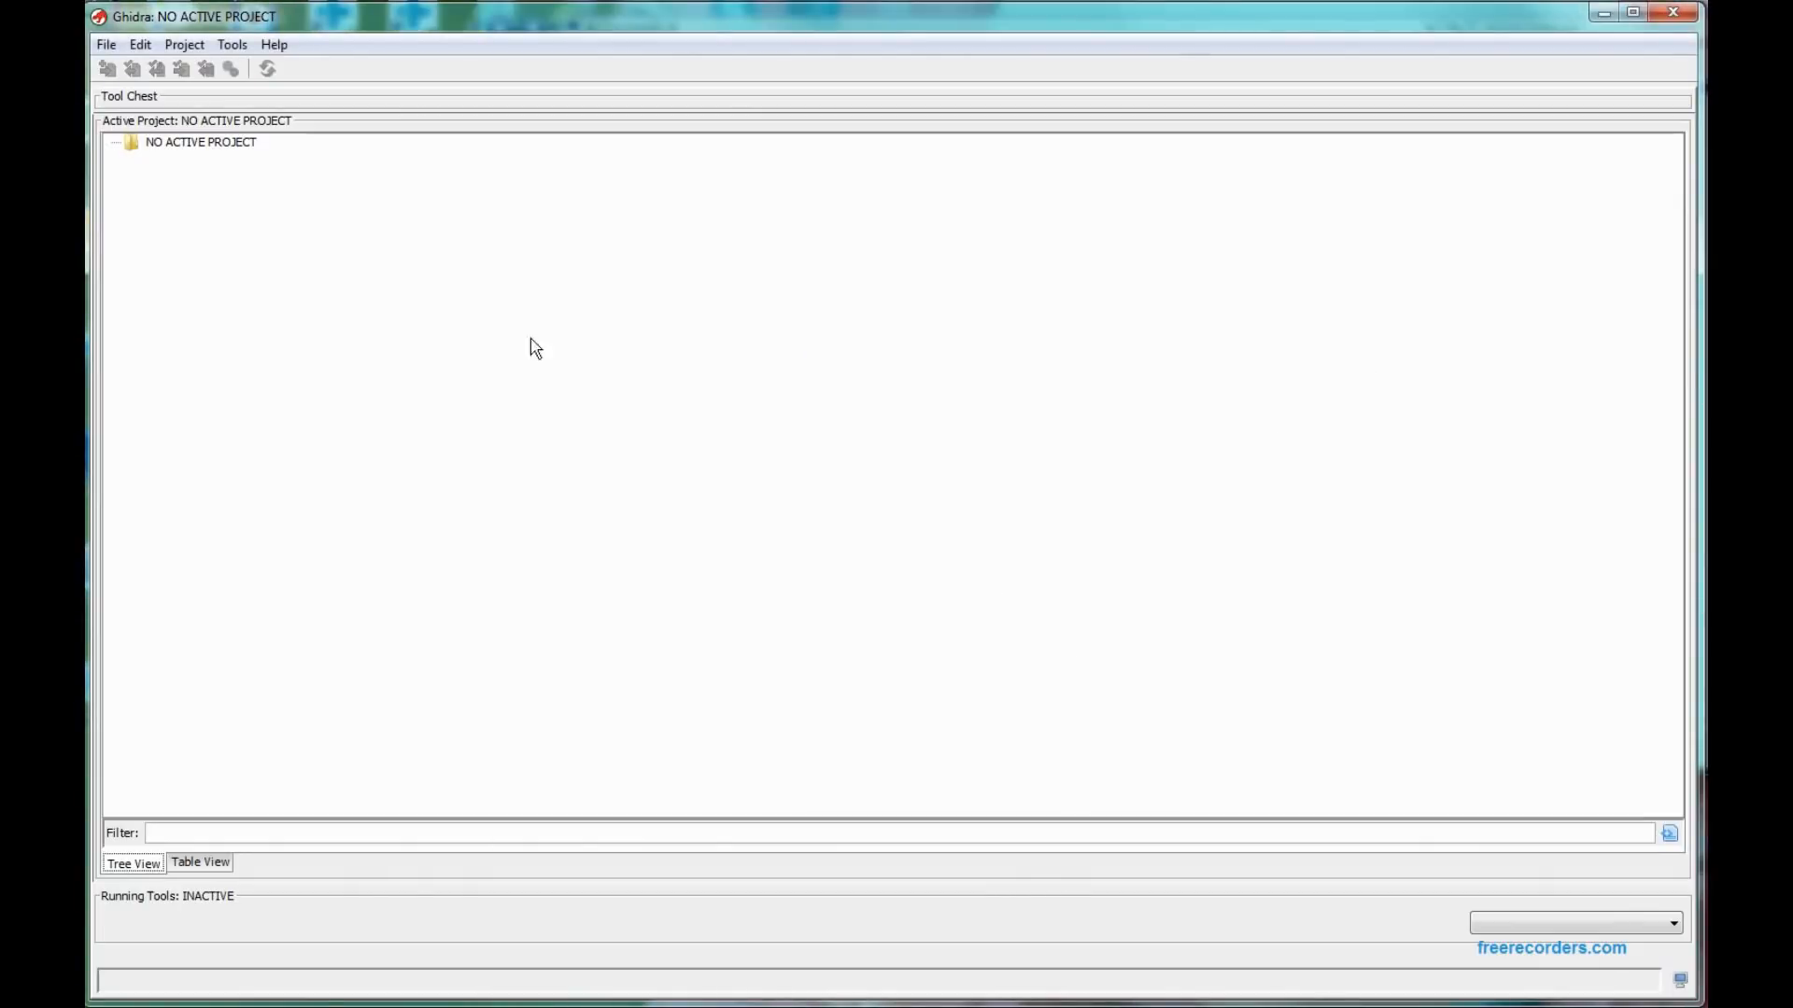
mouse_move(472, 278)
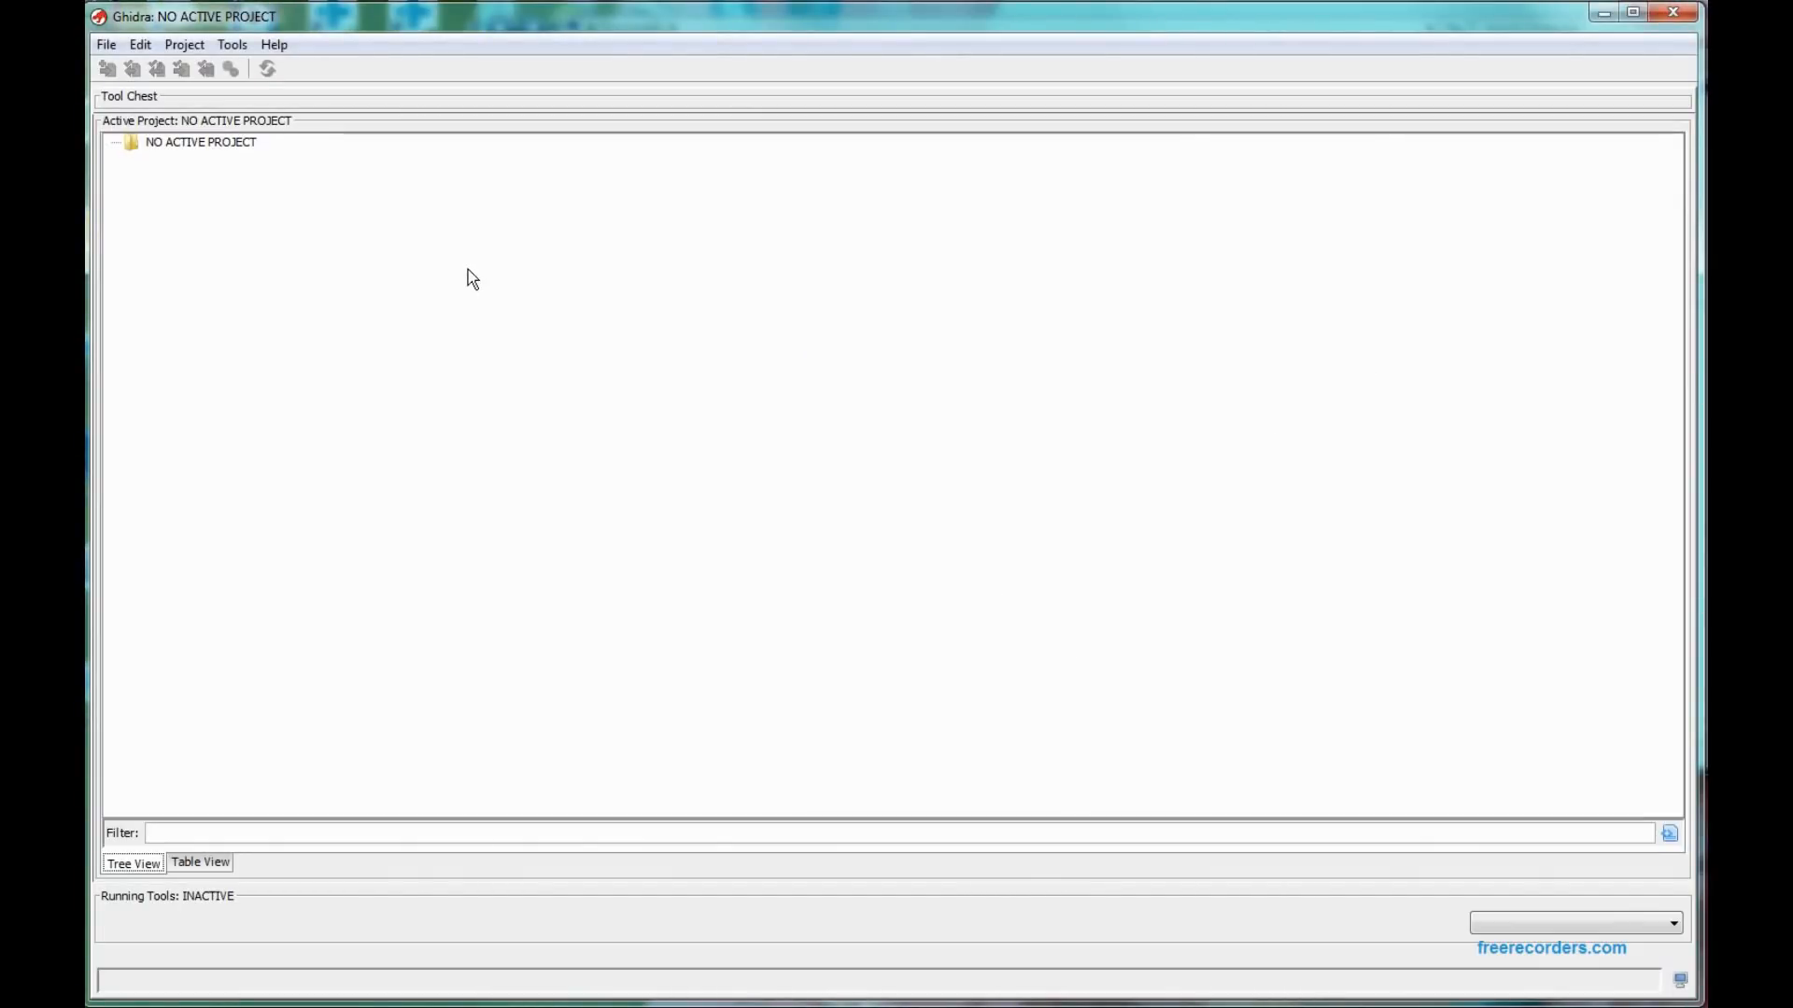
mouse_move(260, 185)
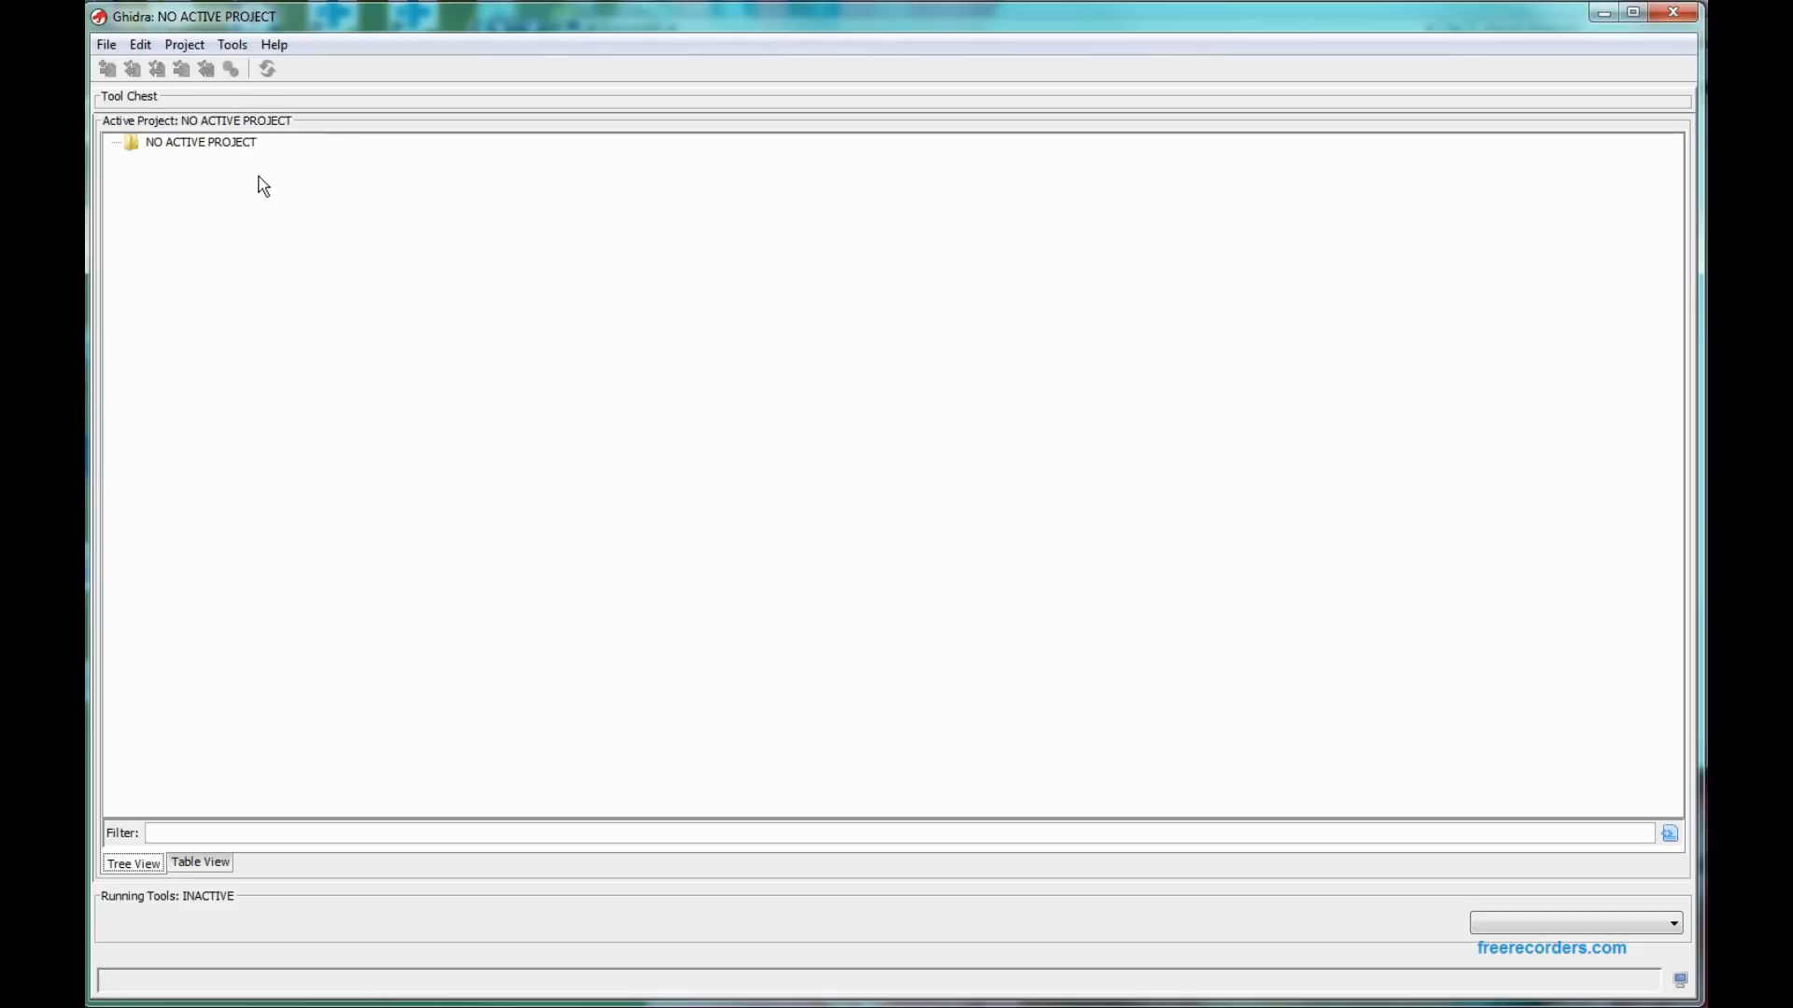
mouse_move(443, 362)
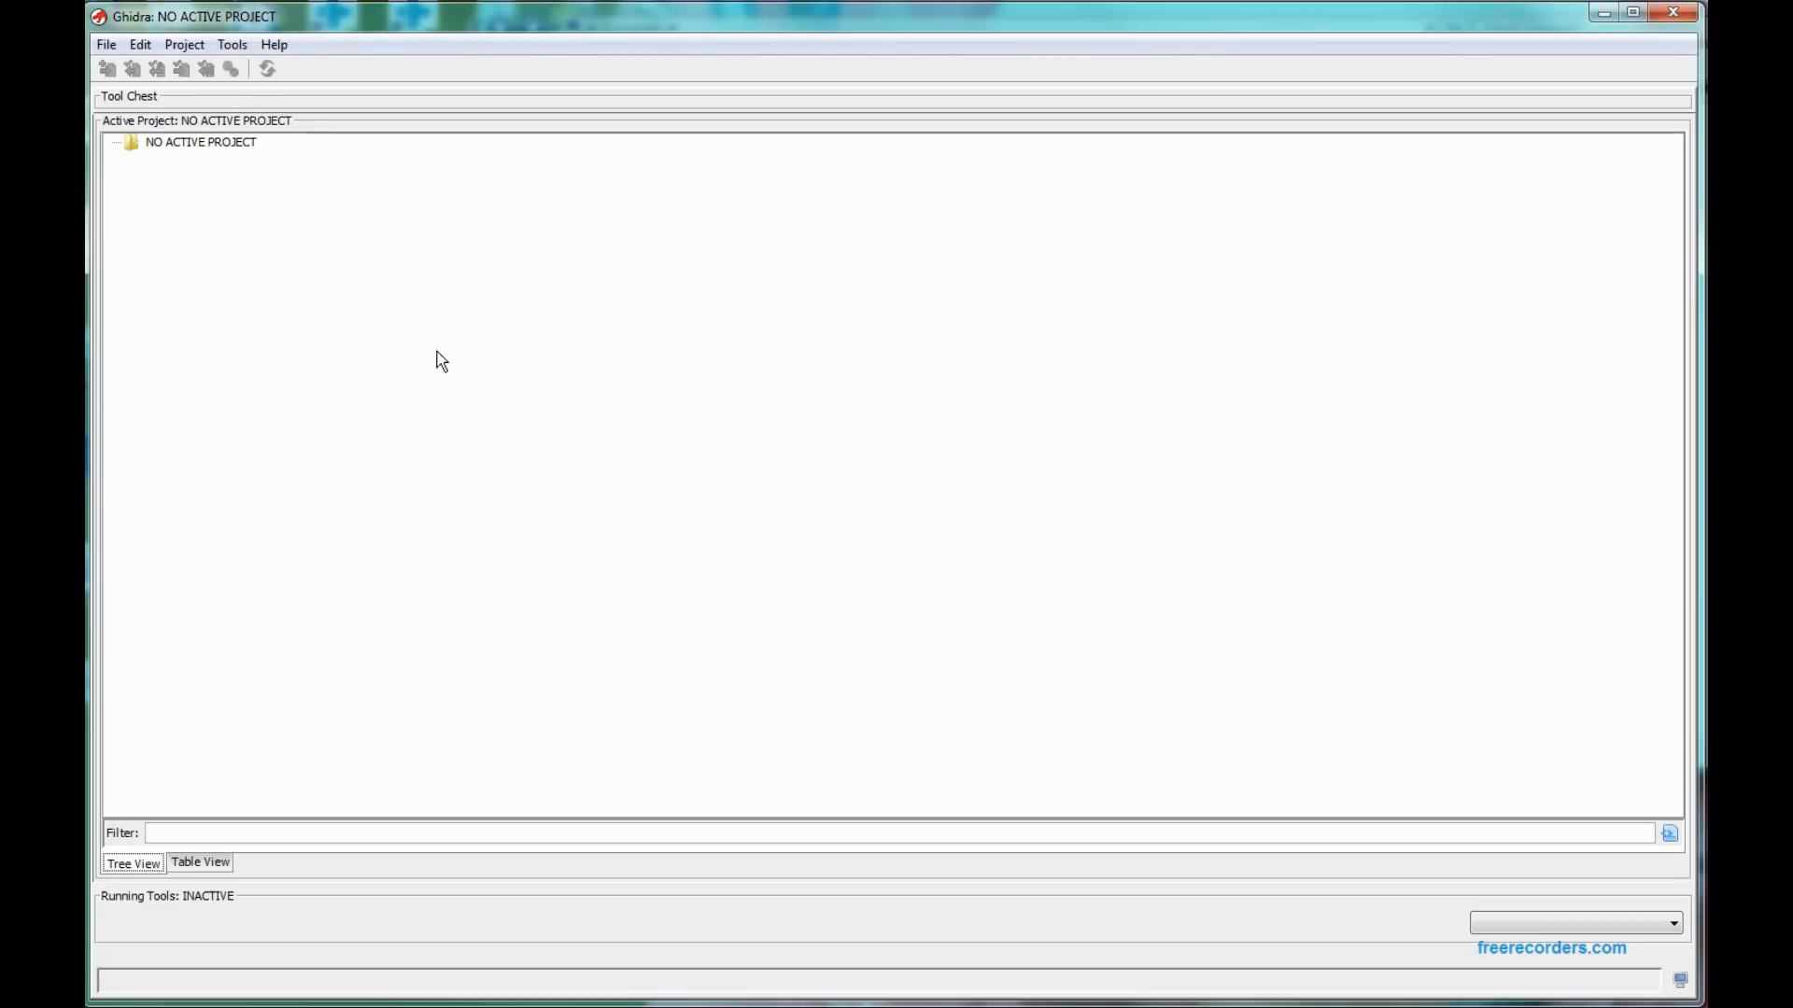
mouse_move(417, 341)
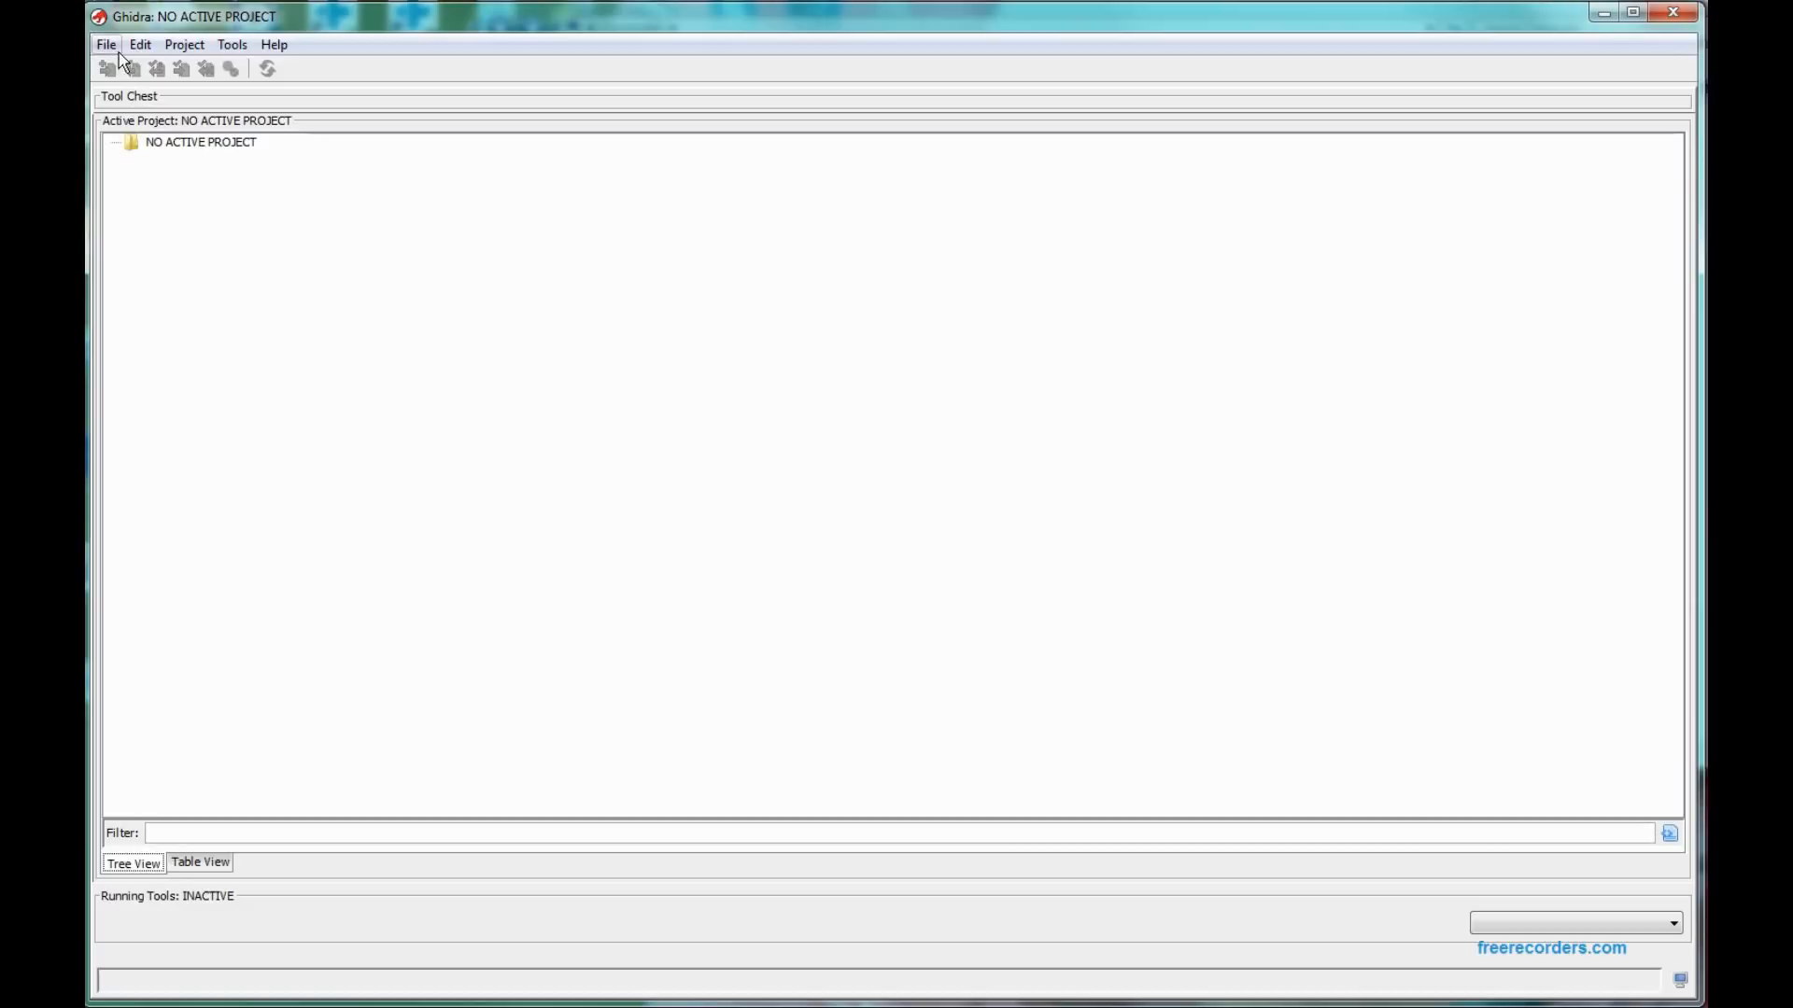
left_click(105, 45)
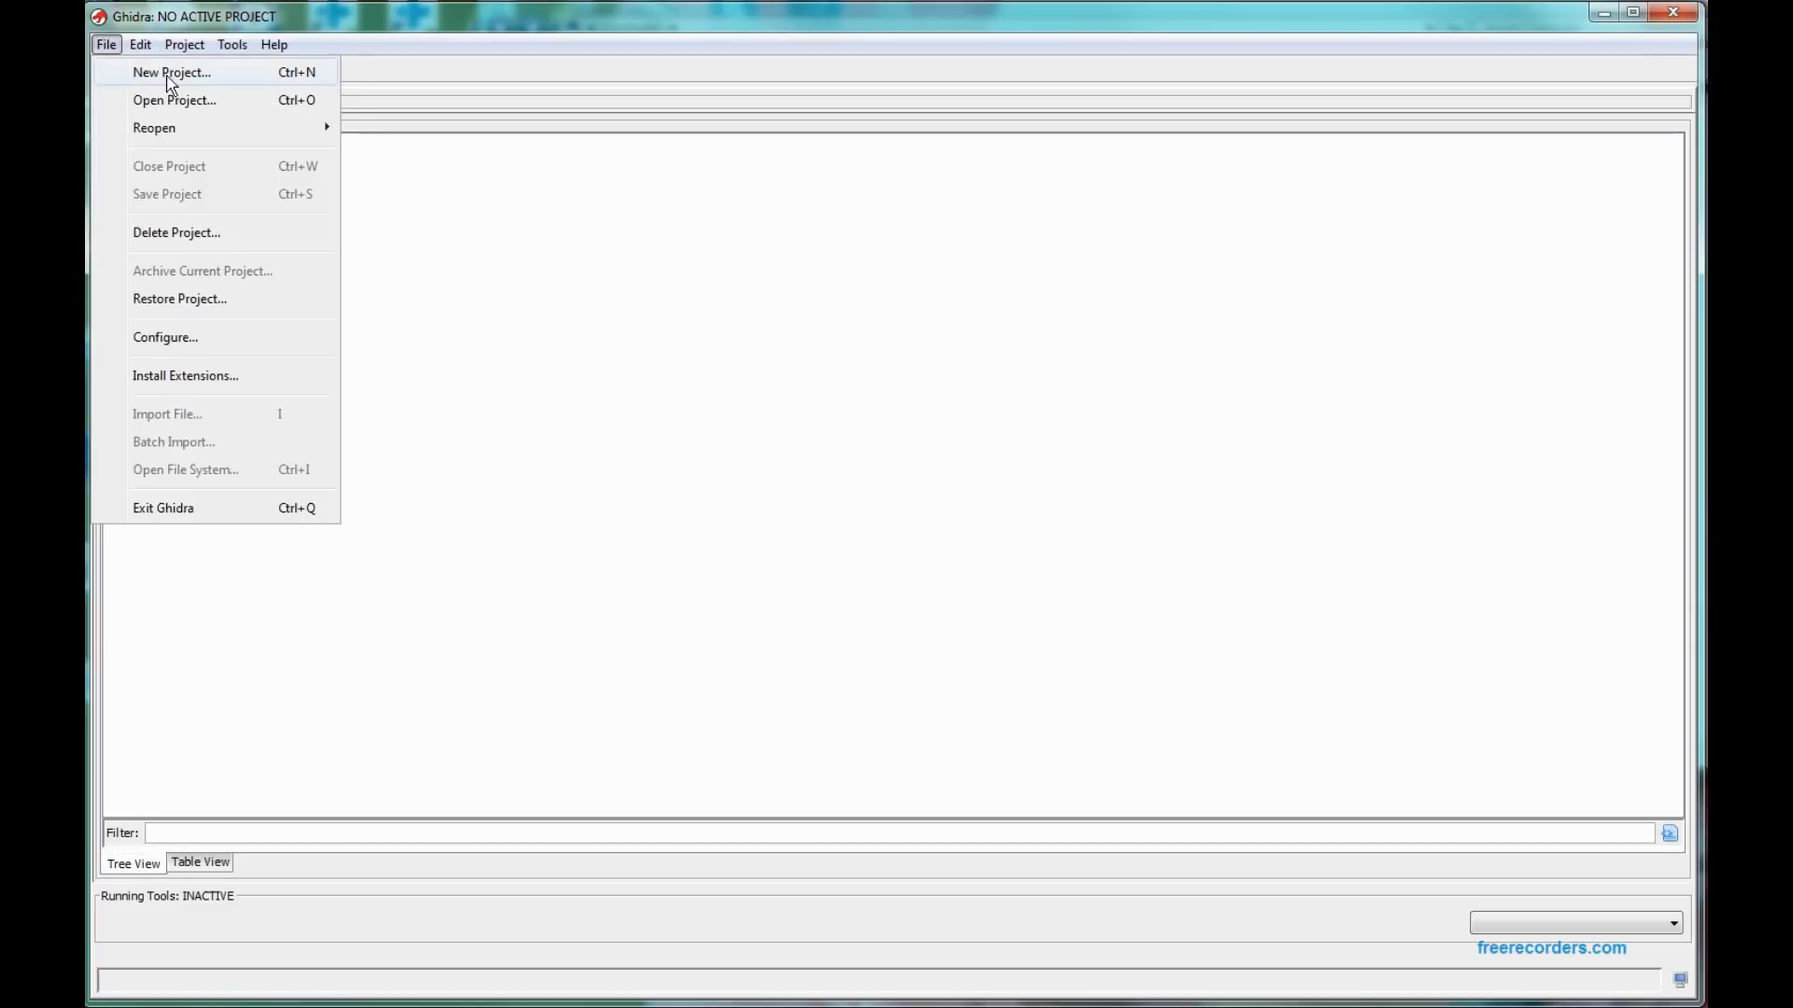
left_click(172, 72)
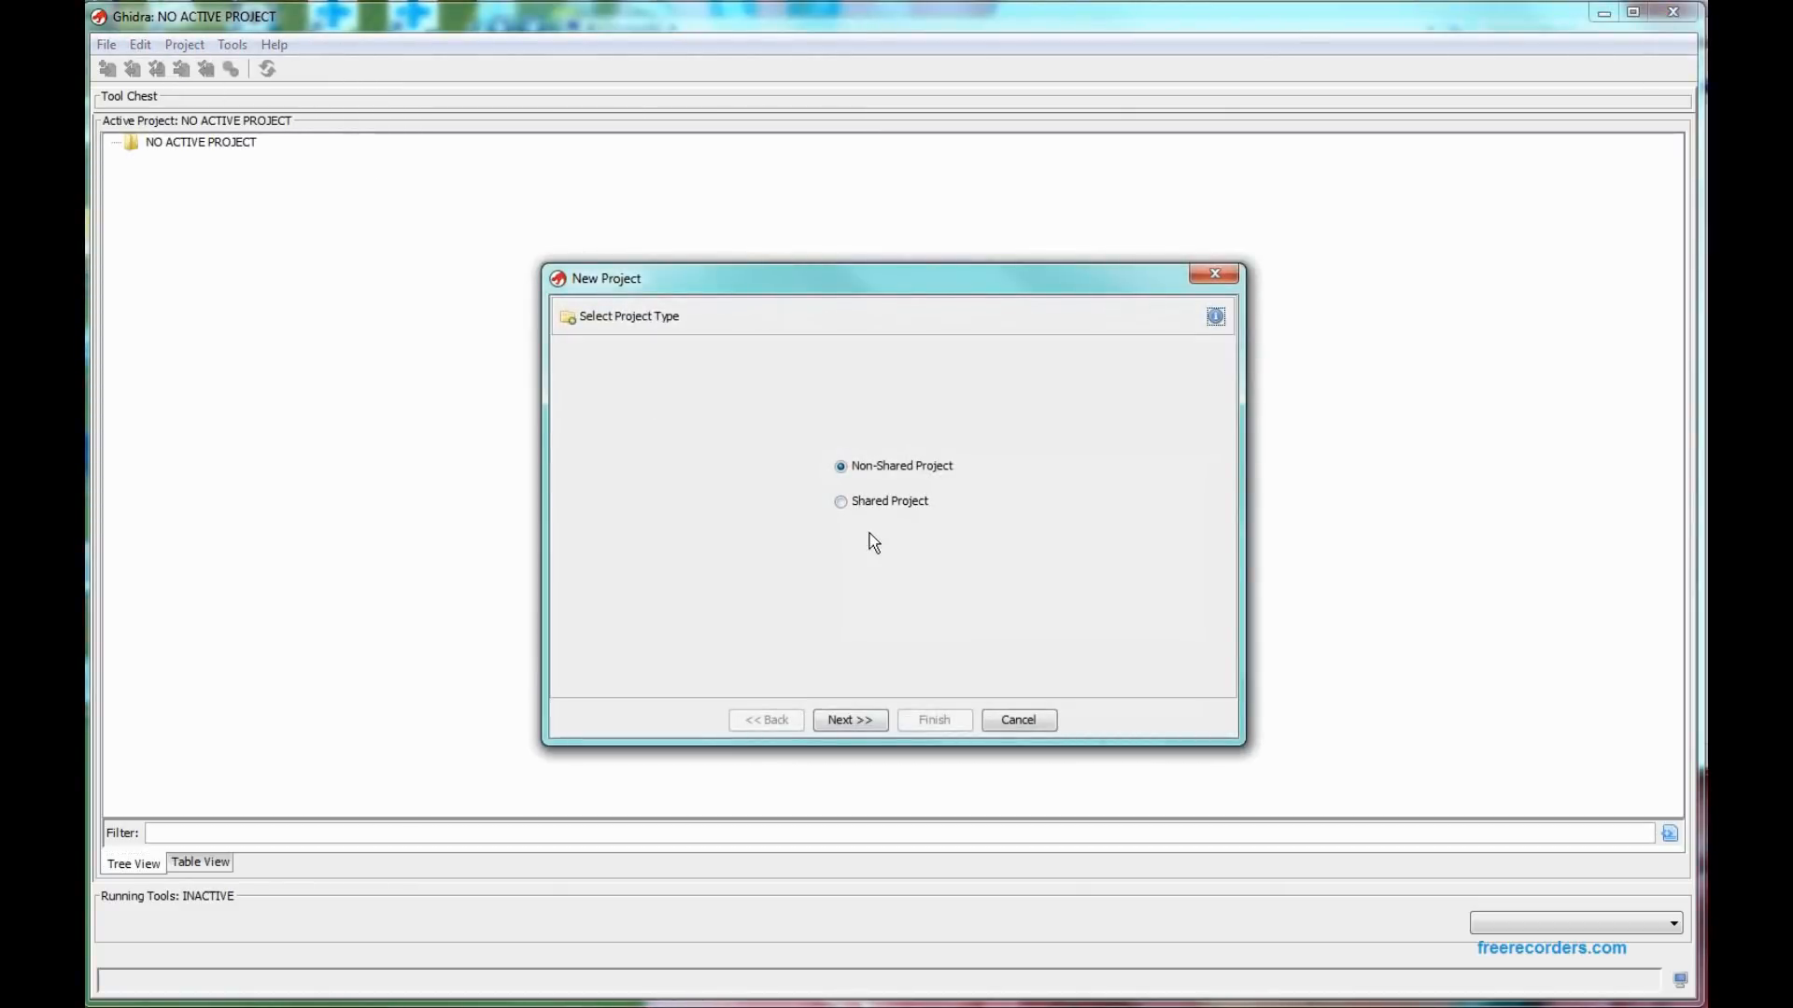
mouse_move(829, 503)
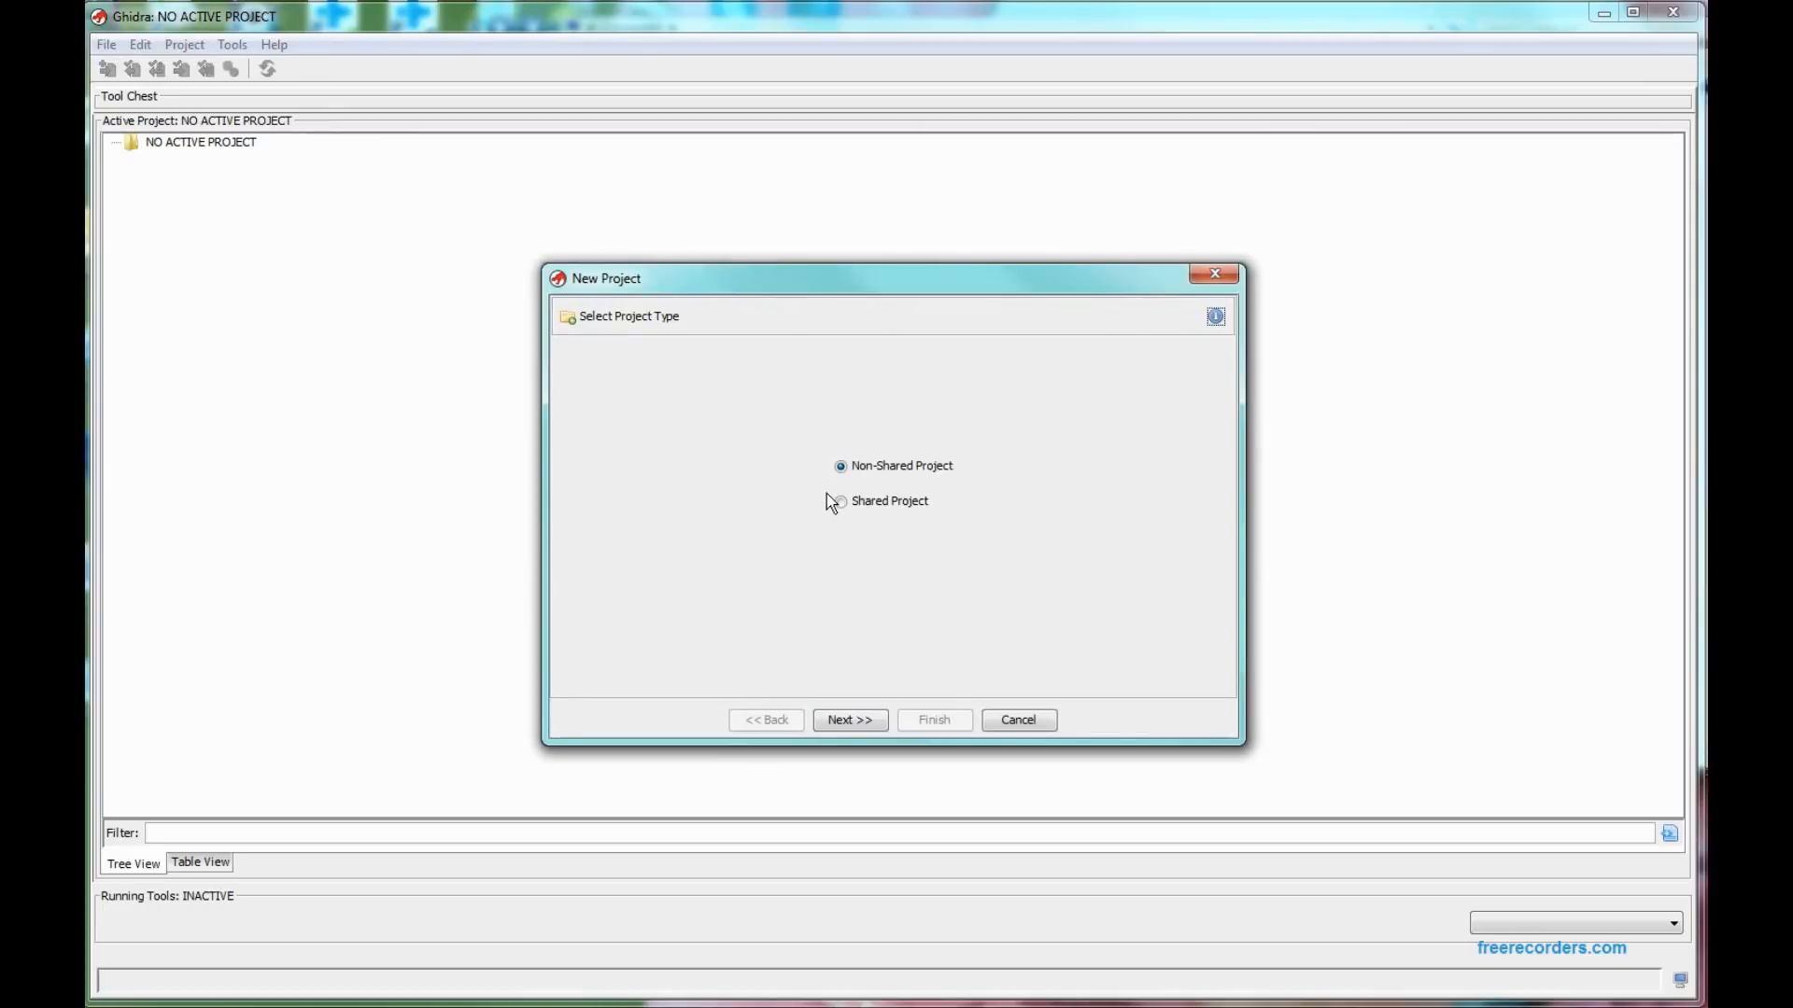
mouse_move(835, 505)
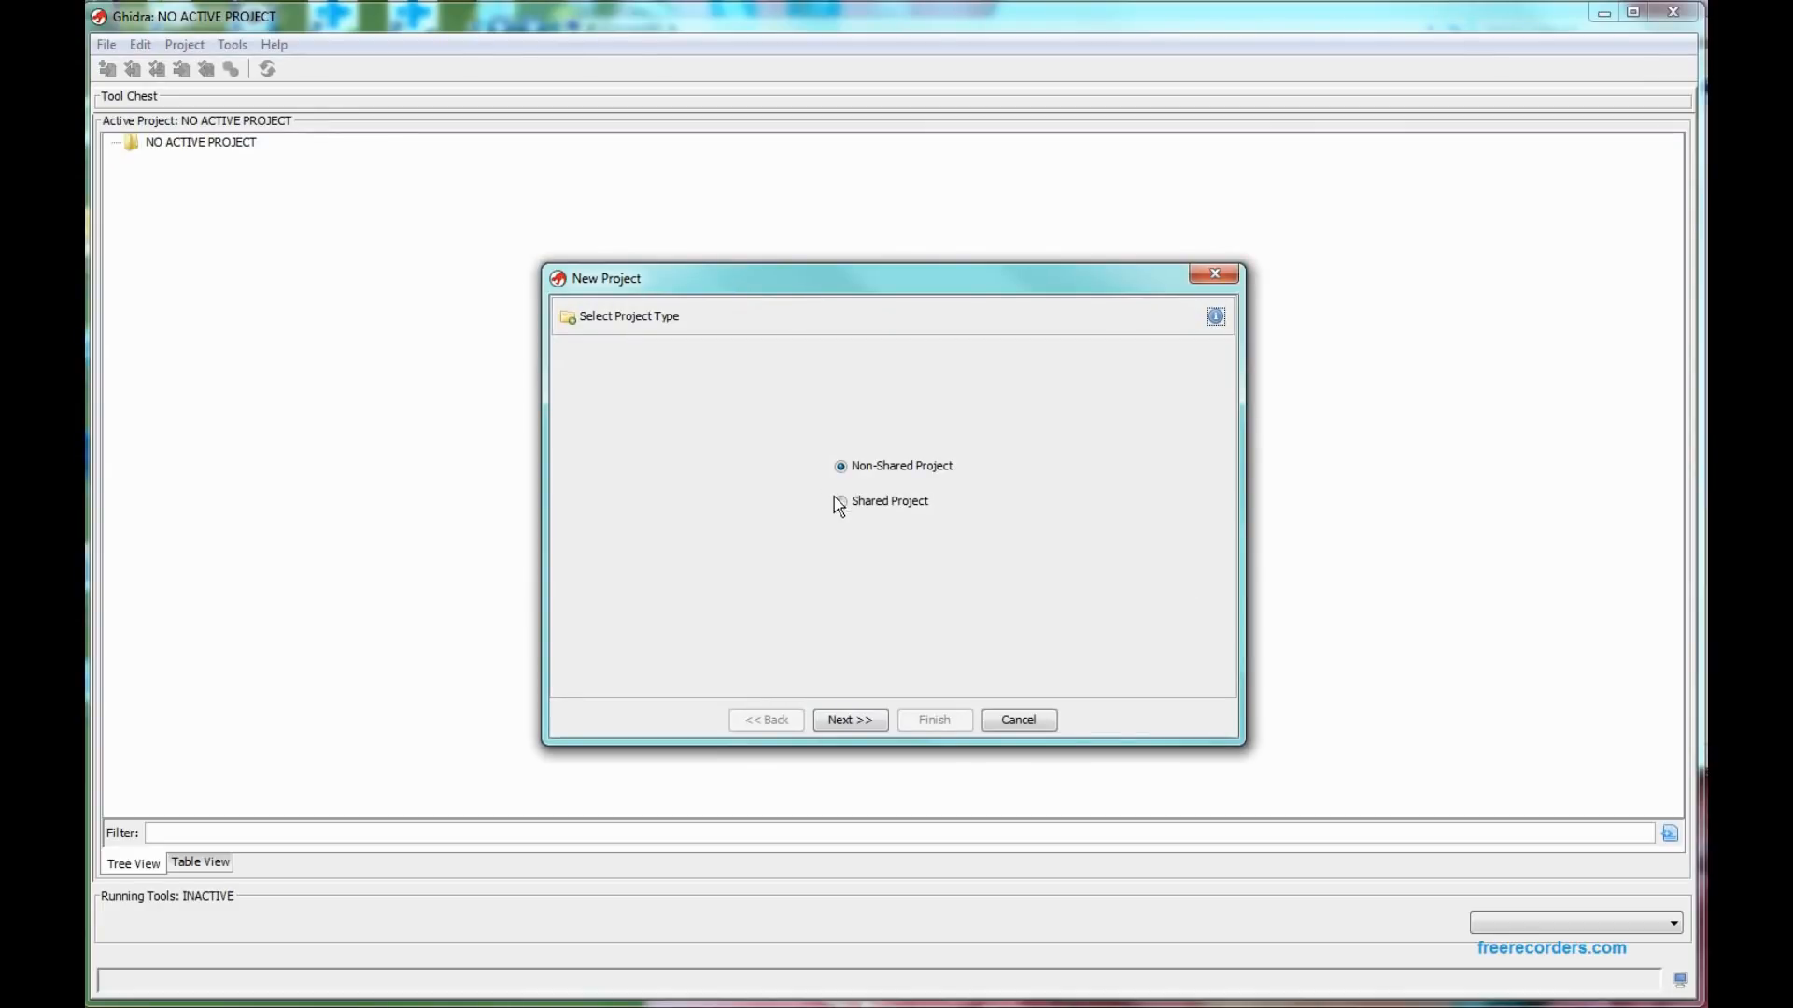
mouse_move(956, 545)
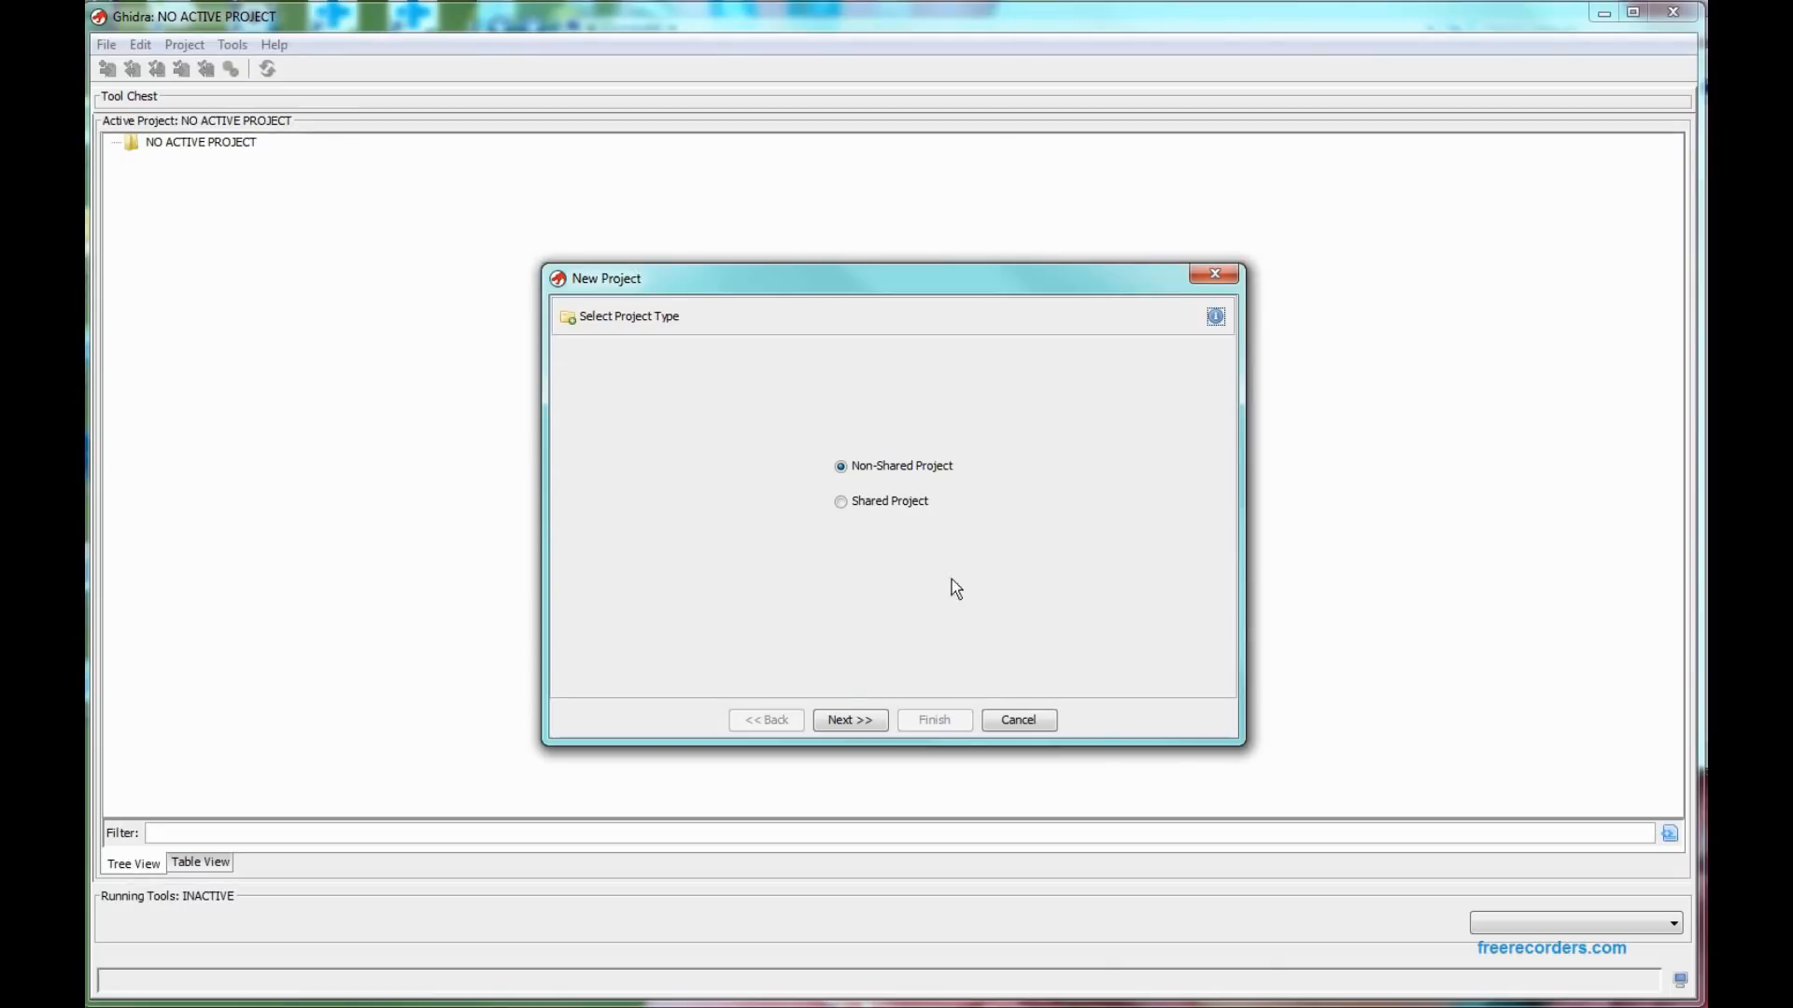
left_click(849, 718)
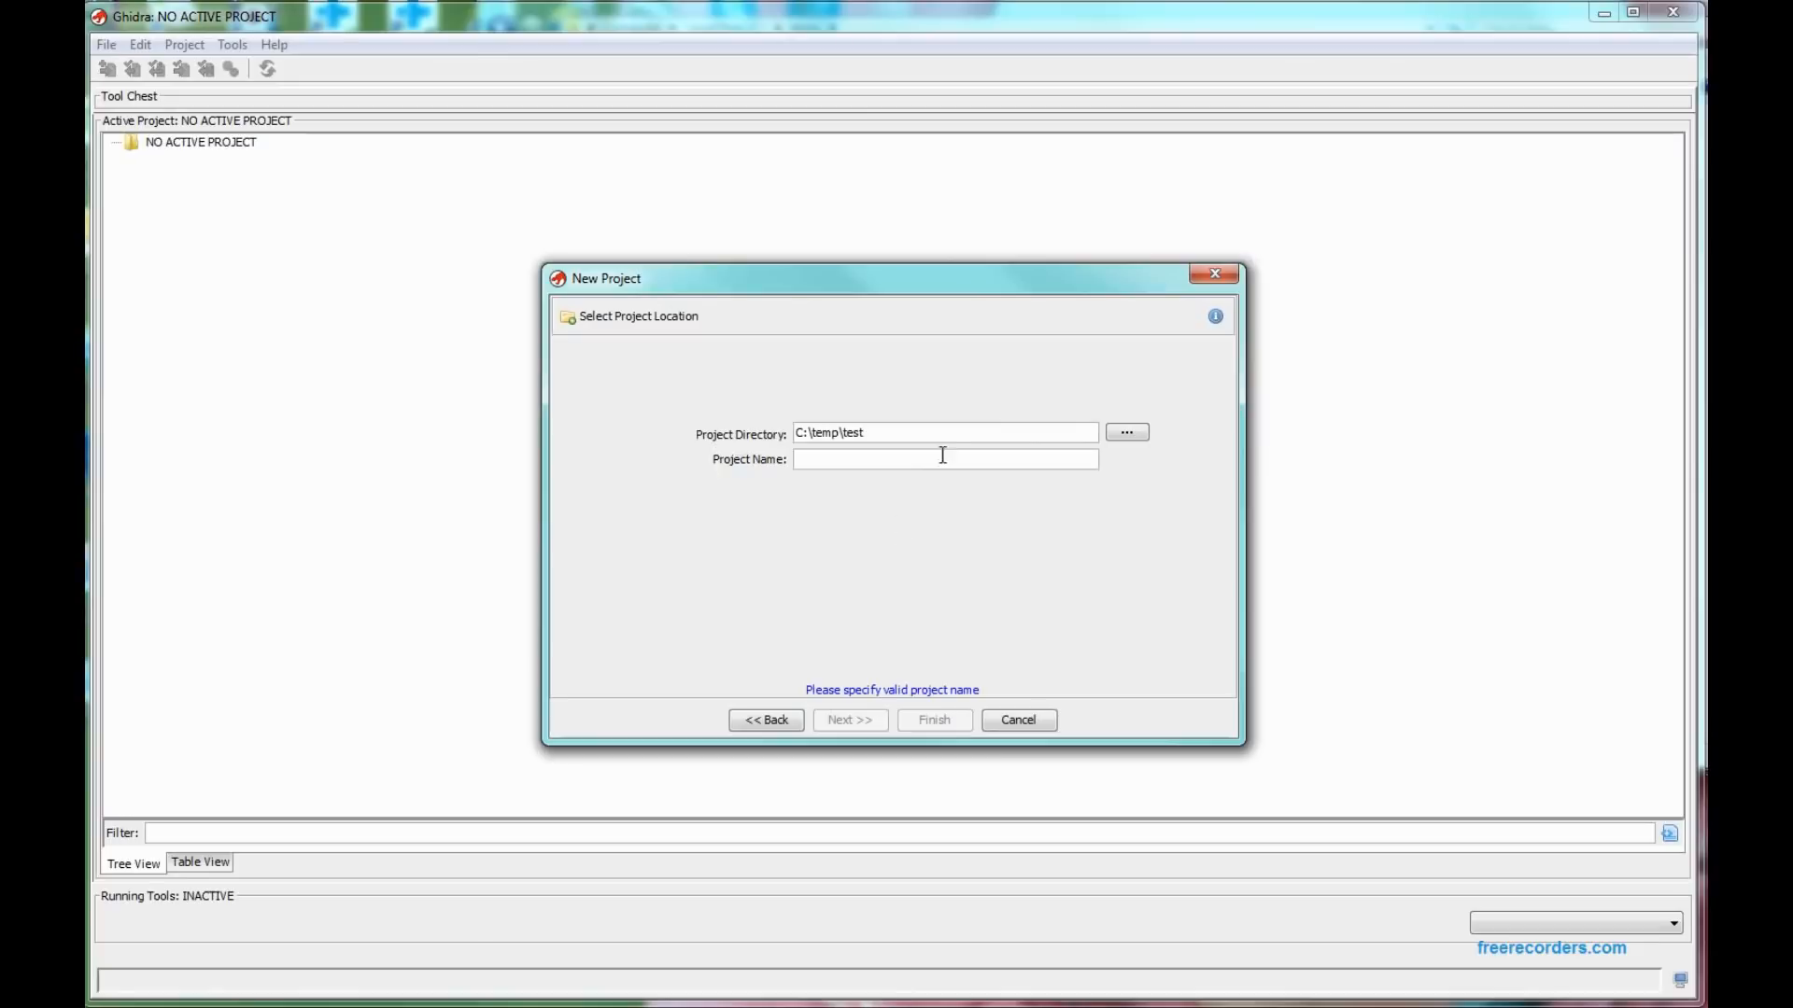
Set the project directory to C:\temp\test and name it test, then finish creation
type("\\test")
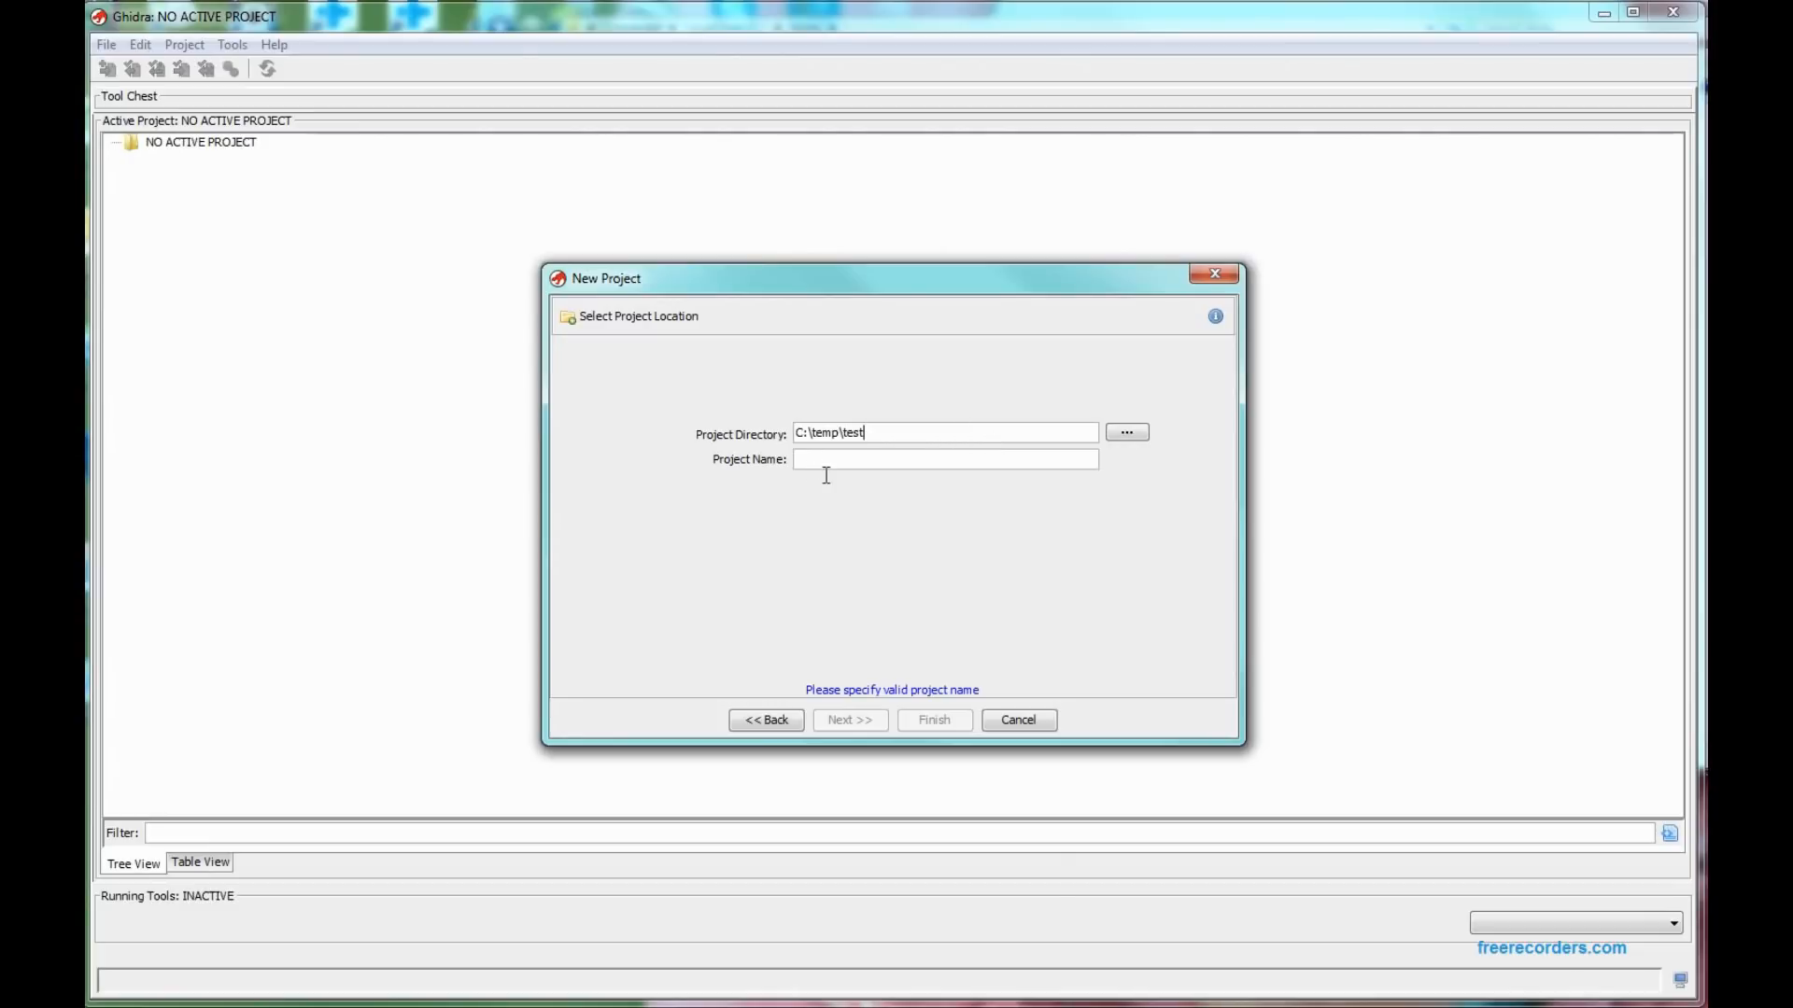
type("test")
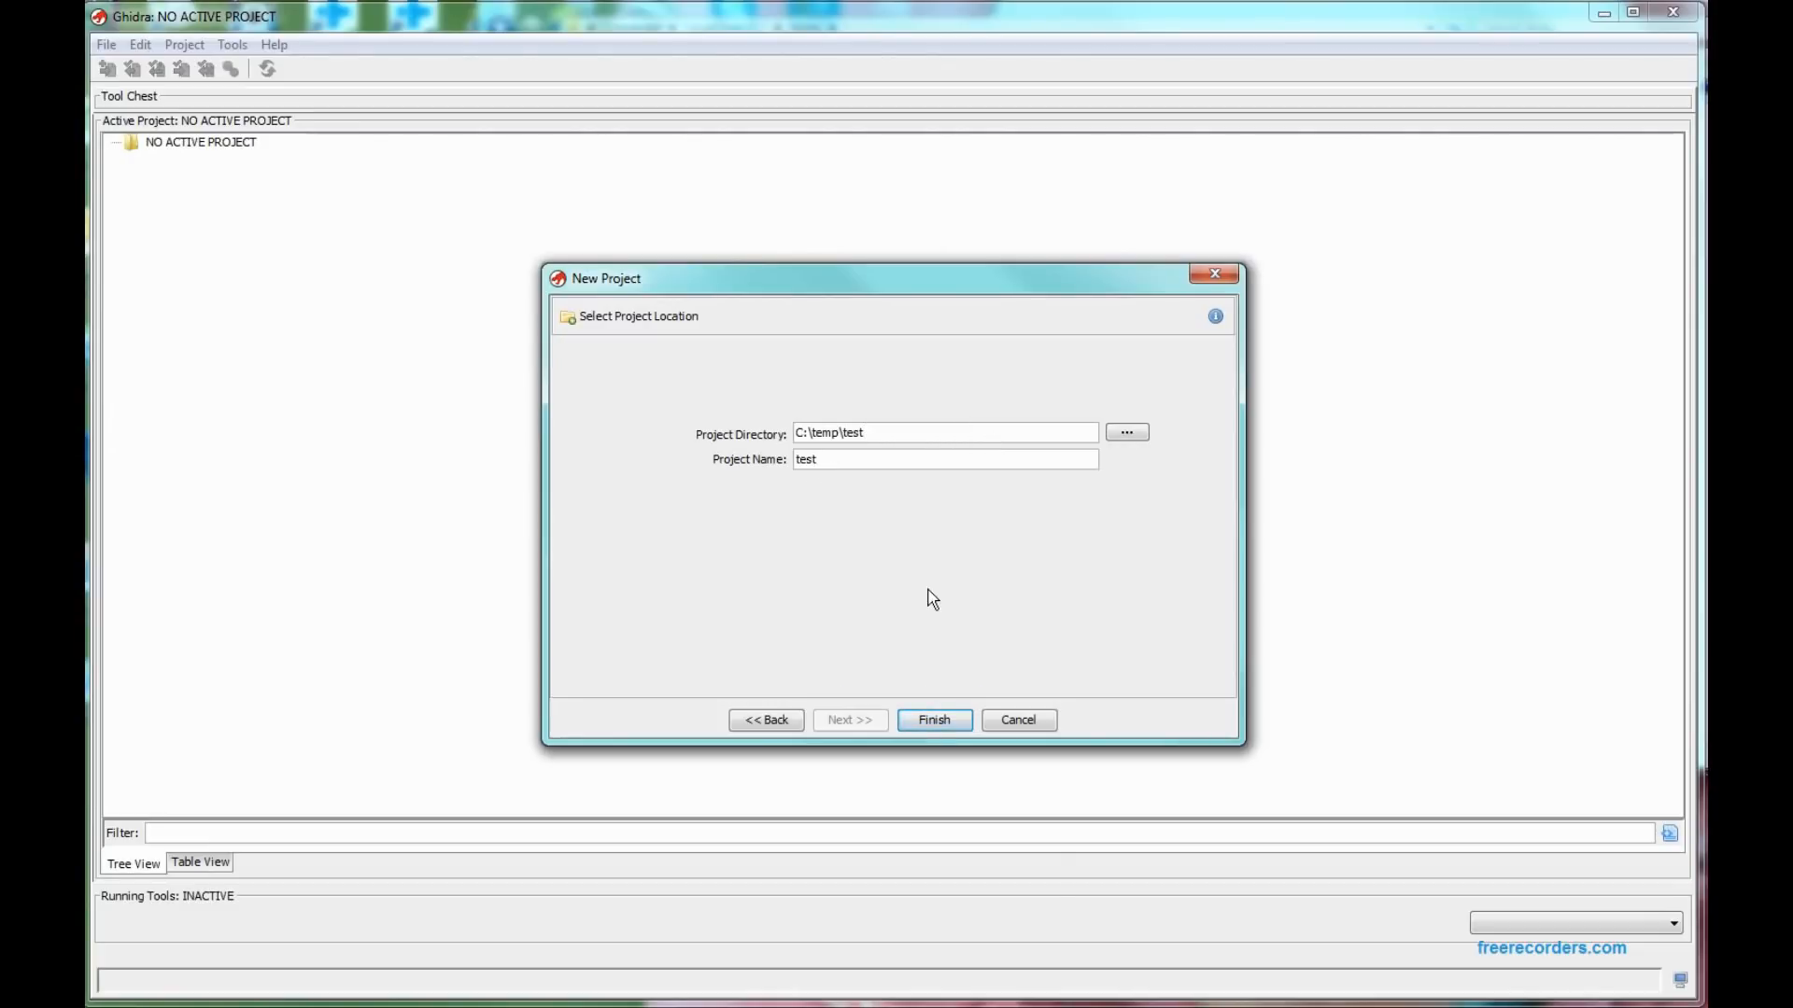
mouse_move(946, 542)
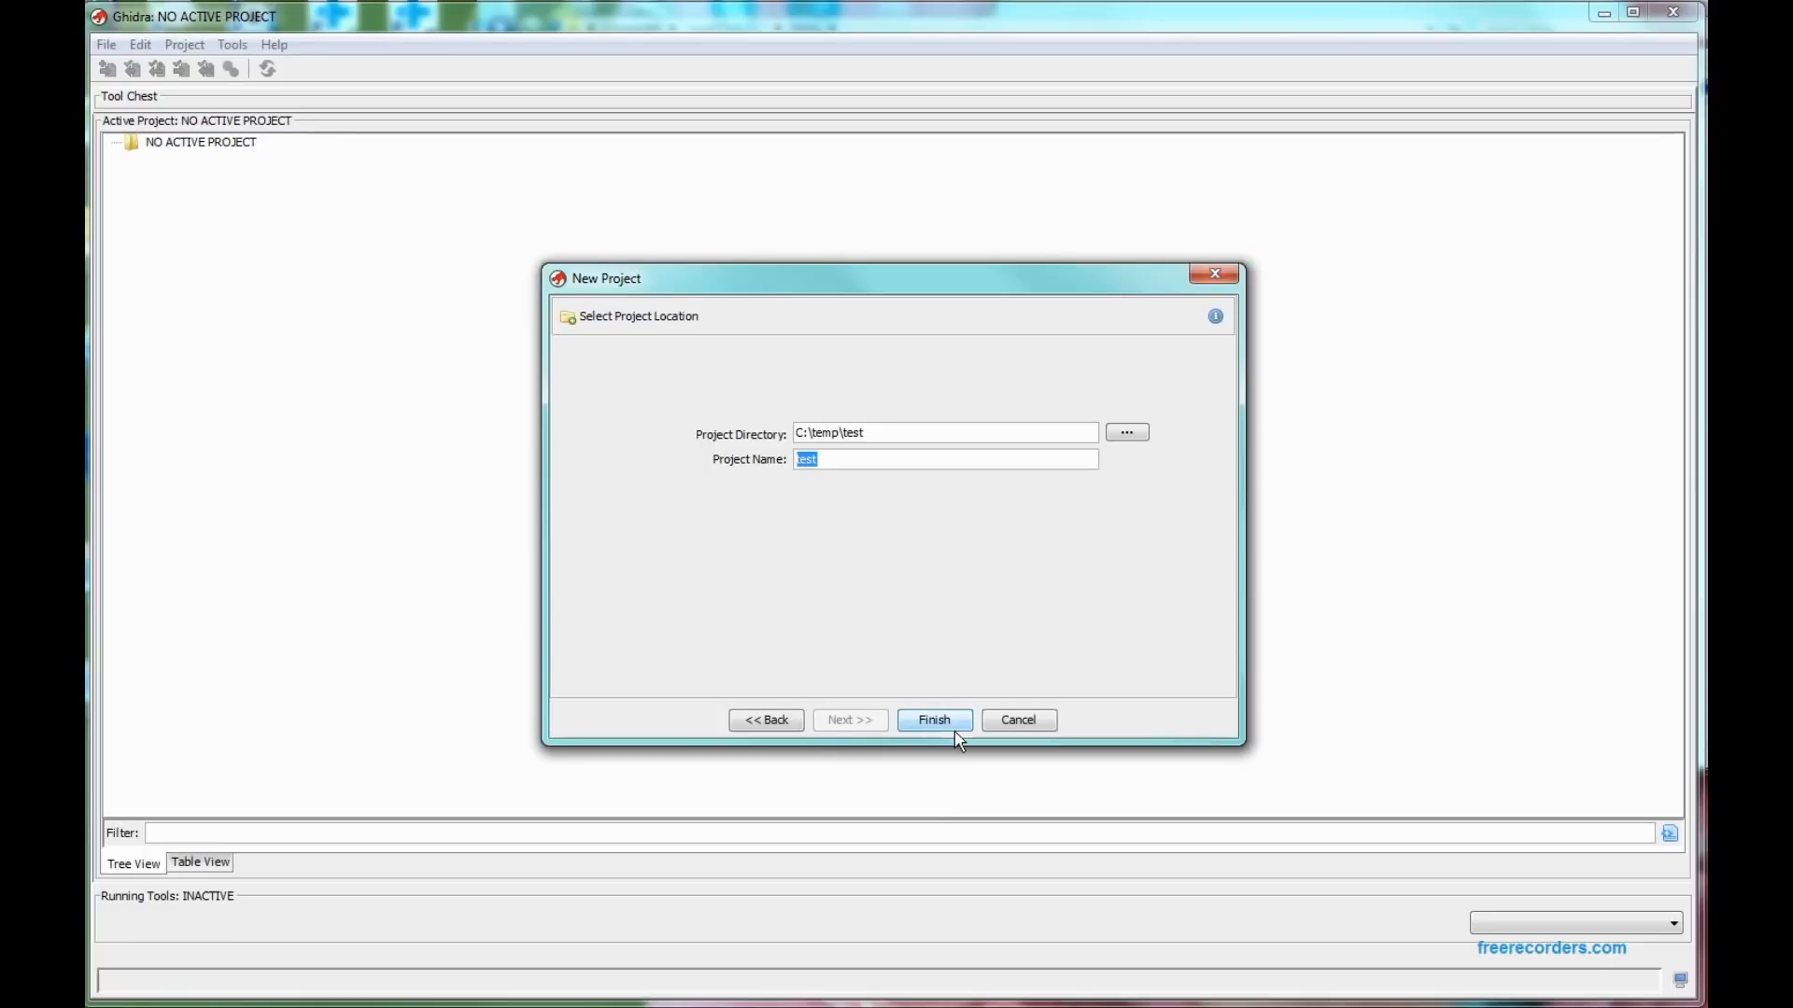
left_click(933, 719)
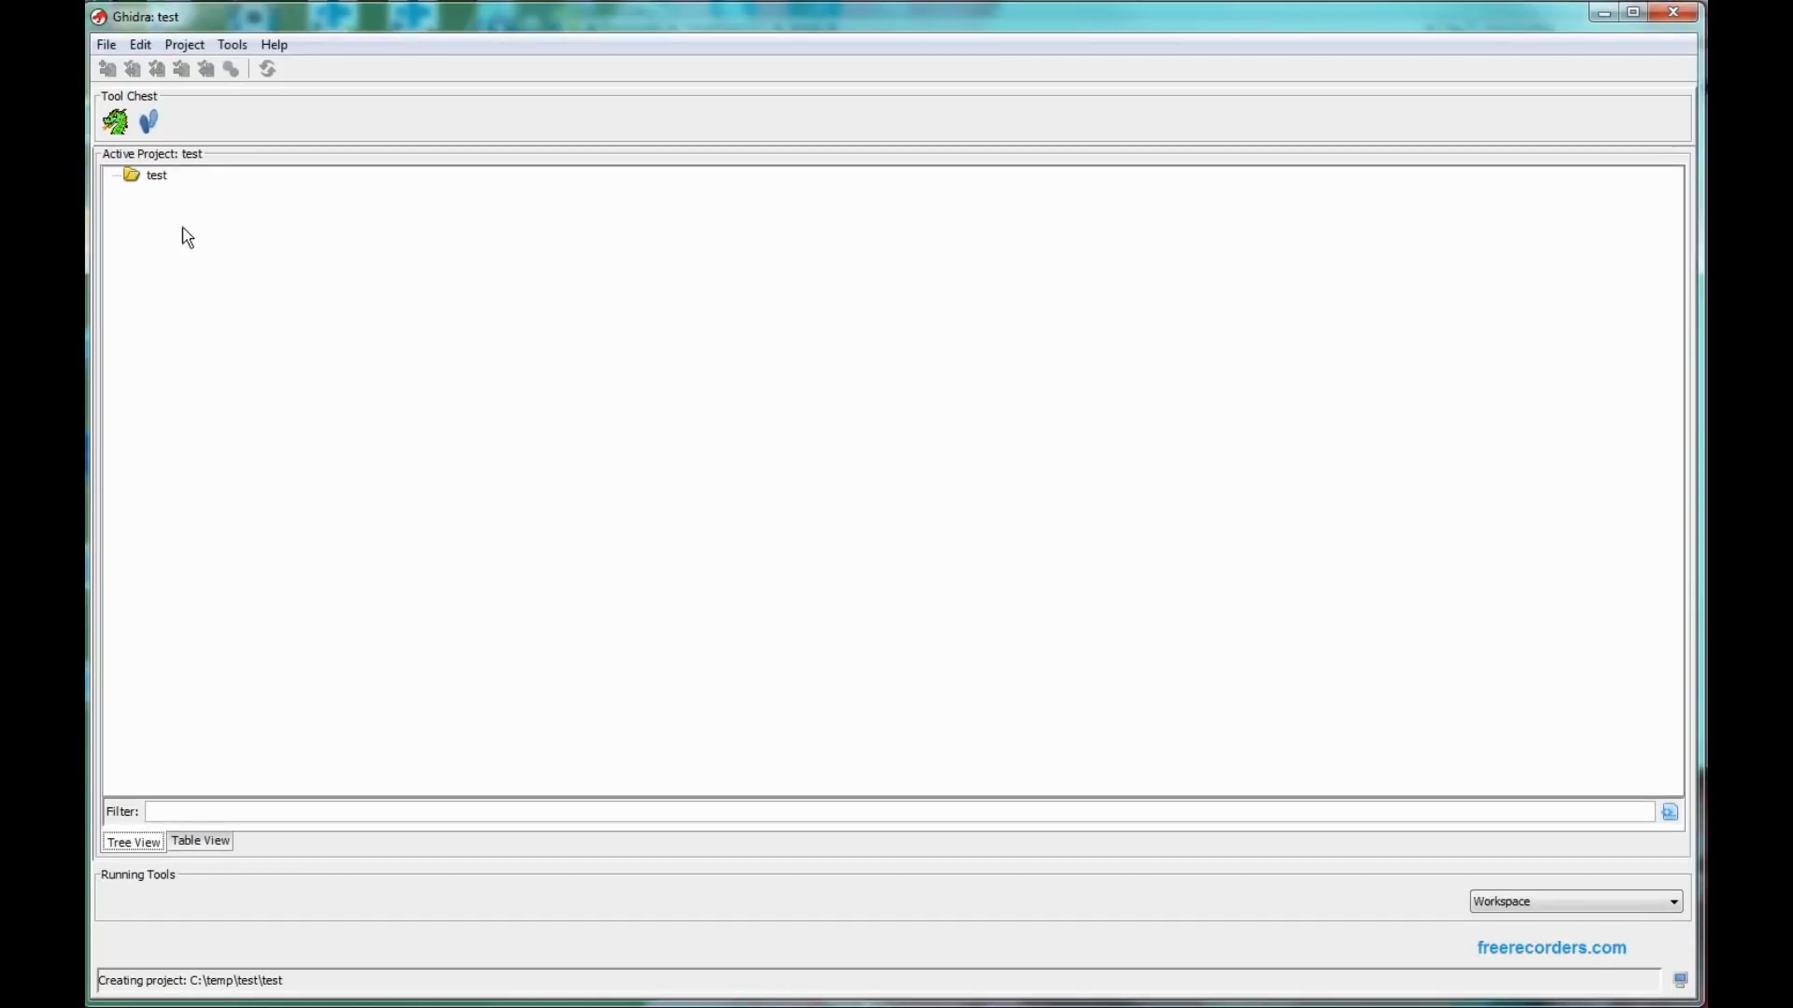
Refresh the test project folder and import instsrv.exe as a PE program, accepting the results summary
right_click(156, 174)
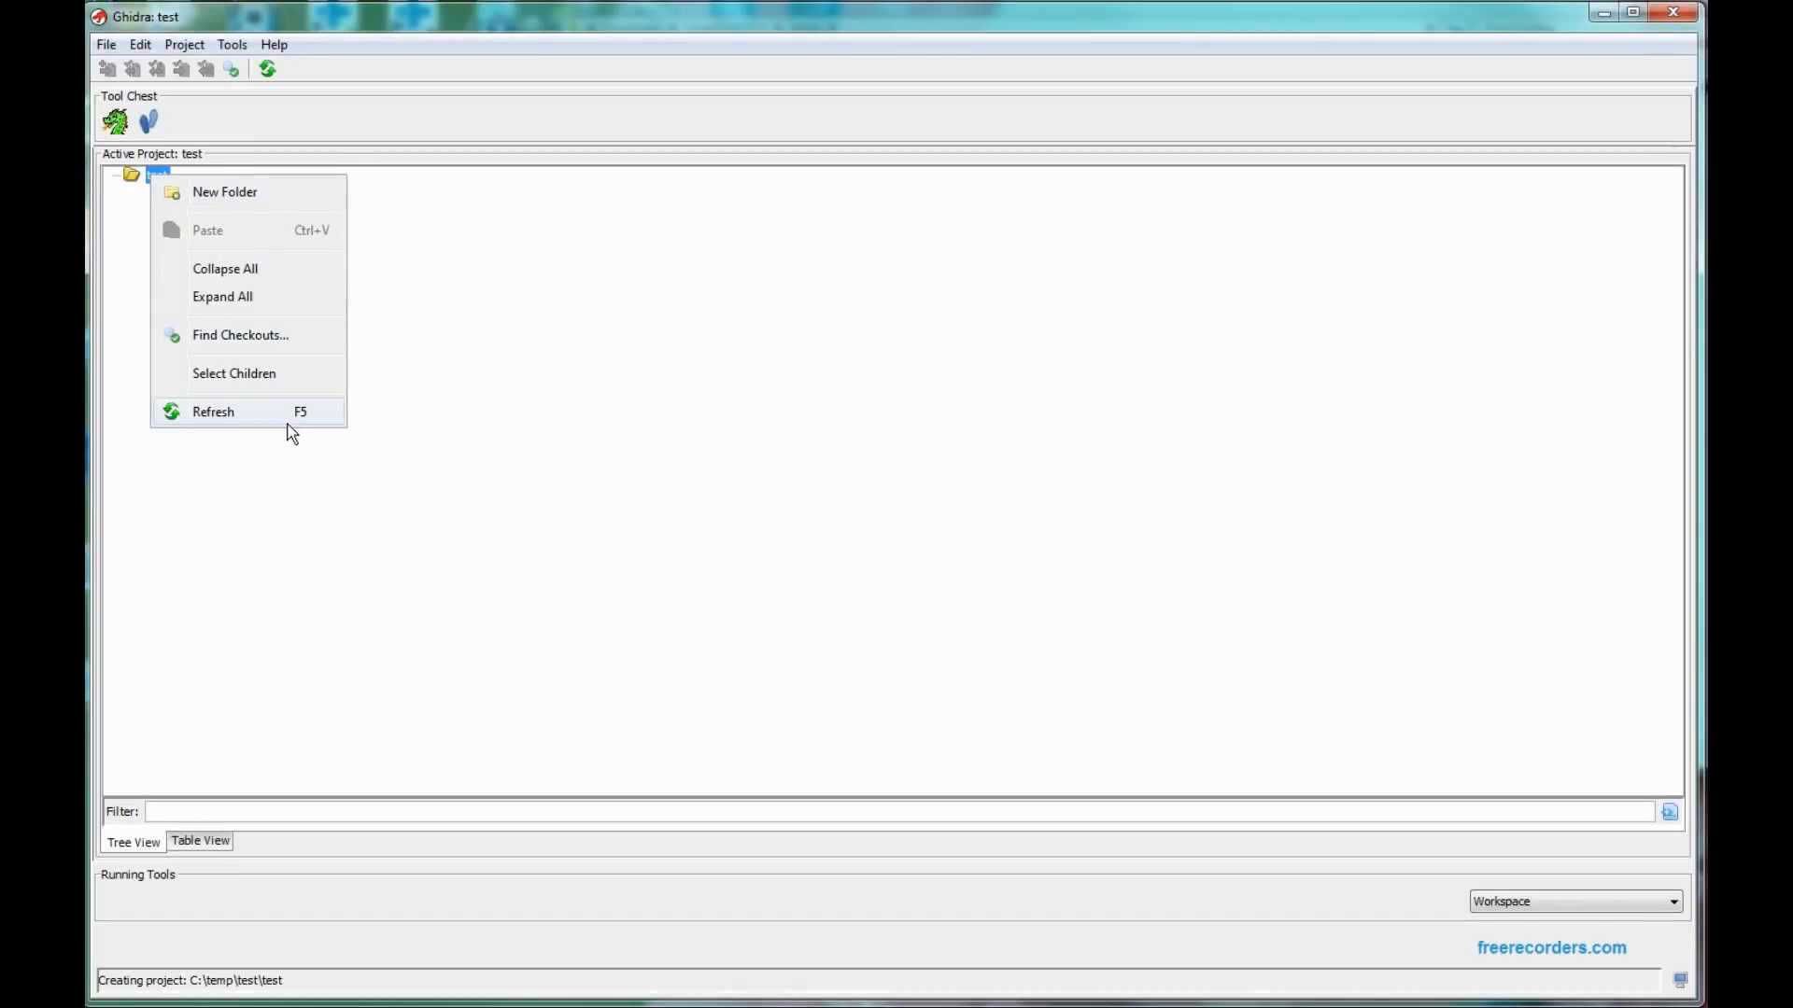
left_click(213, 412)
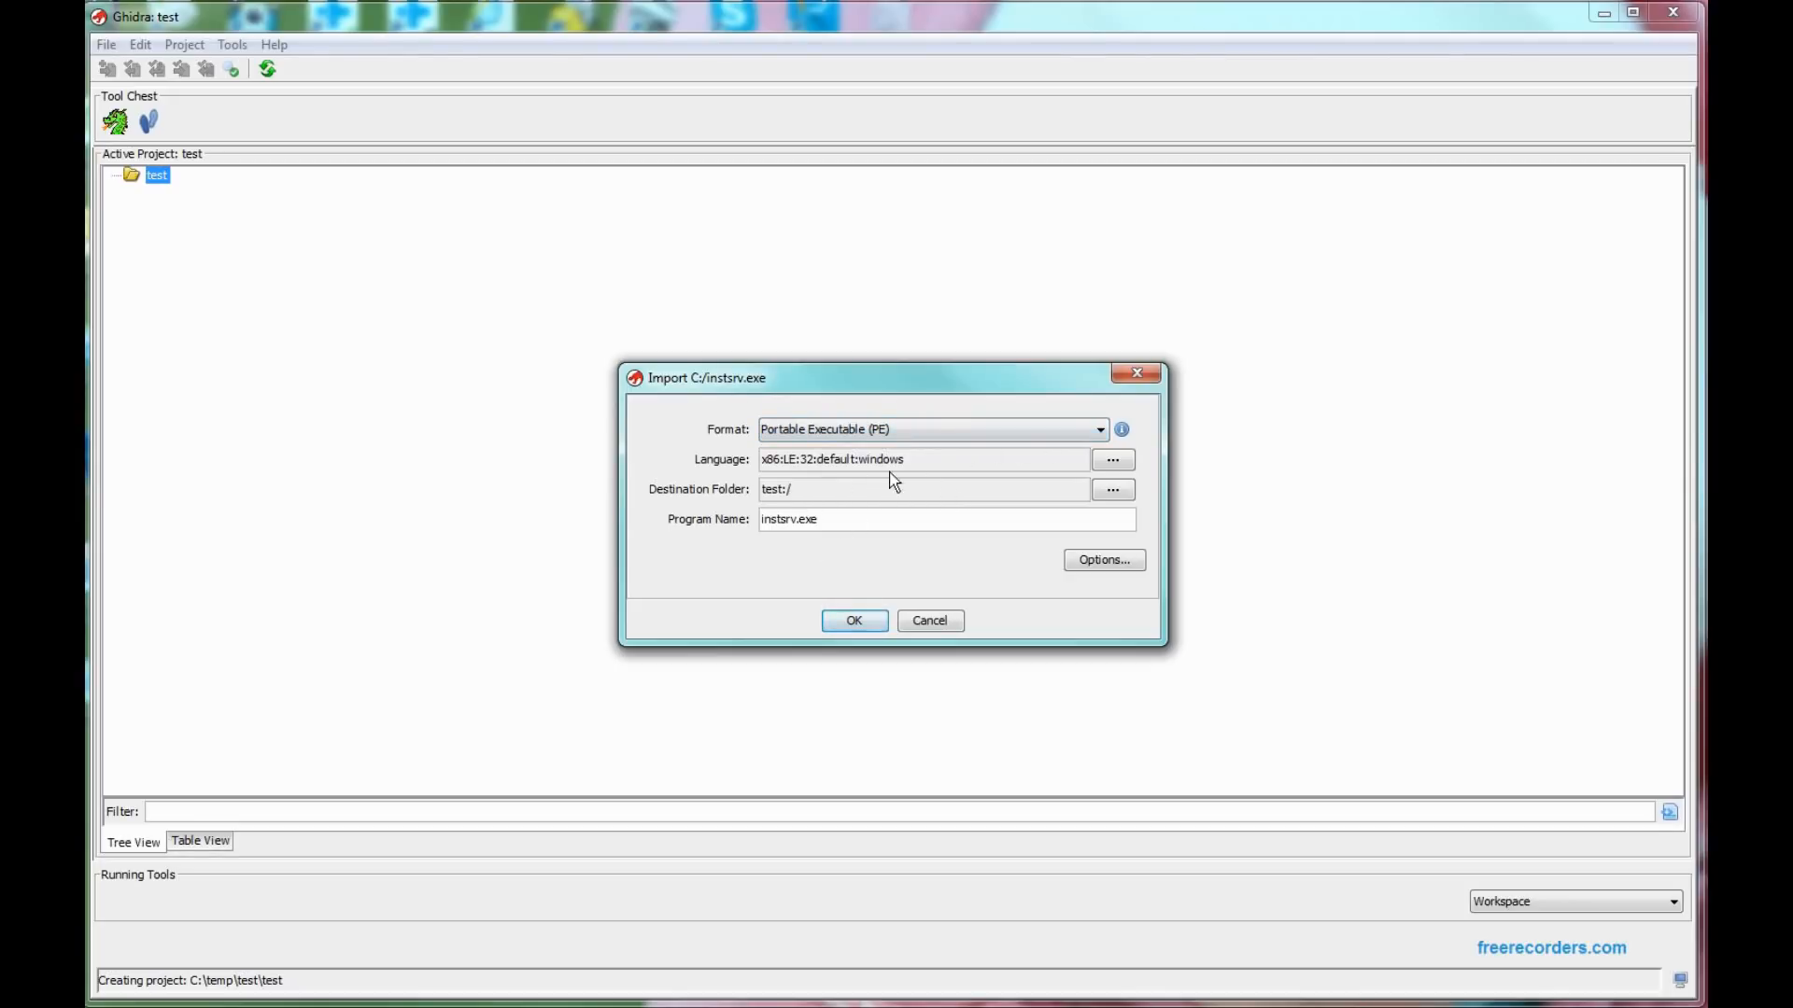
left_click(852, 620)
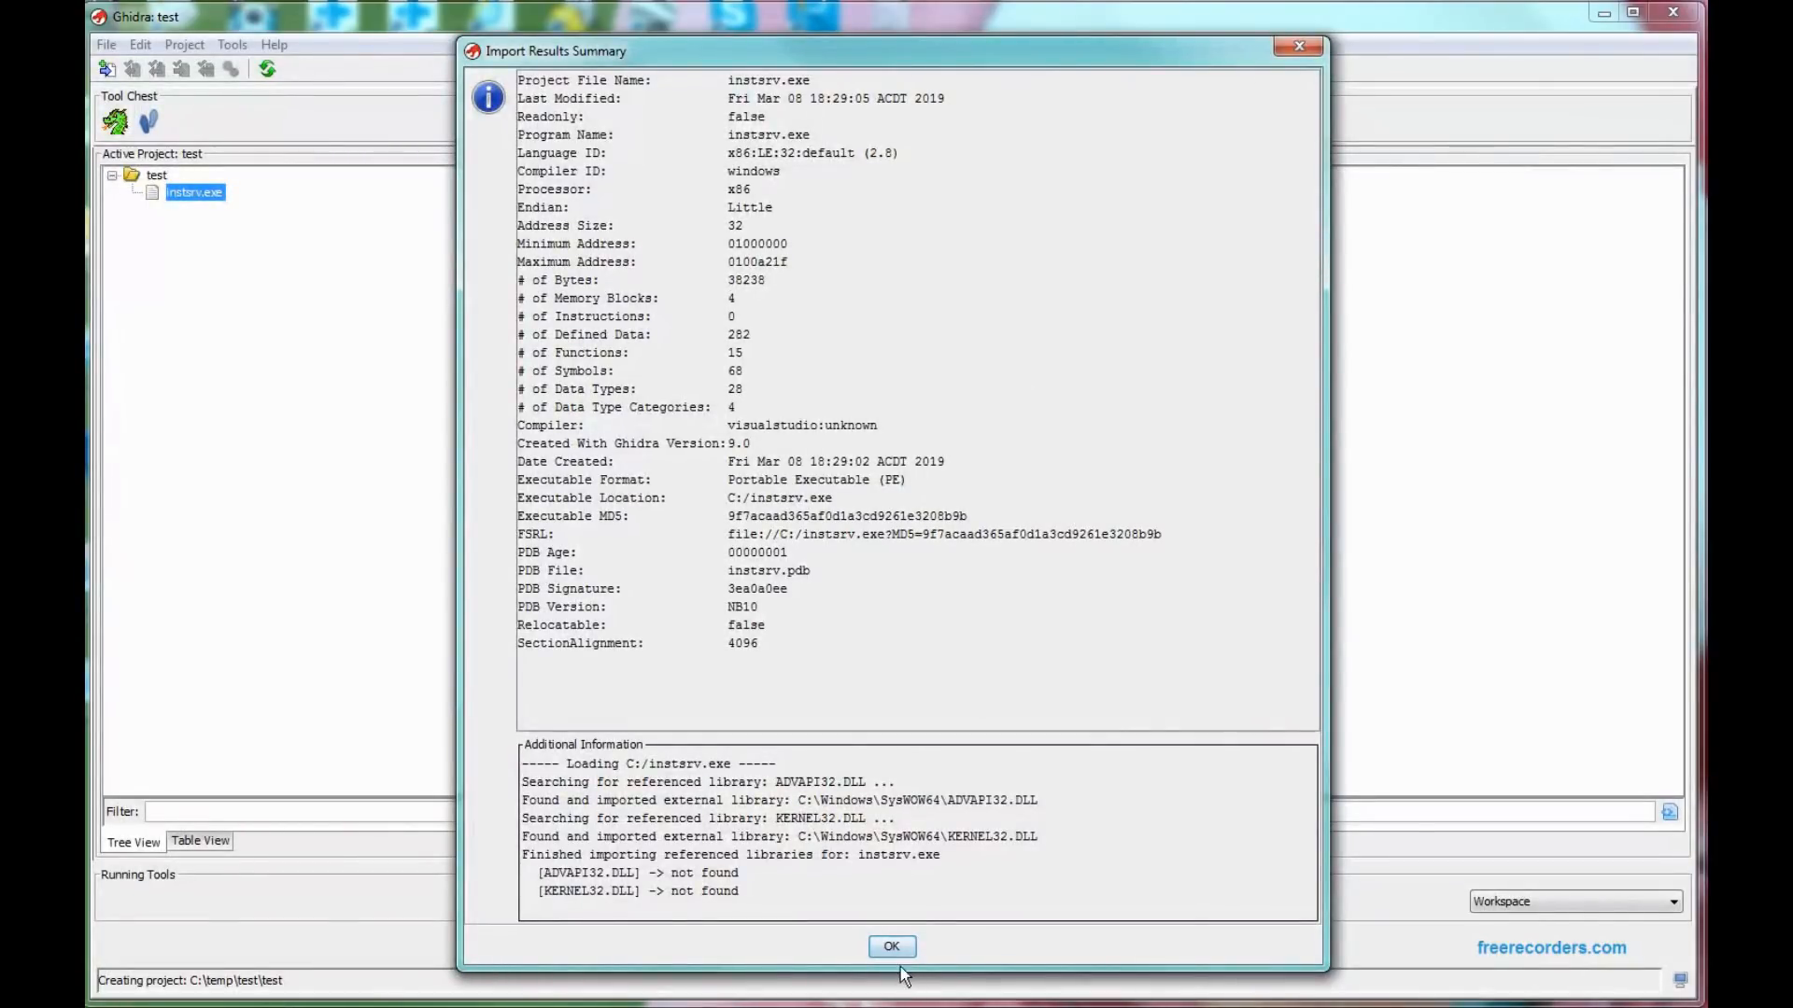
left_click(891, 945)
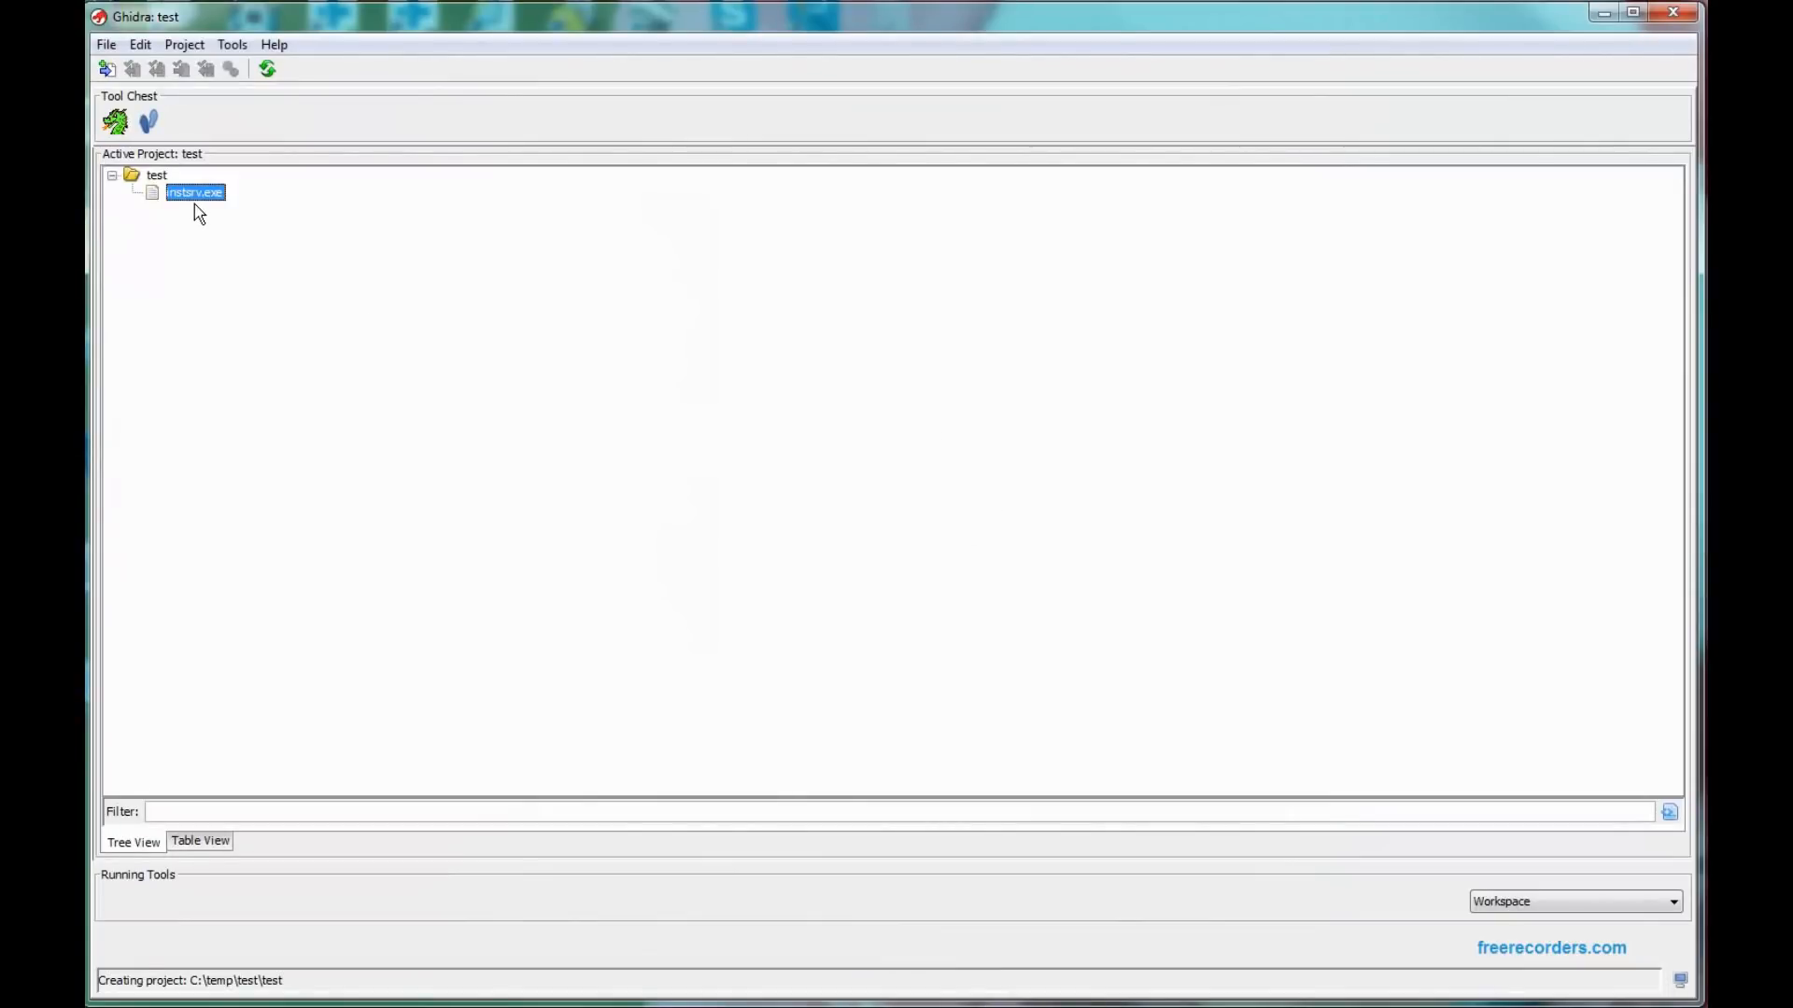
Inspect instsrv.exe's context actions, then open it in the CodeBrowser
right_click(193, 192)
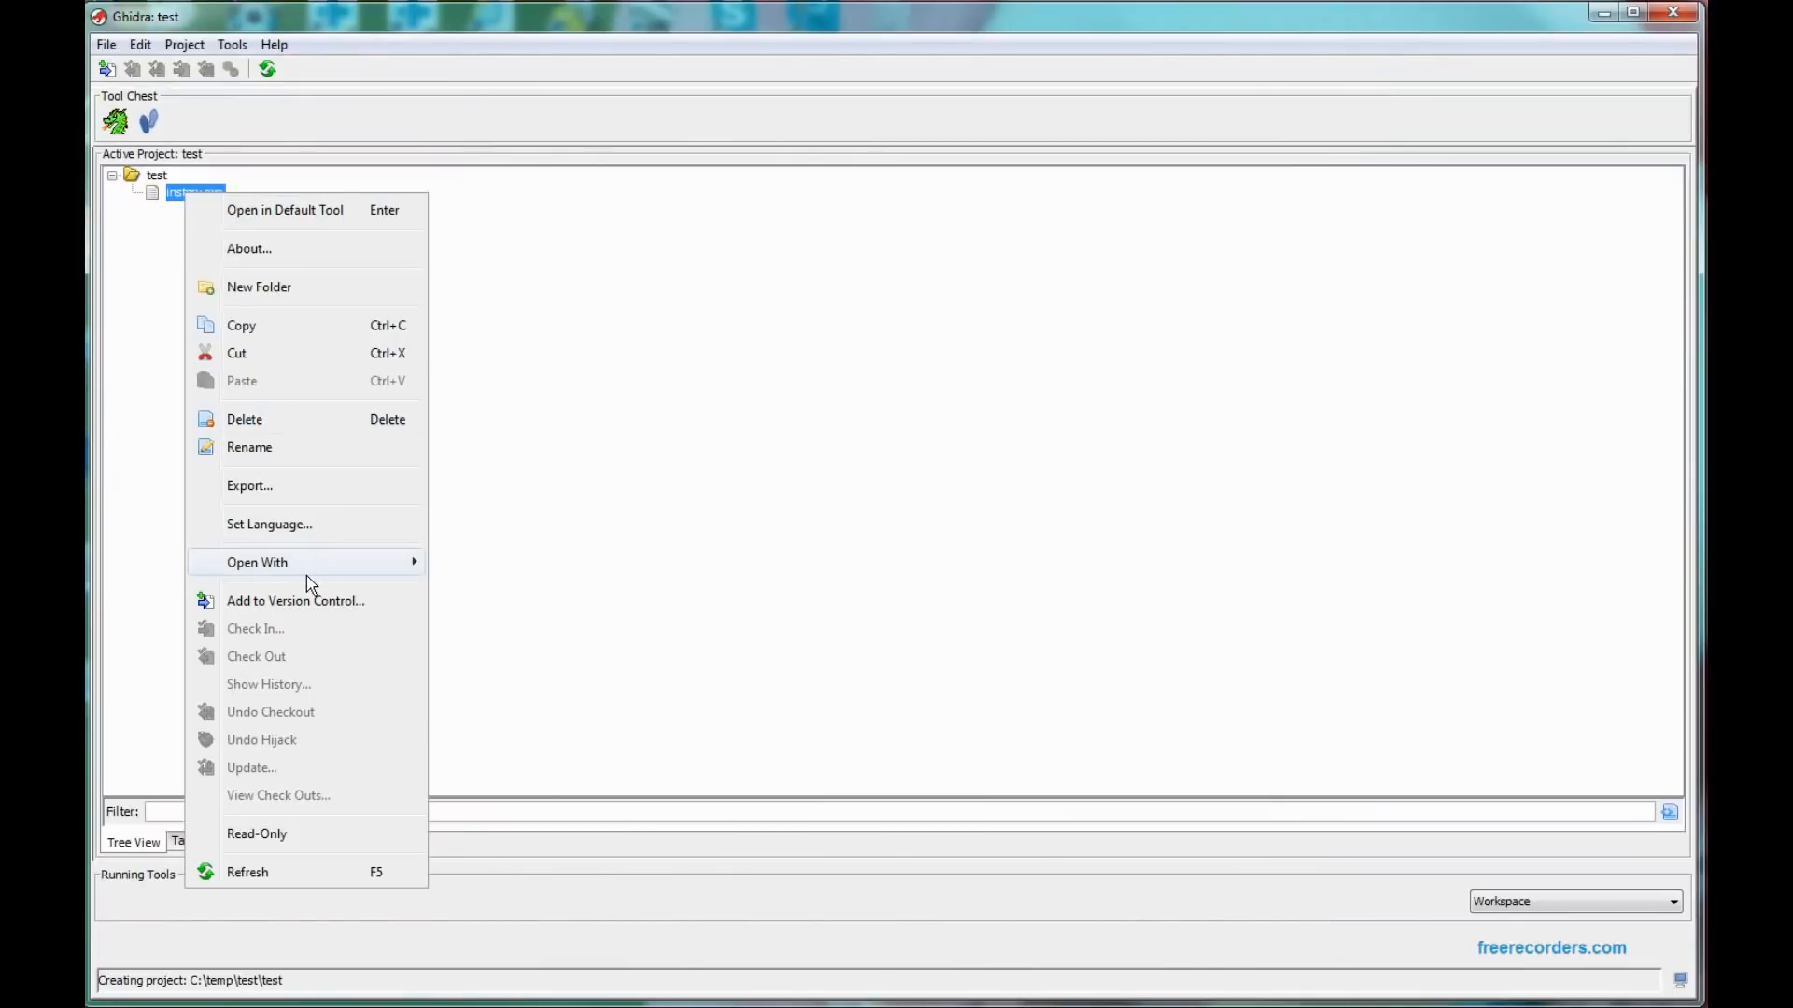
mouse_move(258, 561)
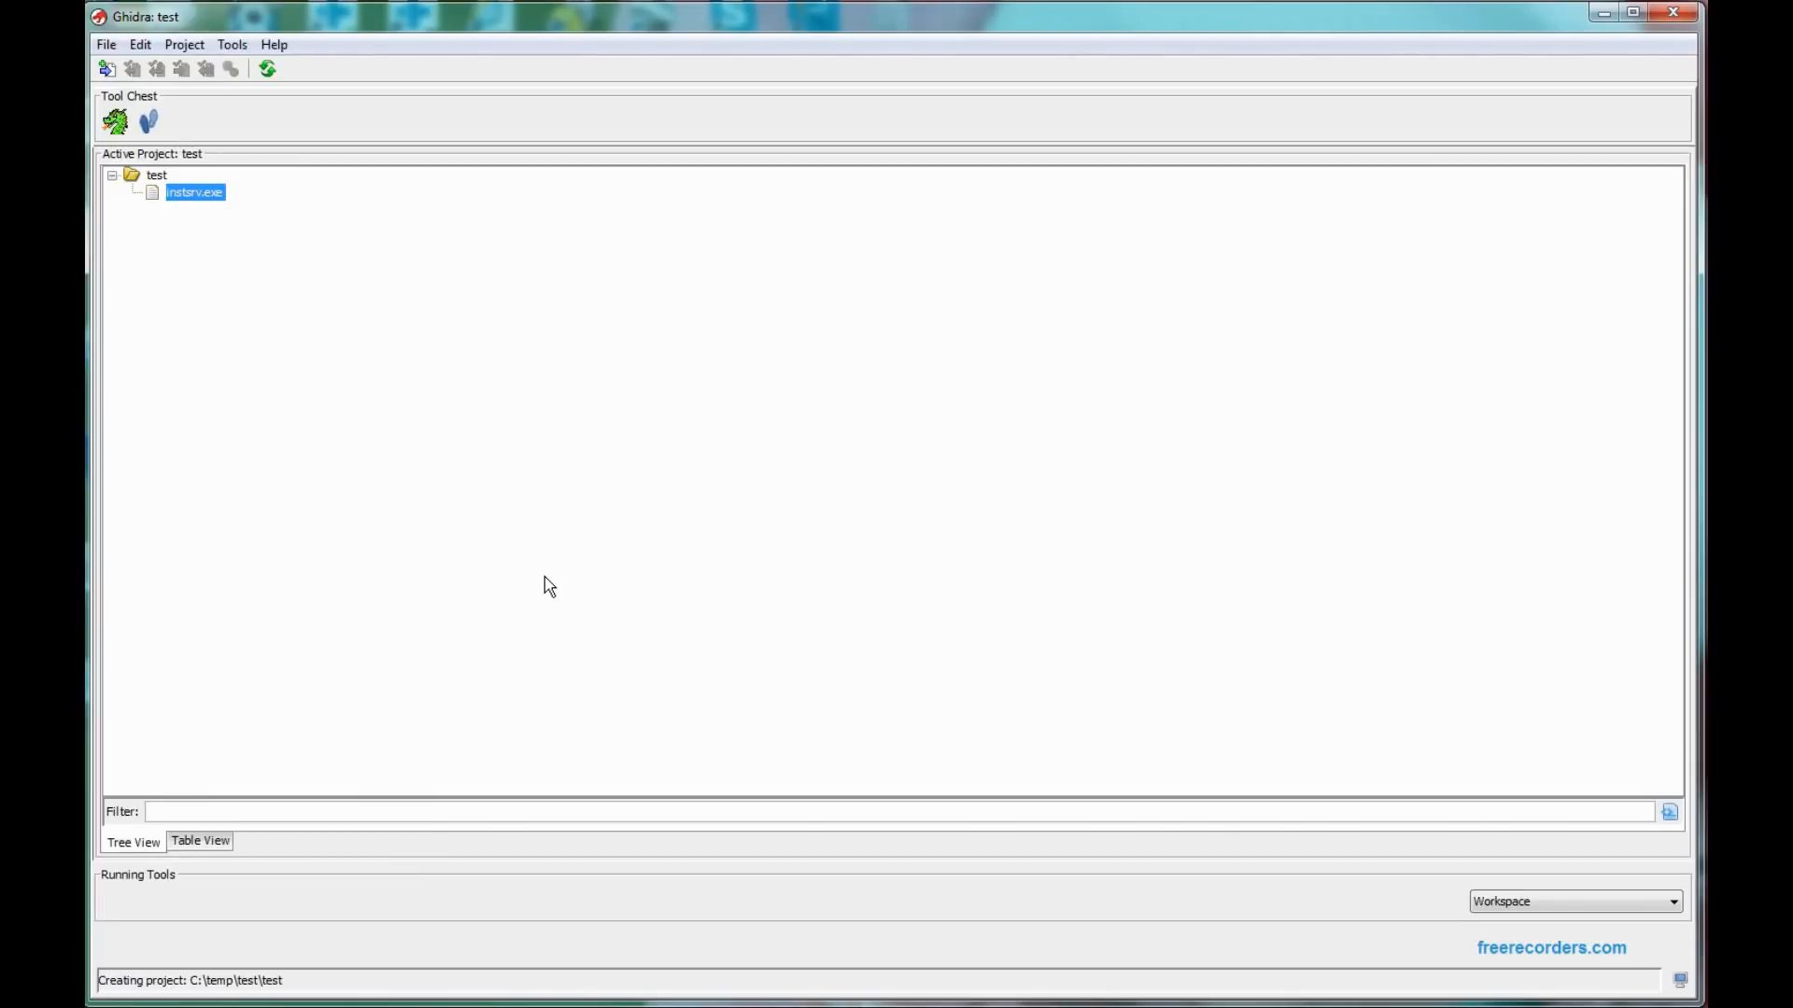
mouse_move(504, 580)
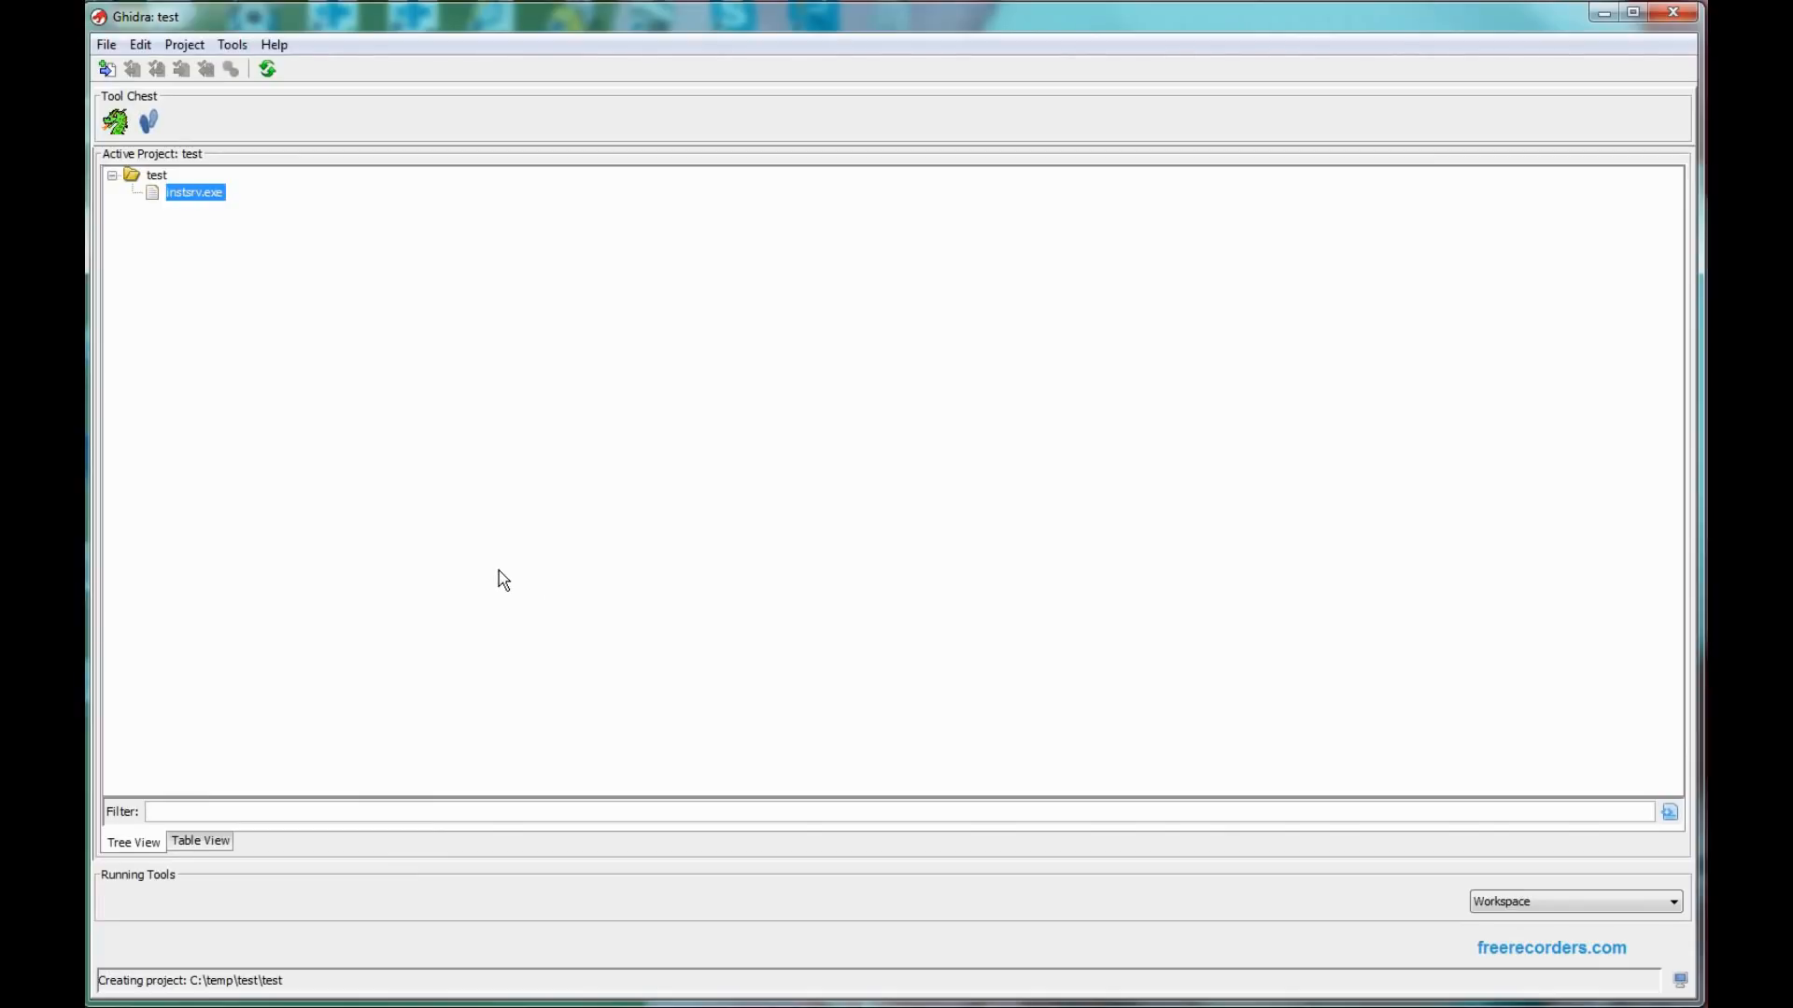
double_click(194, 190)
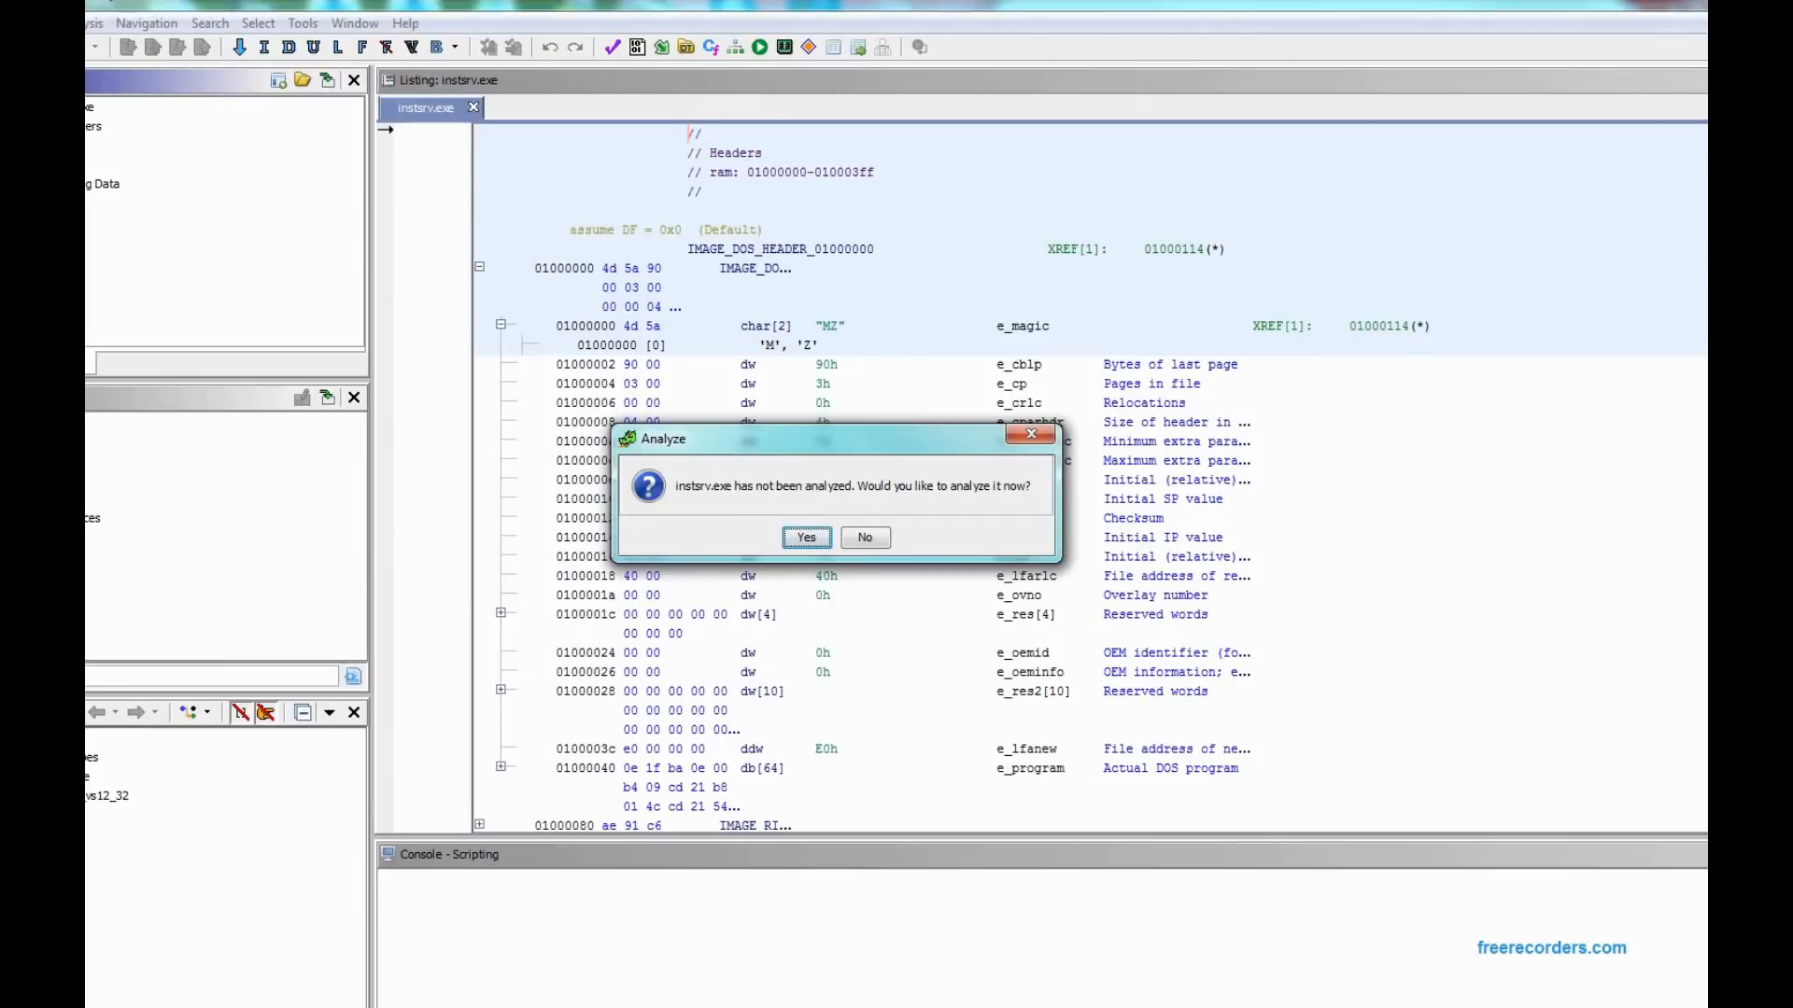
Agree to analyze instsrv.exe now and start analysis with the default analyzers
left_click(806, 538)
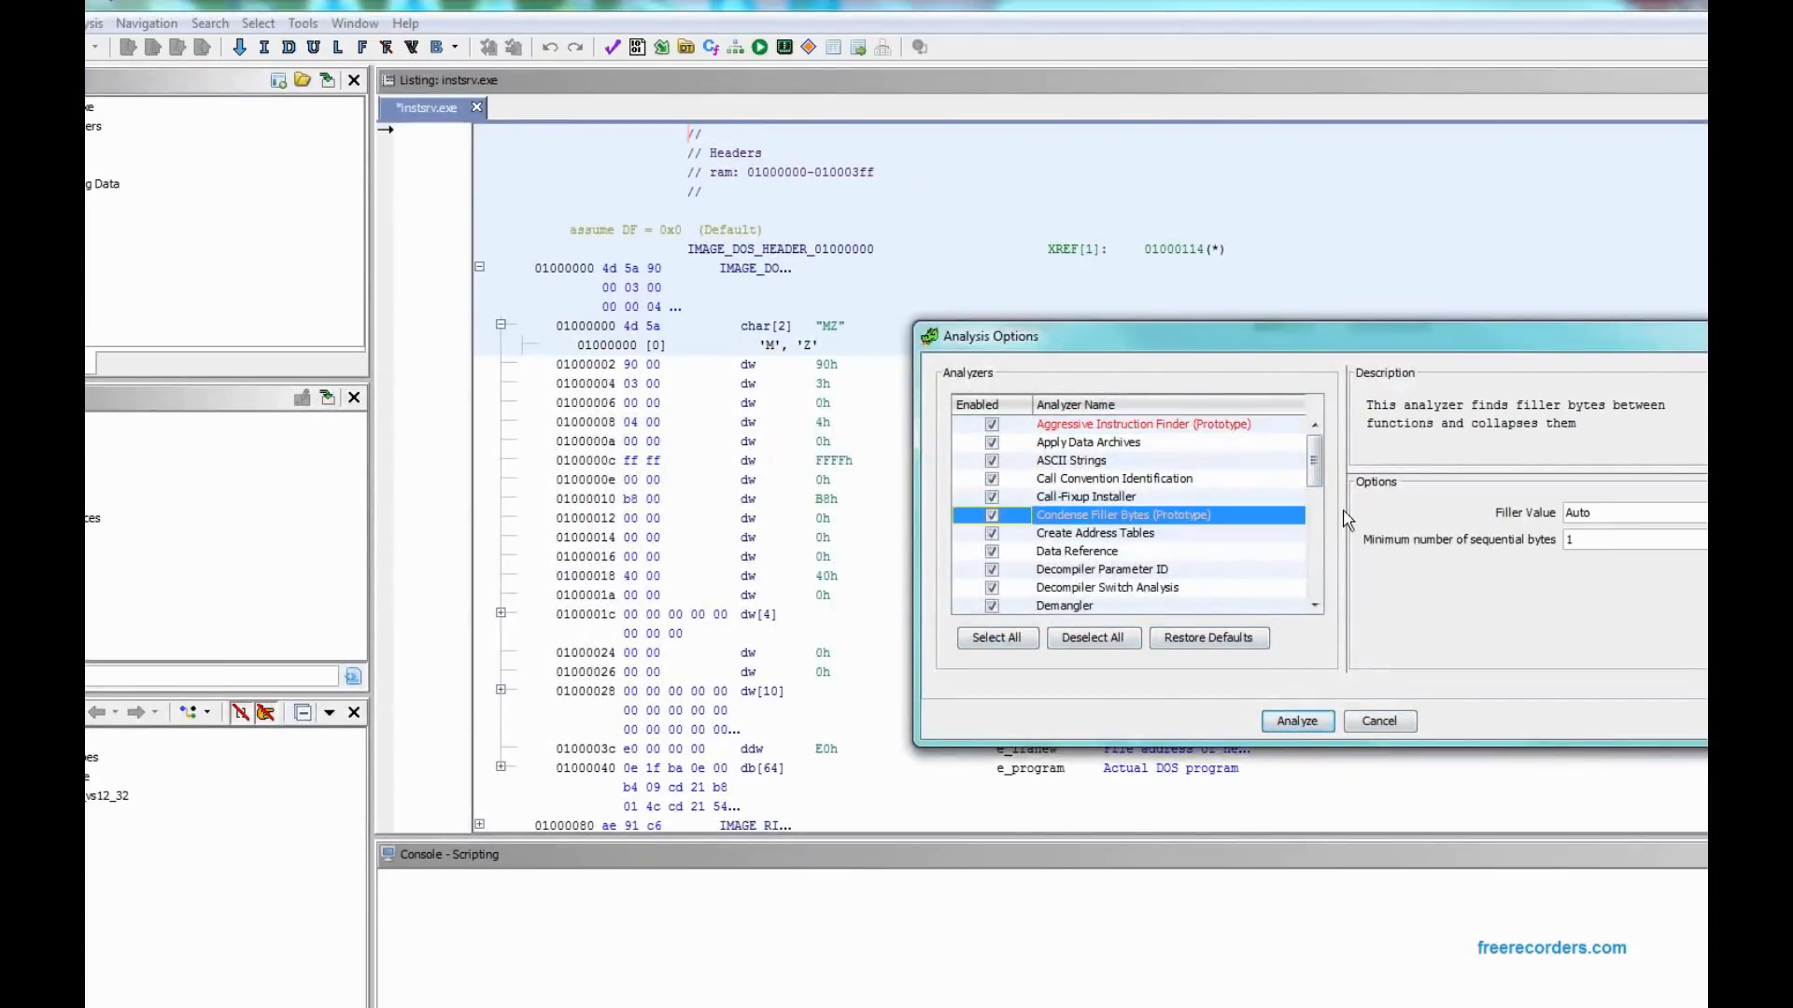
scroll("down", 3)
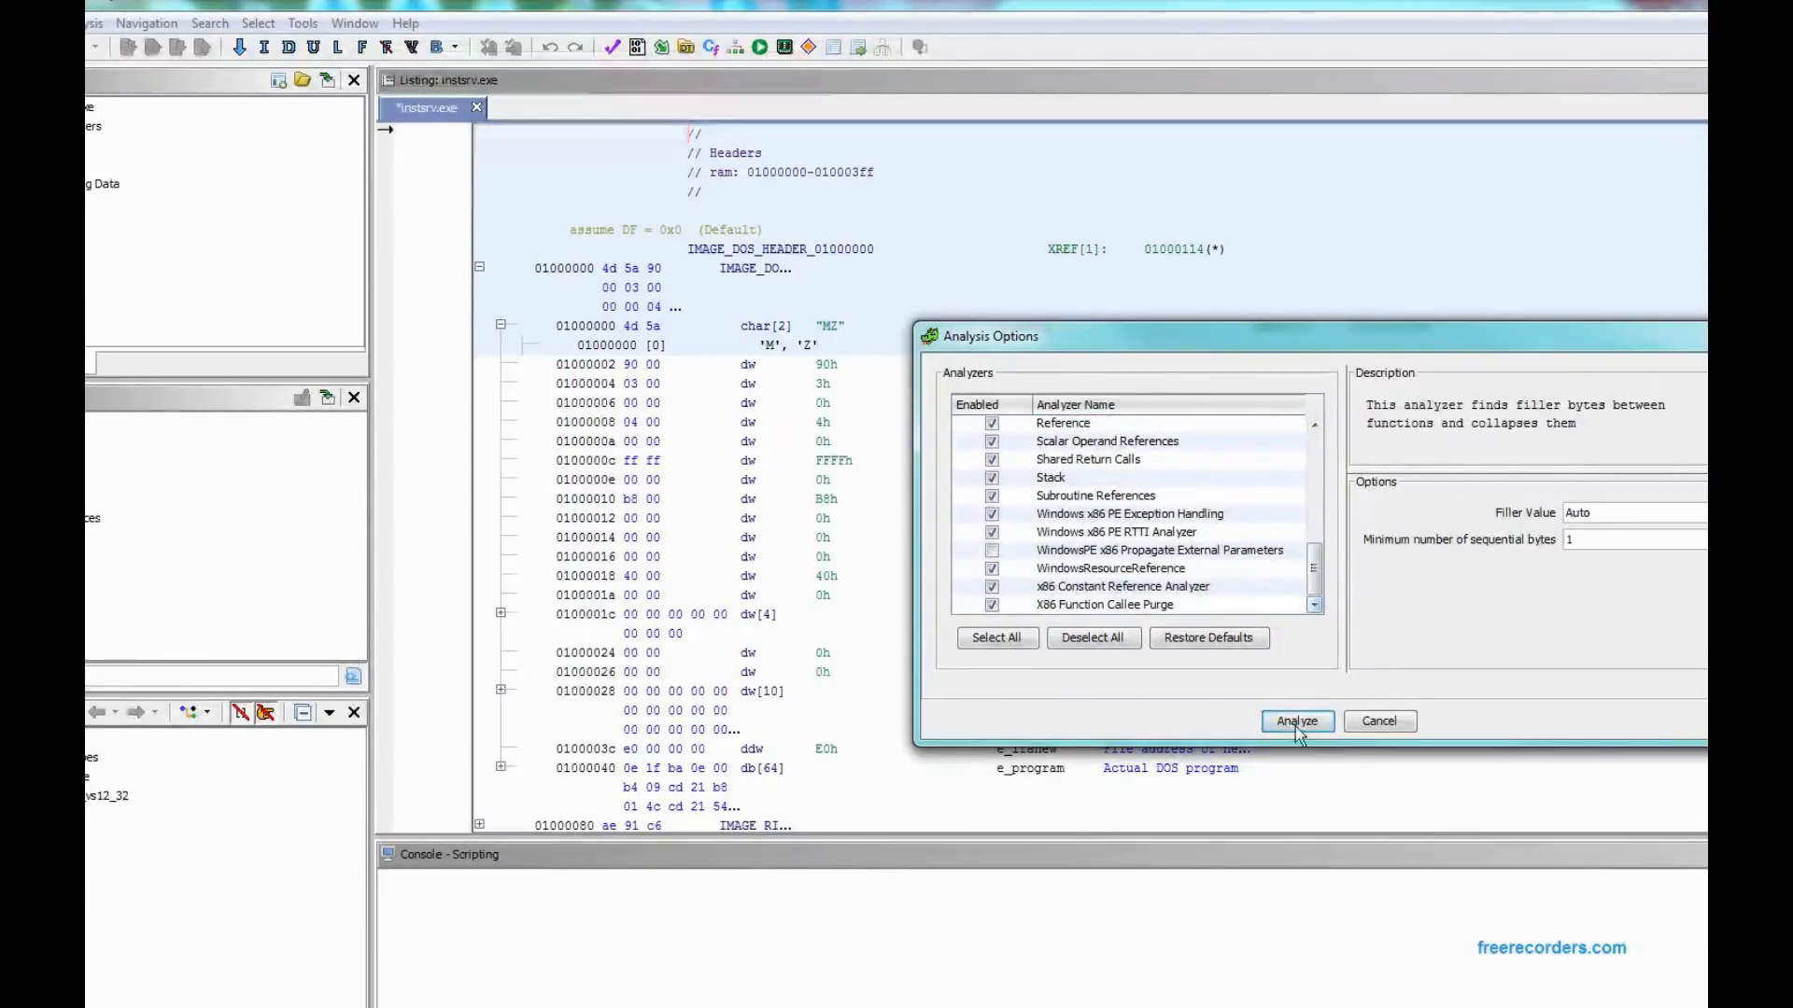
left_click(1297, 722)
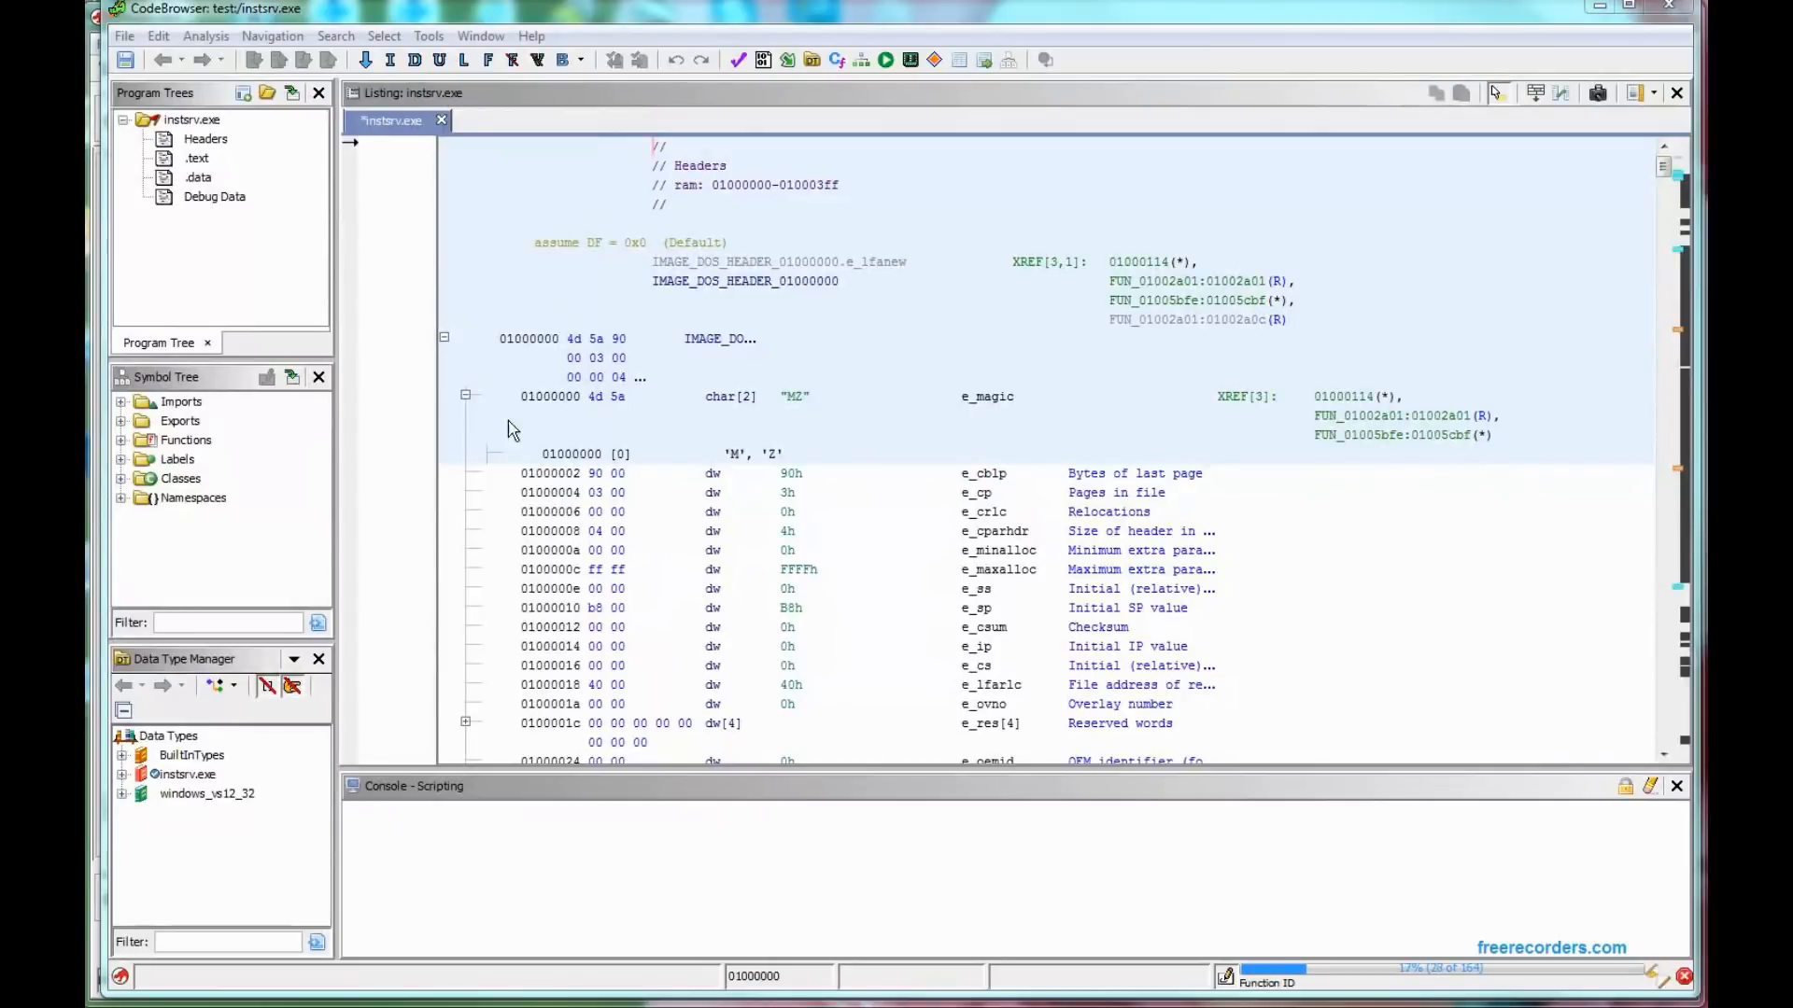
mouse_move(763, 538)
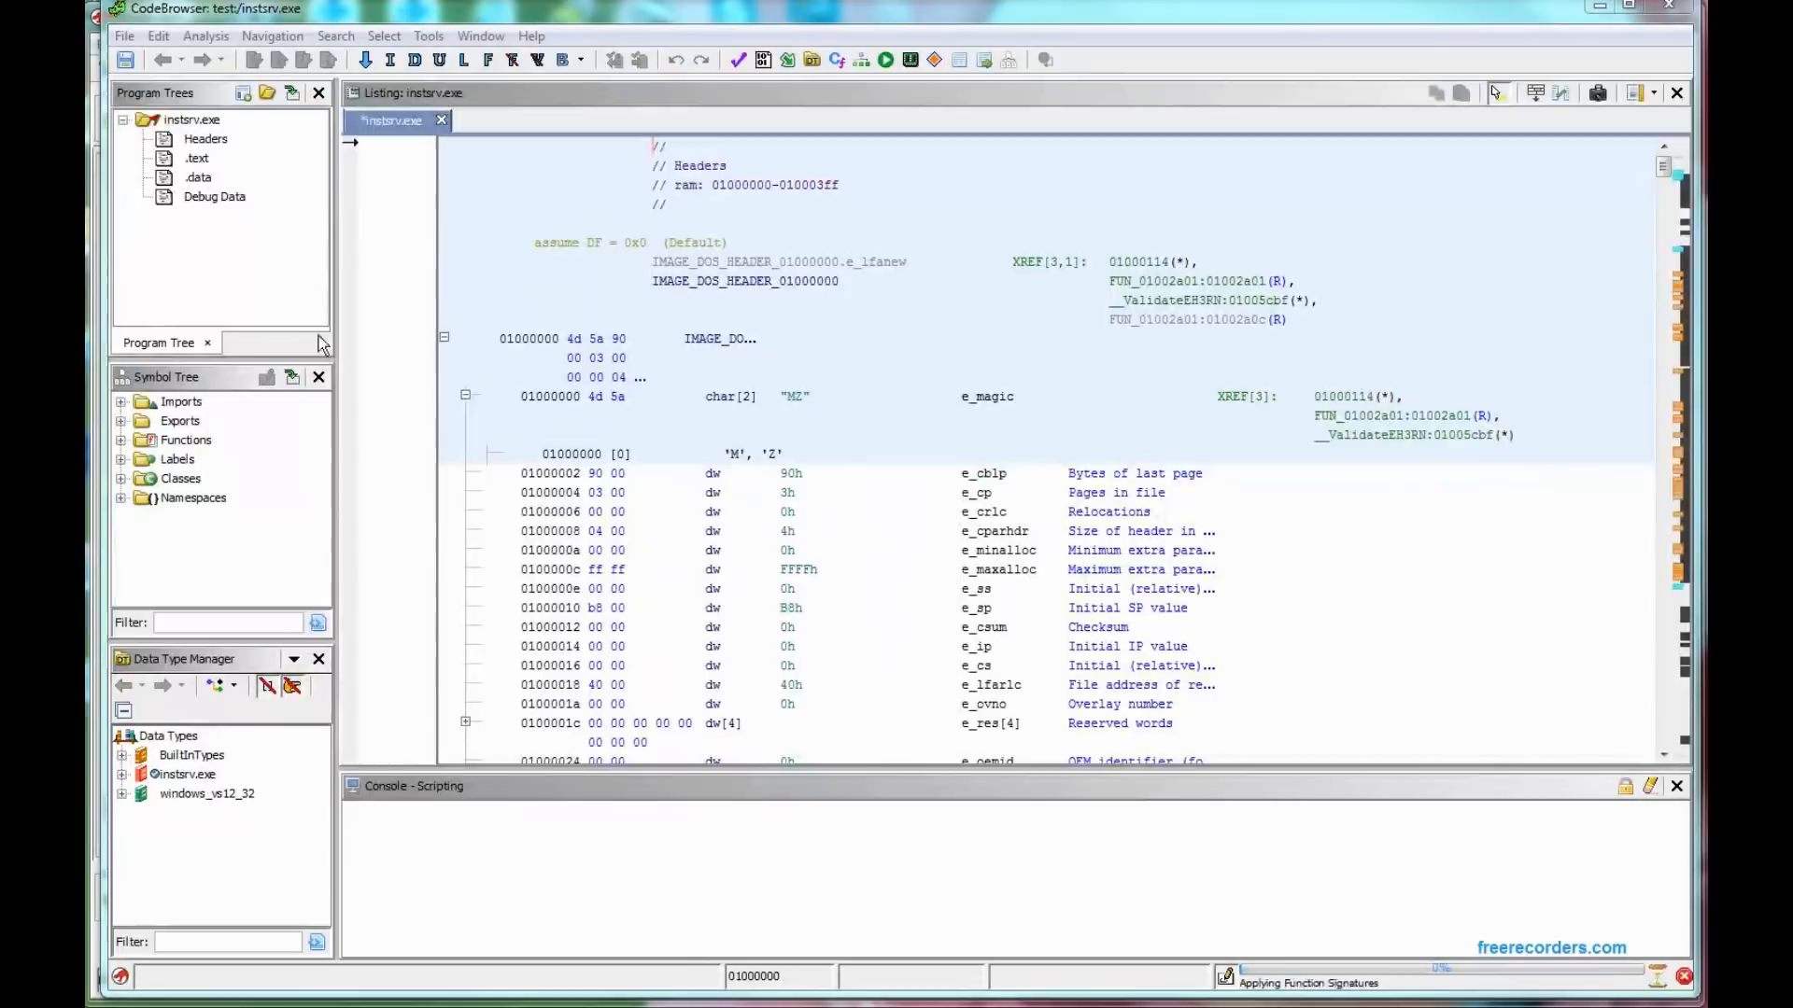
Select the Headers and .data sections in the Program Trees
left_click(205, 138)
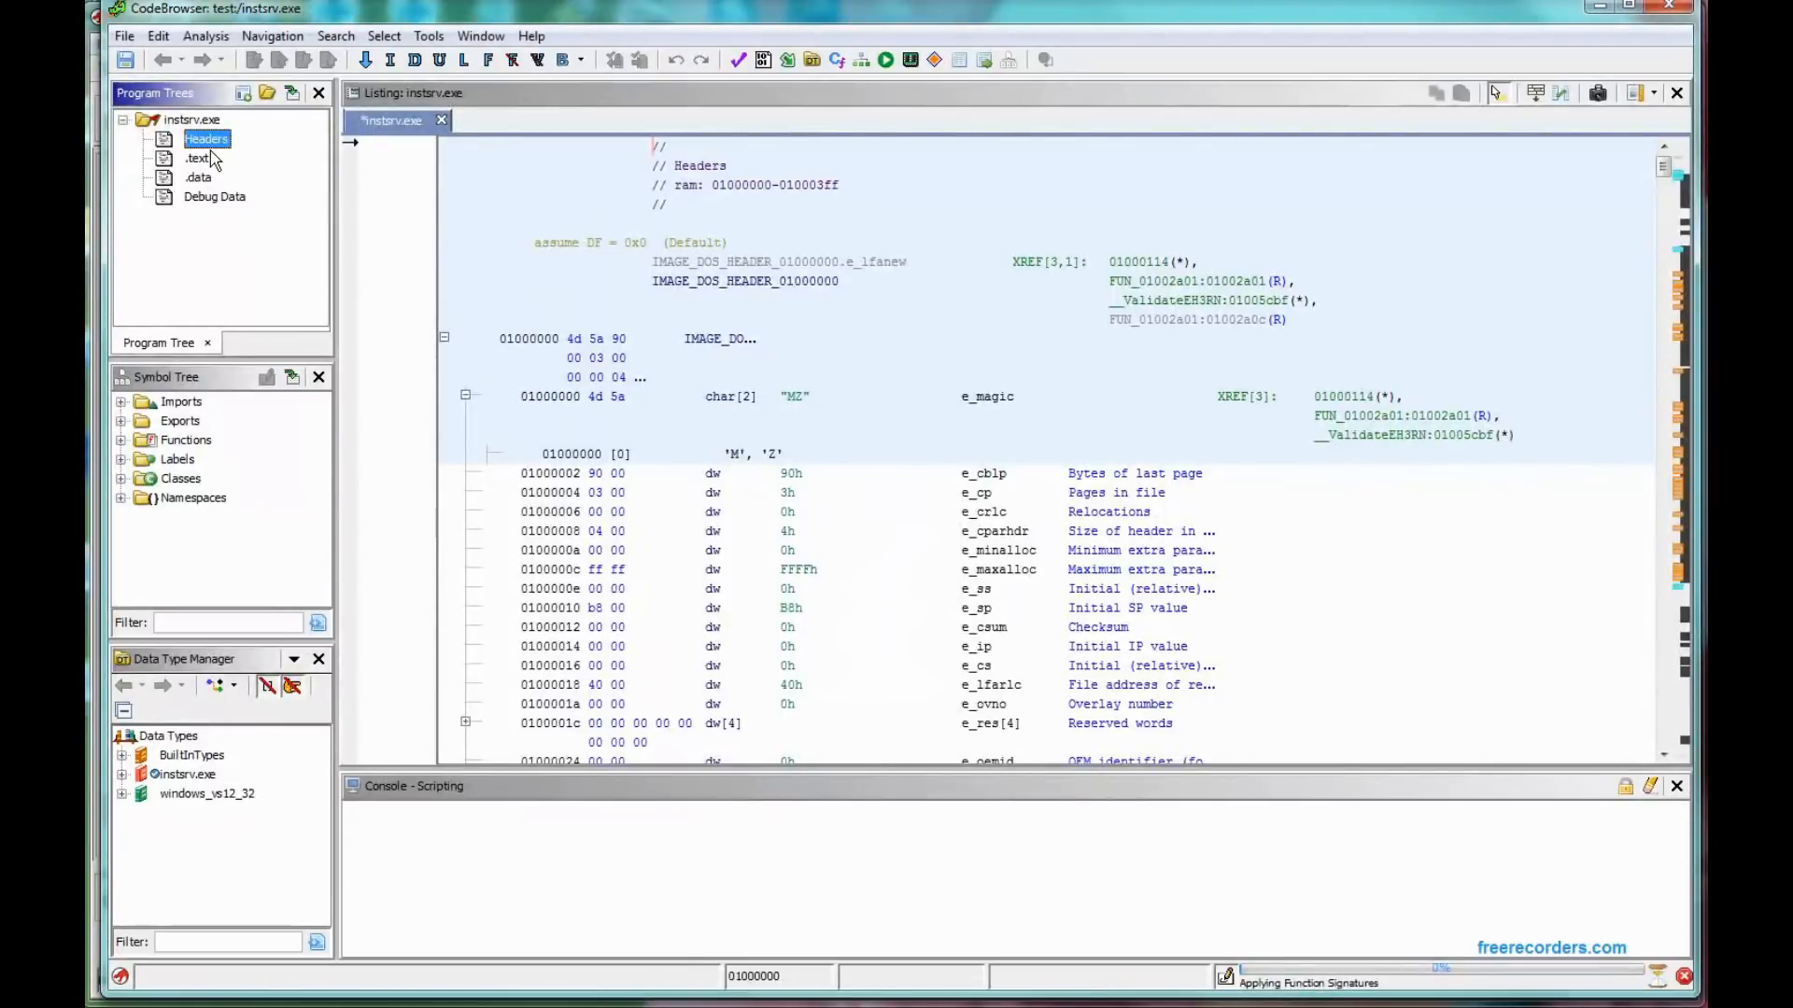
left_click(197, 158)
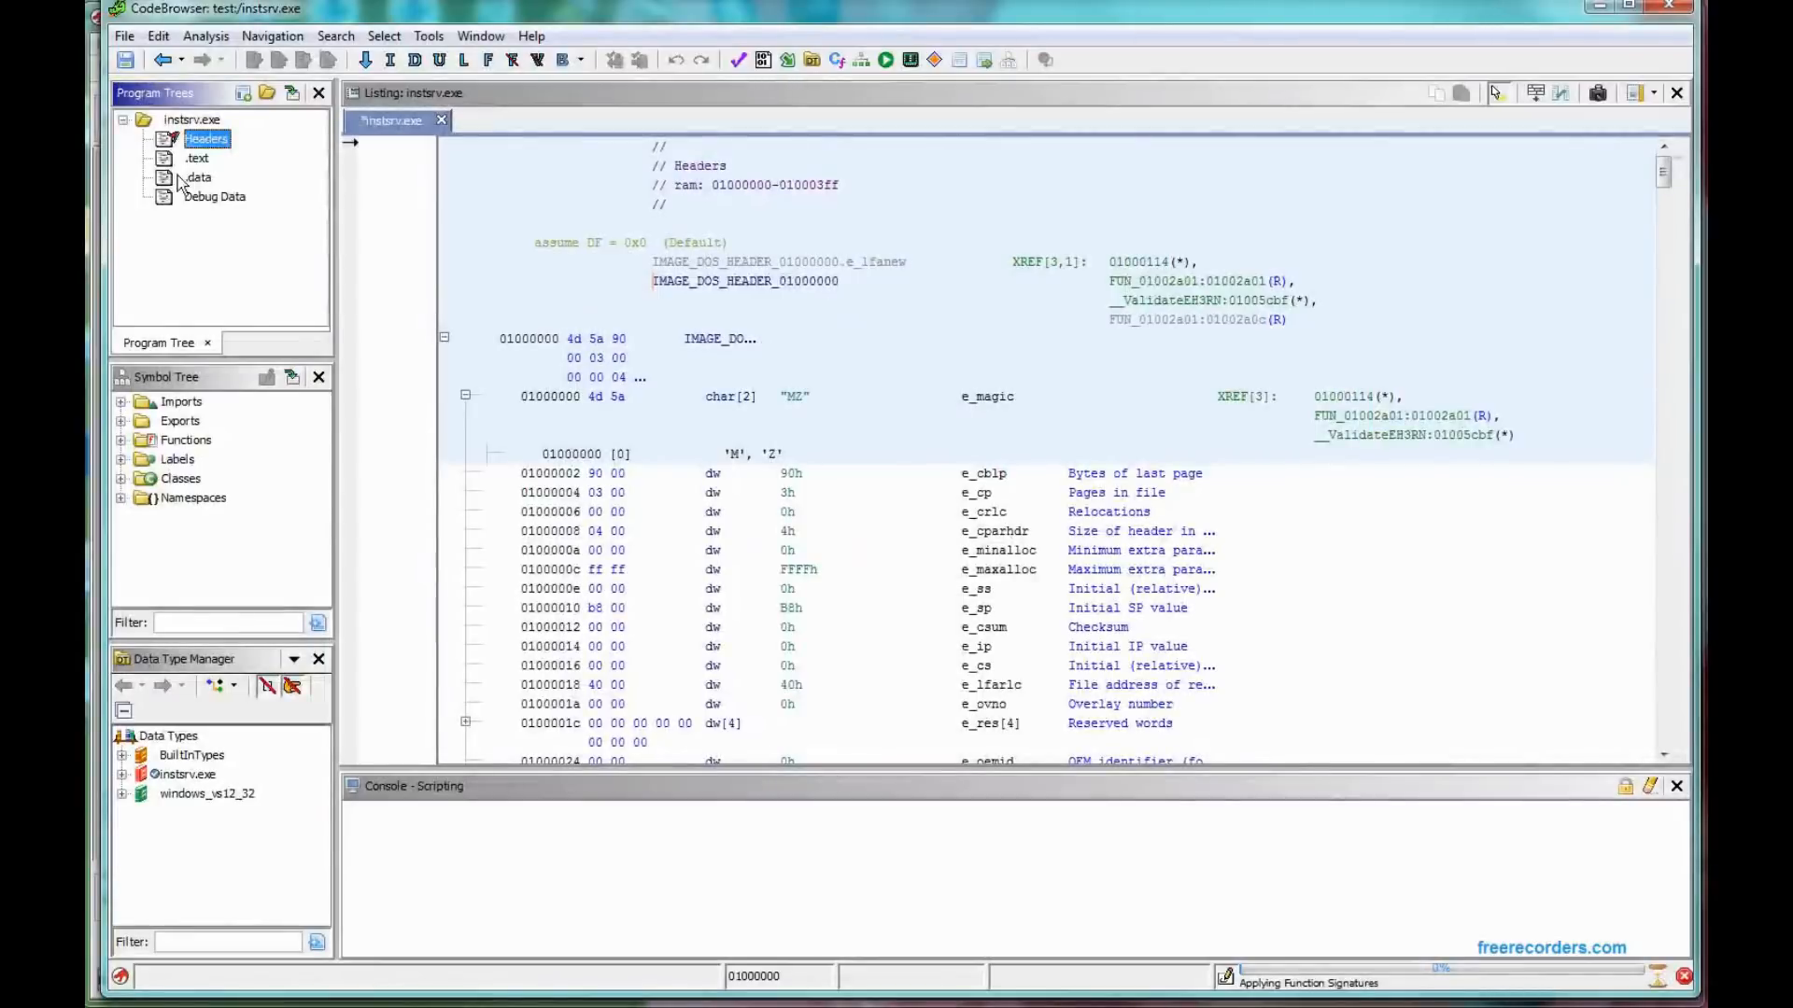
left_click(199, 177)
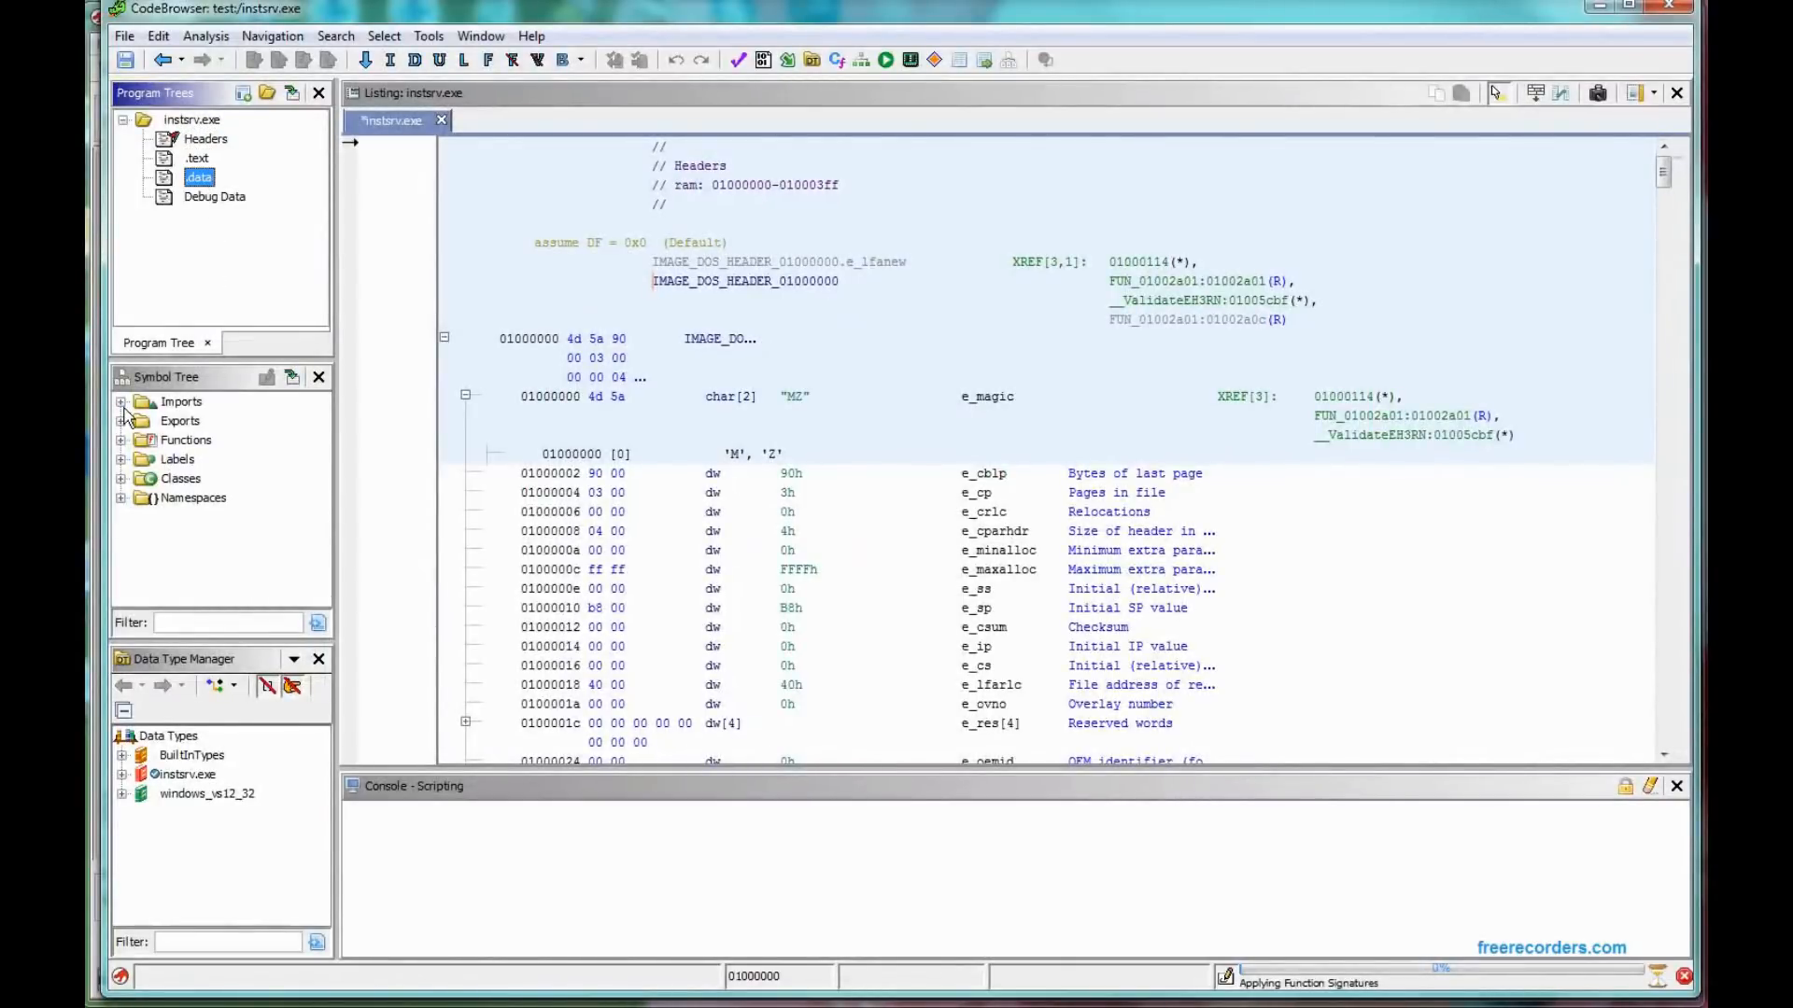
Expand the Imports and Exports symbol lists and dismiss the auto analysis warnings summary
left_click(122, 401)
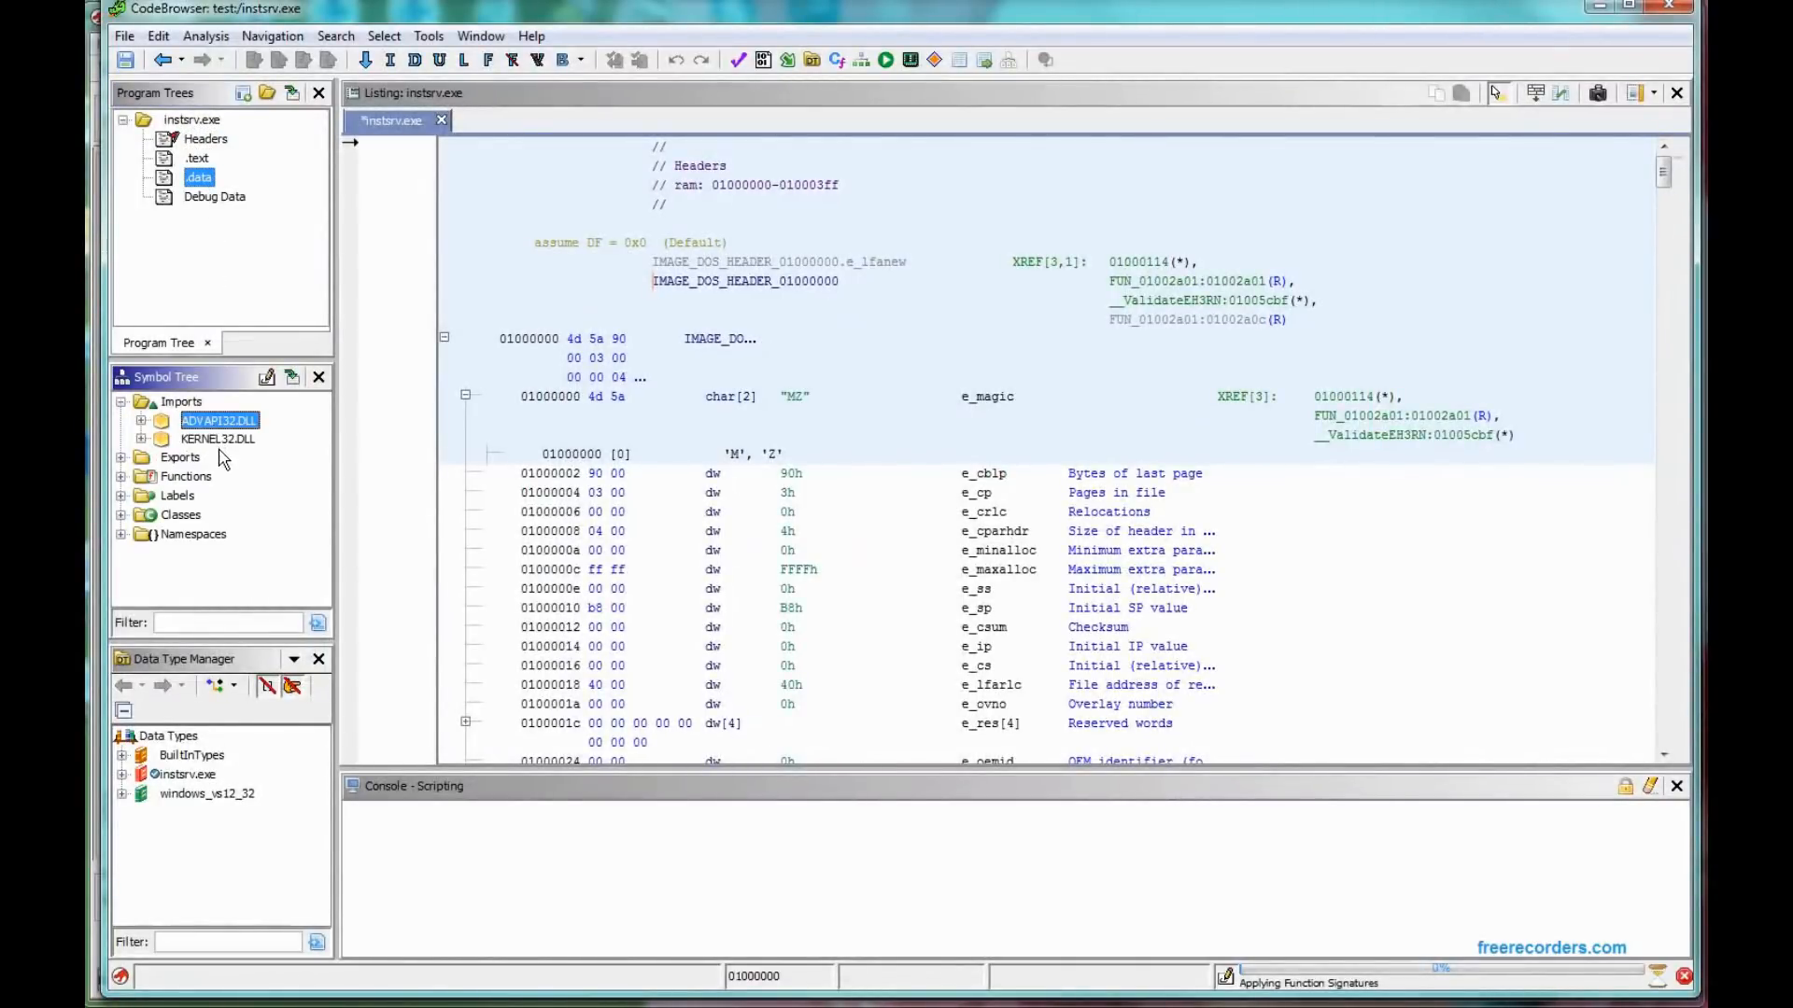
left_click(218, 439)
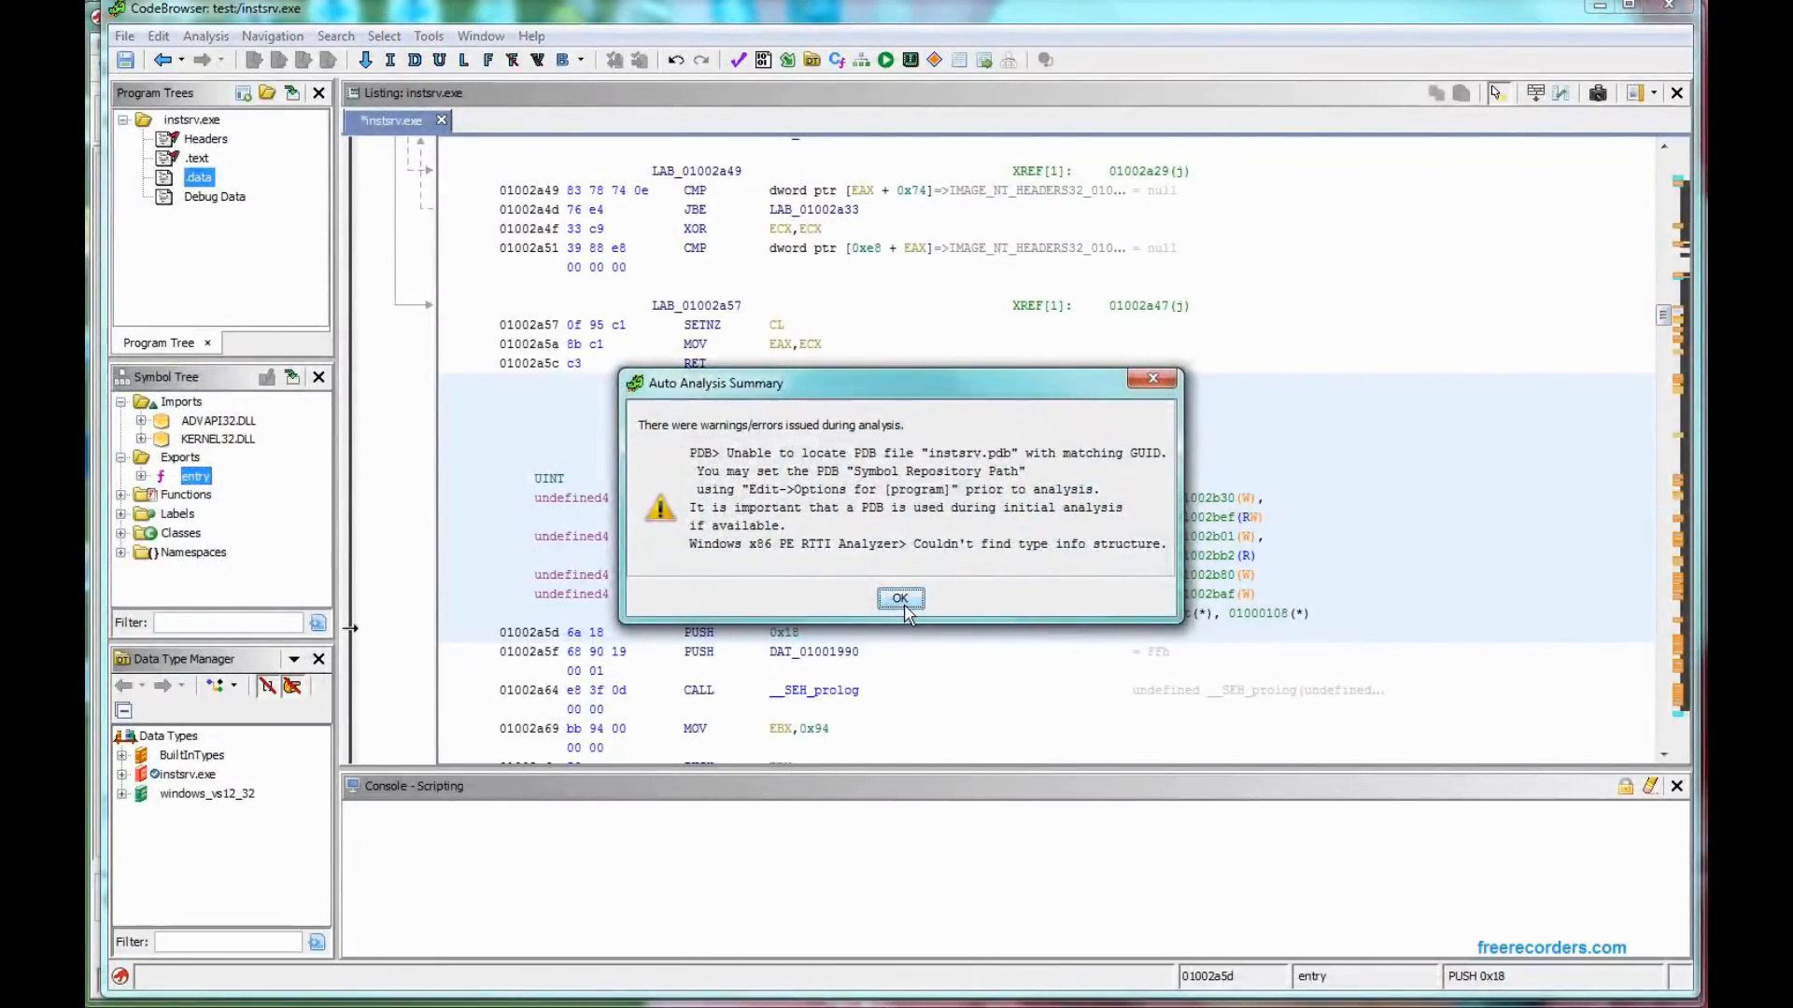
left_click(900, 598)
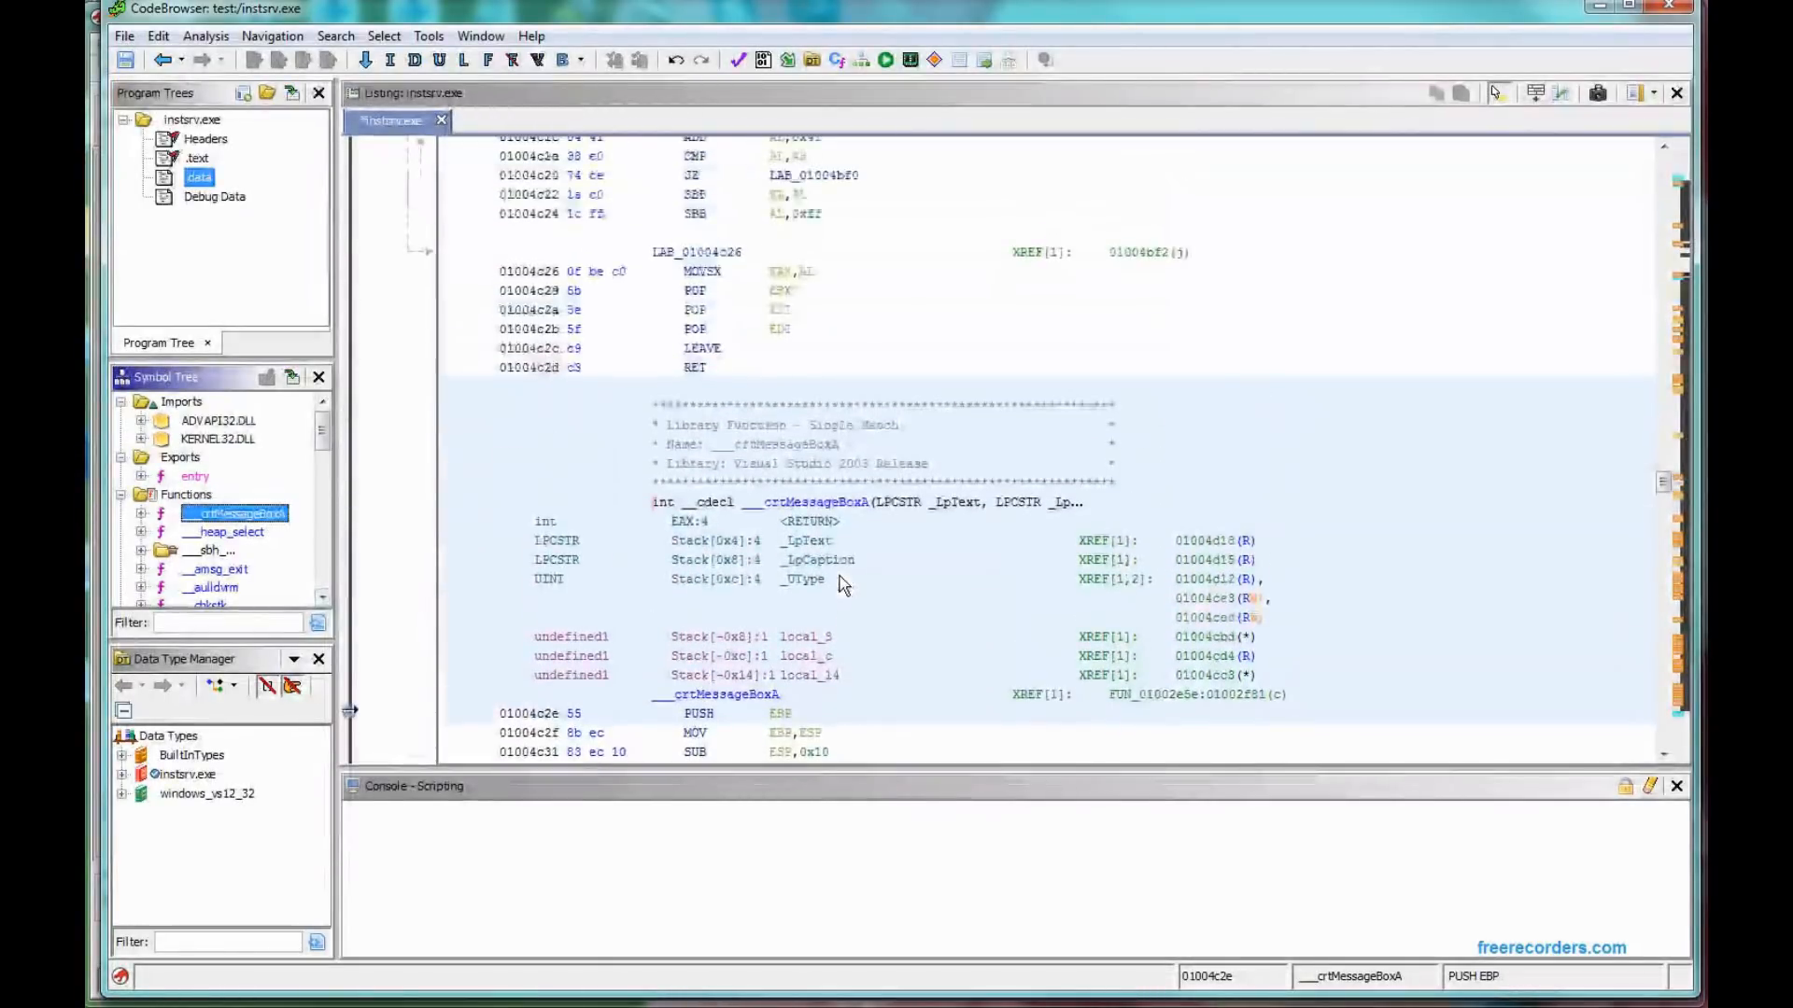
Jump the listing to __heap_select, then back to __crtMessageBoxA
left_click(228, 531)
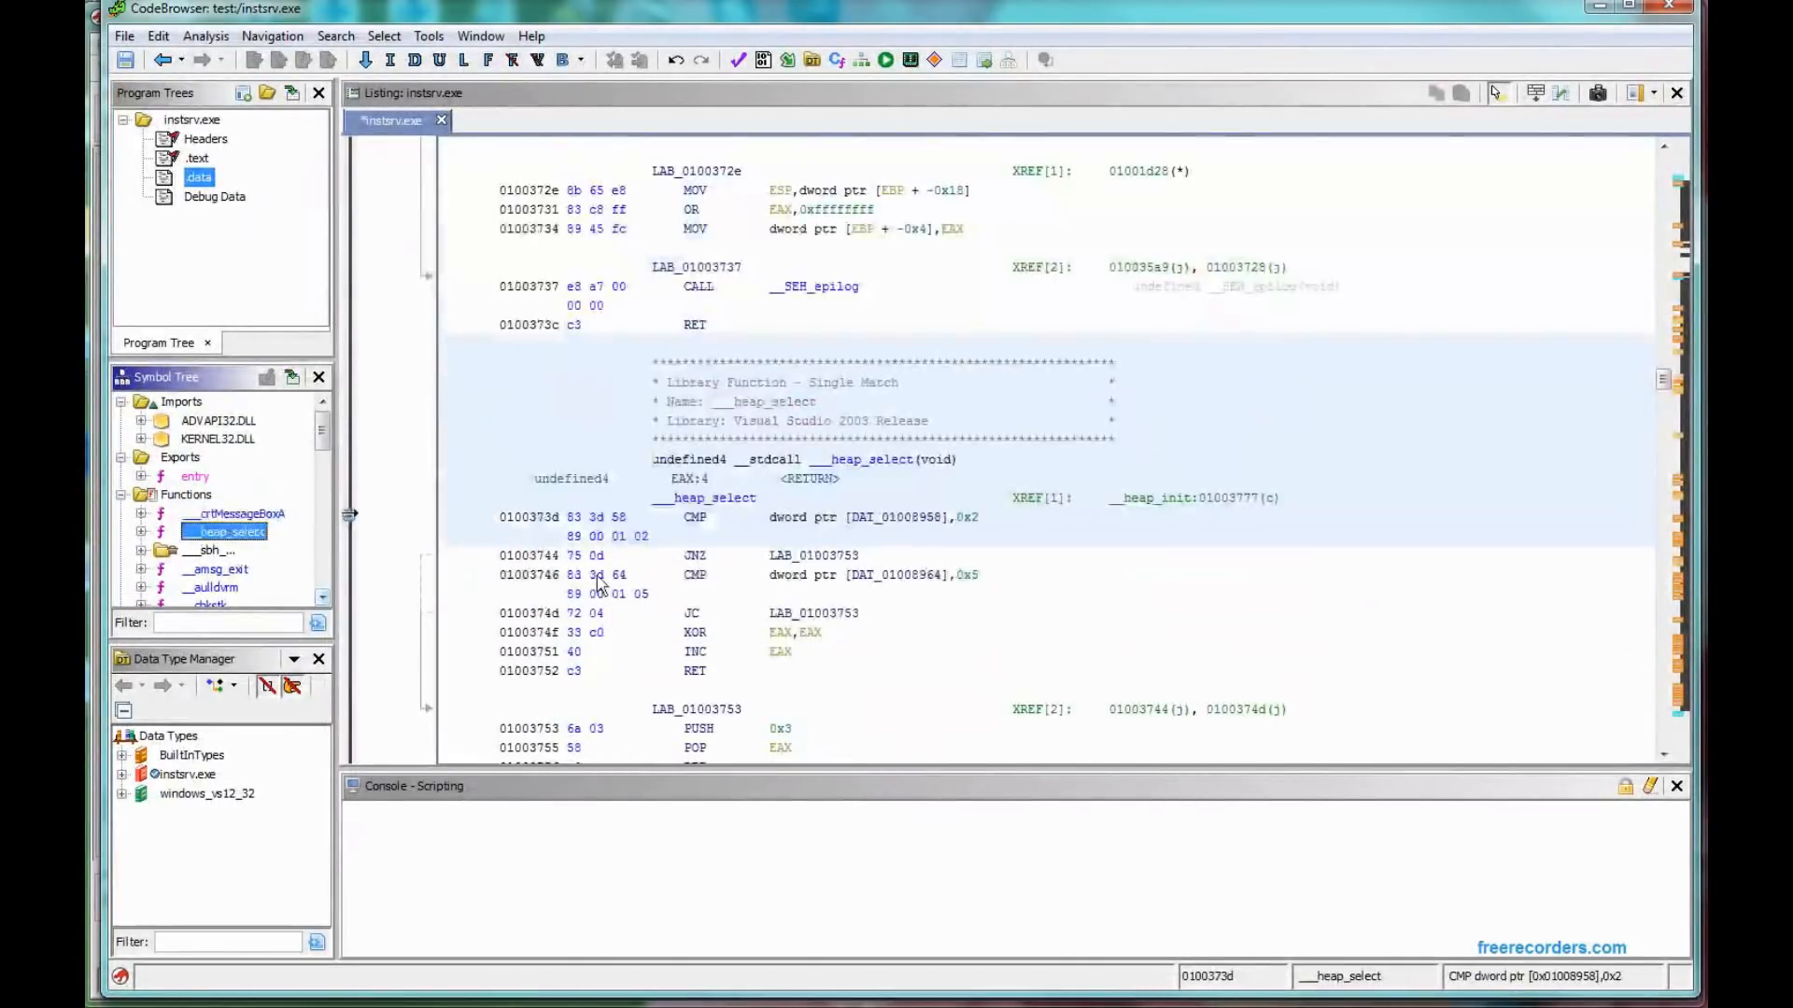
left_click(237, 514)
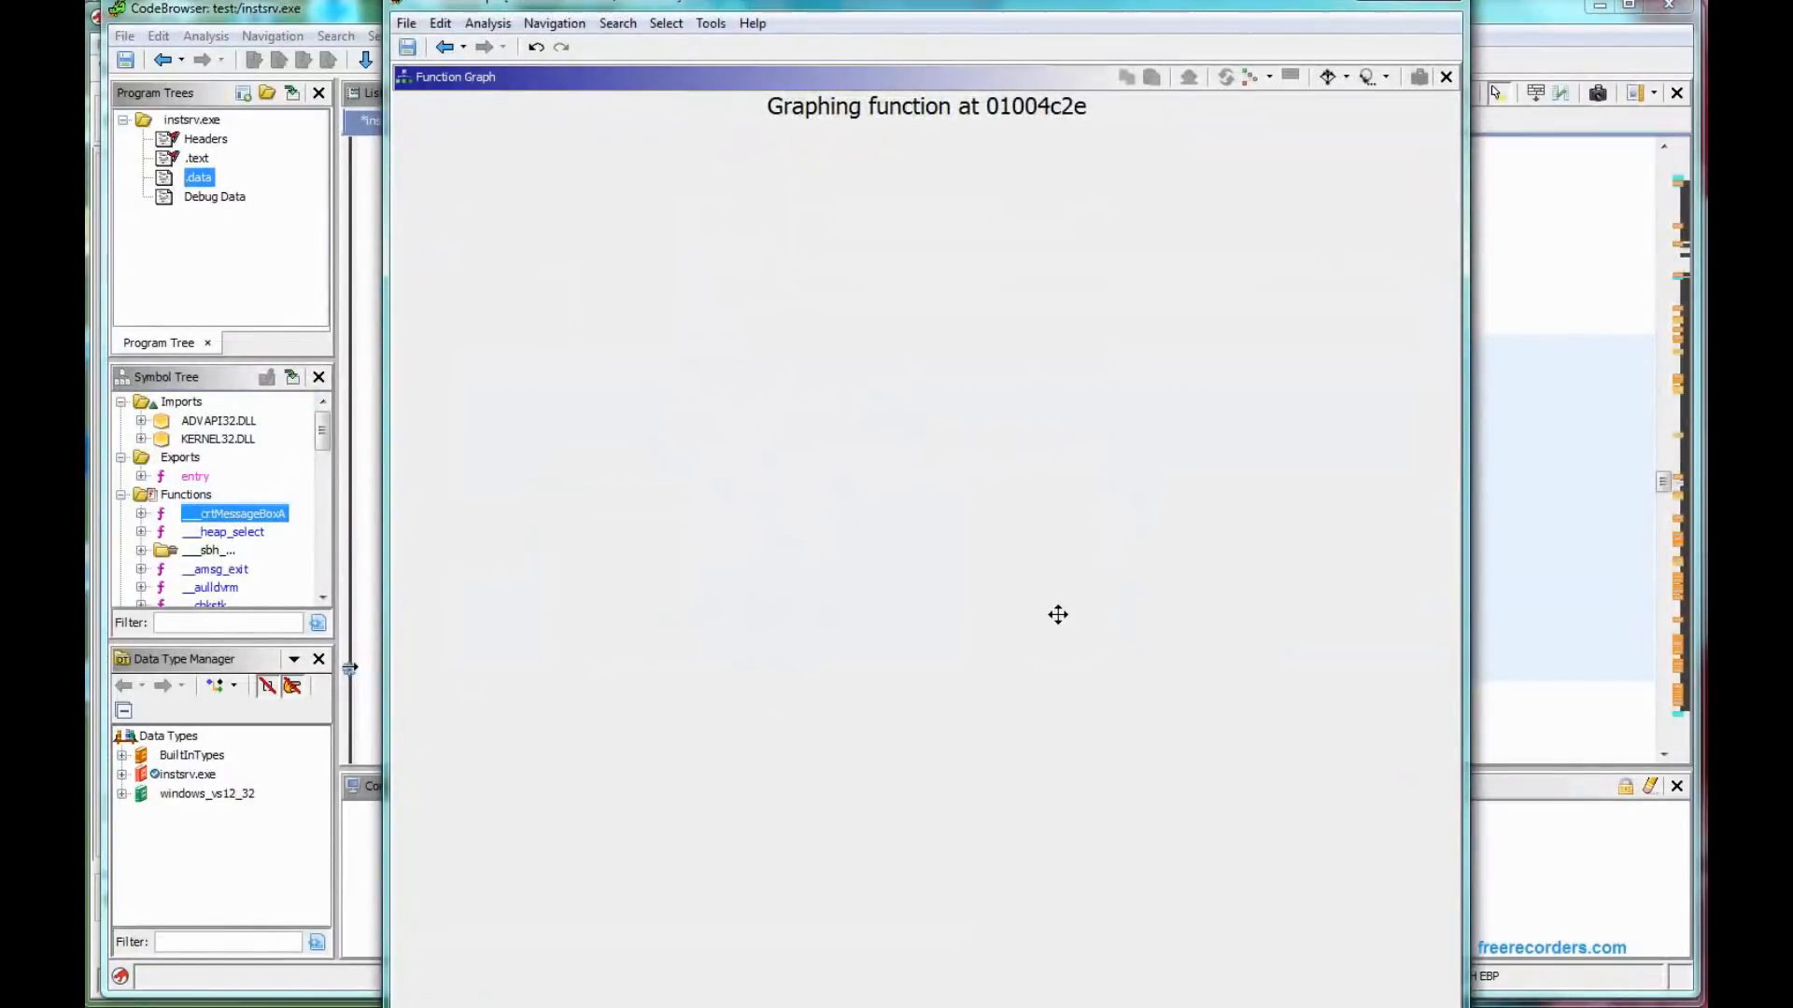
mouse_move(1023, 611)
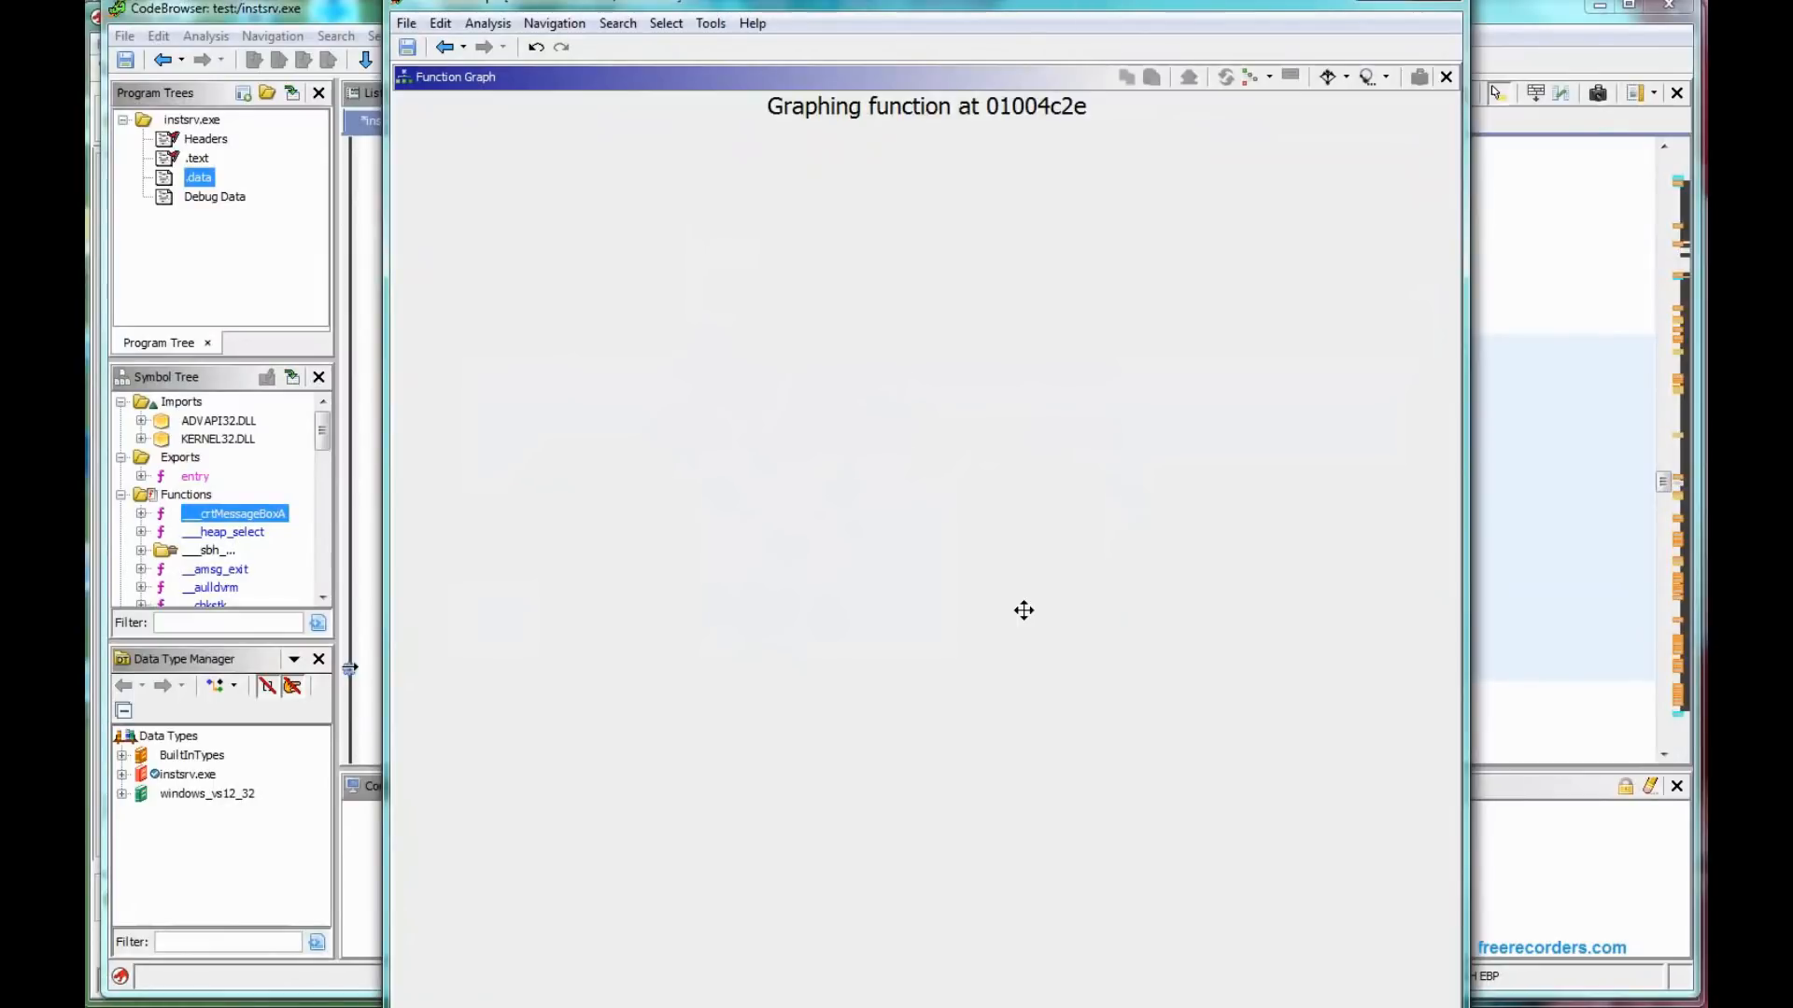
mouse_move(1320, 798)
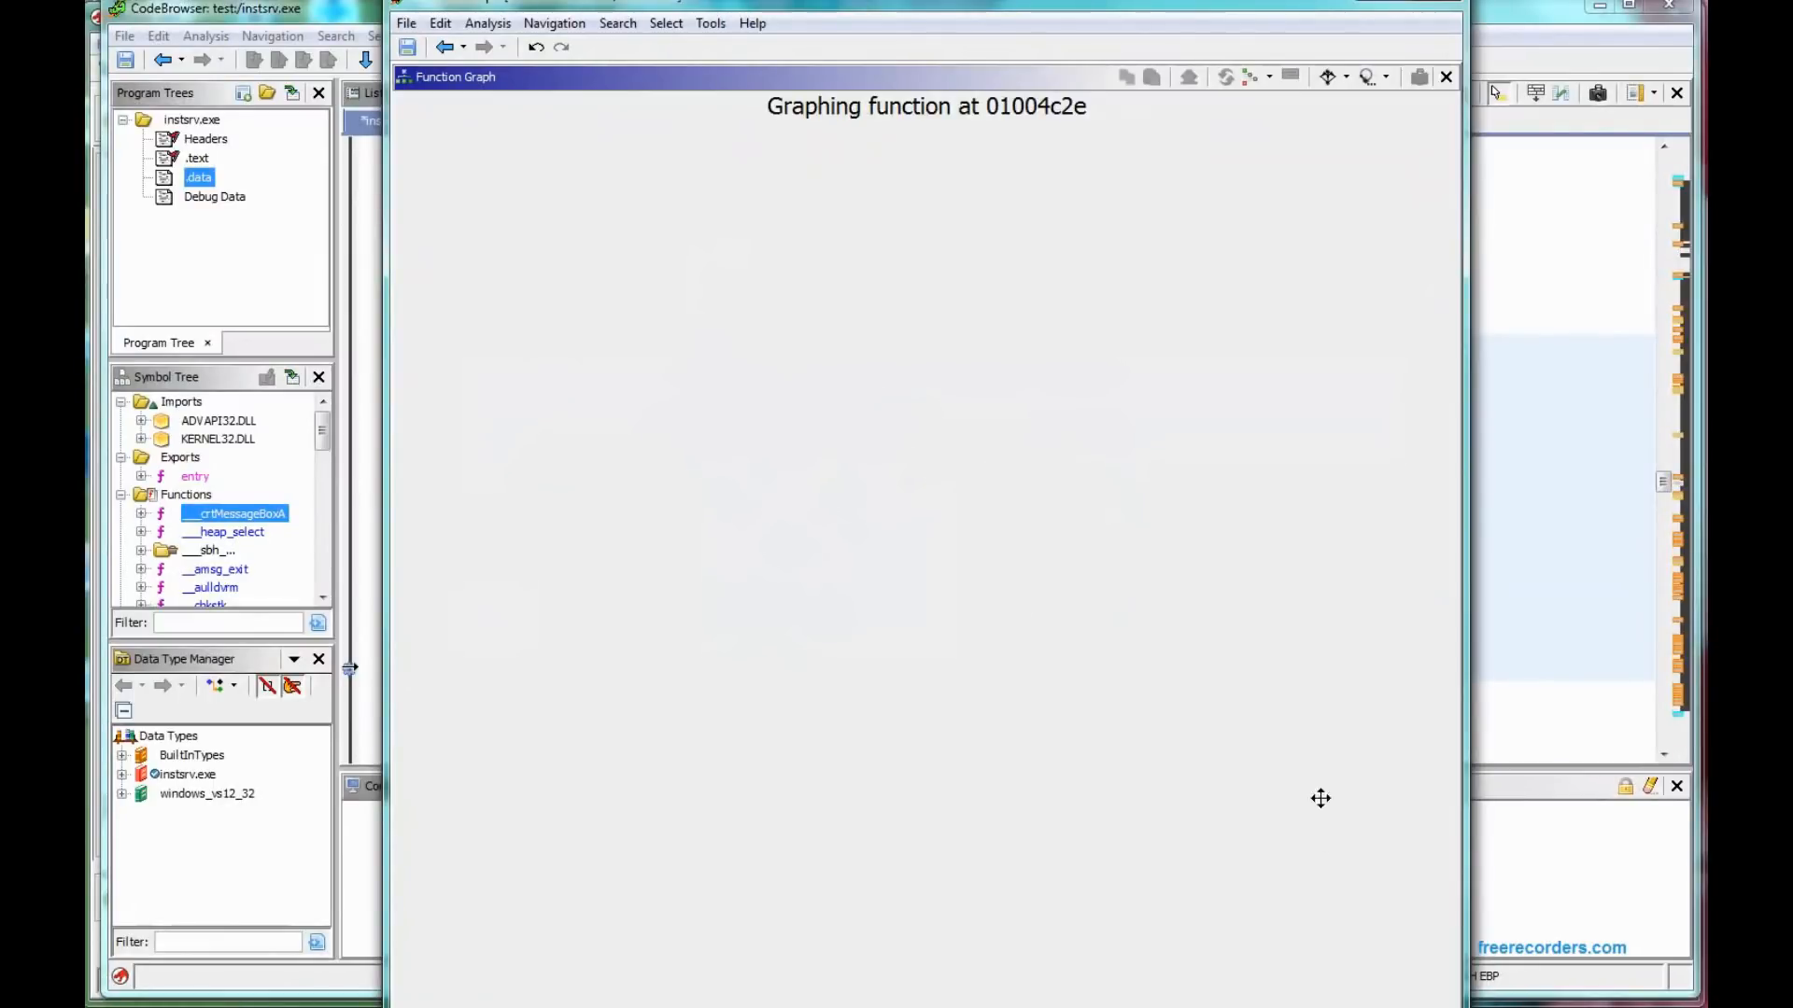
mouse_move(1285, 539)
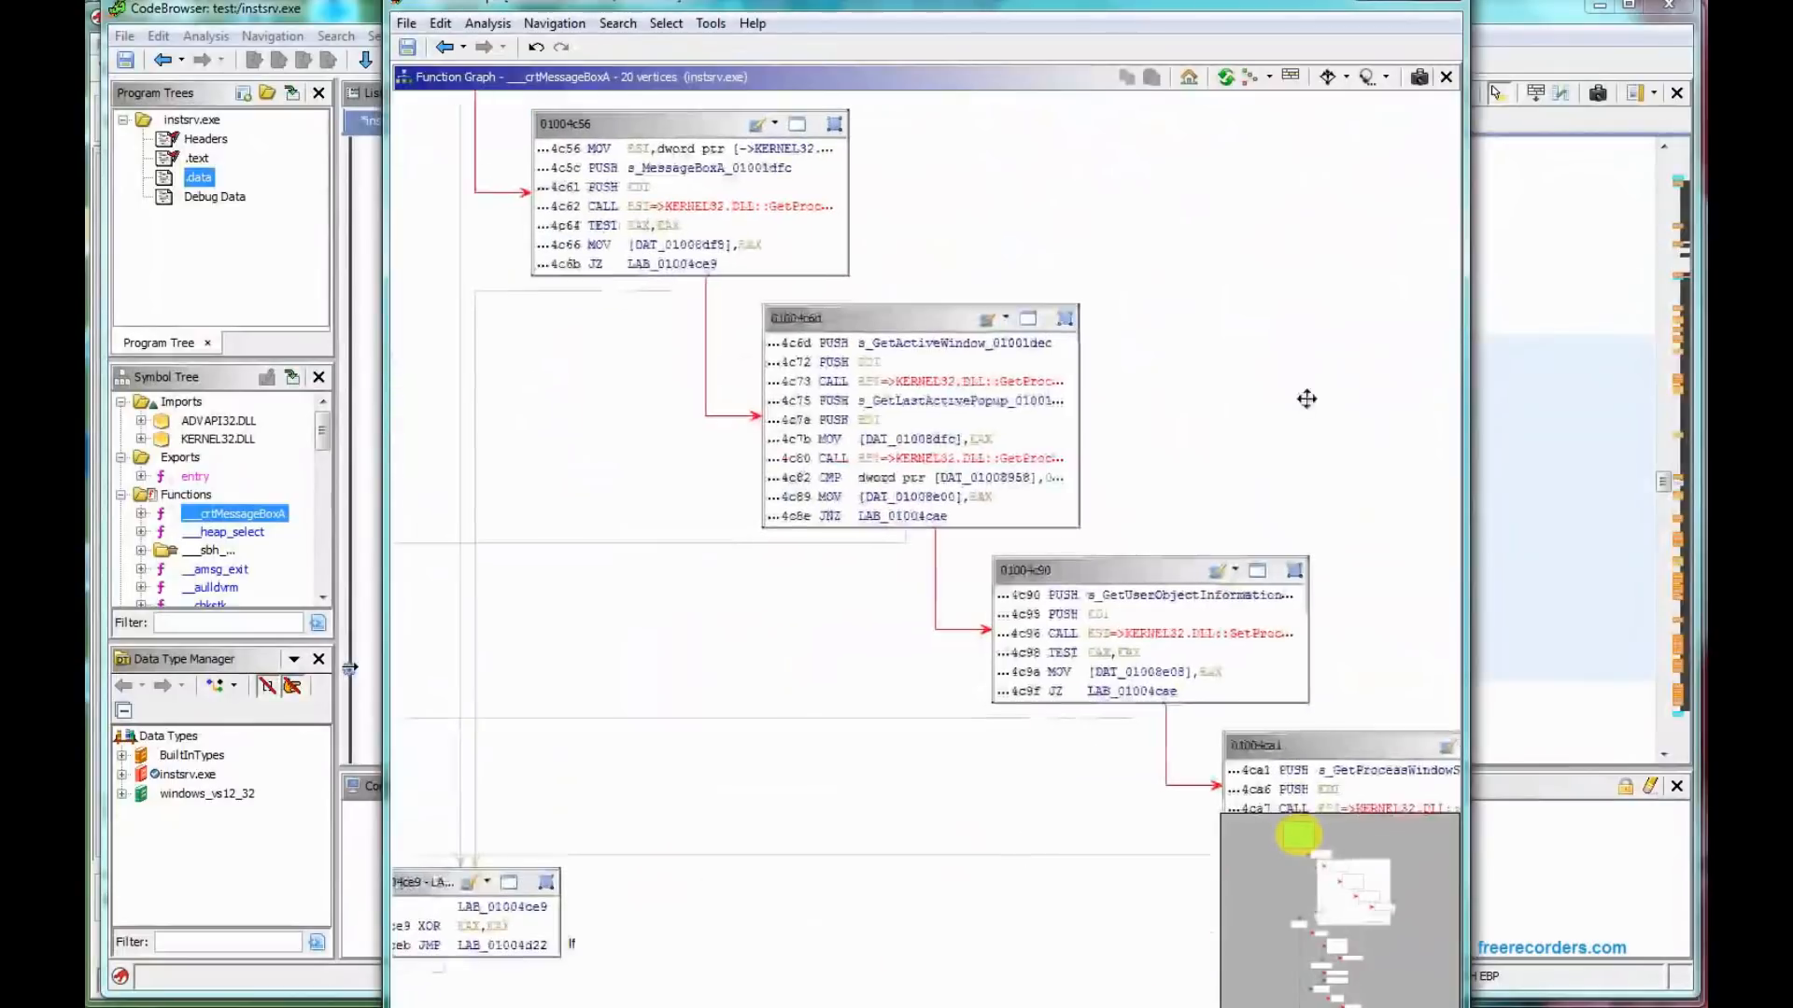
left_click_drag(1307, 398, 1049, 591)
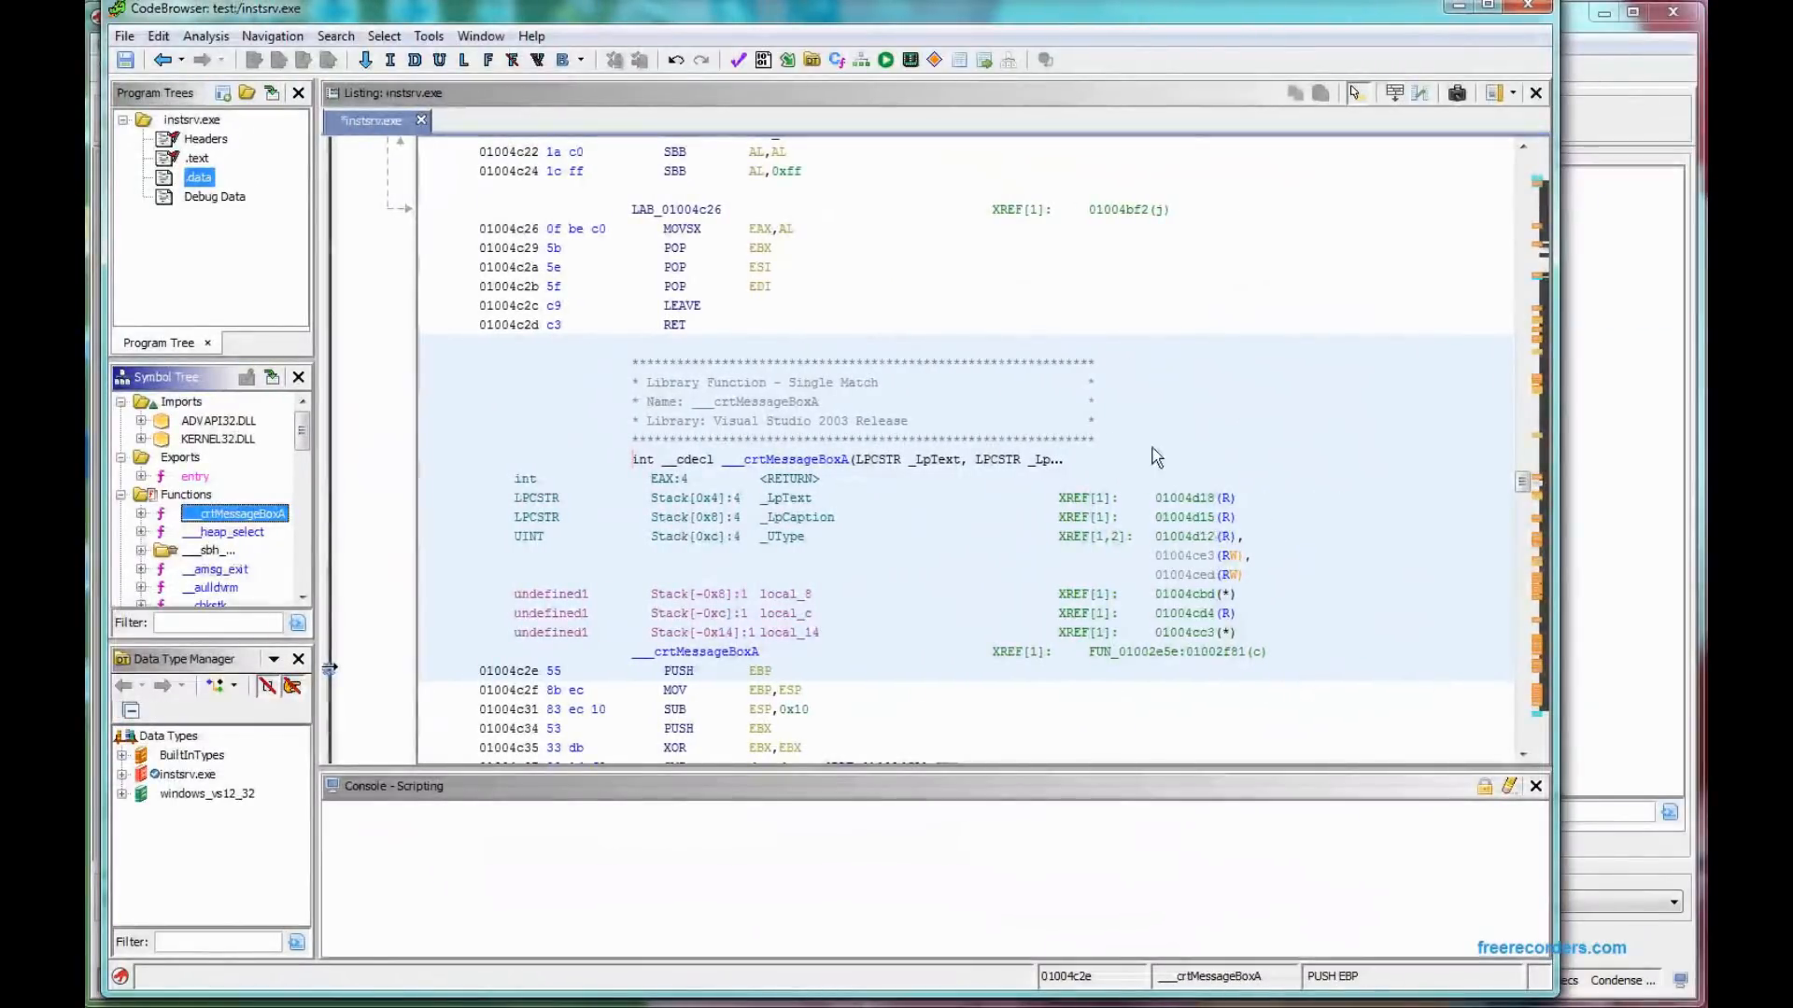
right_click(234, 514)
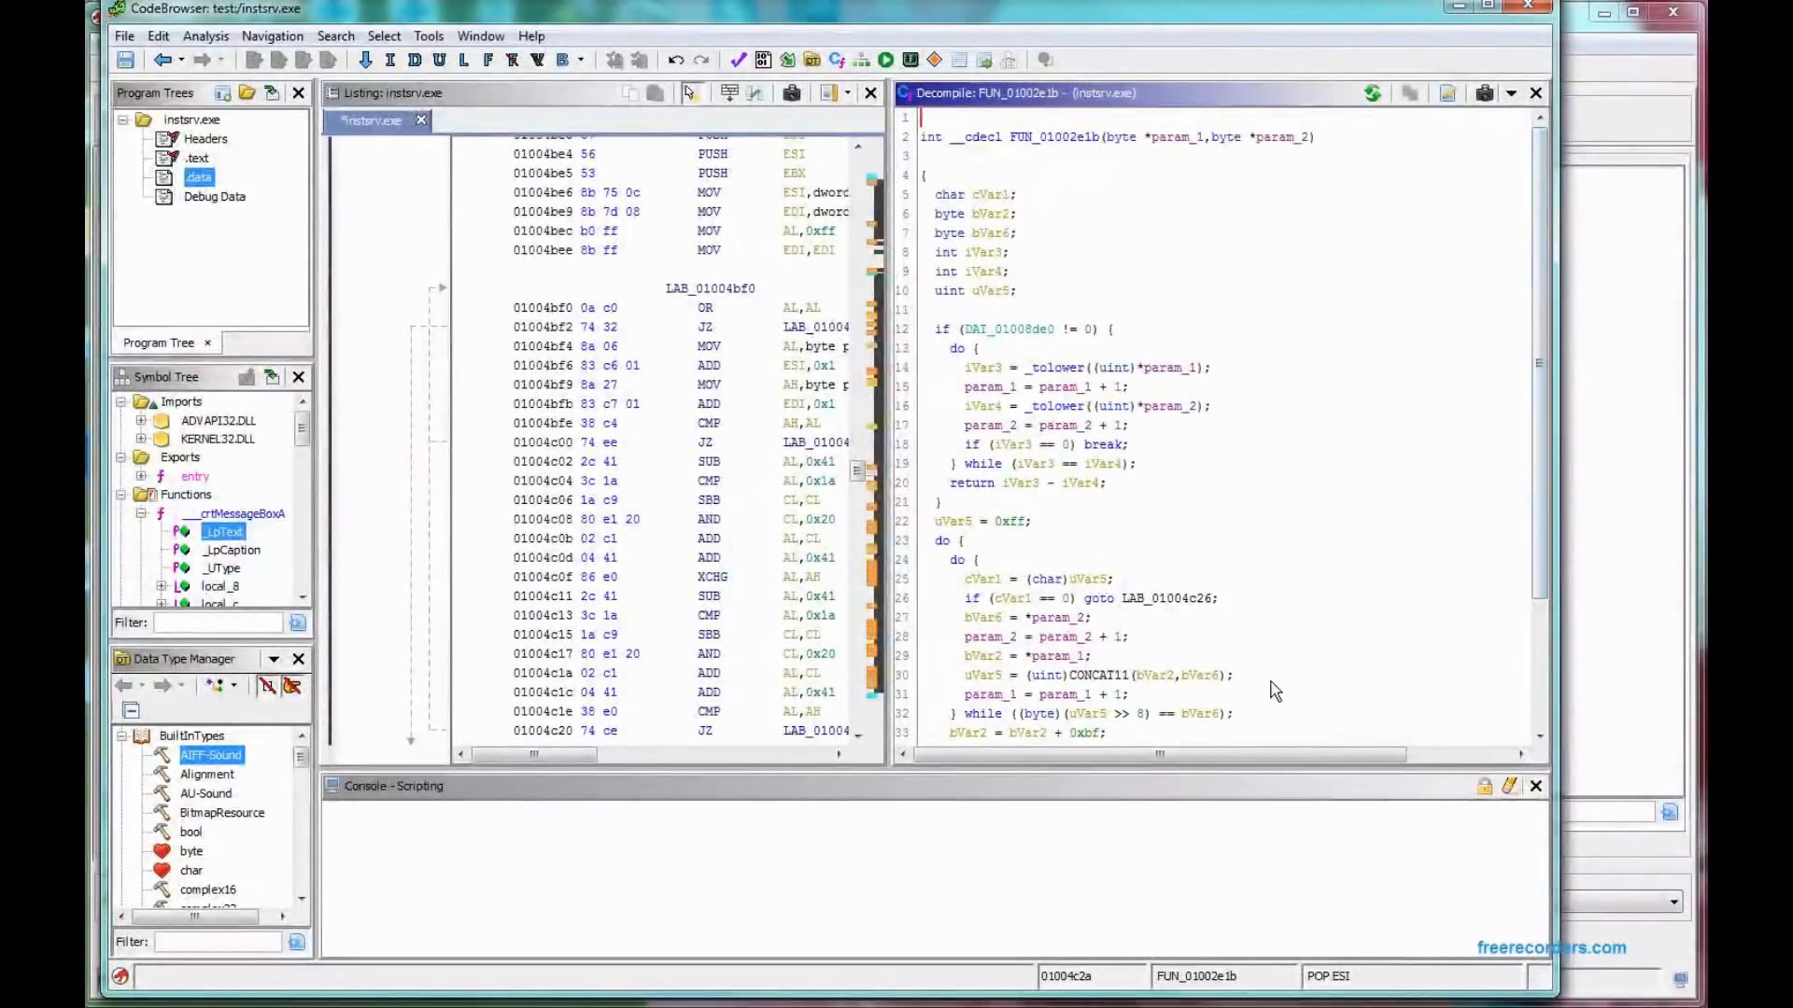
scroll("down", 3)
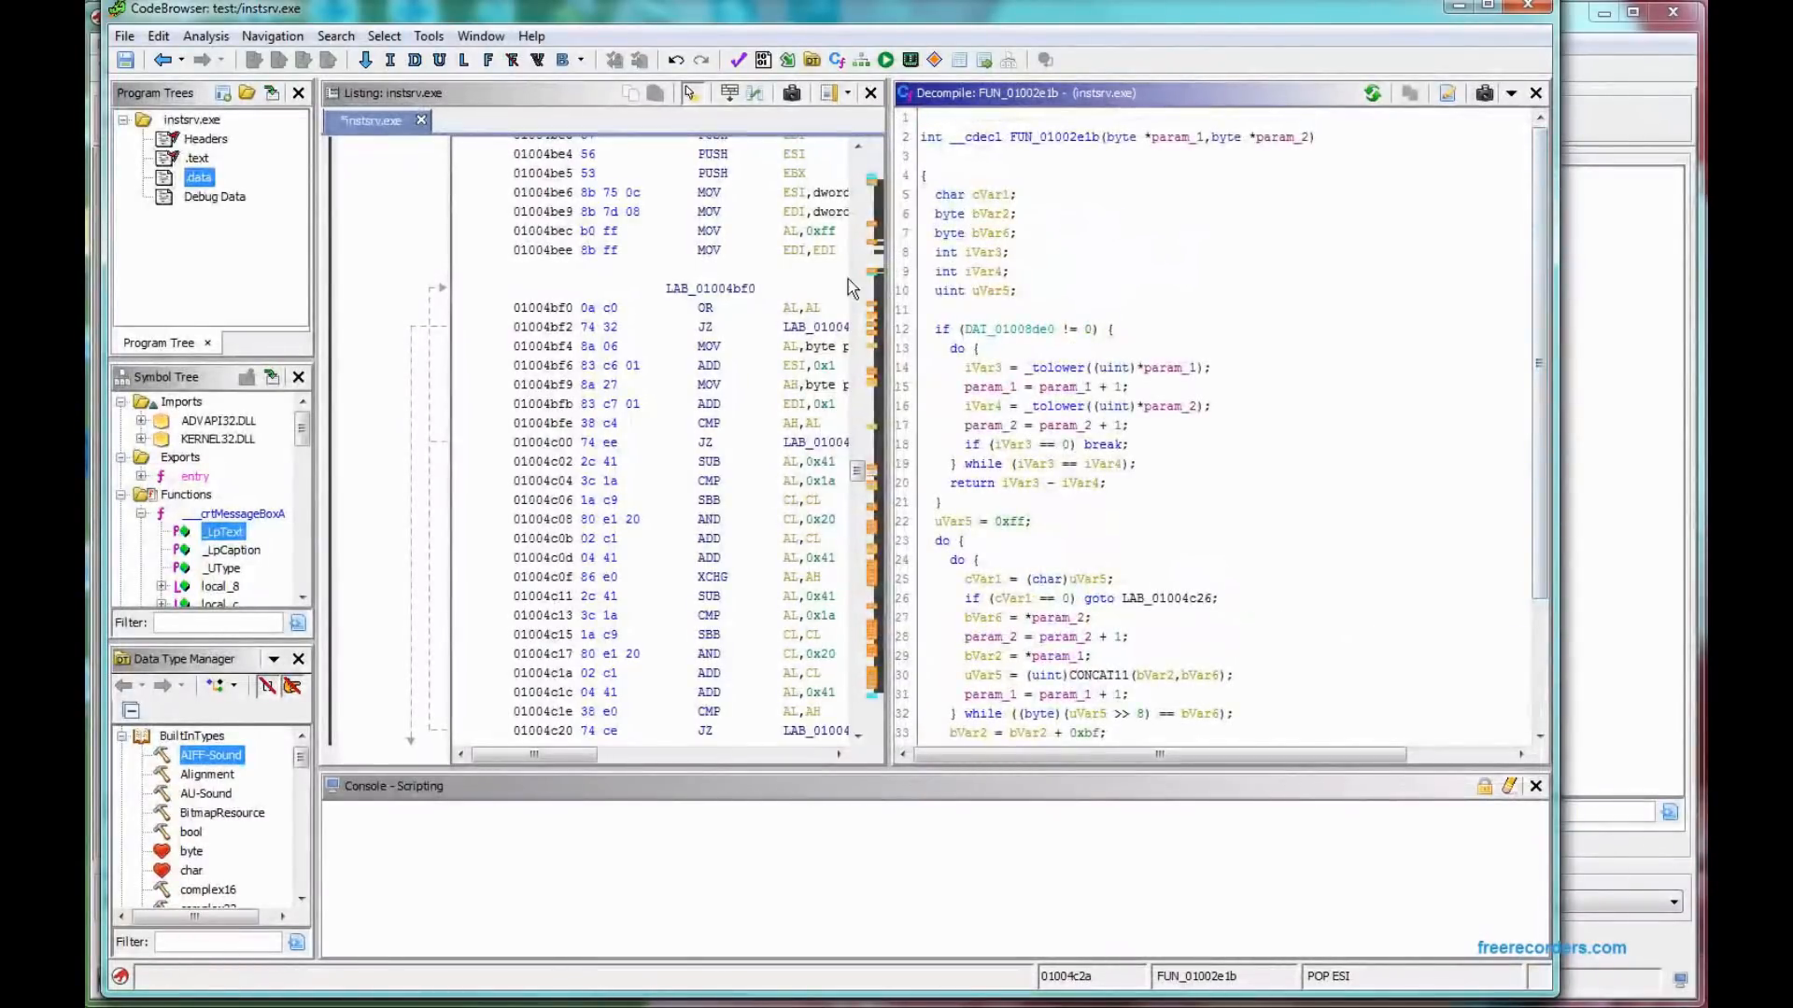
mouse_move(808, 443)
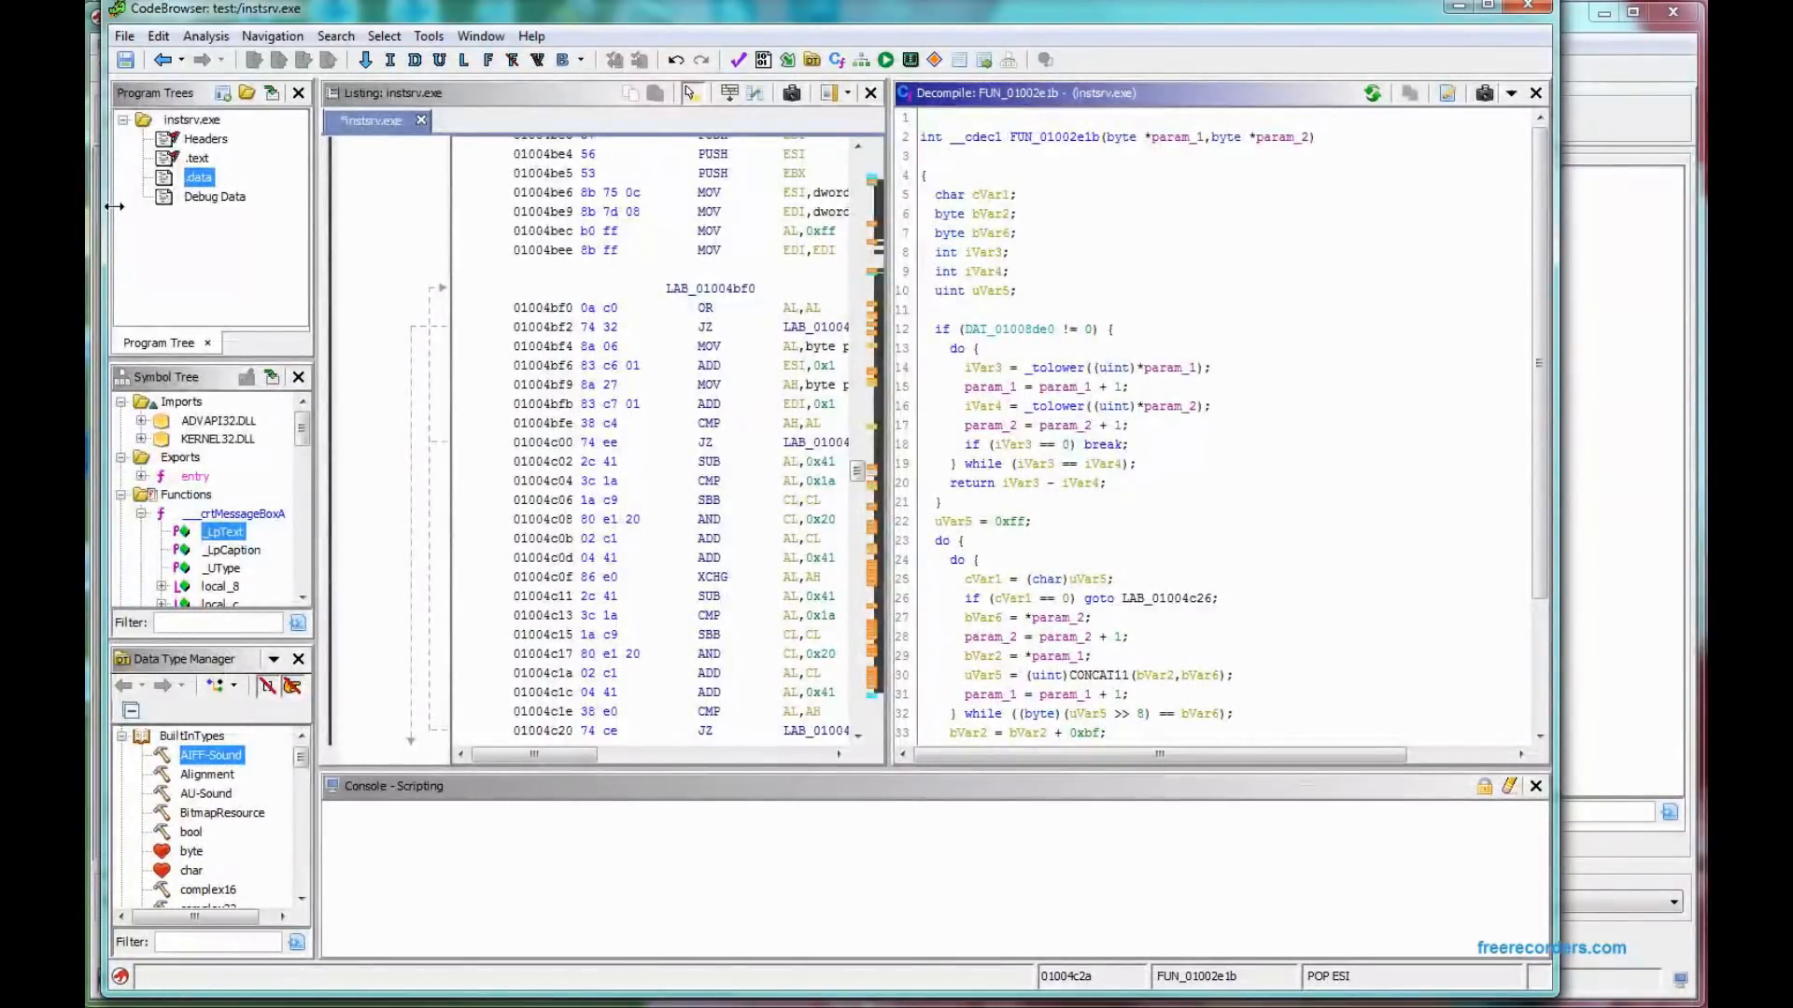
left_click(215, 195)
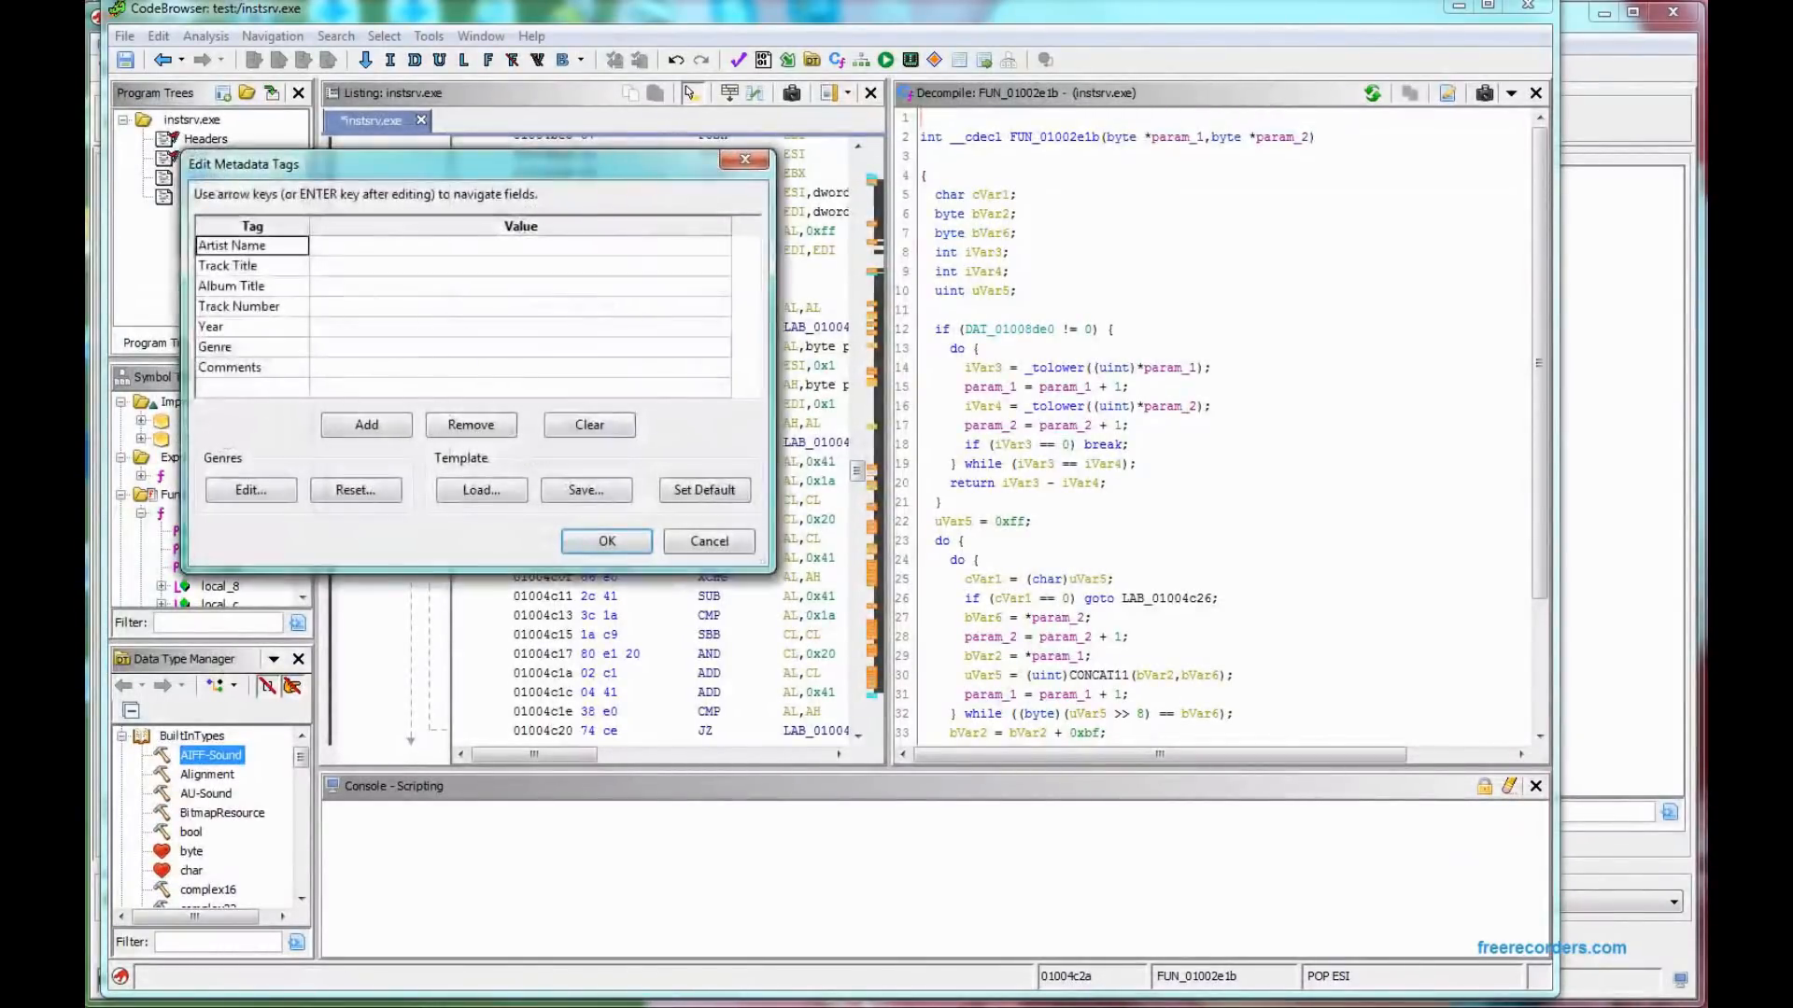
left_click(708, 541)
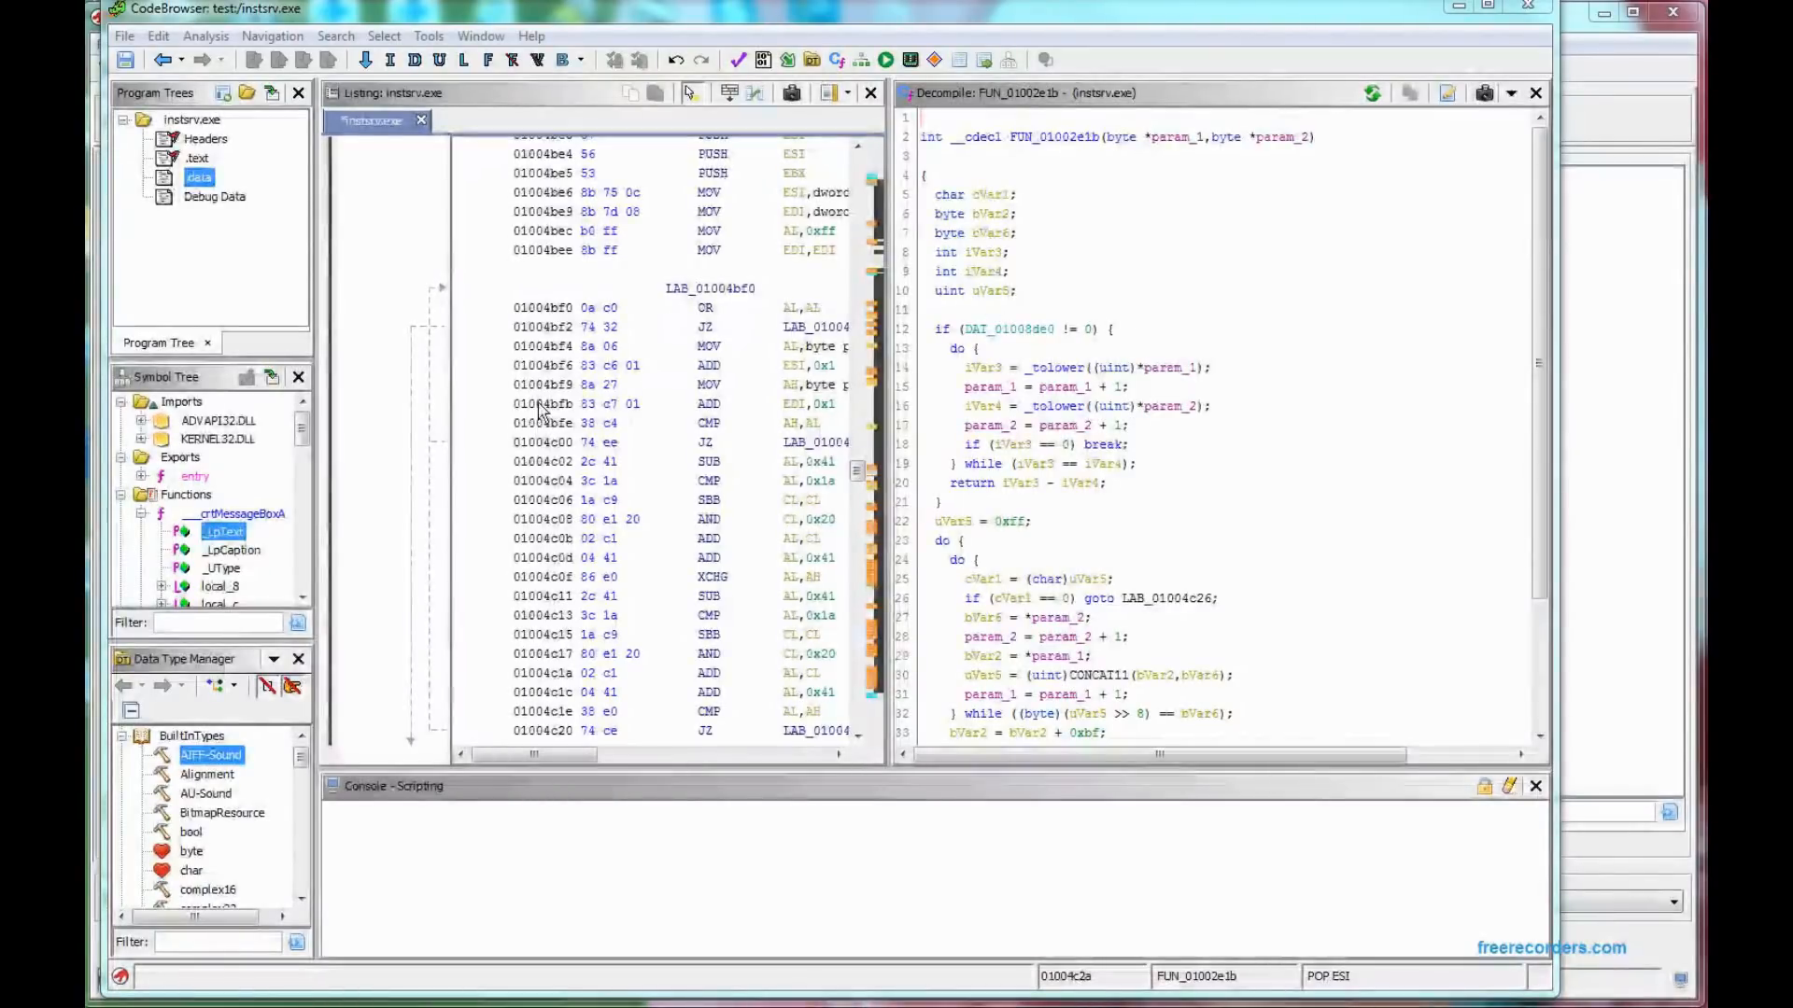
mouse_move(543, 423)
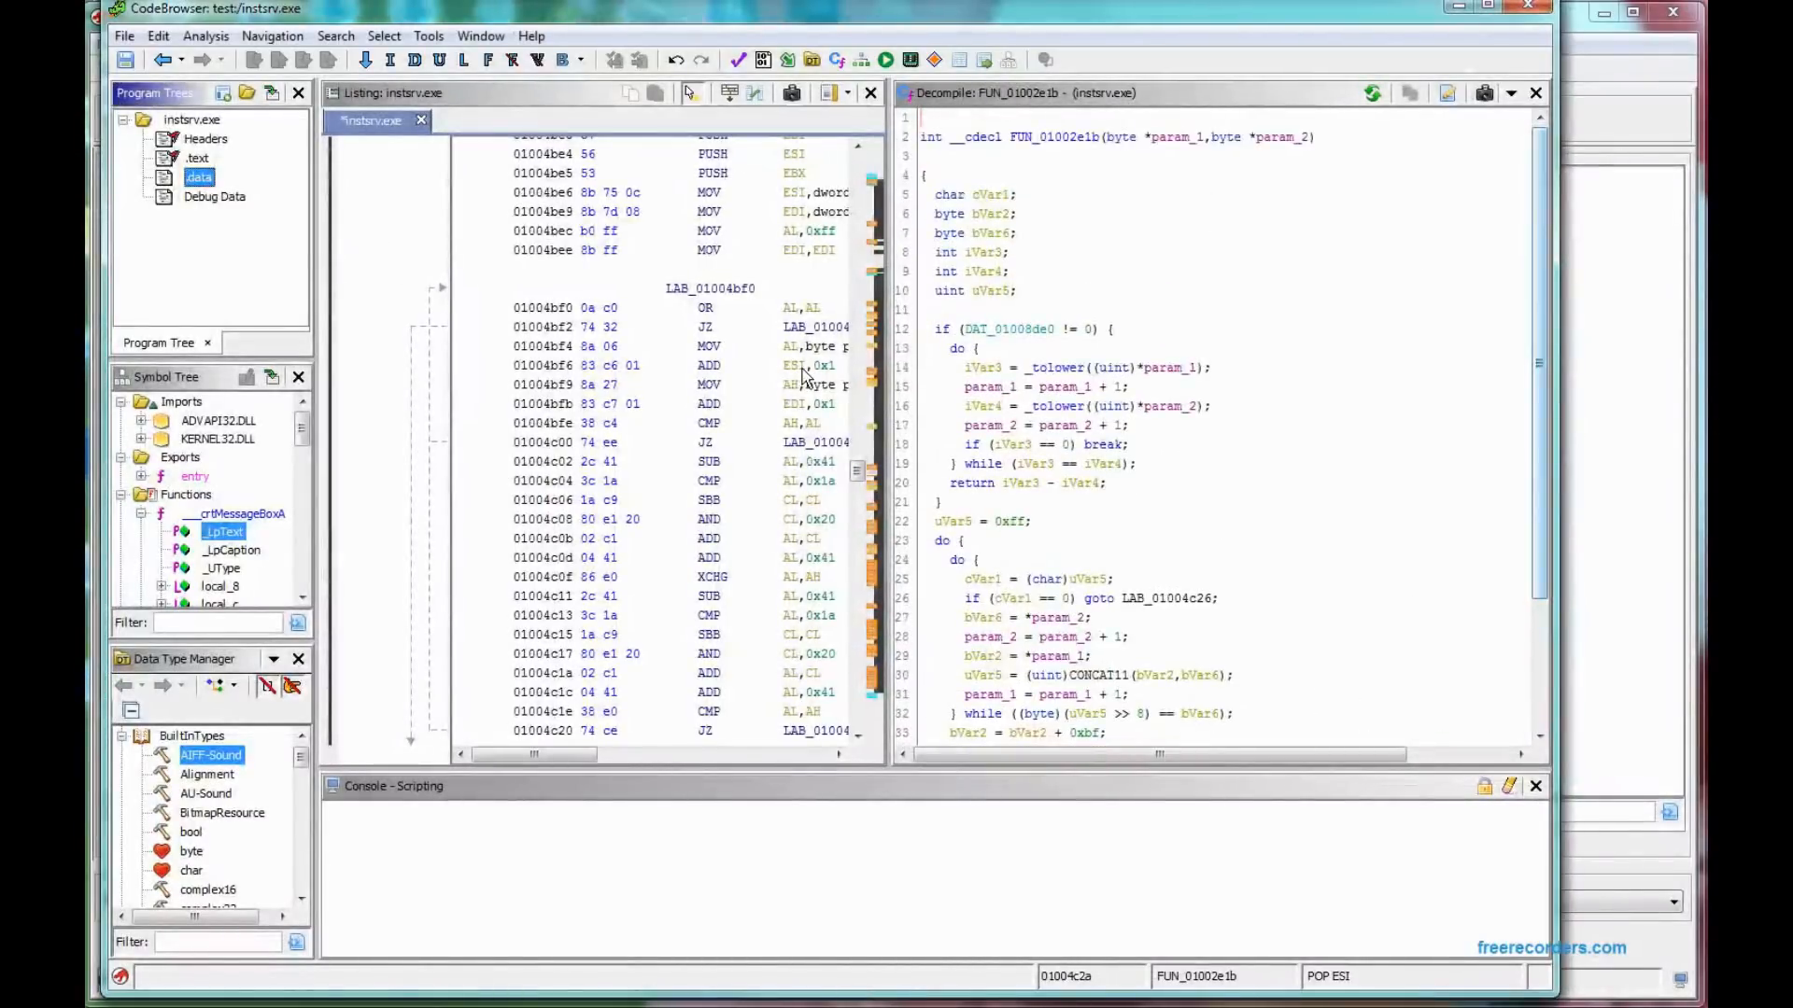
mouse_move(835, 403)
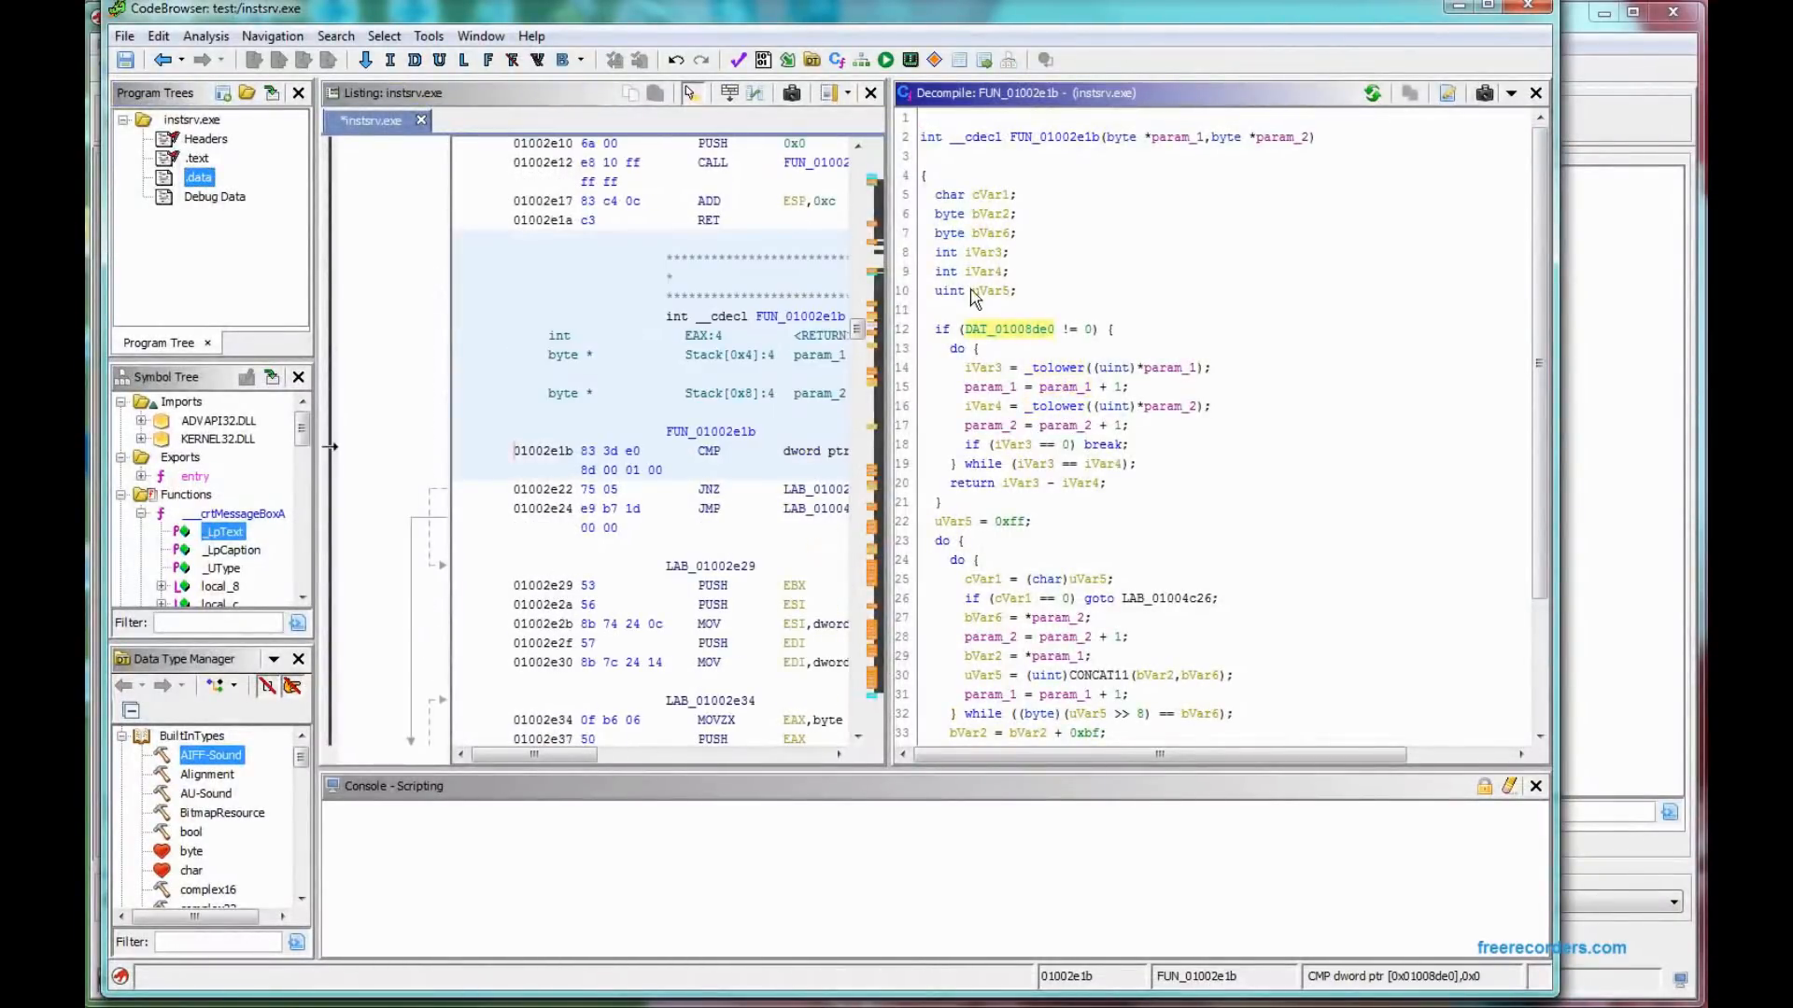
left_click(951, 290)
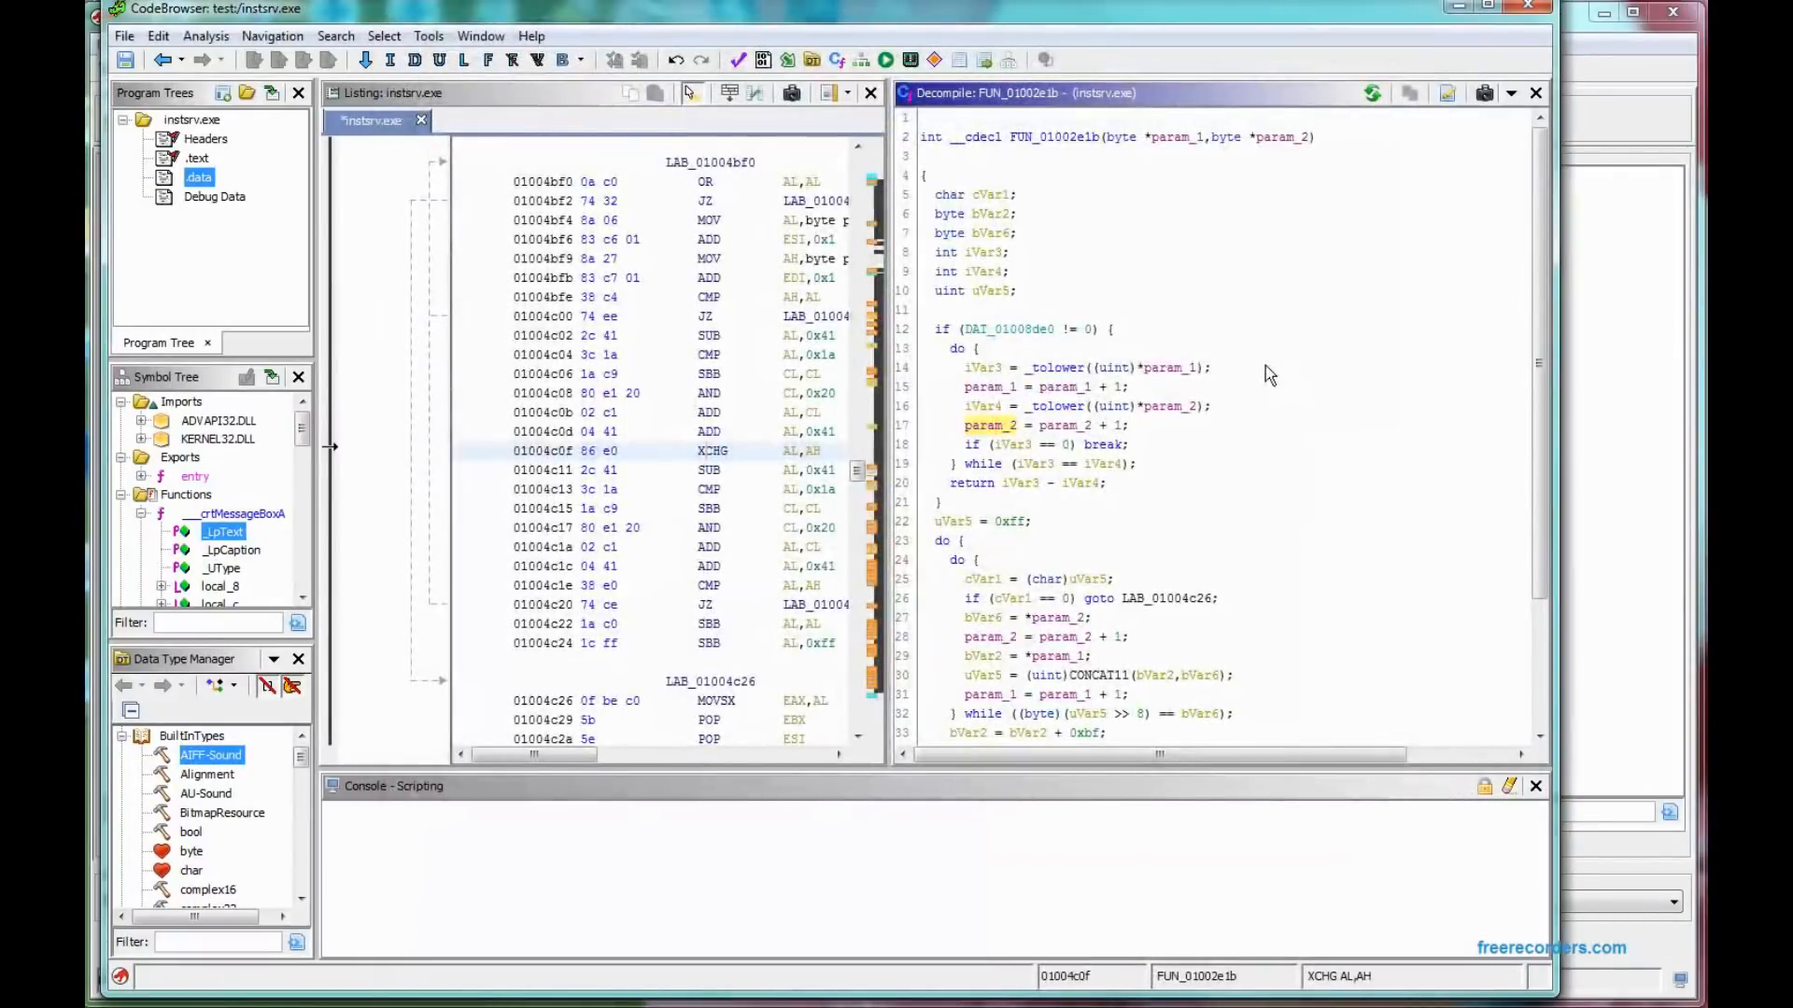
Jump to __crtMessageBoxA and scroll through its decompiled C code
left_click(998, 426)
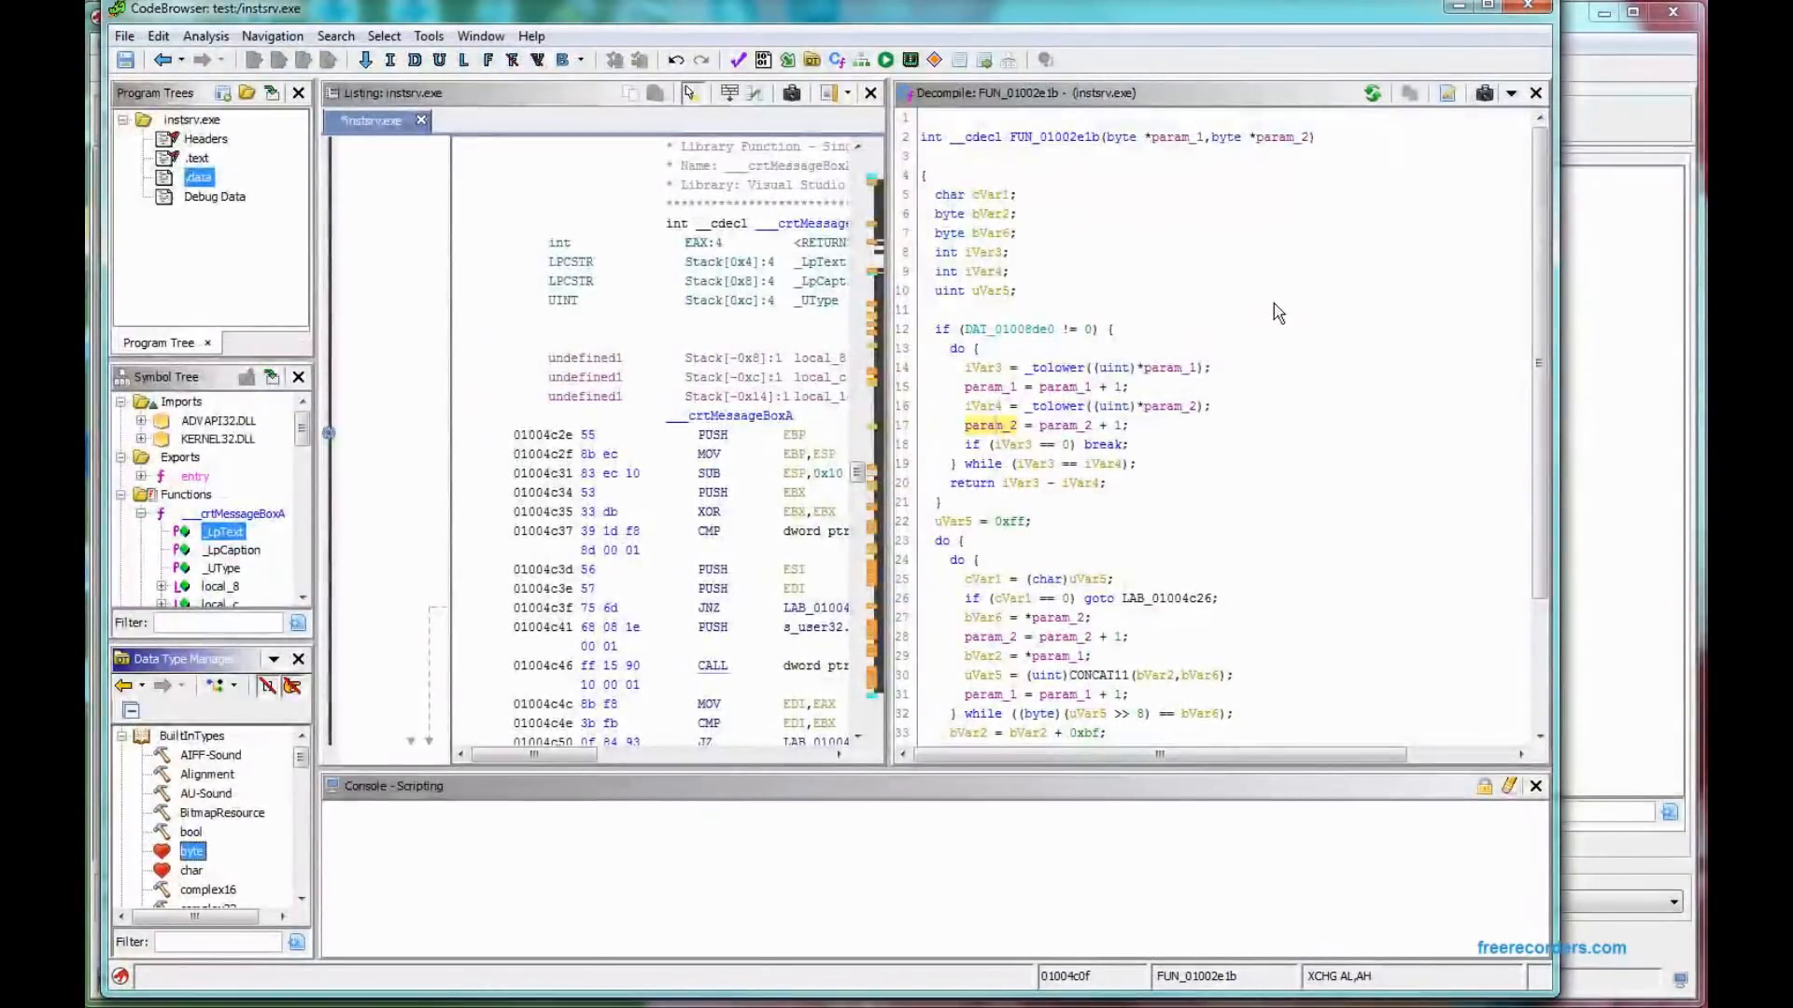
scroll("down", 3)
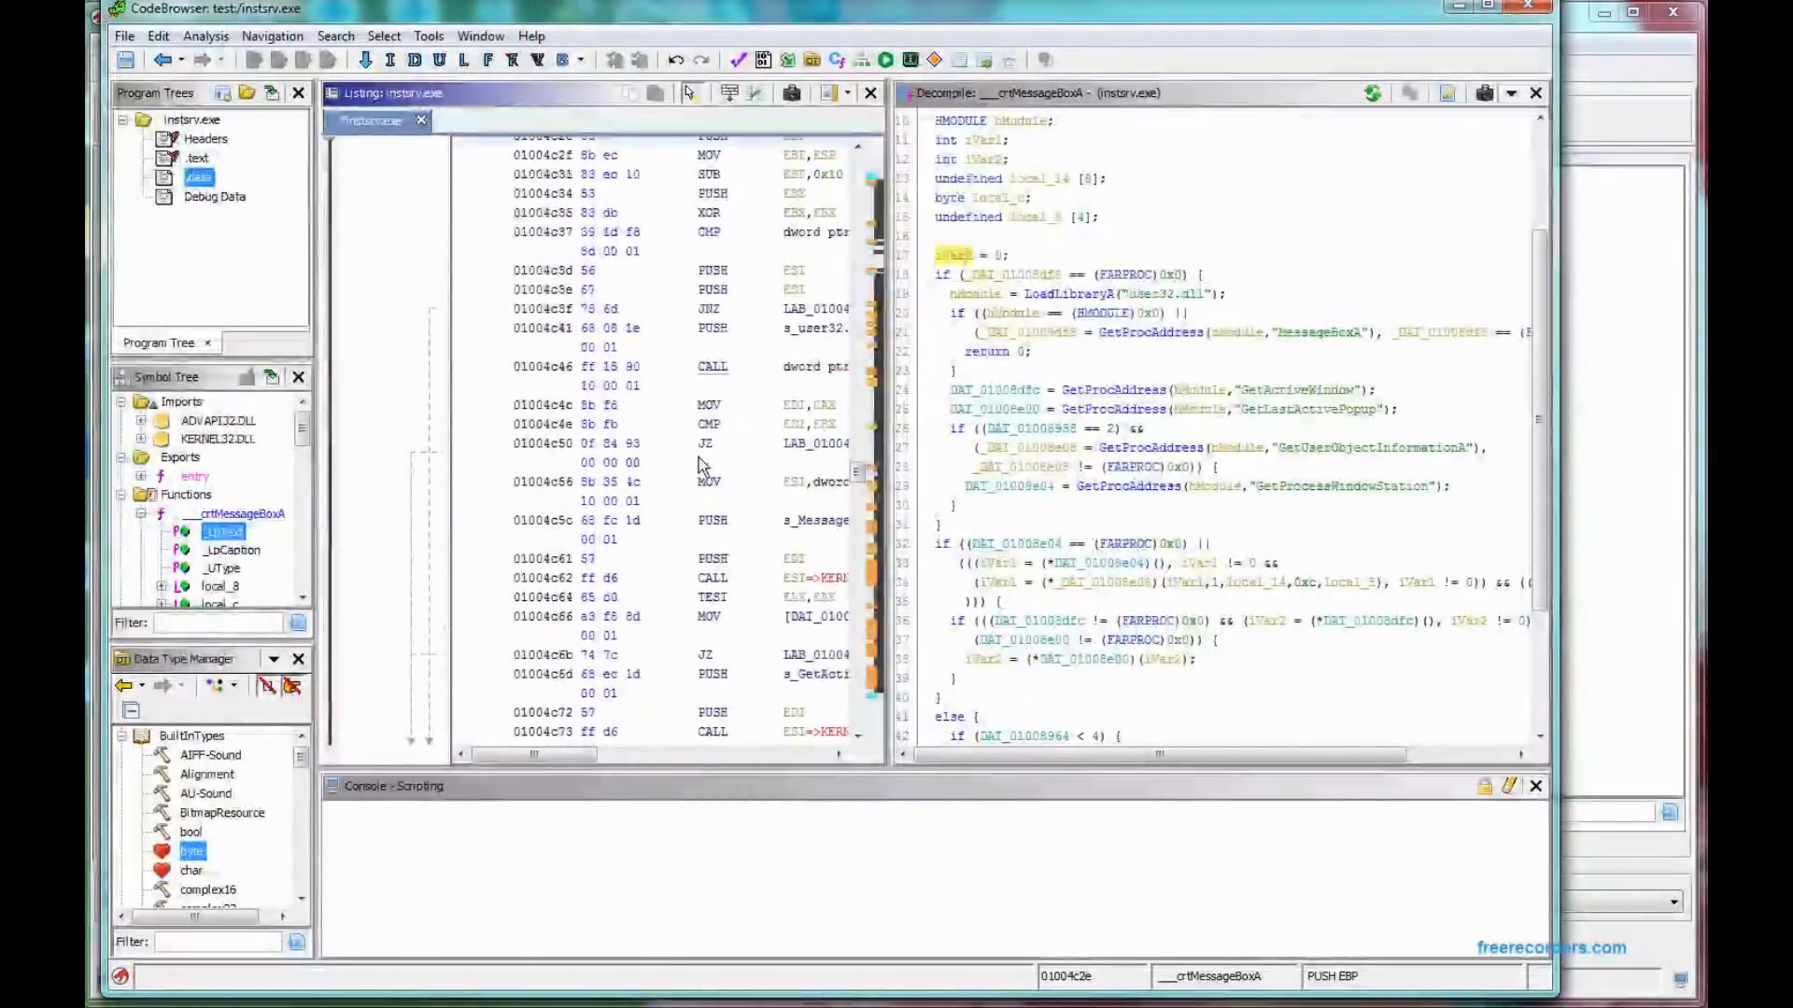
scroll("down", 3)
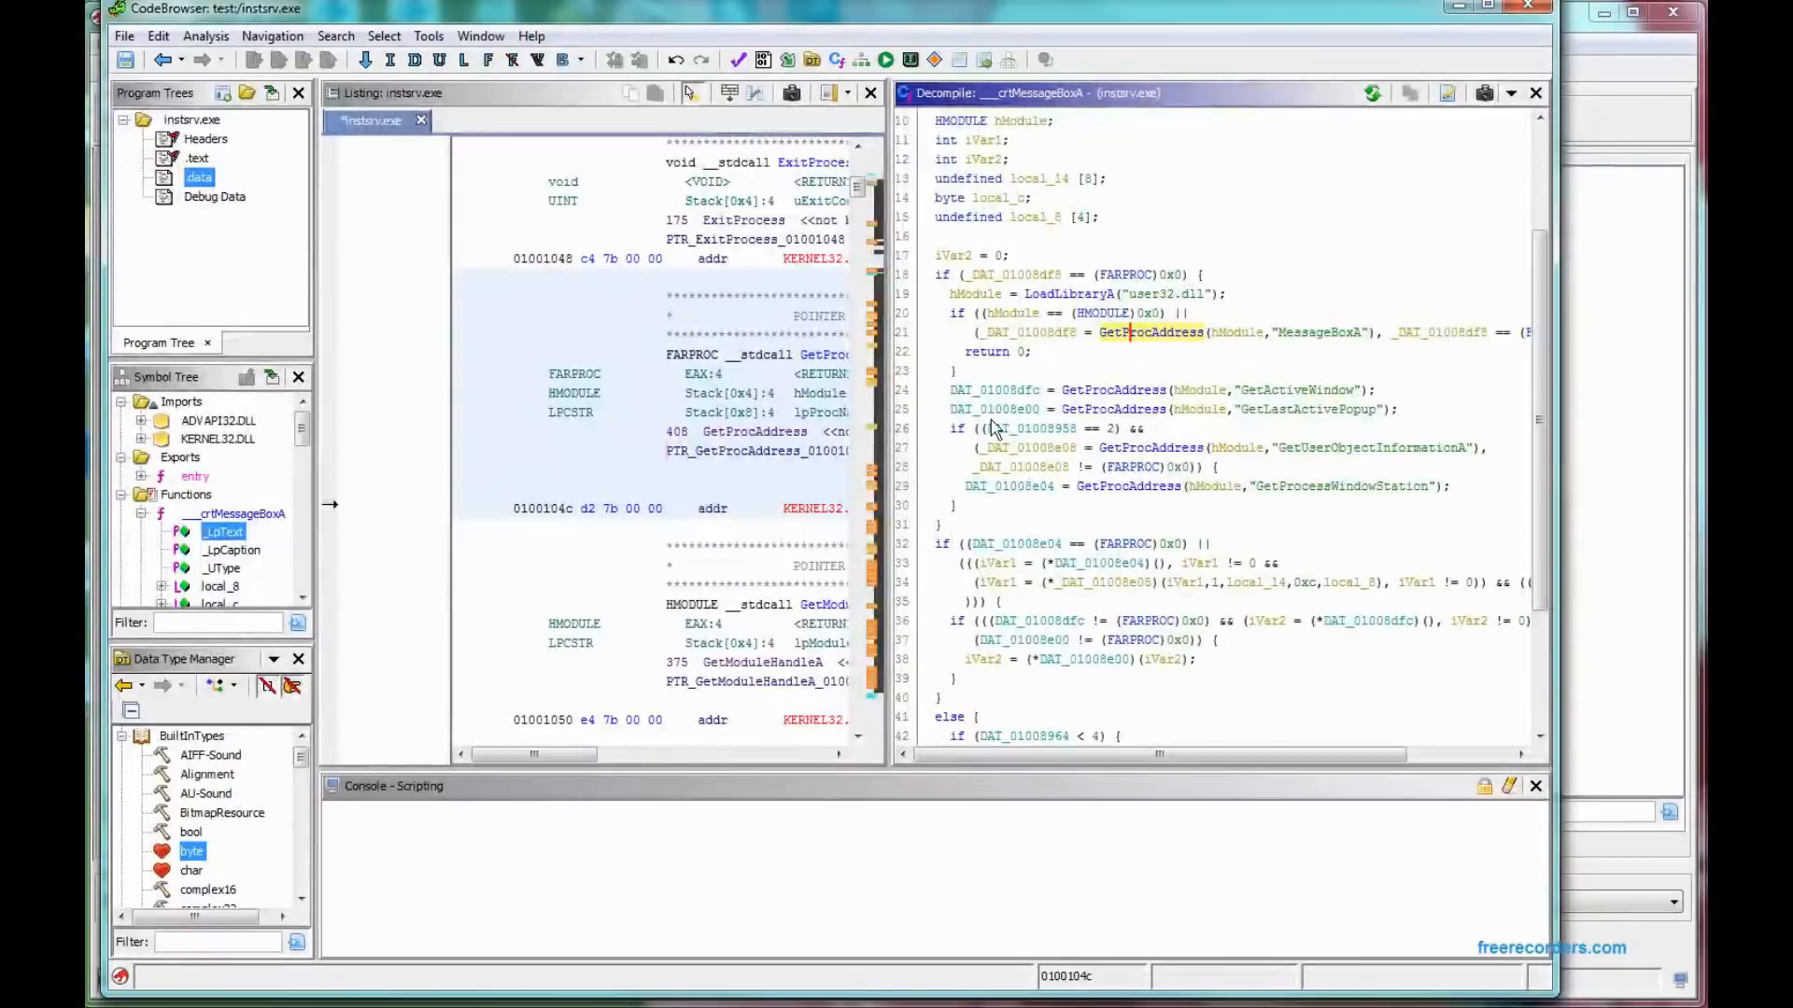
scroll("down", 3)
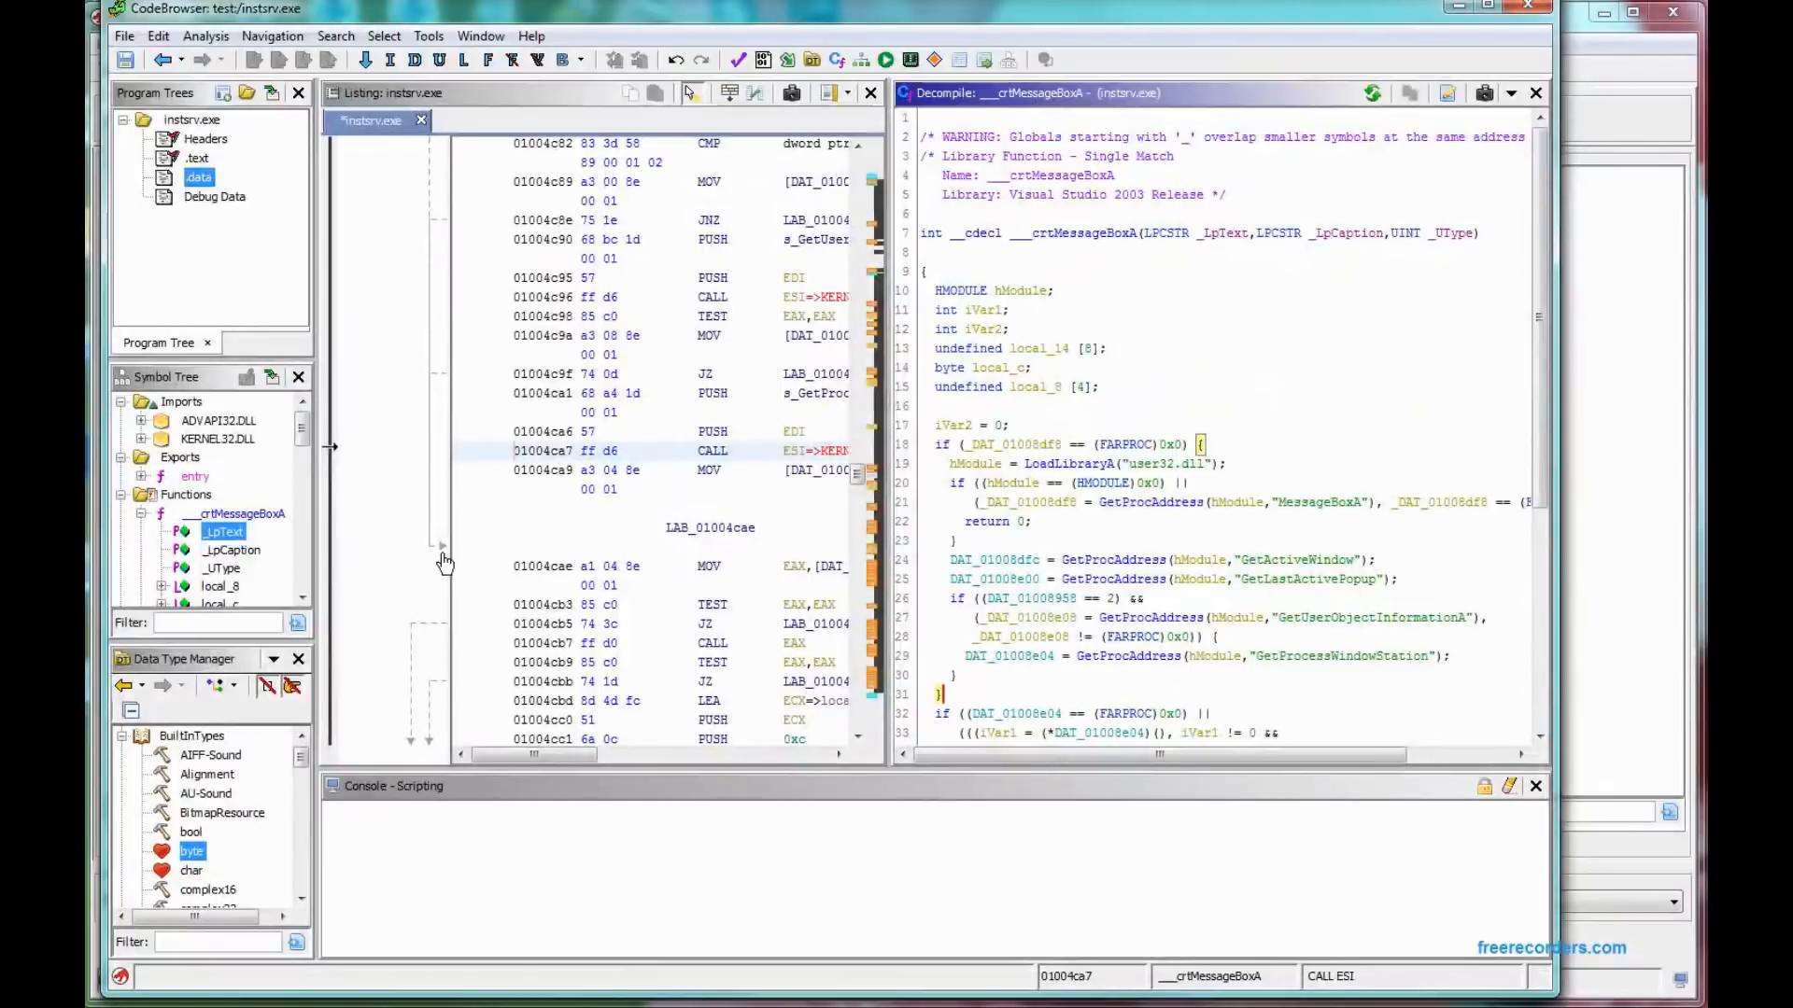
mouse_move(829, 496)
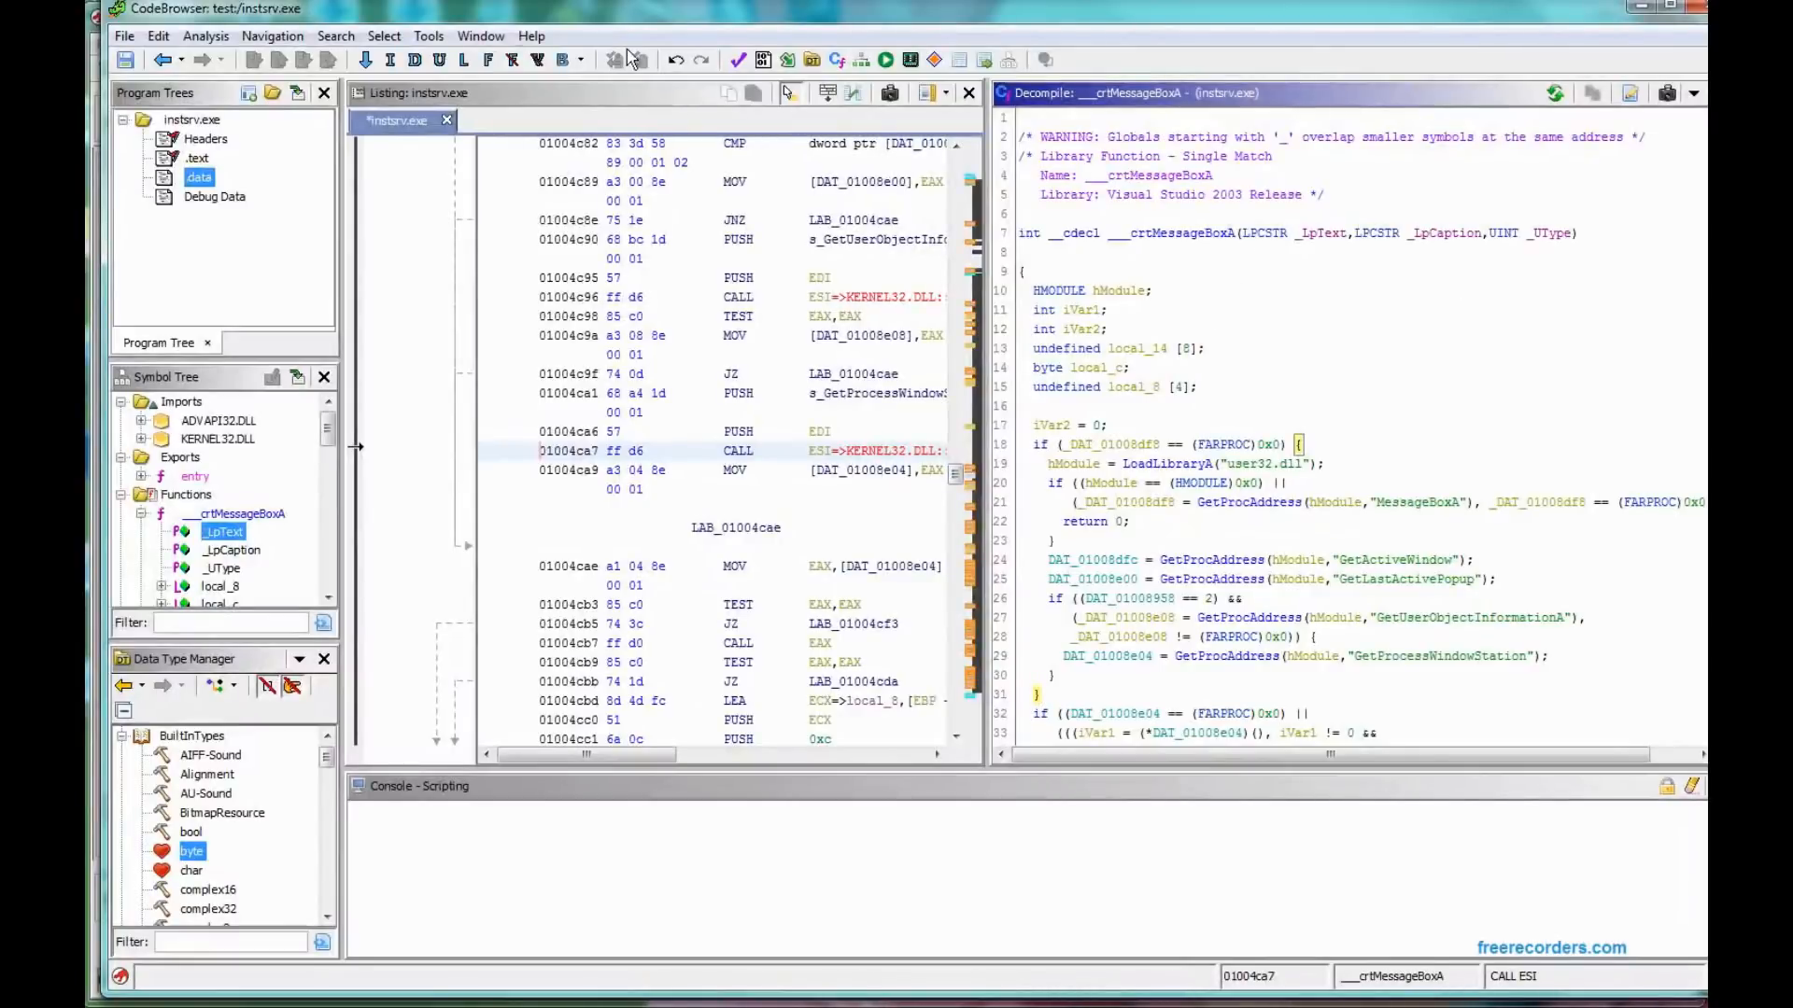
left_click(428, 36)
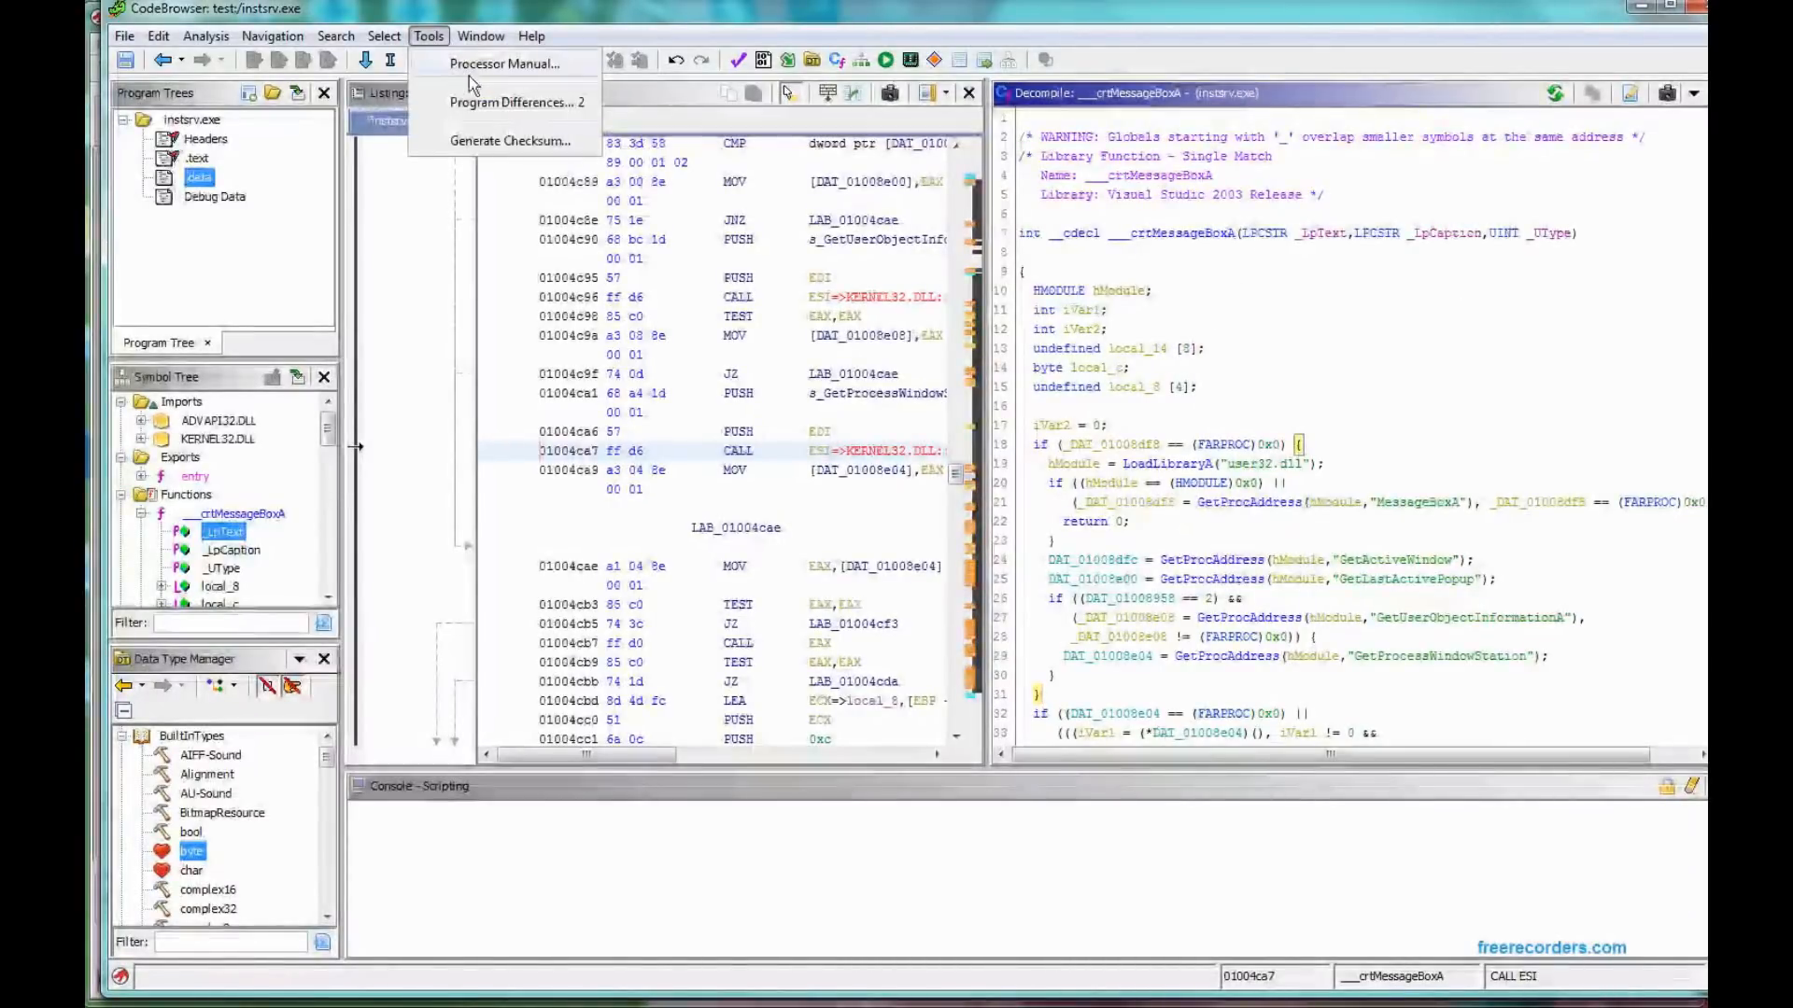
left_click(479, 35)
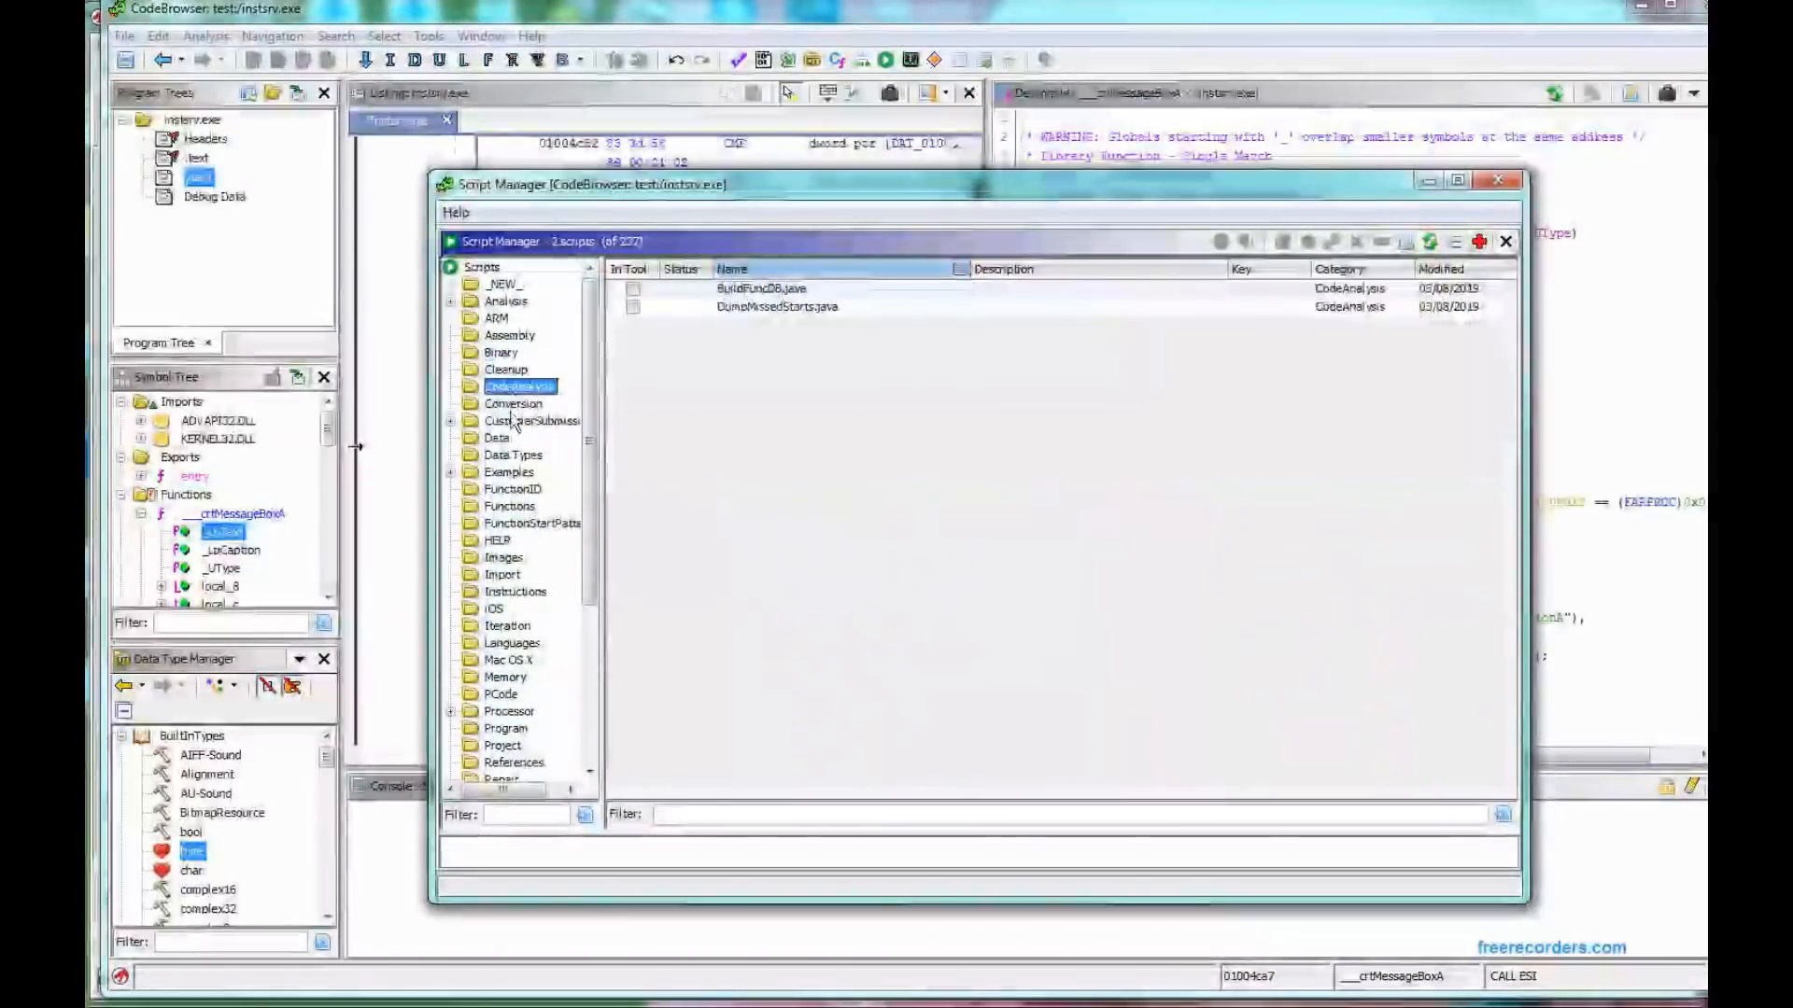
left_click(533, 488)
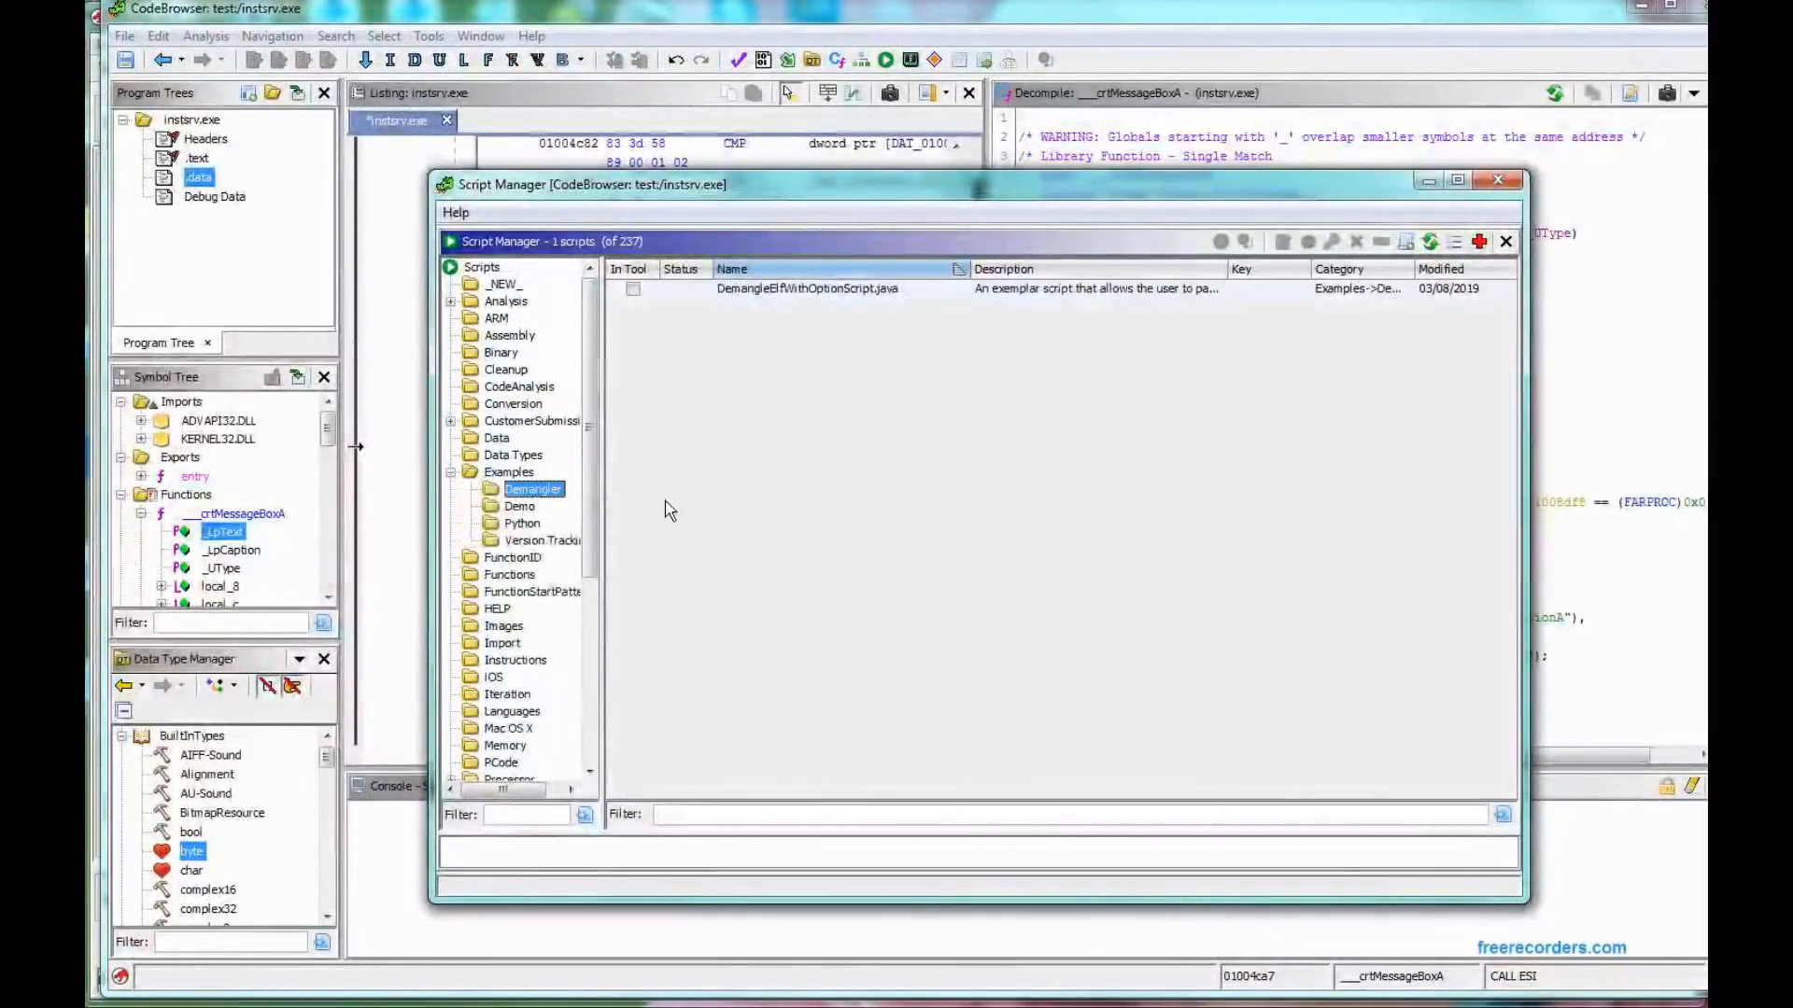
left_click(499, 607)
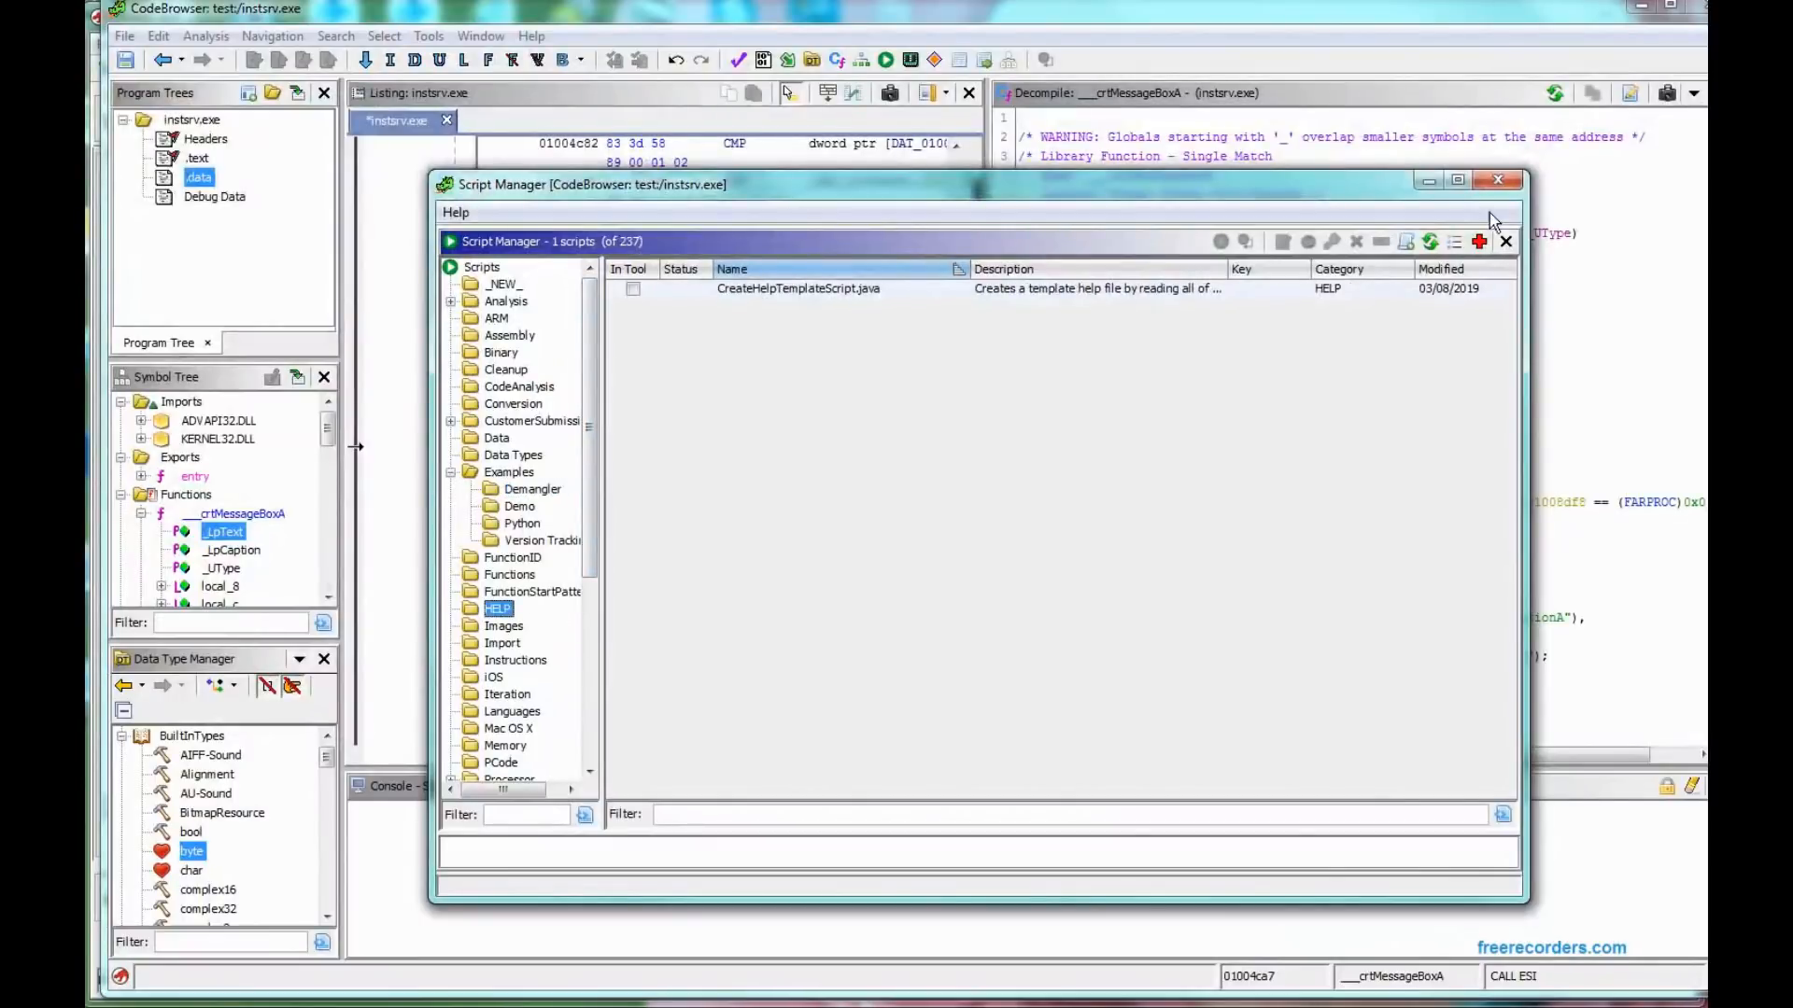
left_click(1497, 179)
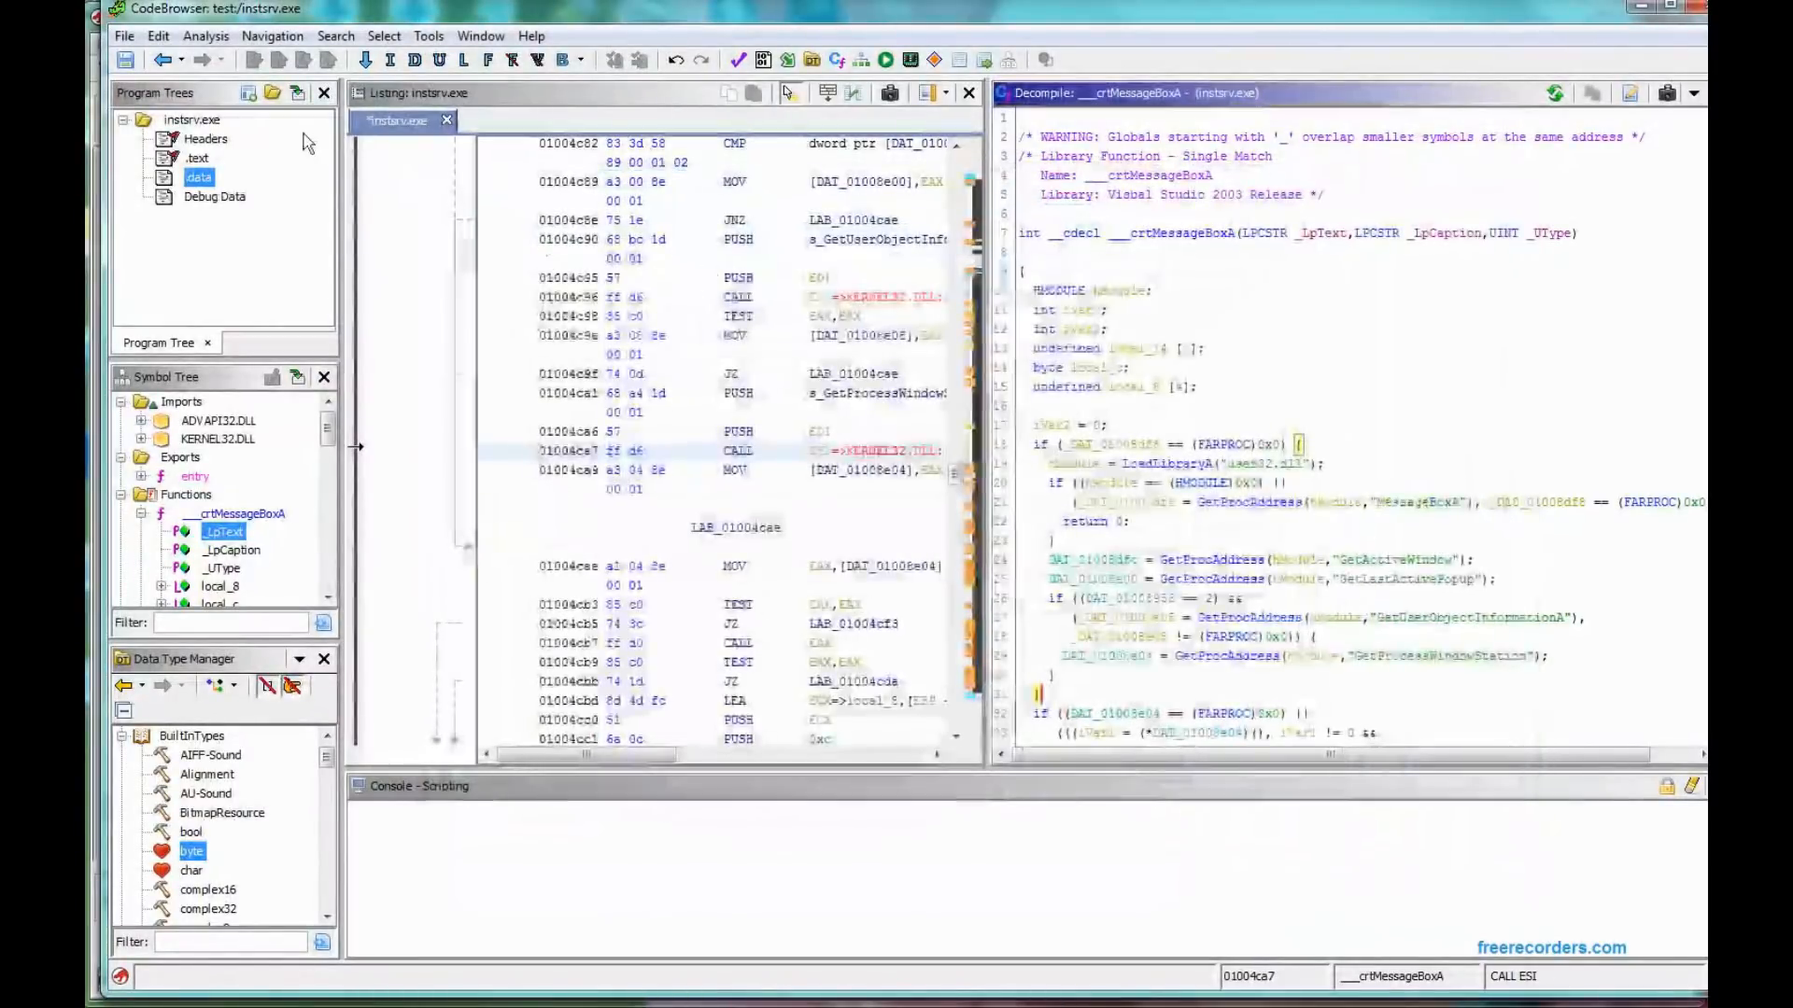
left_click(157, 35)
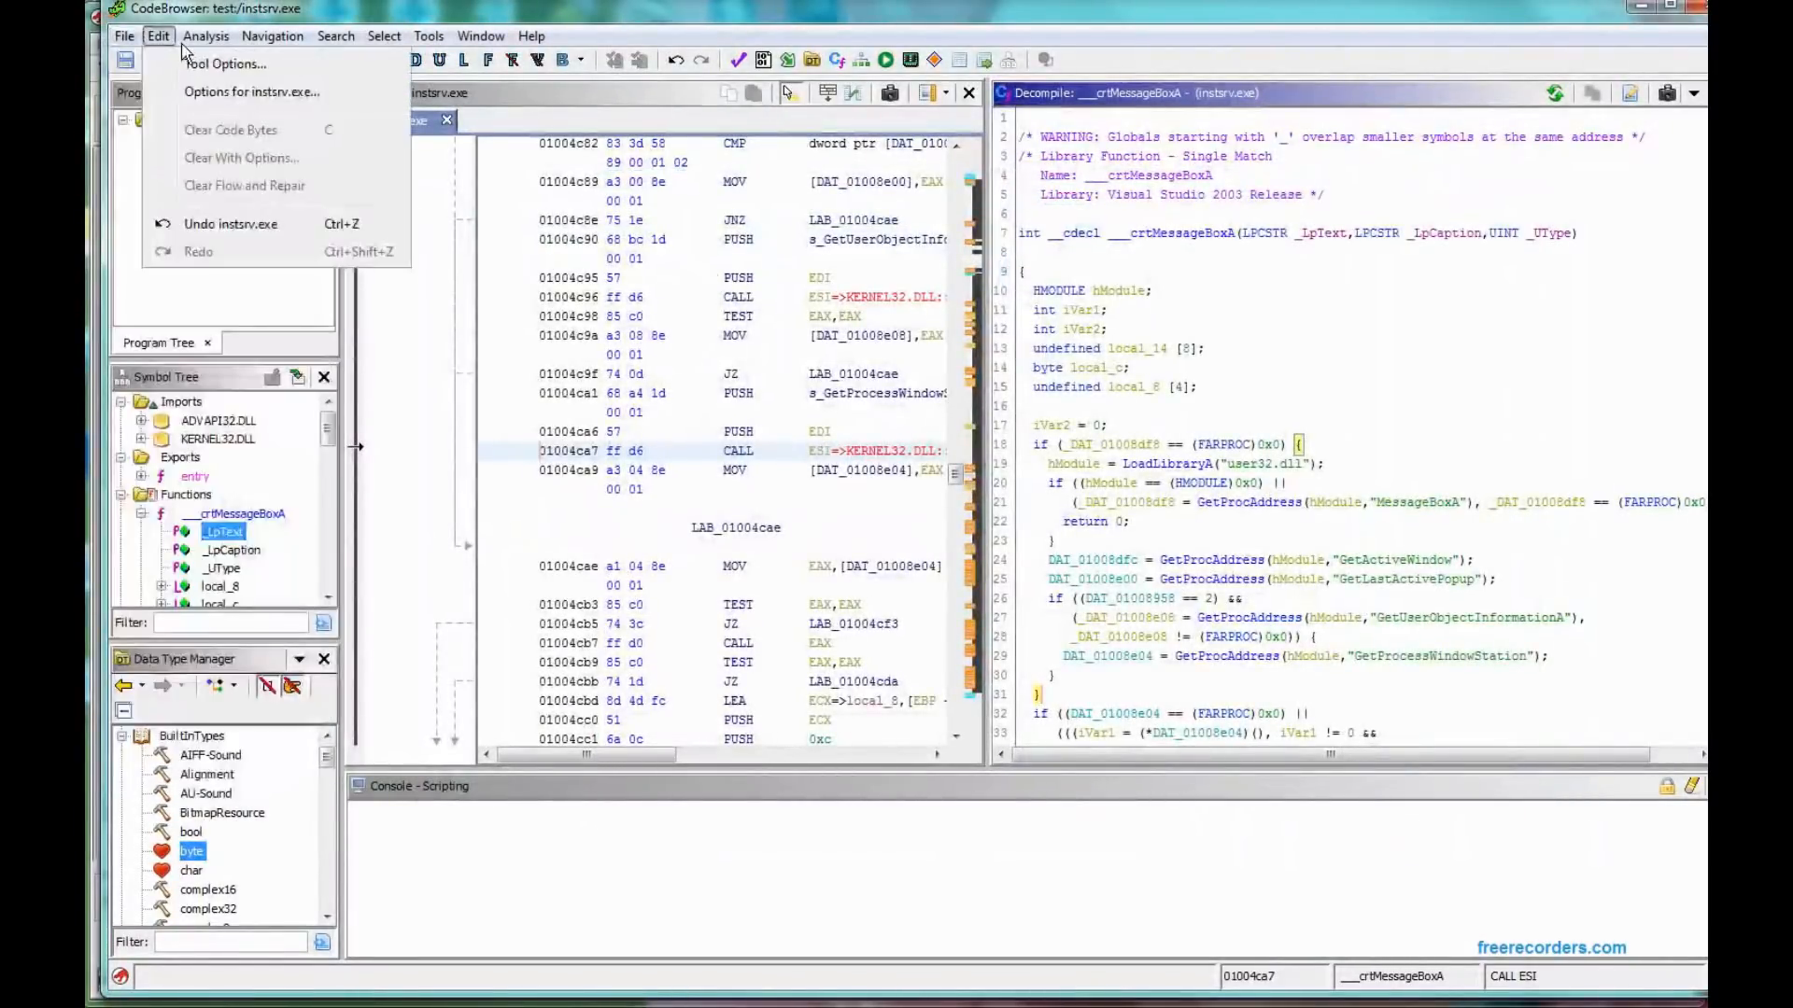
left_click(272, 36)
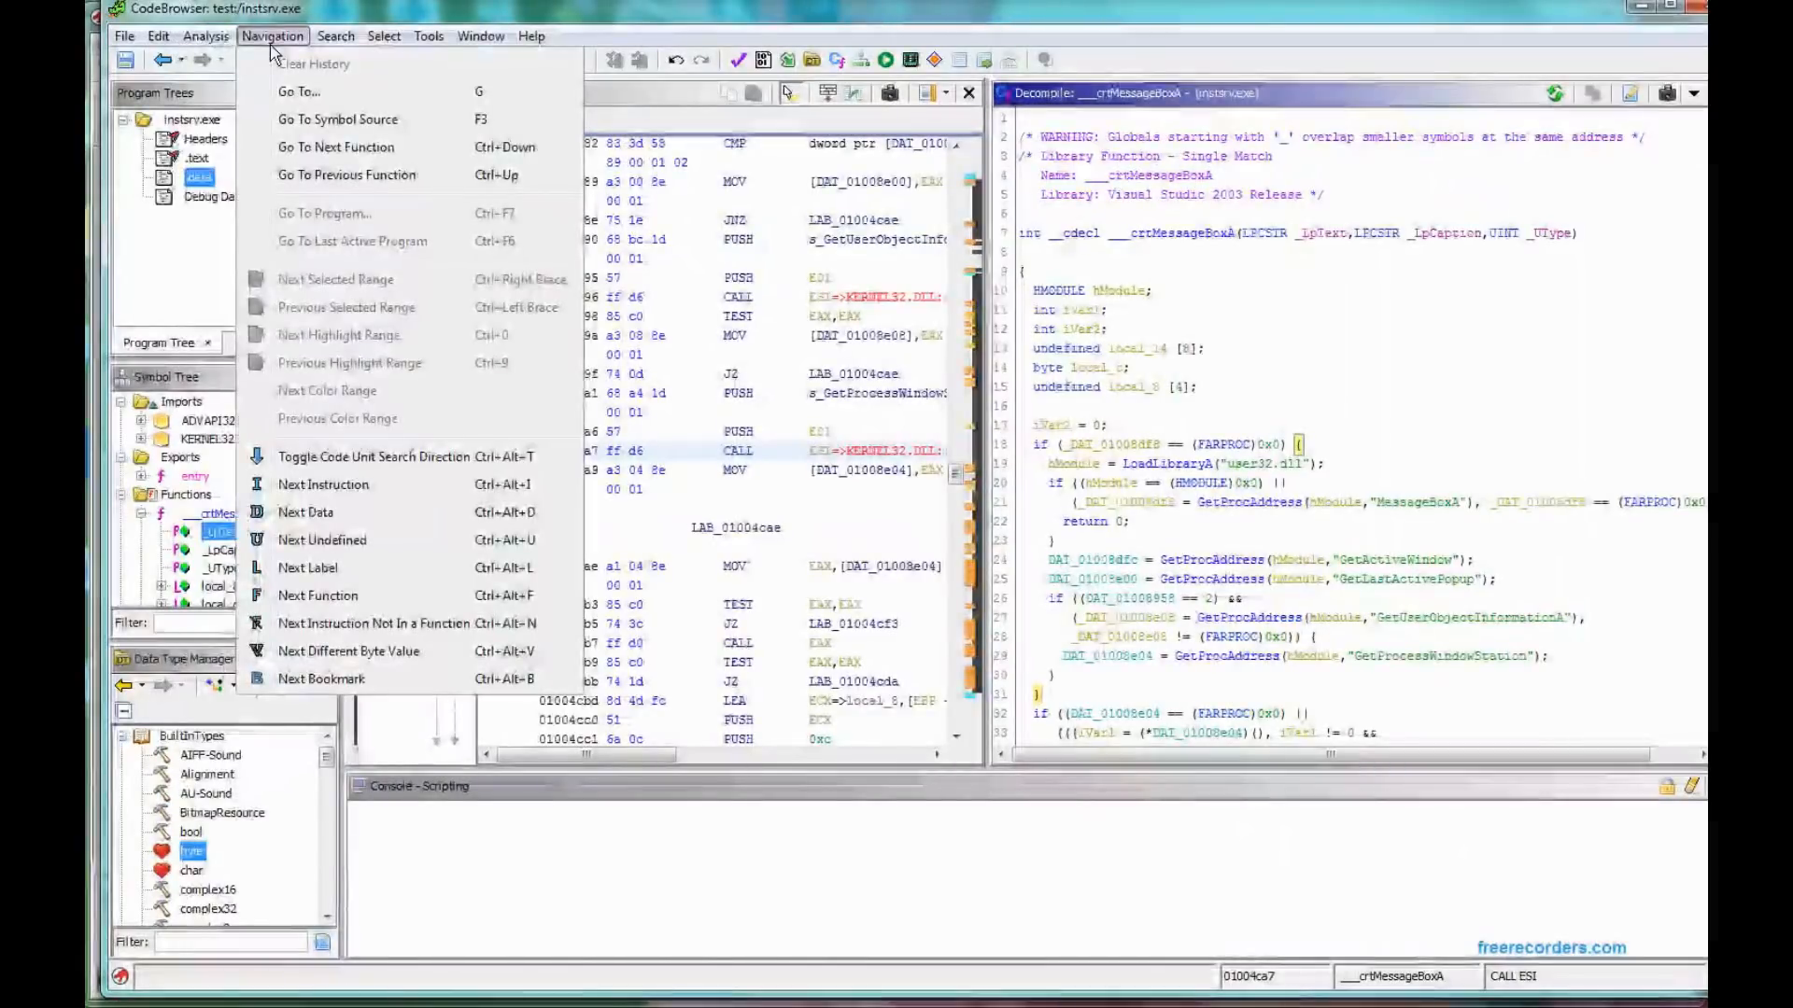
left_click(335, 36)
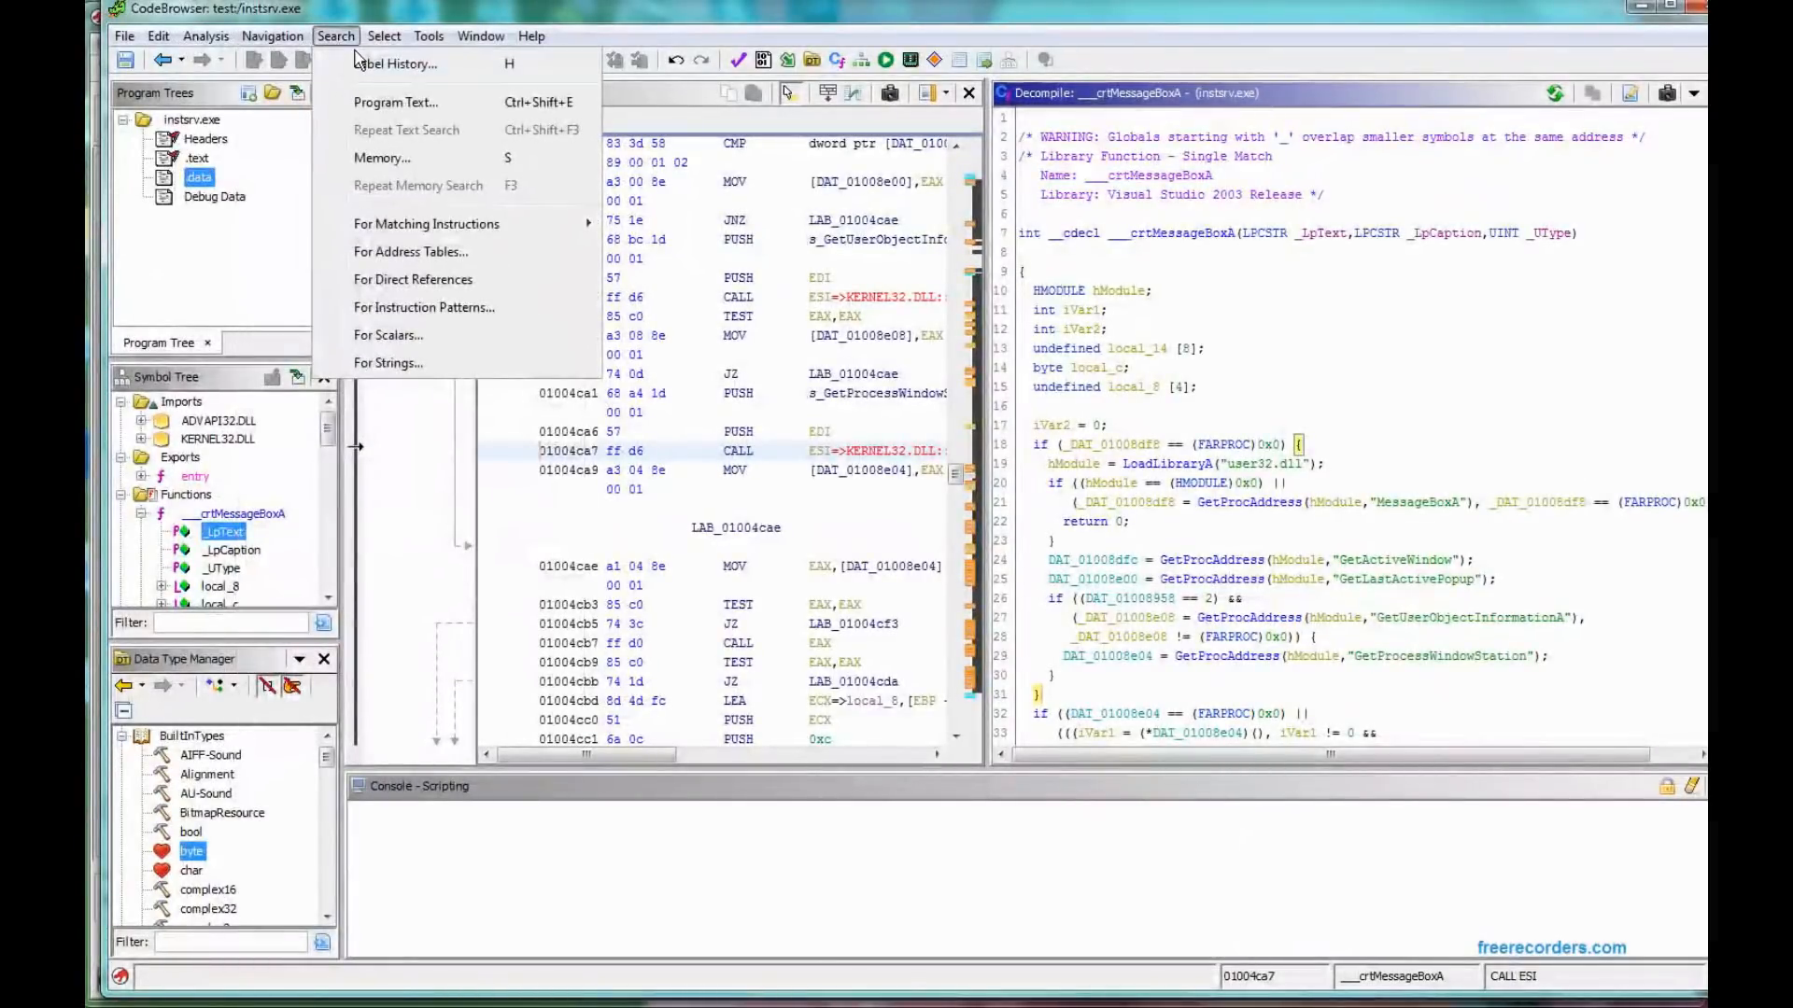
mouse_move(391, 389)
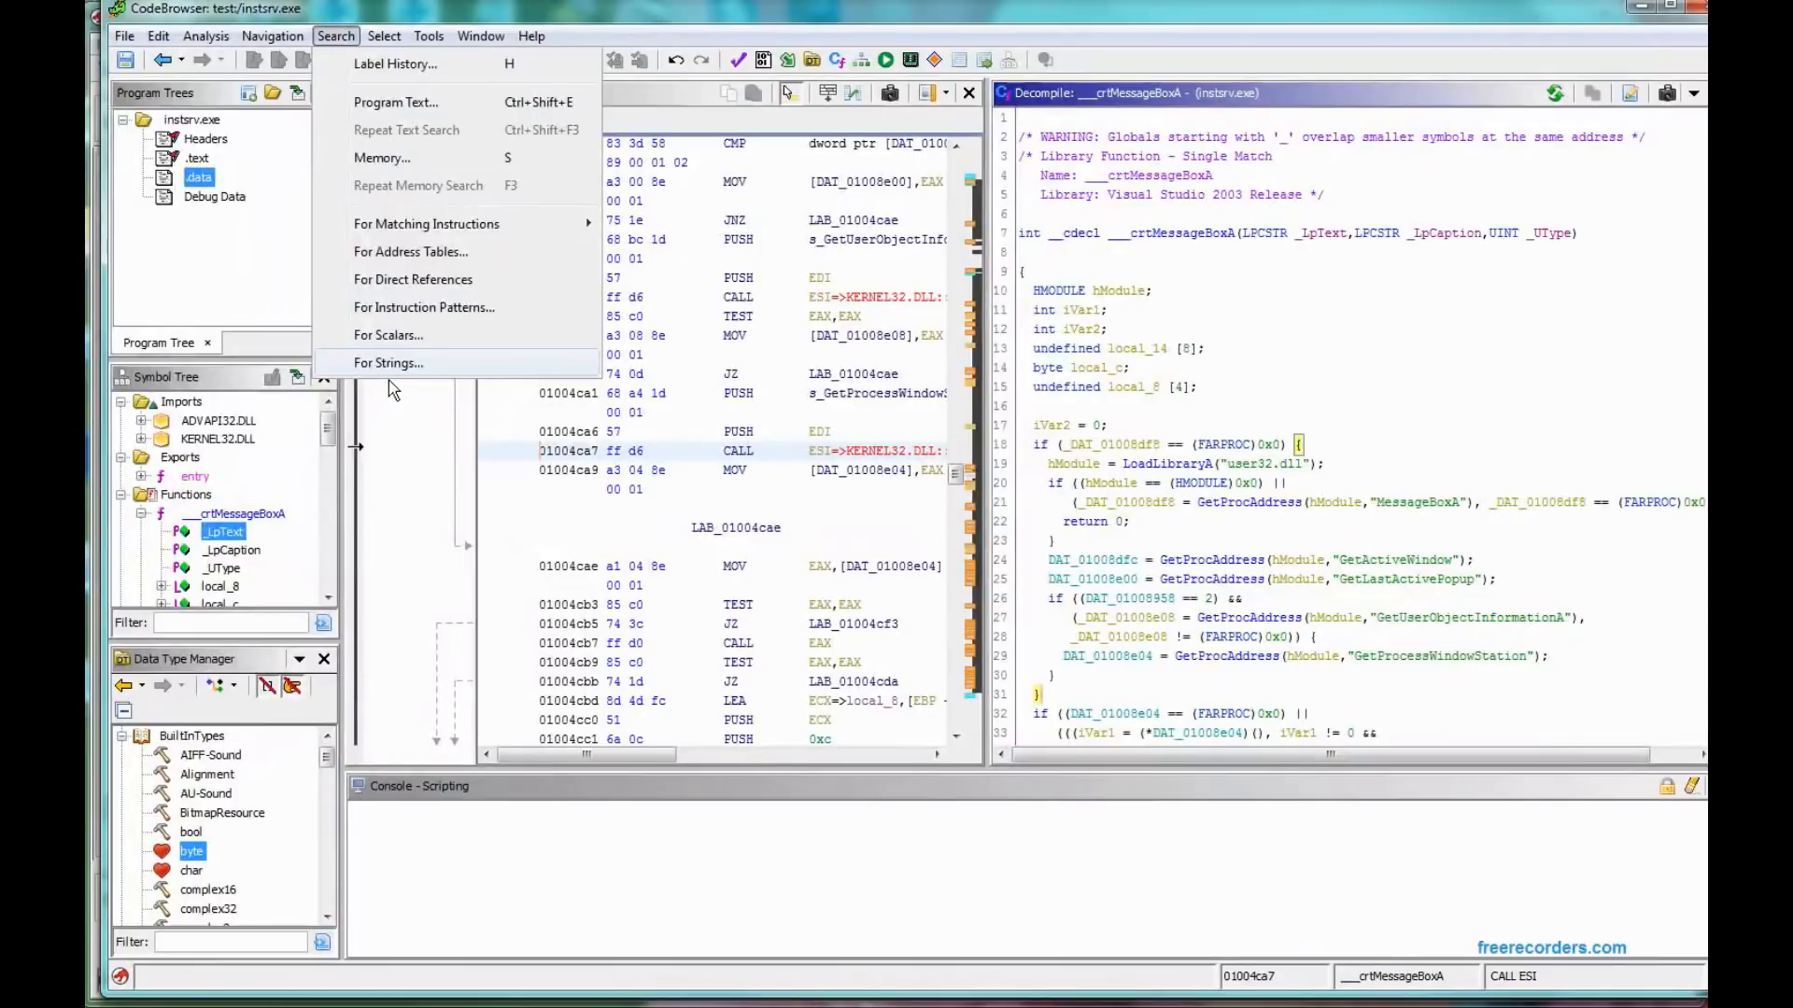
mouse_move(429, 380)
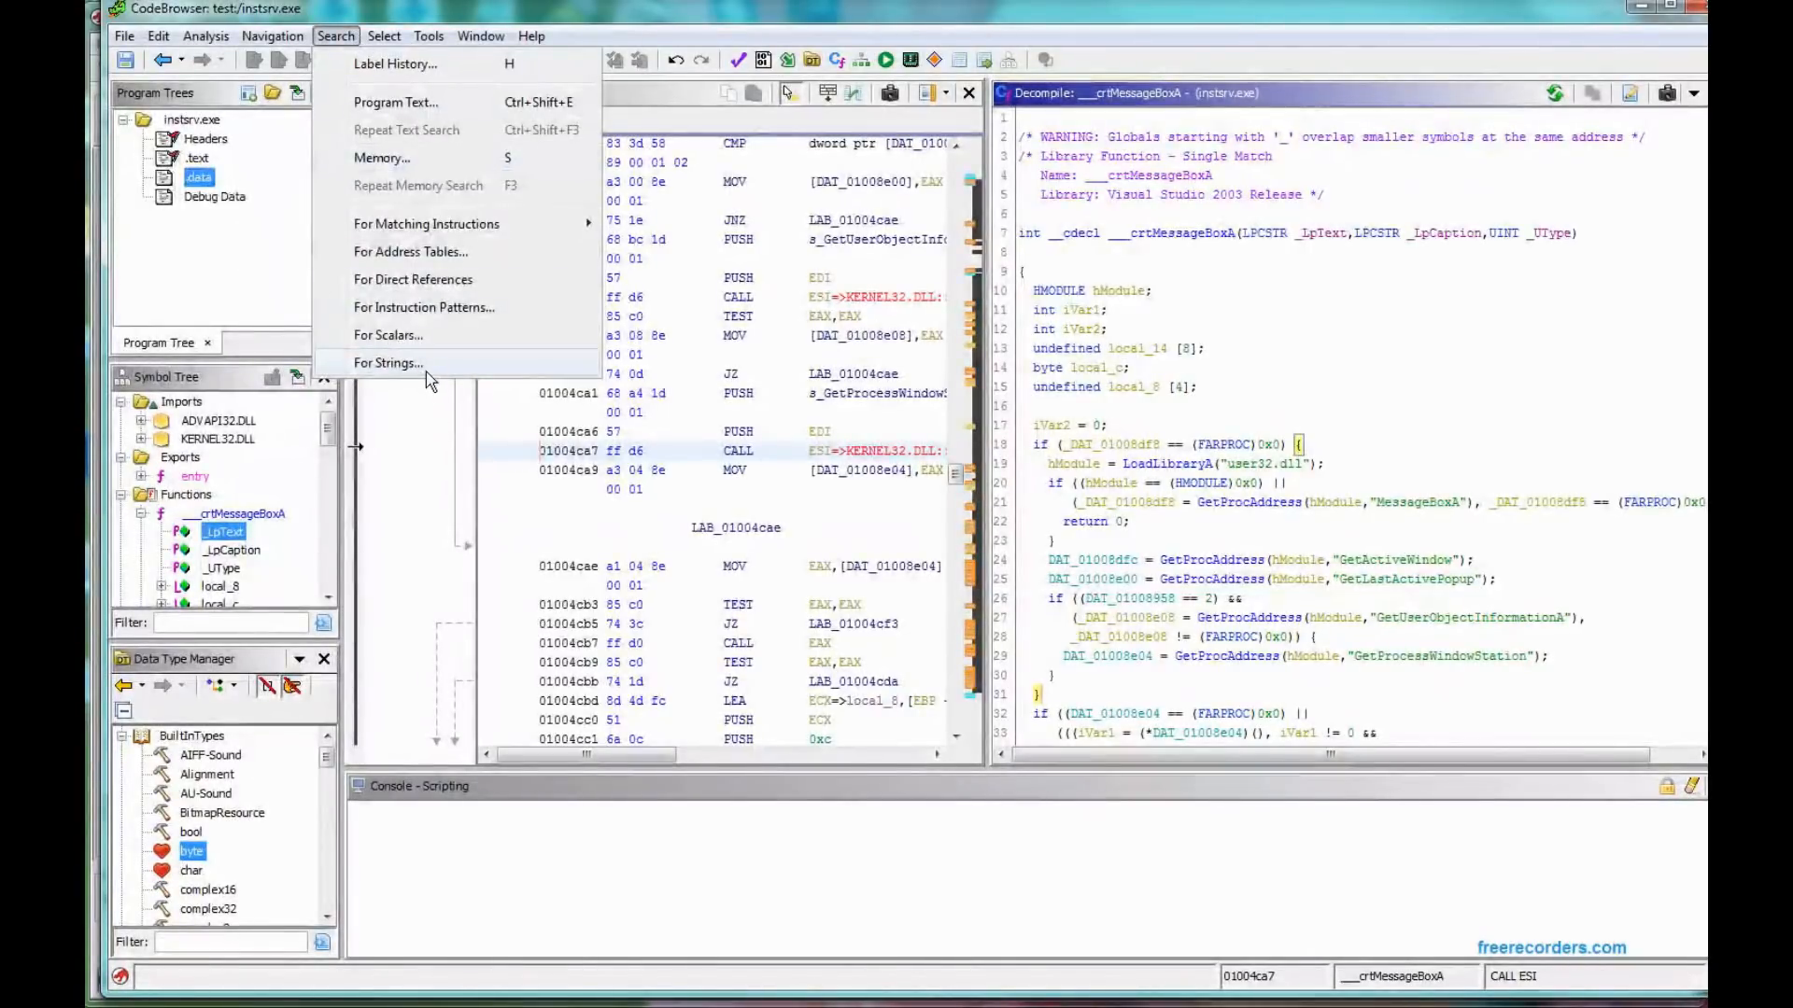
mouse_move(434, 198)
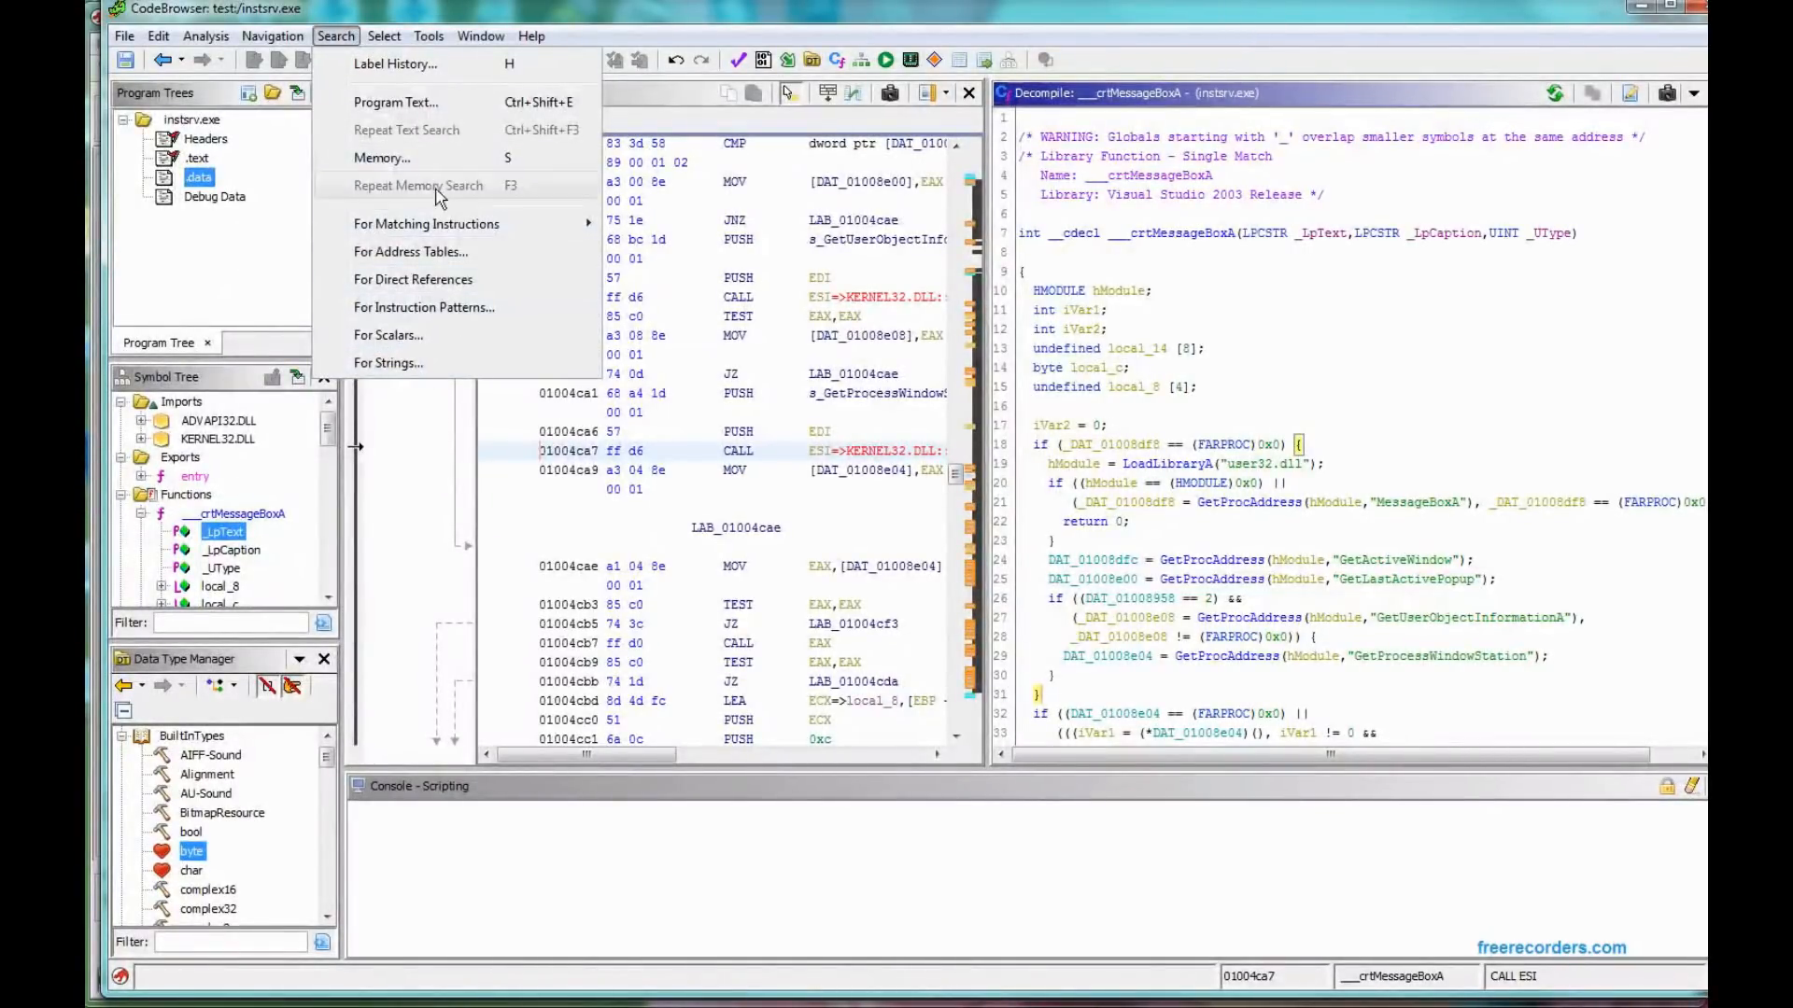
left_click(384, 36)
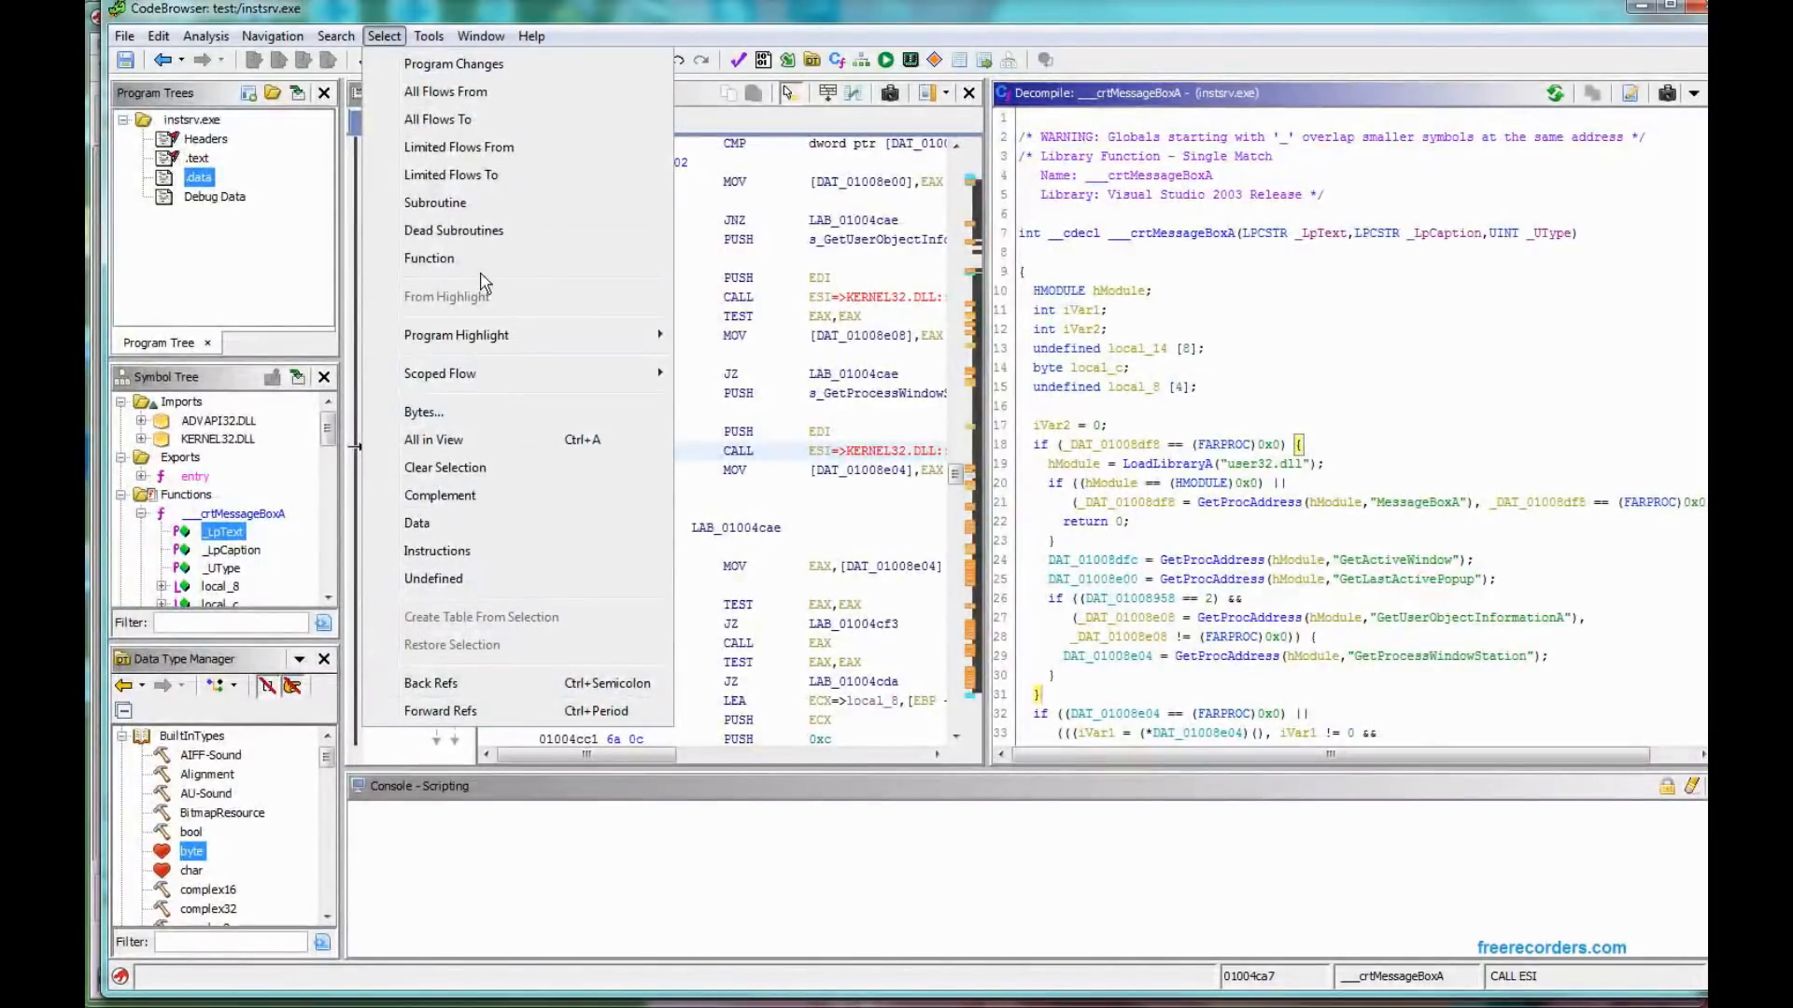
mouse_move(463, 522)
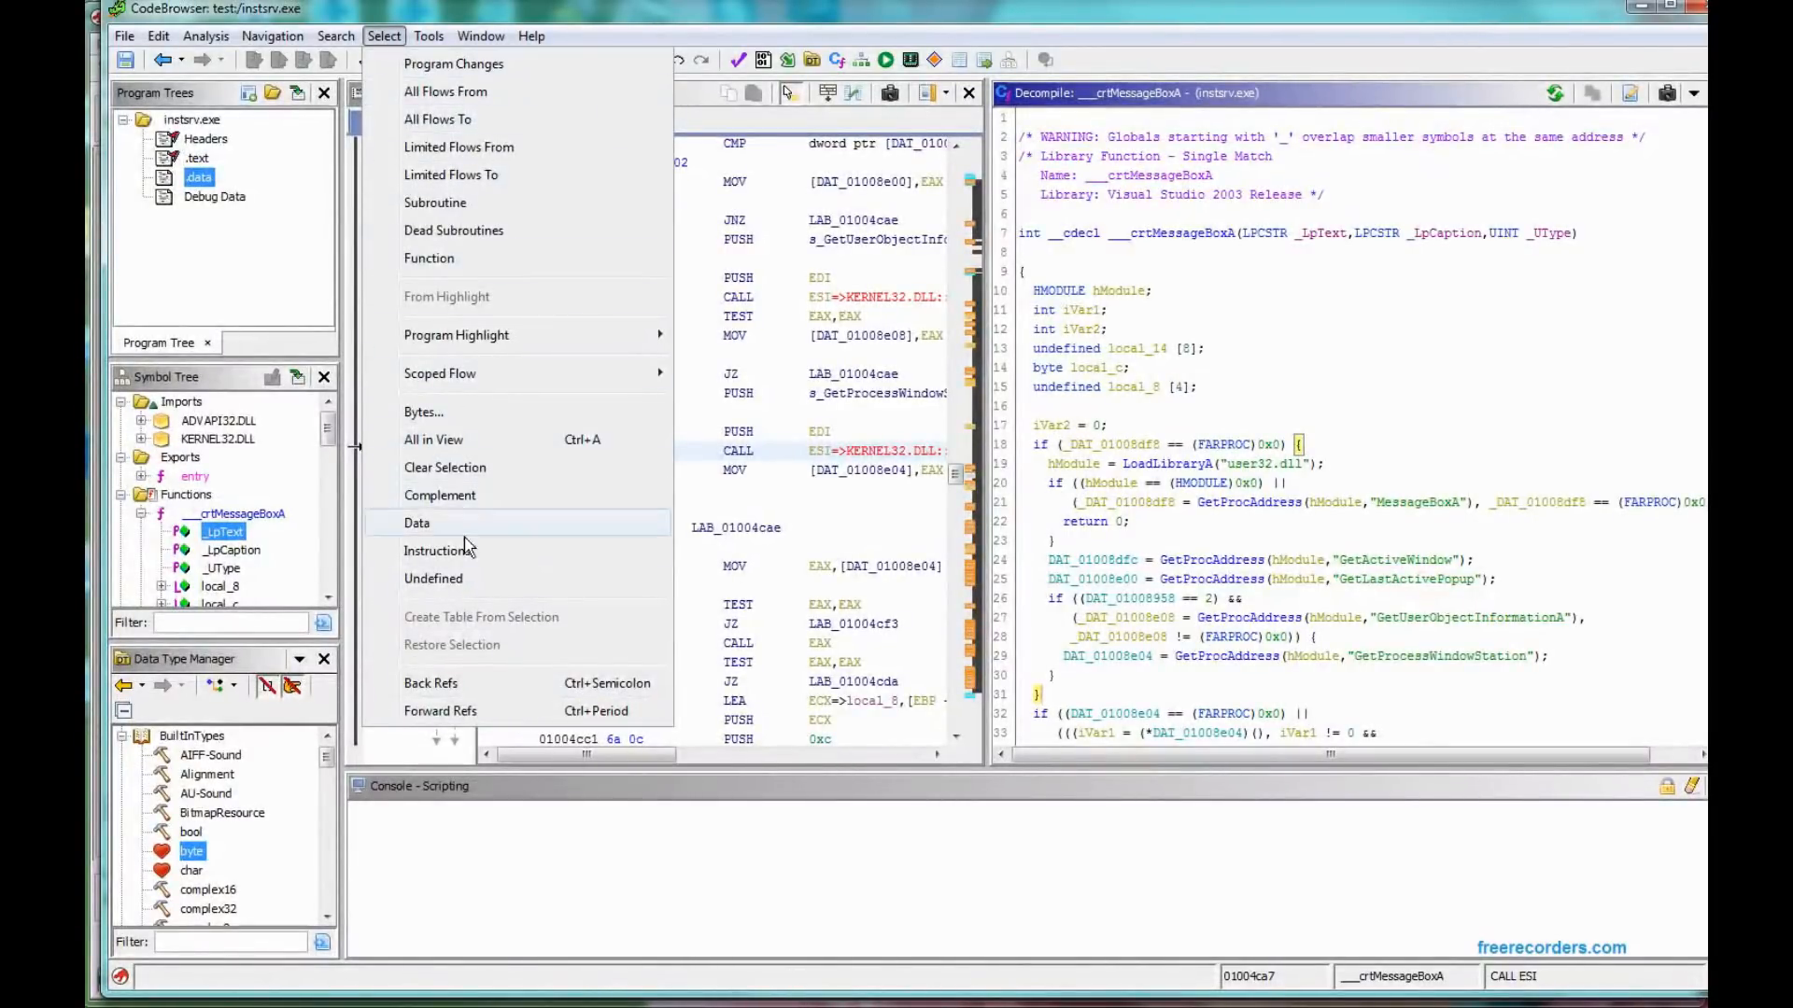
mouse_move(436, 202)
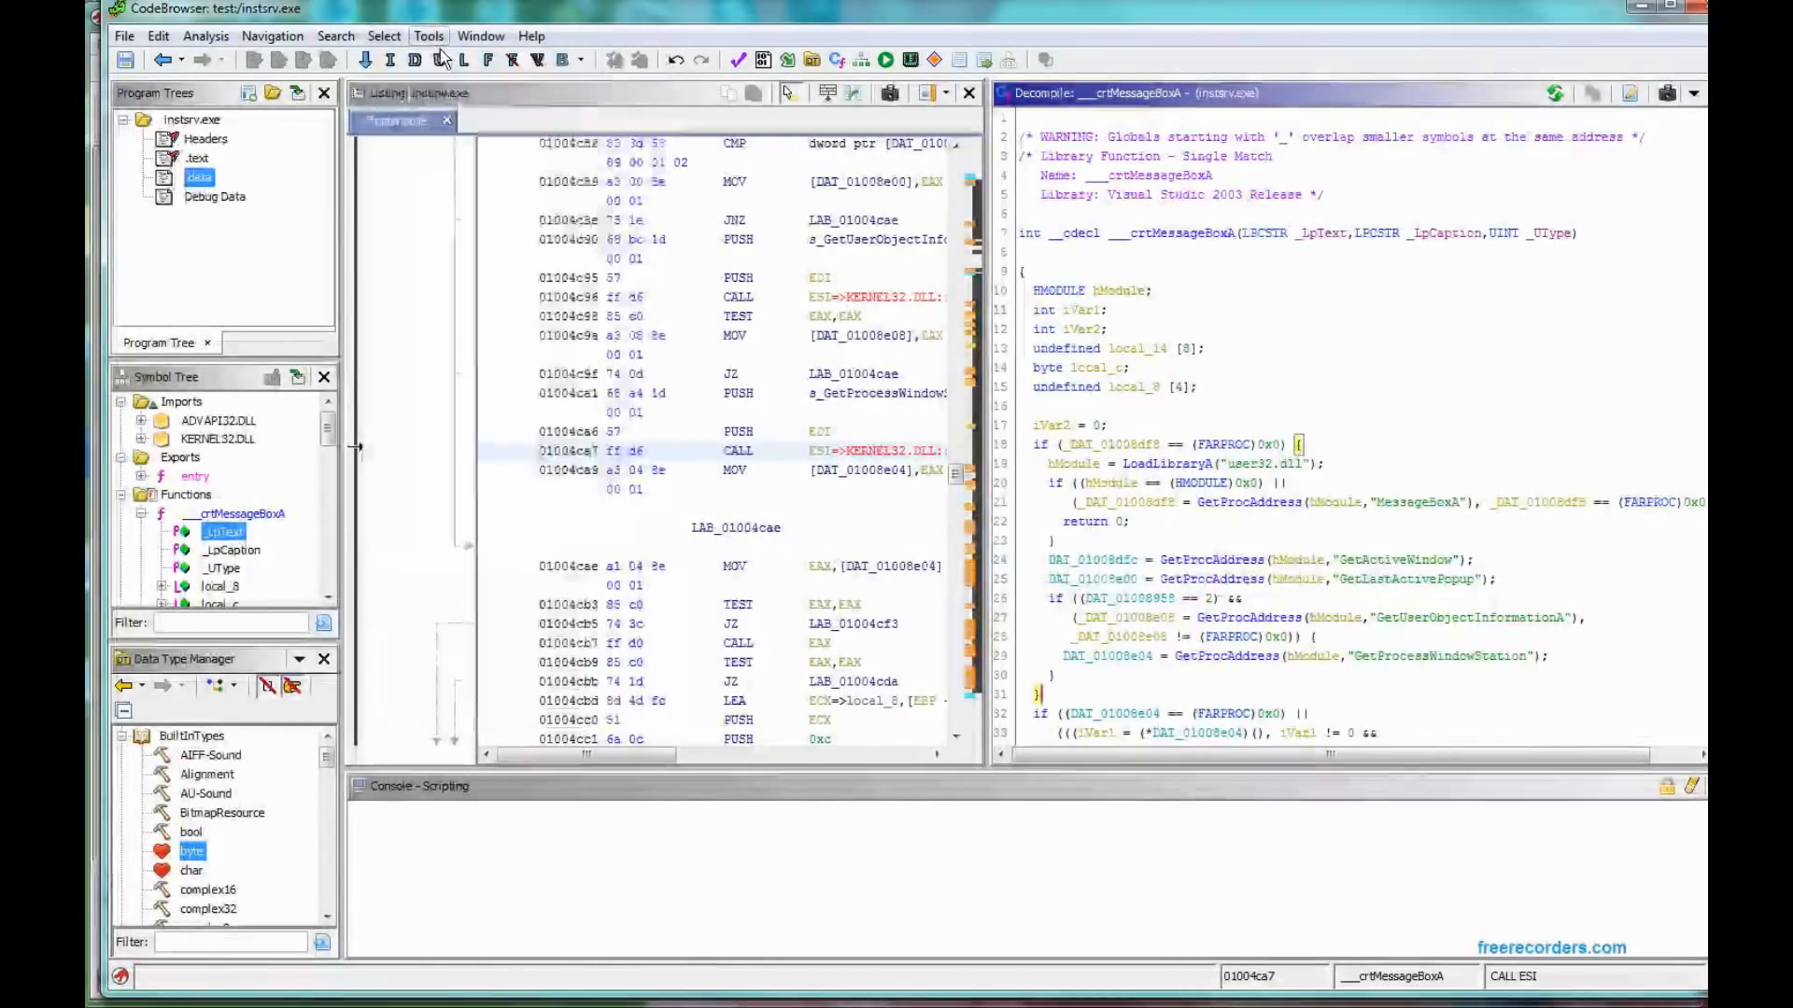
left_click(428, 35)
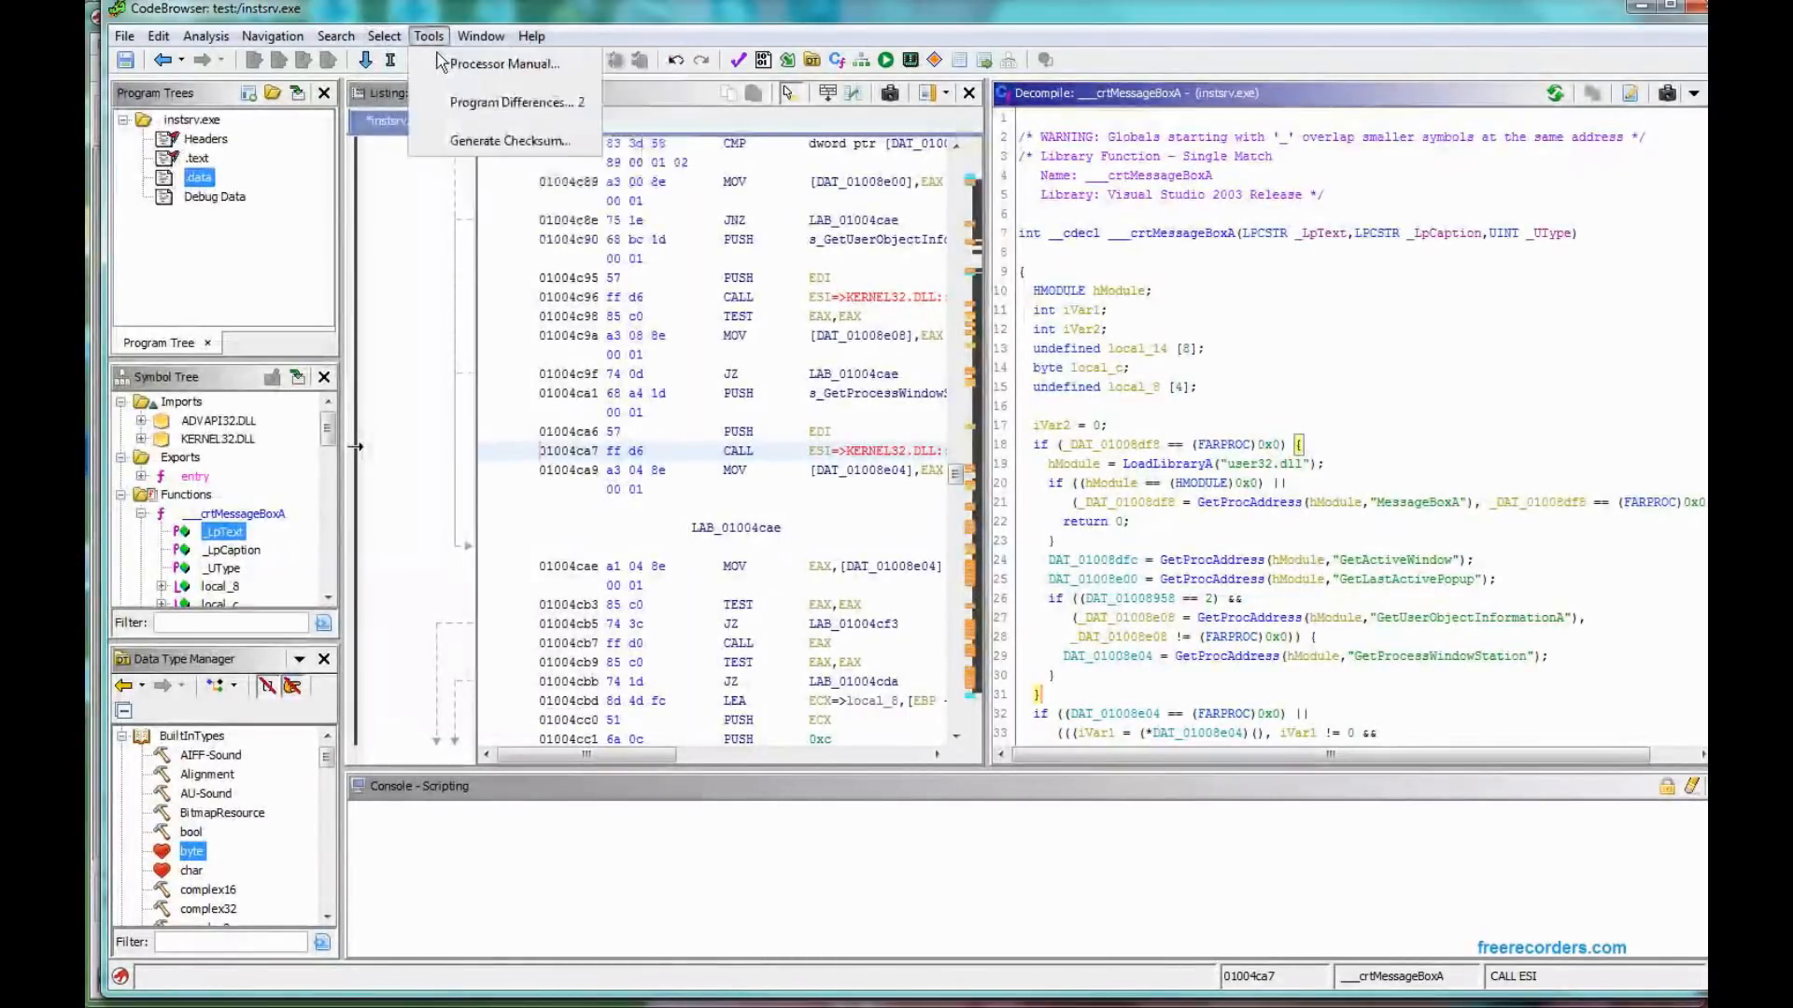
left_click(383, 36)
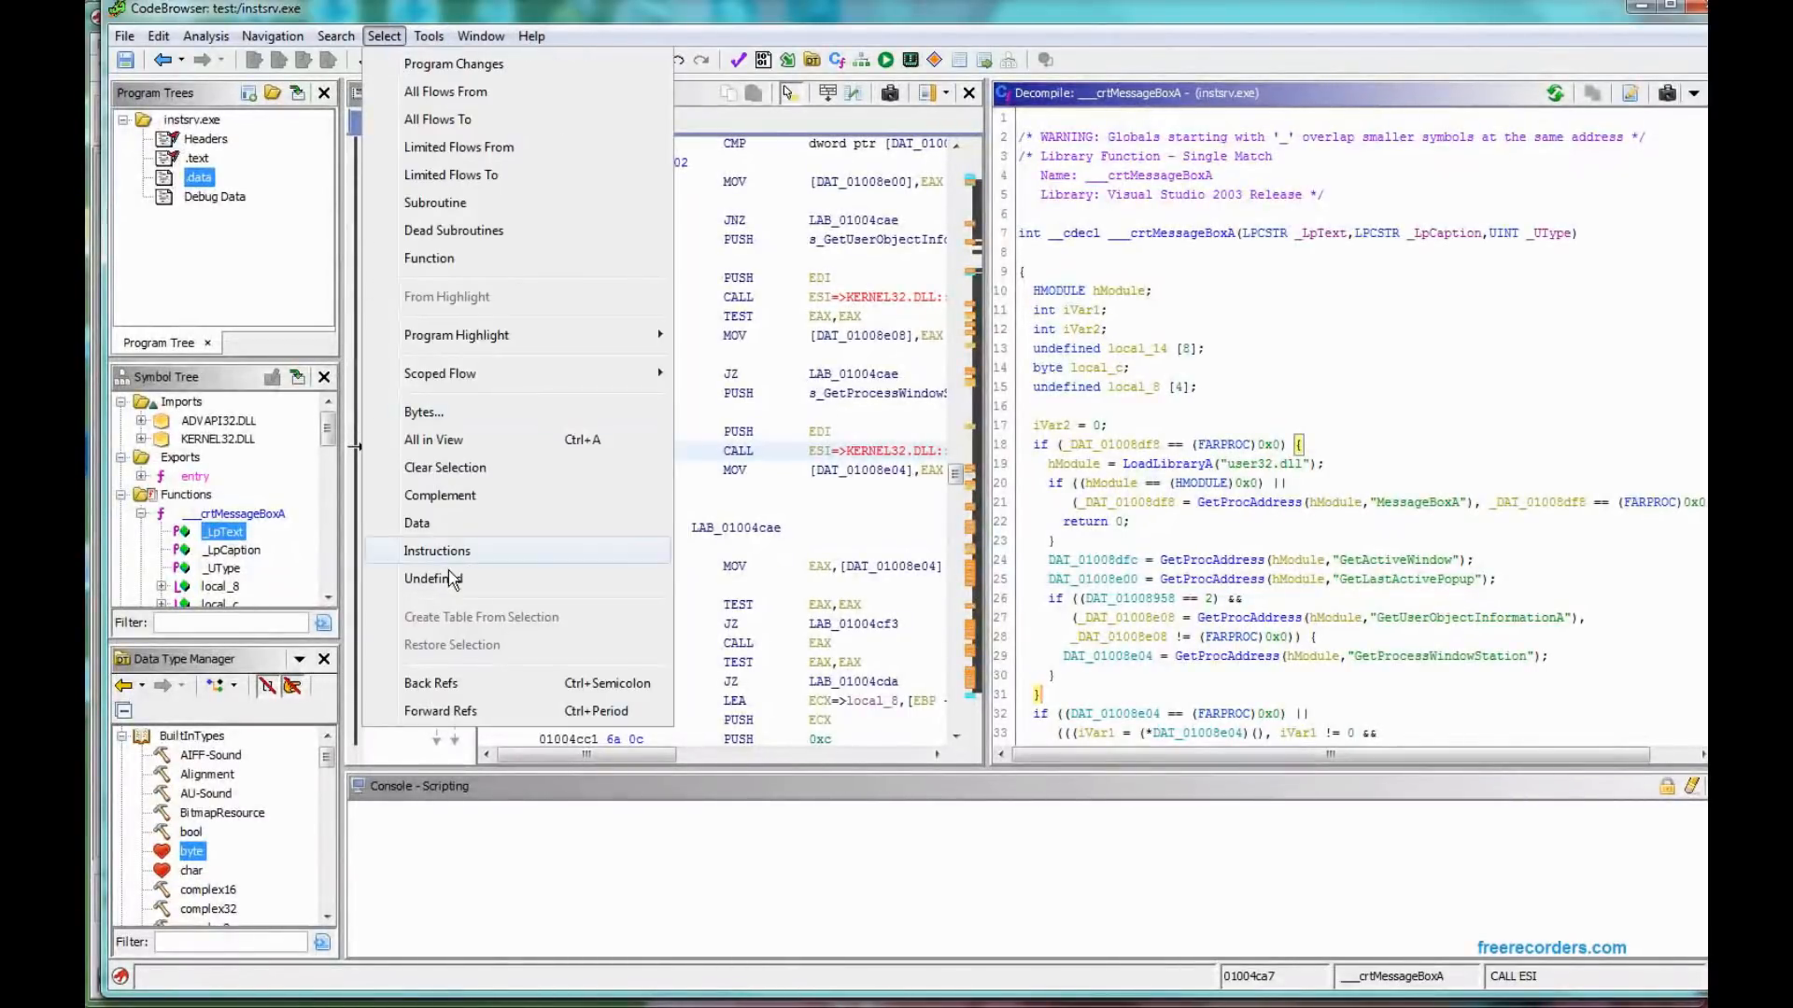
left_click(206, 36)
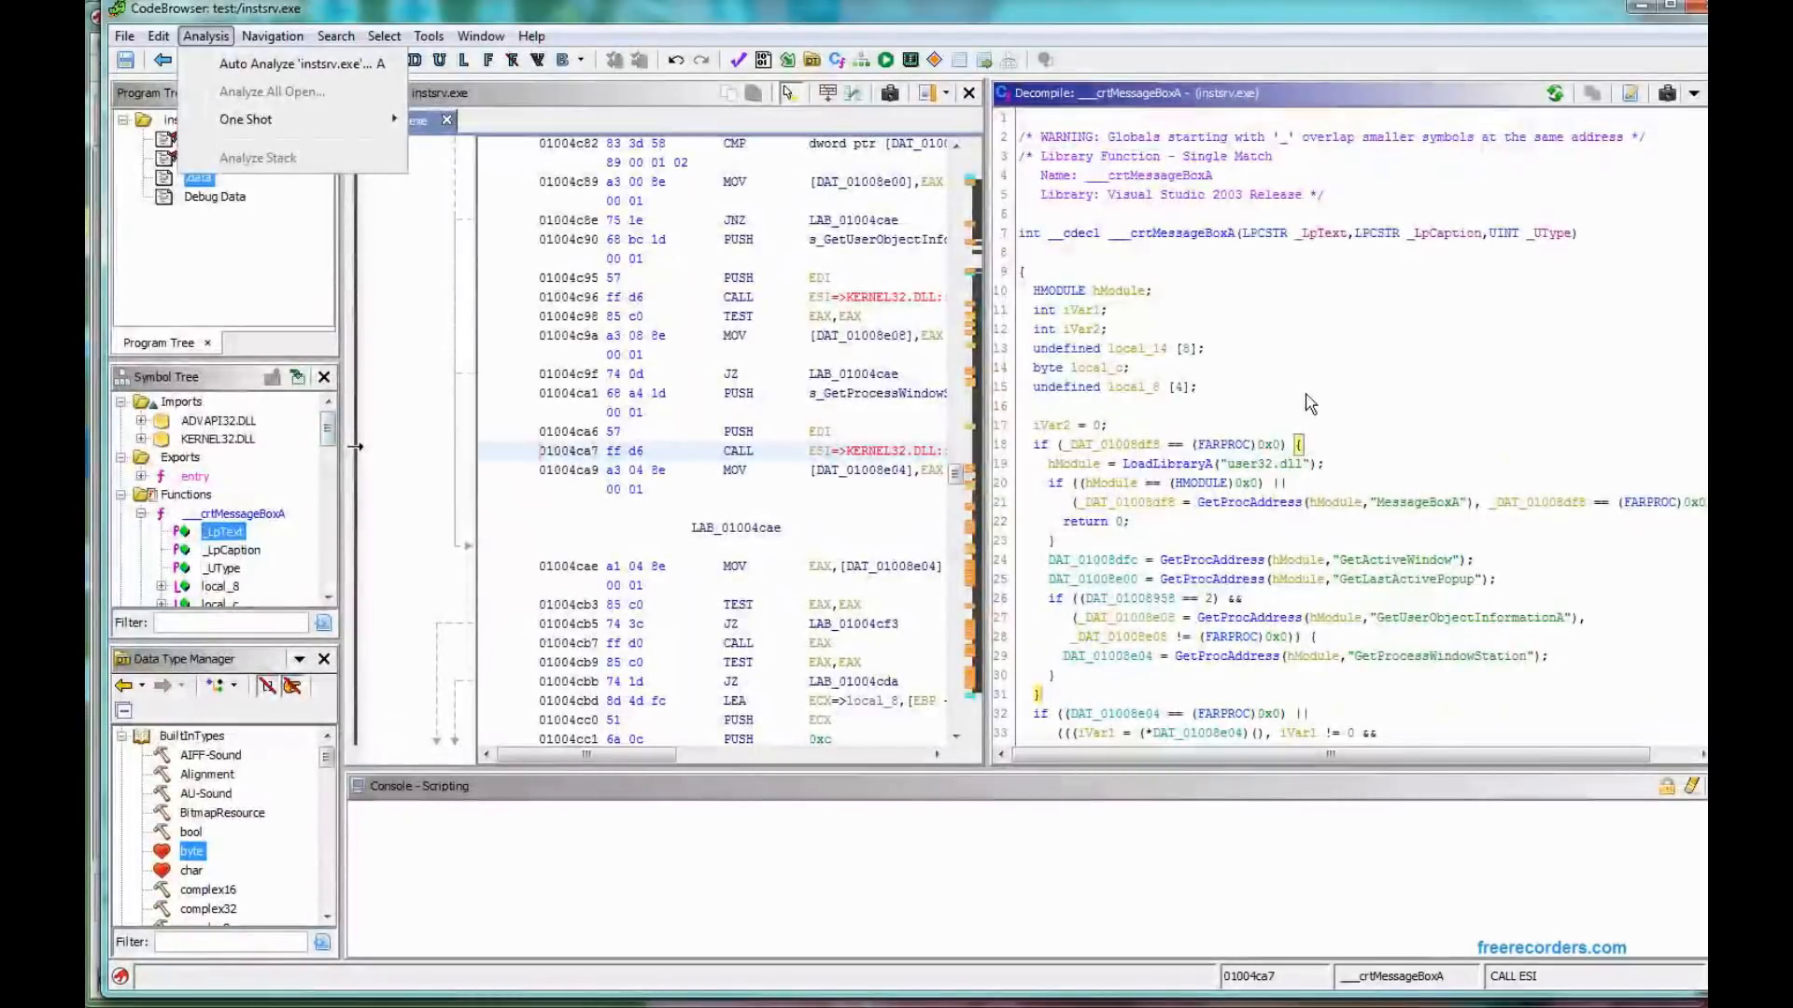
left_click(205, 36)
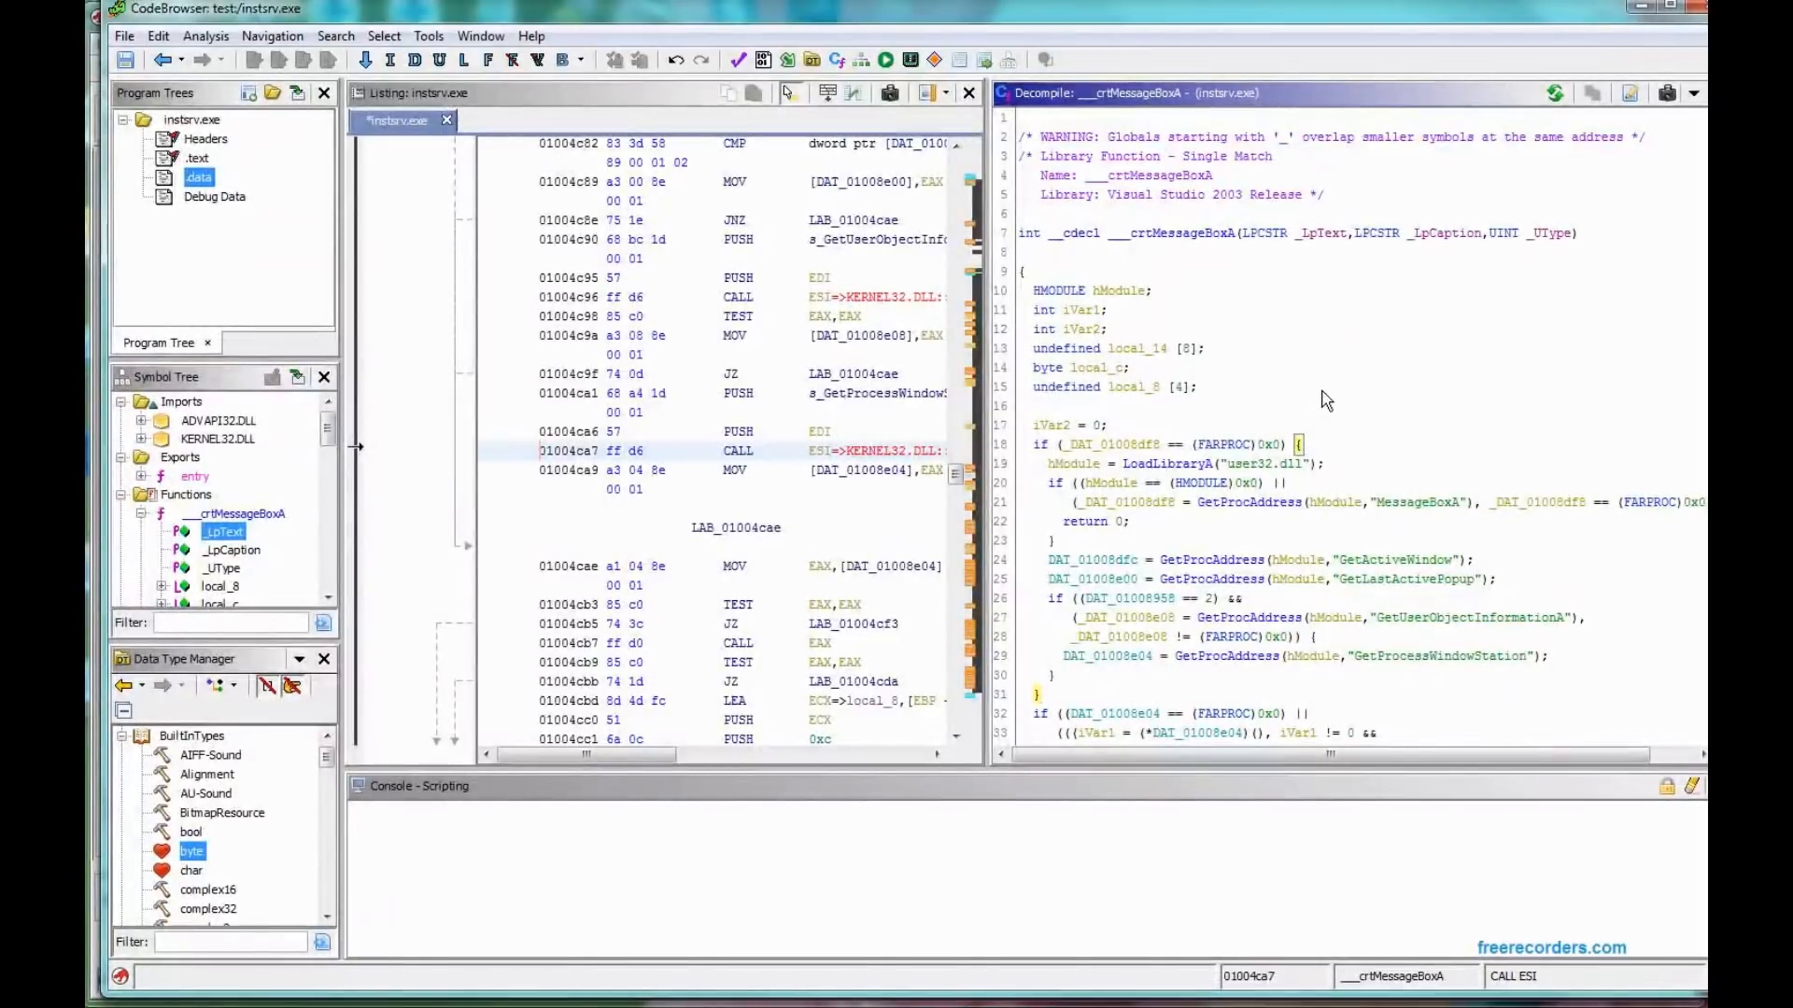
mouse_move(1253, 365)
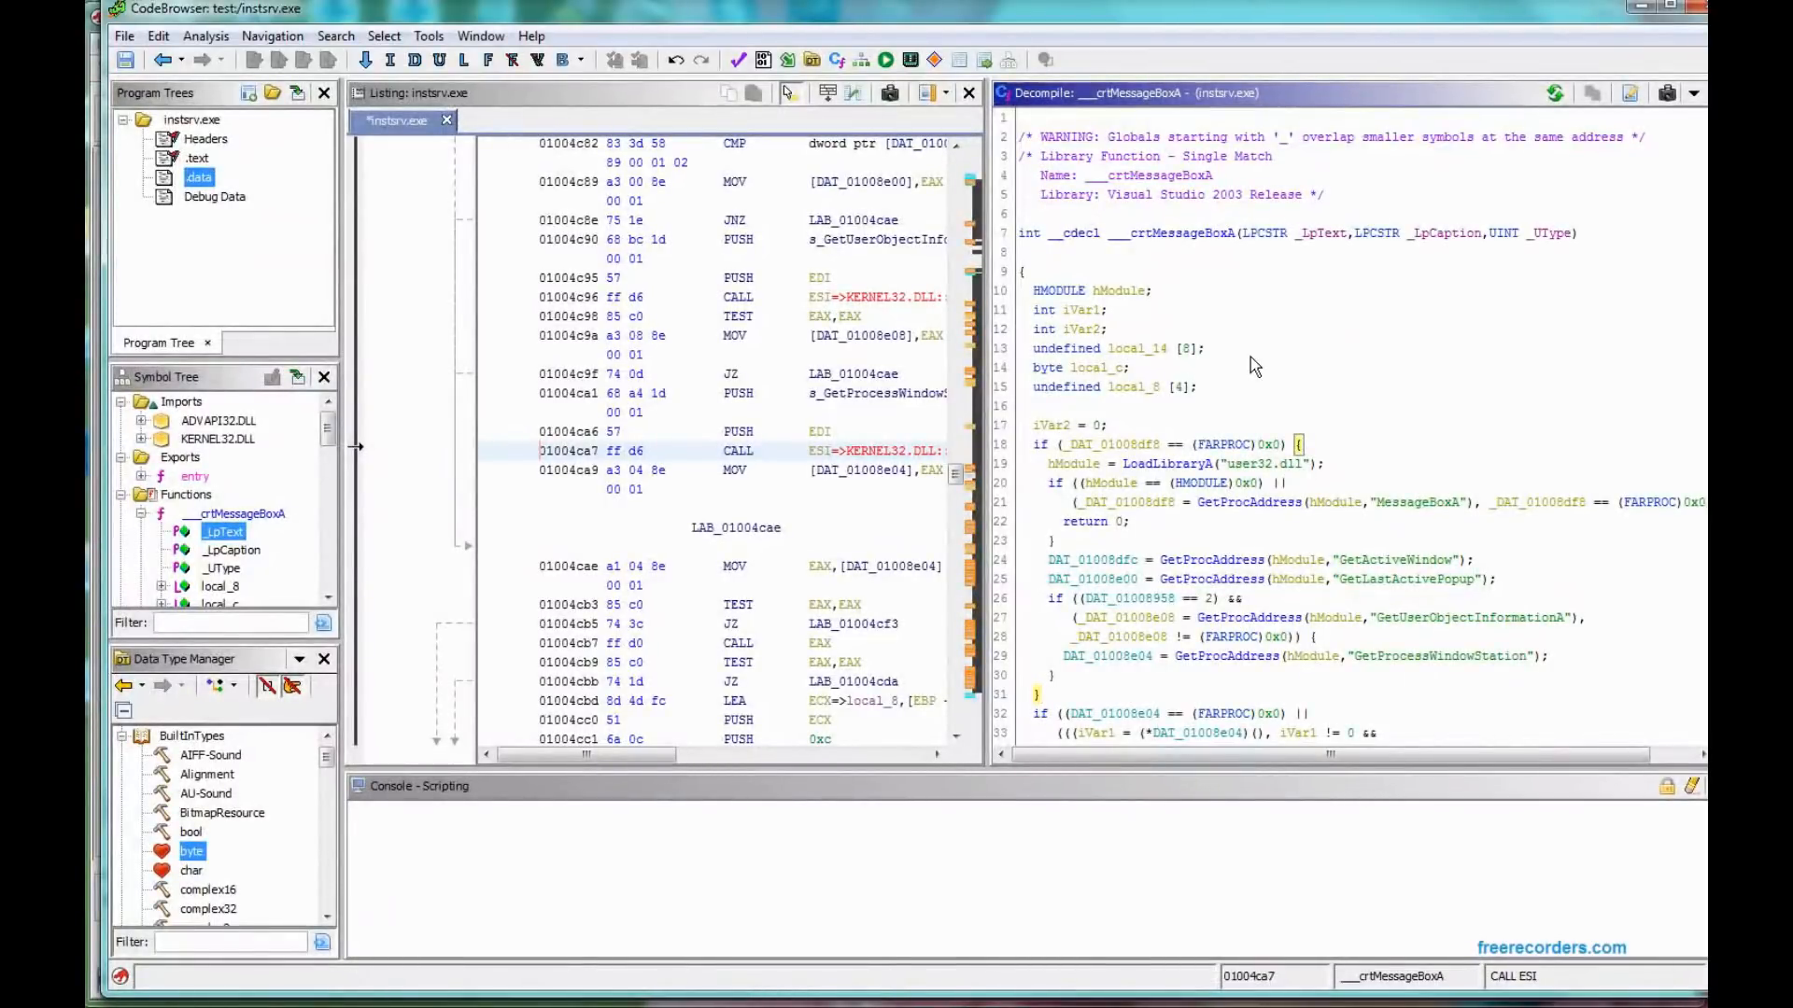